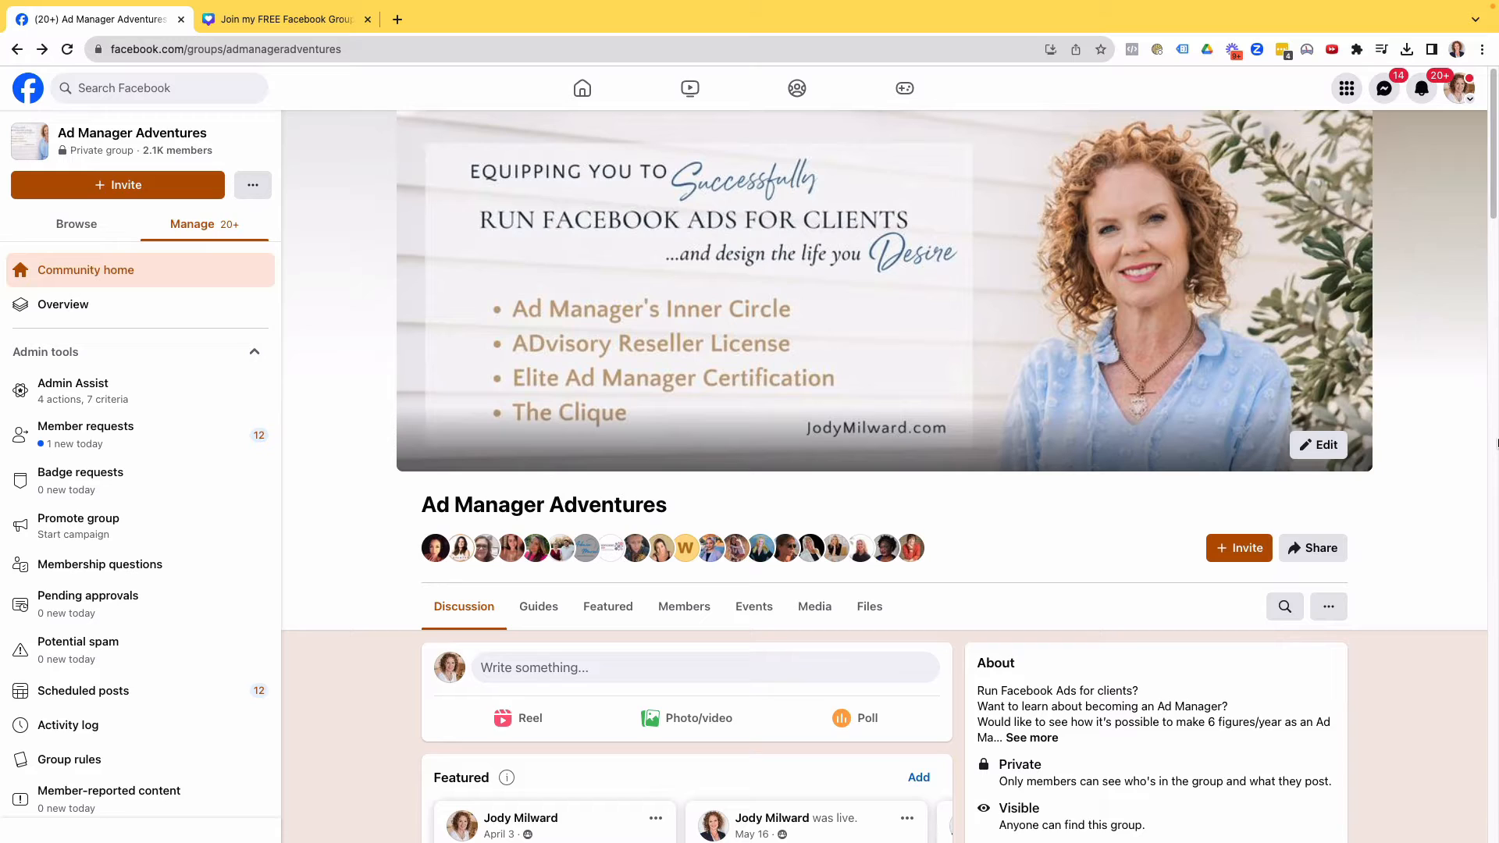
mouse_move(1415, 617)
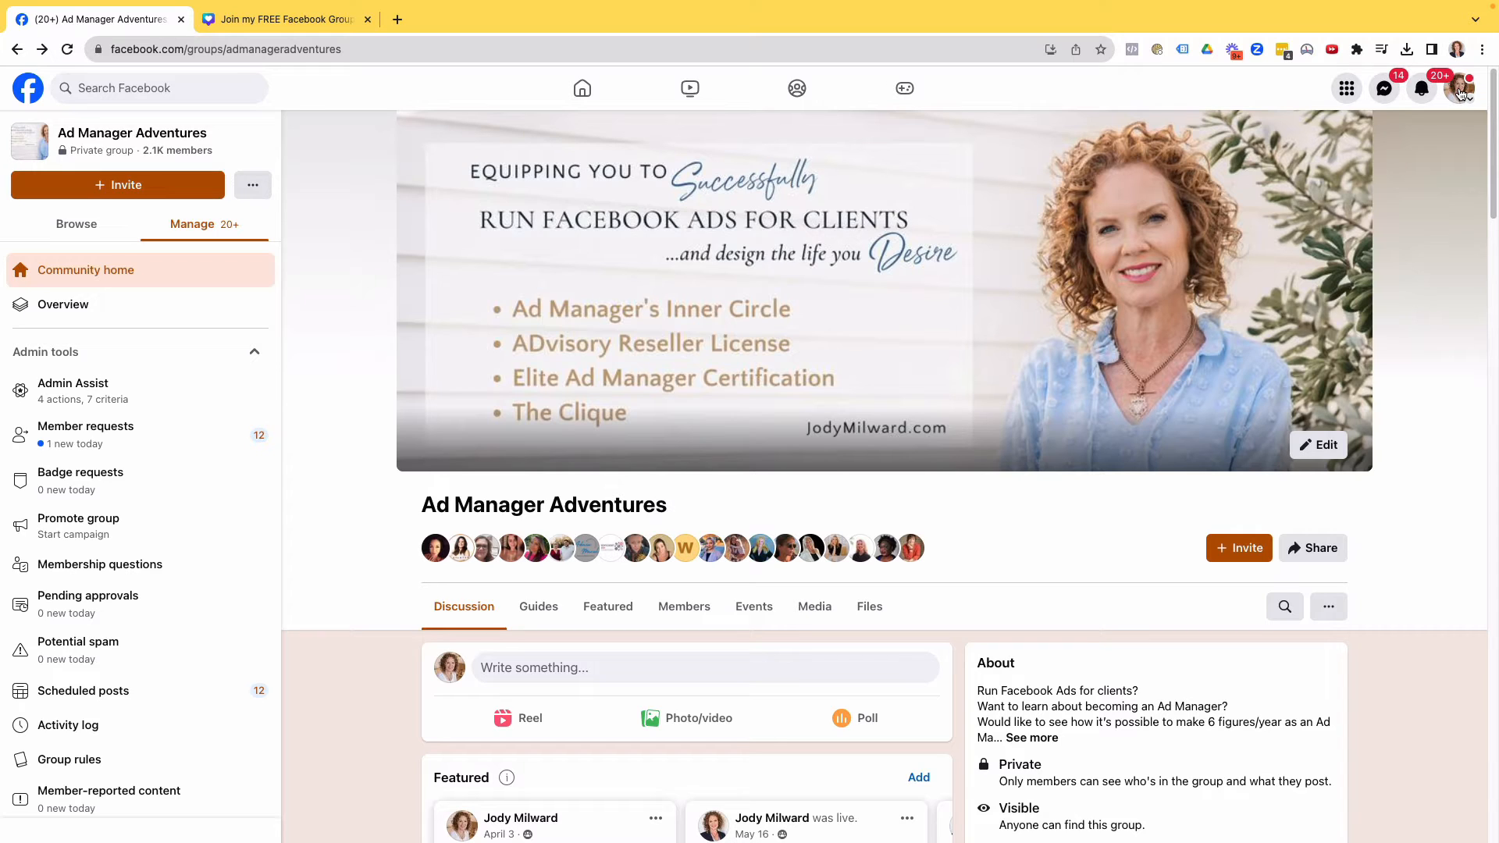
mouse_move(1457, 88)
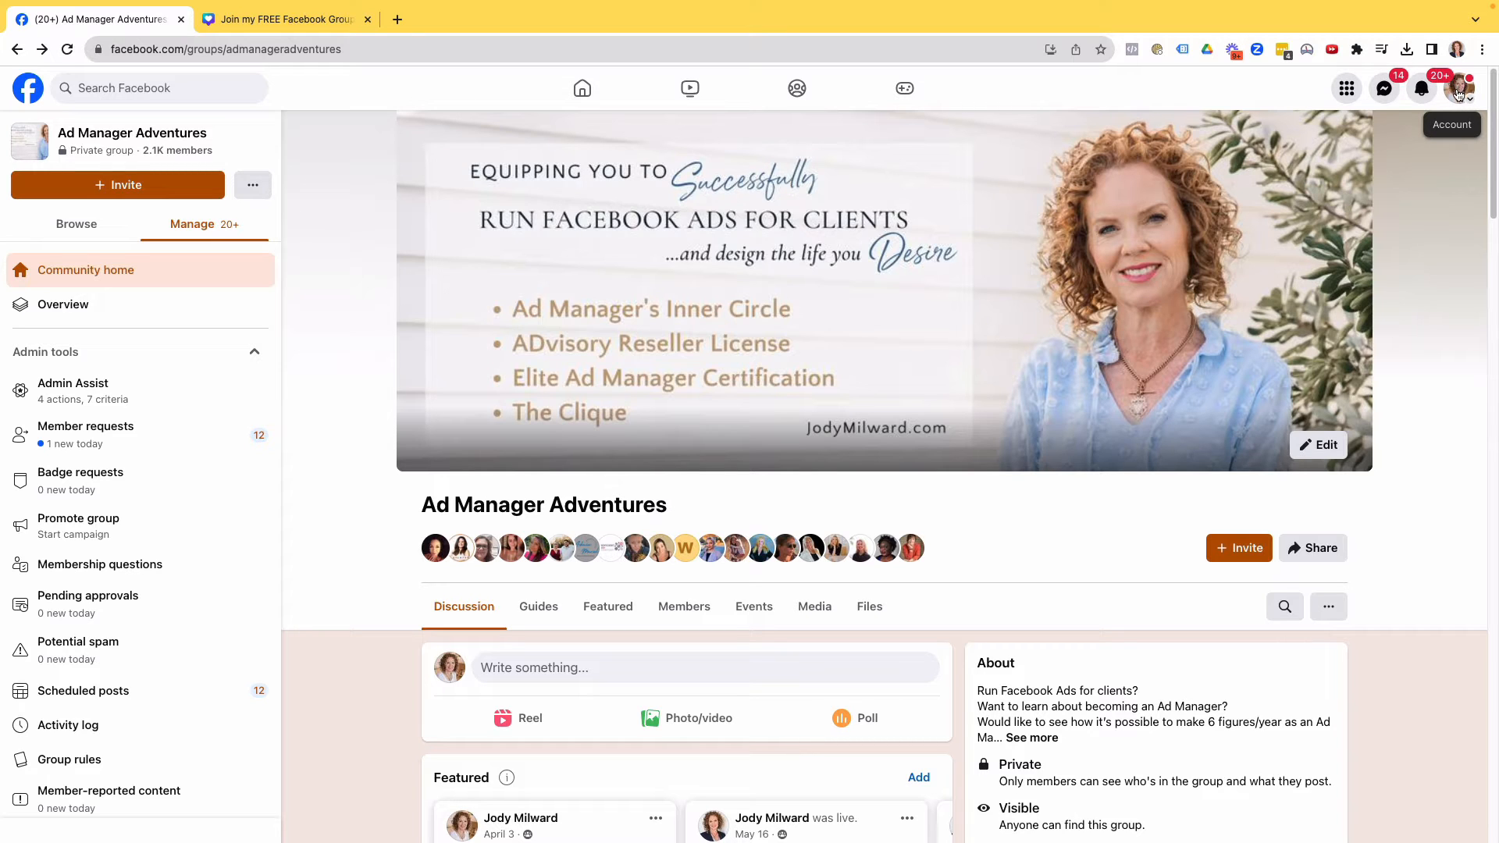
Reopen the Ad Manager Adventures group and start promoting it as an ad
click(1462, 88)
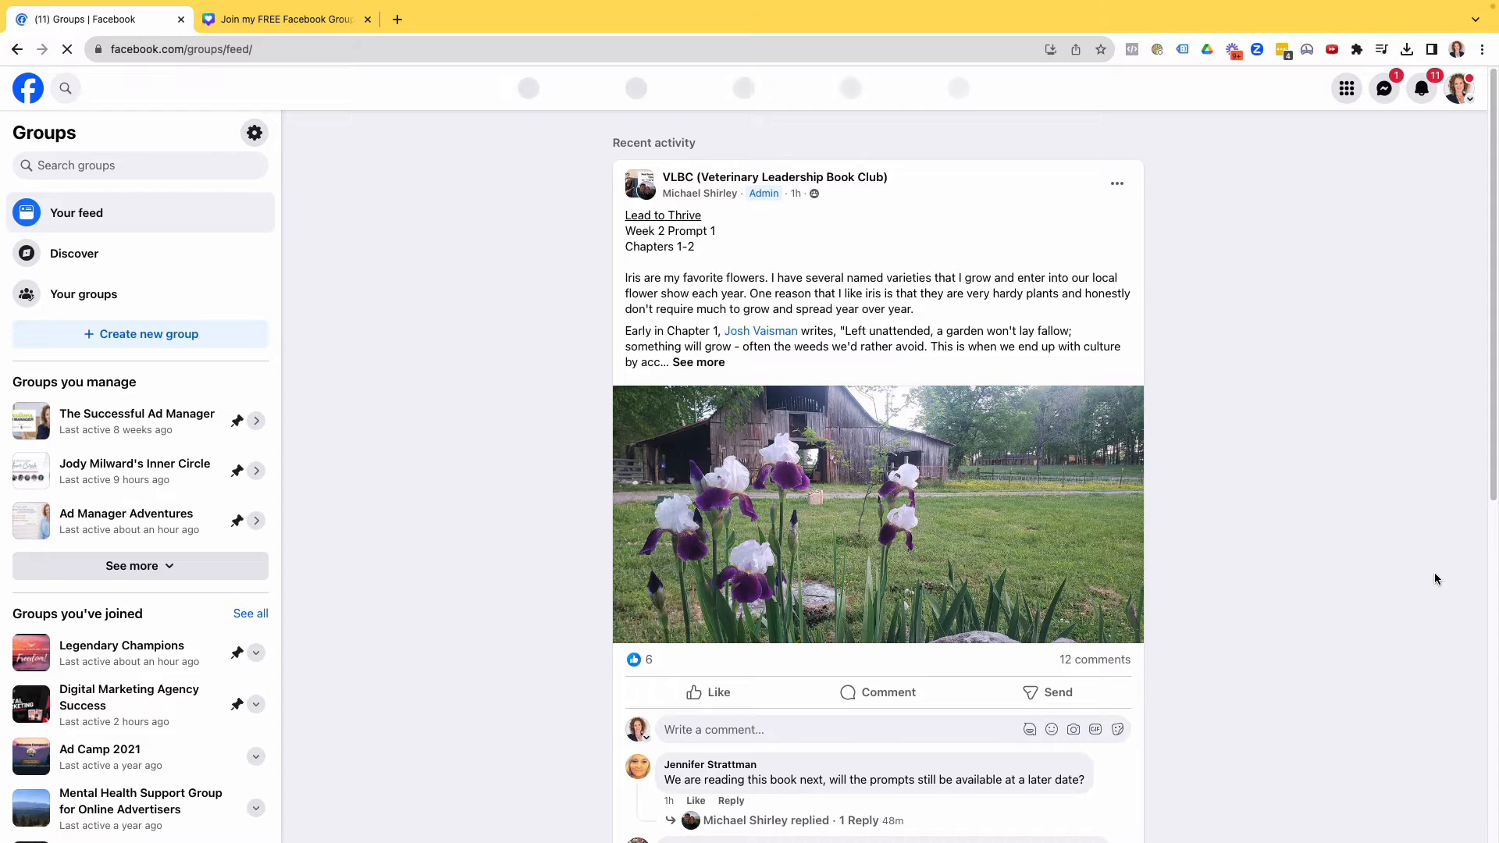
mouse_move(125, 519)
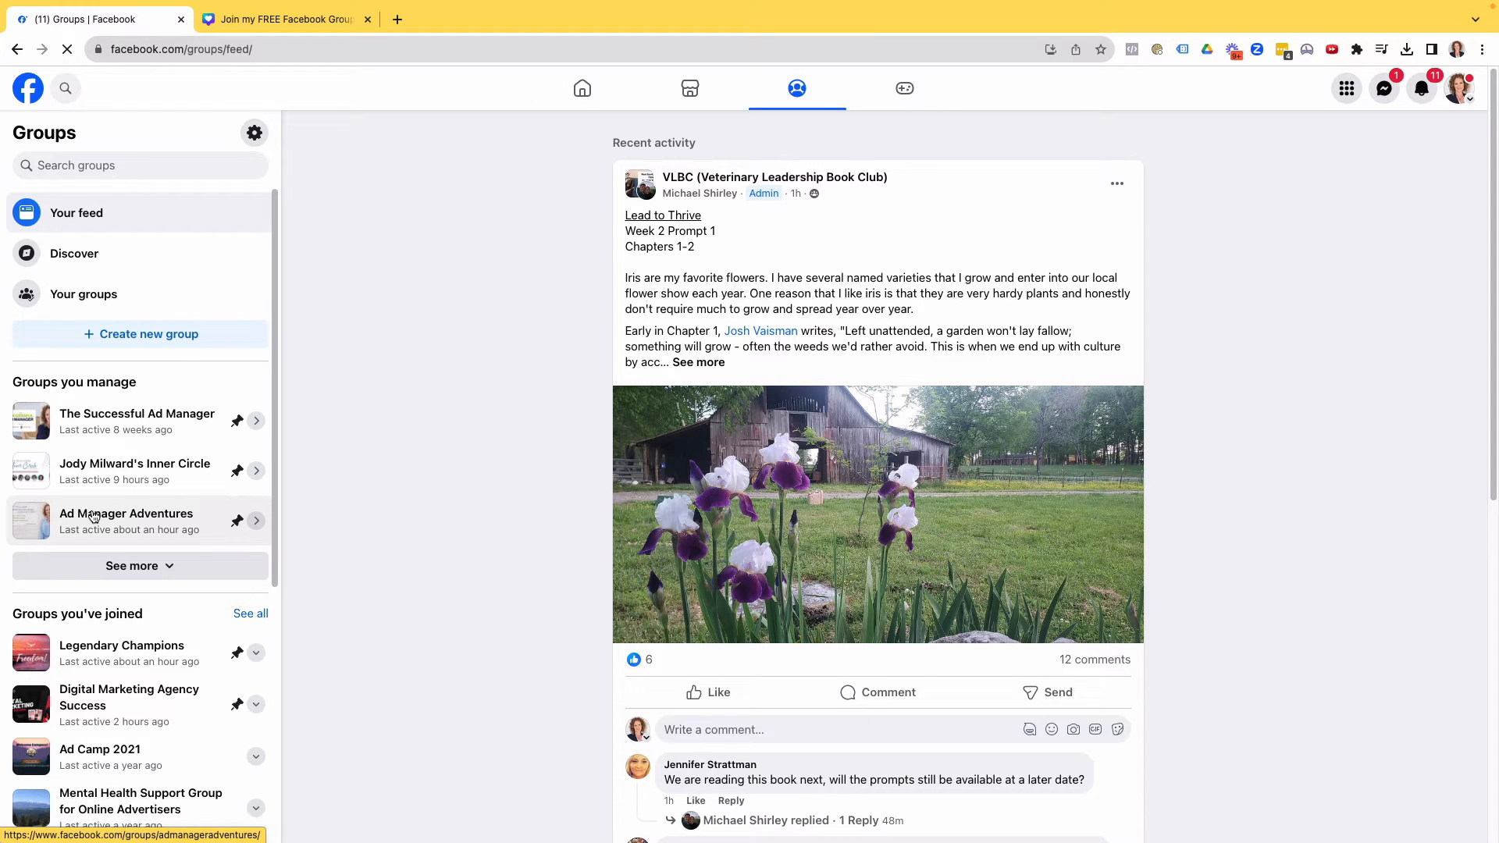
click(126, 513)
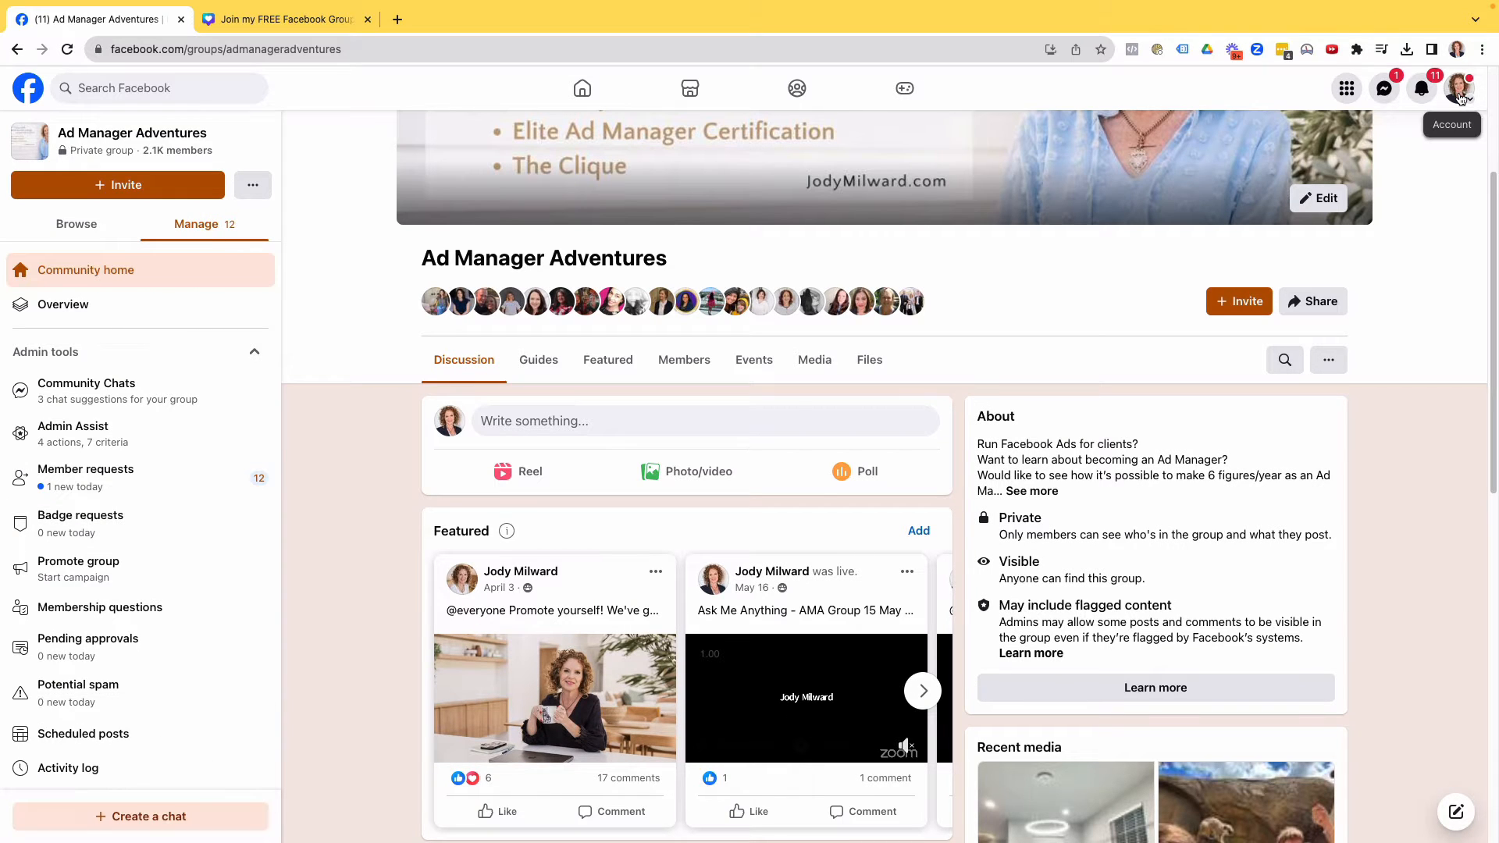
mouse_move(1328, 361)
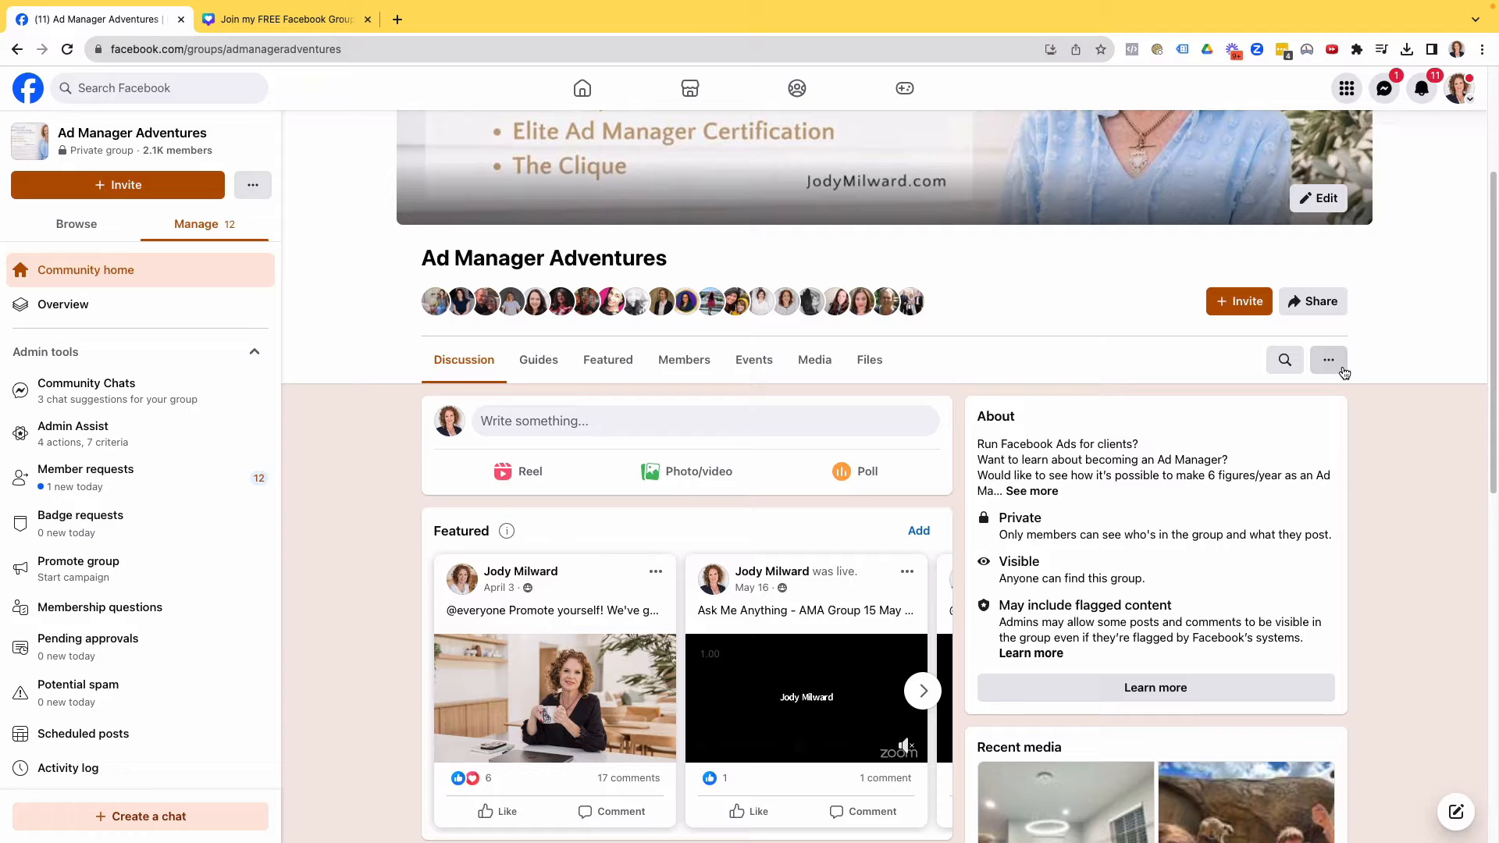
click(1328, 359)
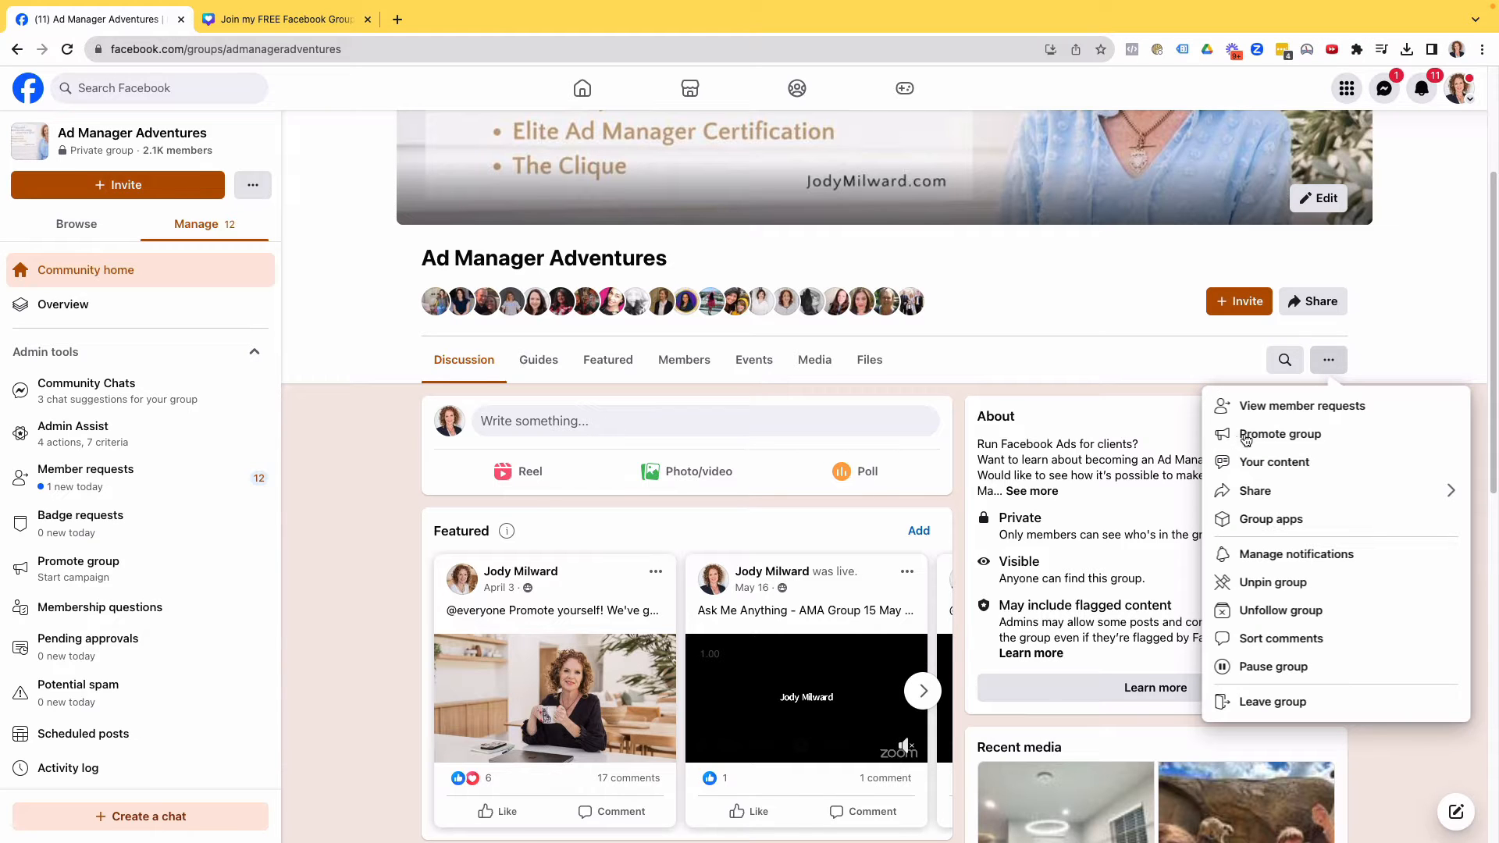
click(1279, 434)
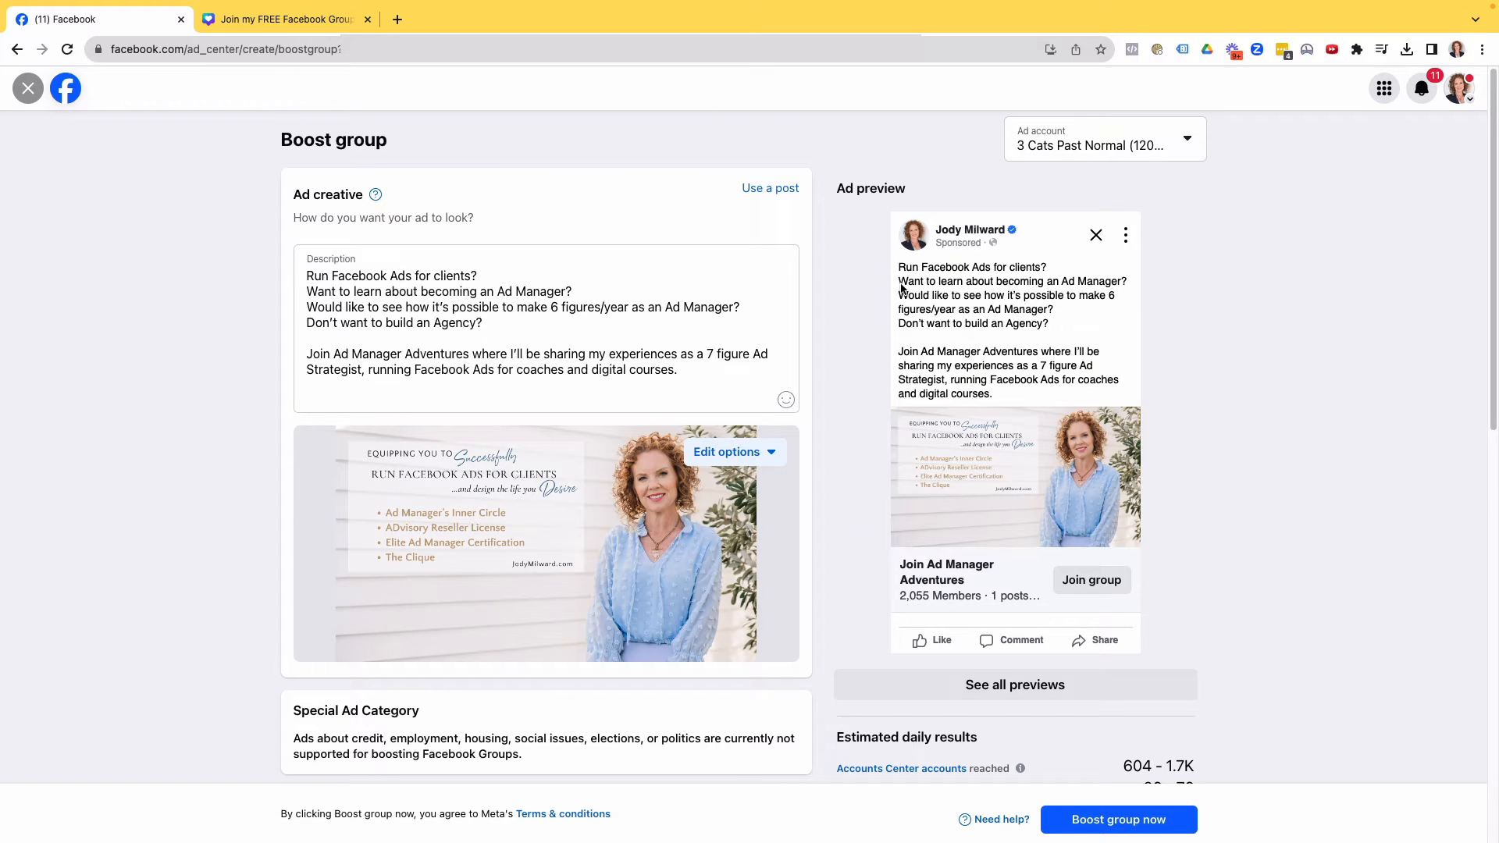
mouse_move(944, 241)
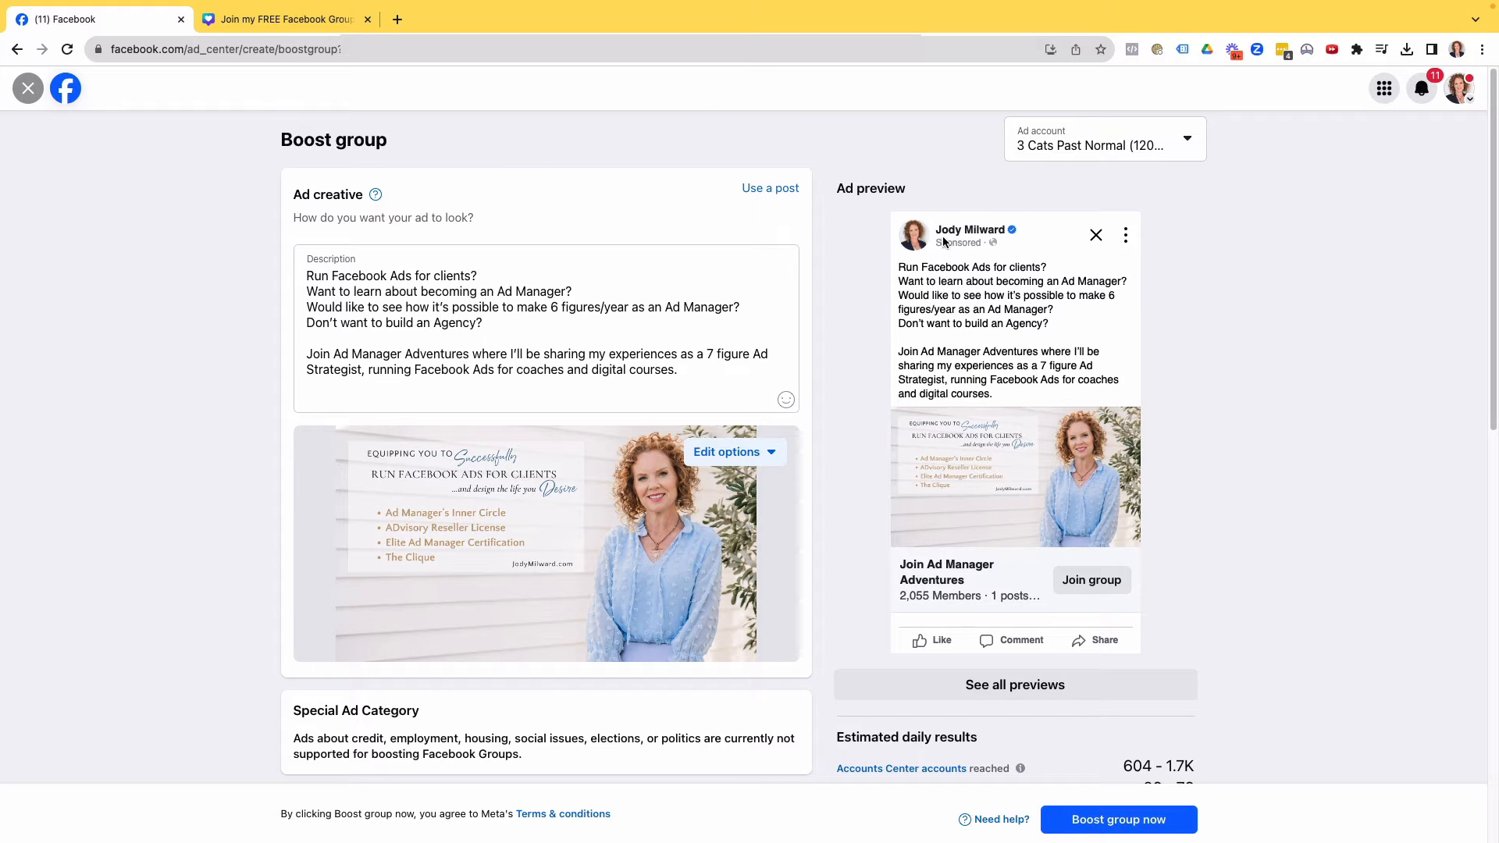
mouse_move(950, 250)
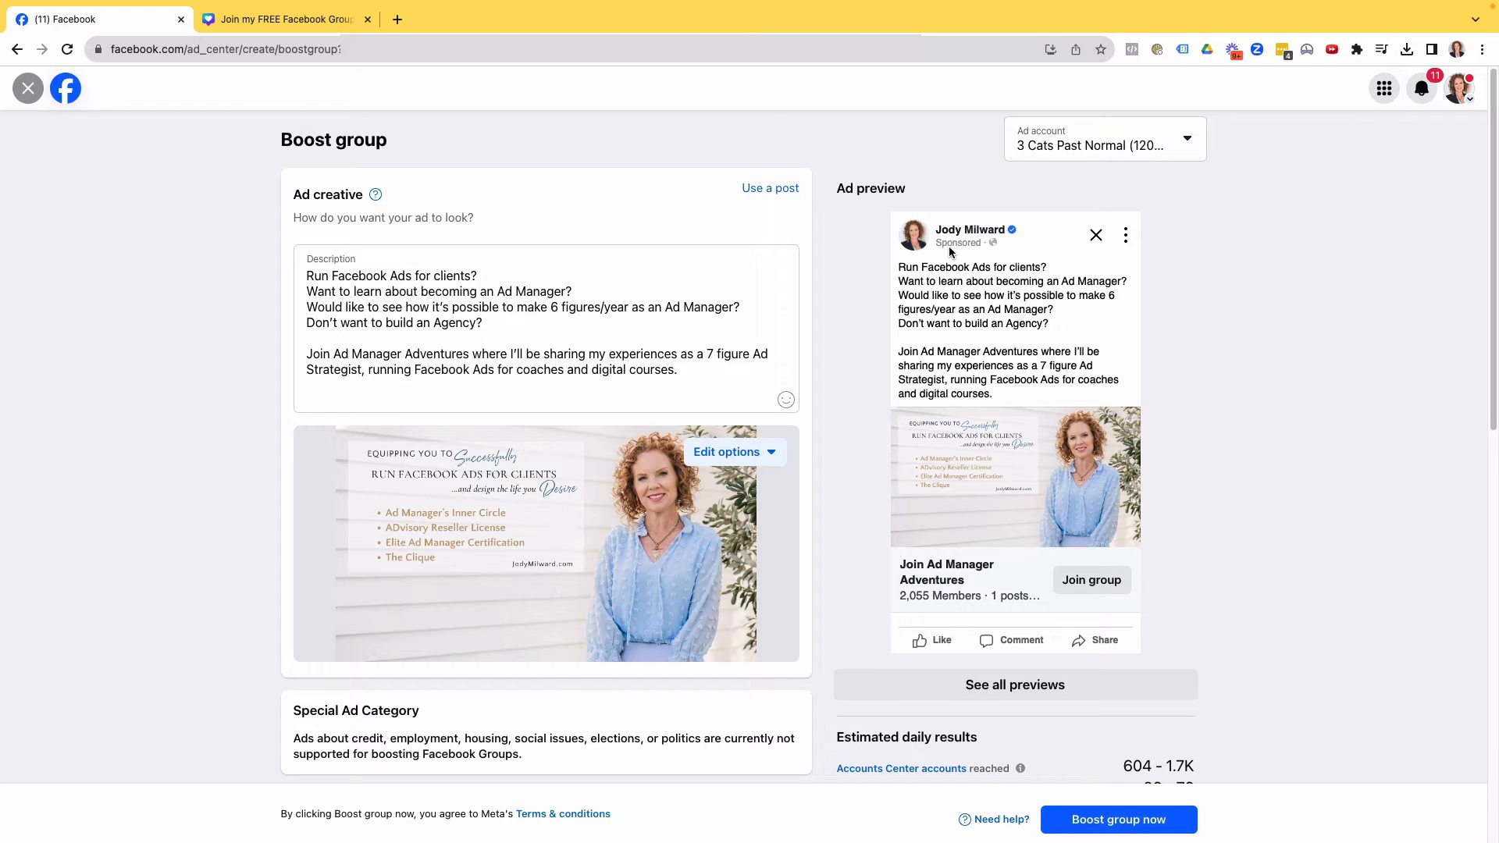
Review the payment ad accounts and ad image options, leaving both unchanged
click(1102, 138)
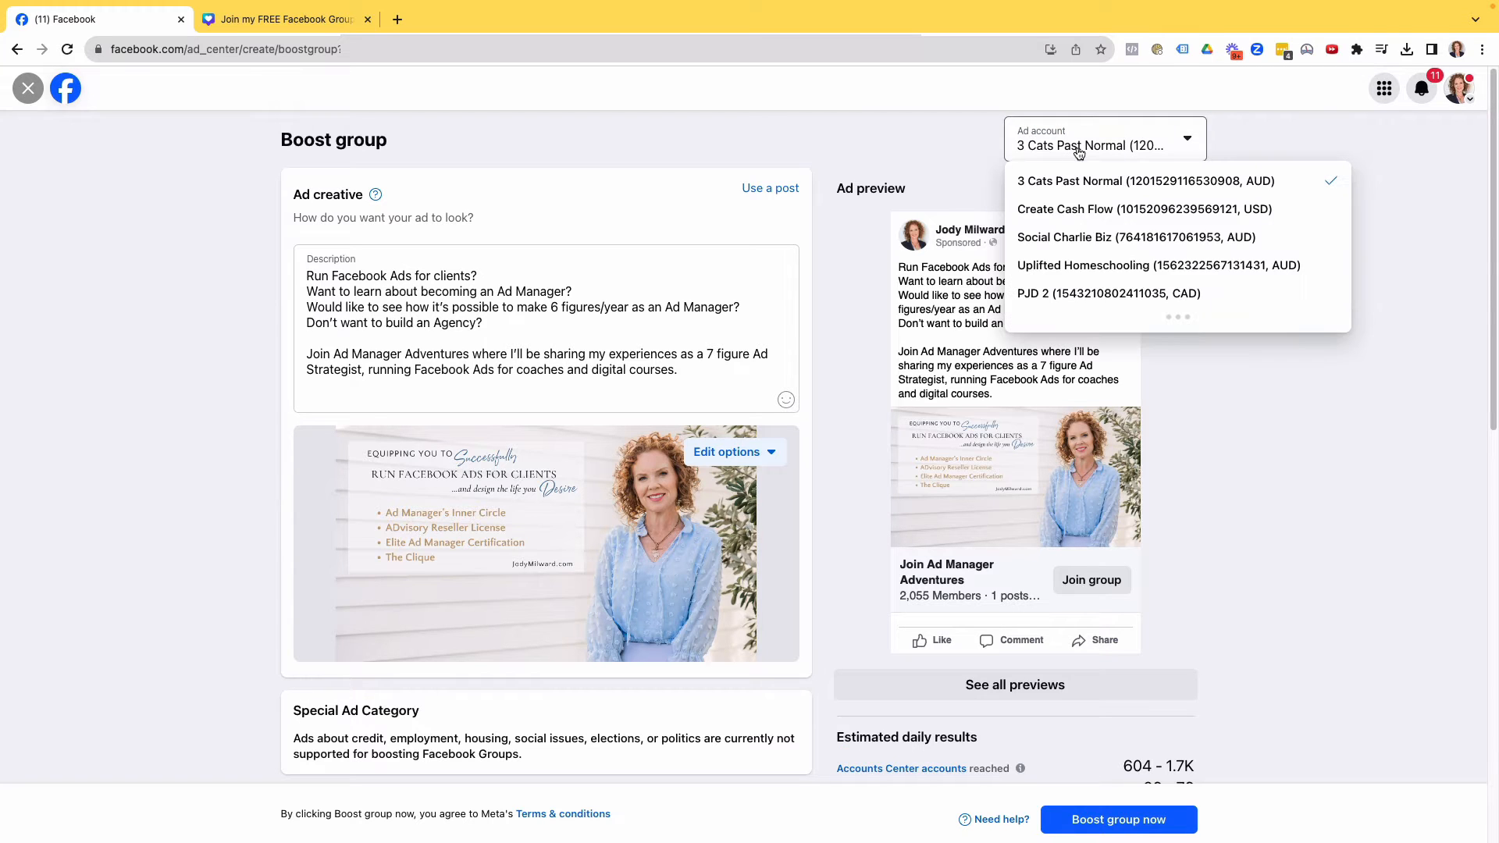
scroll(down, 3)
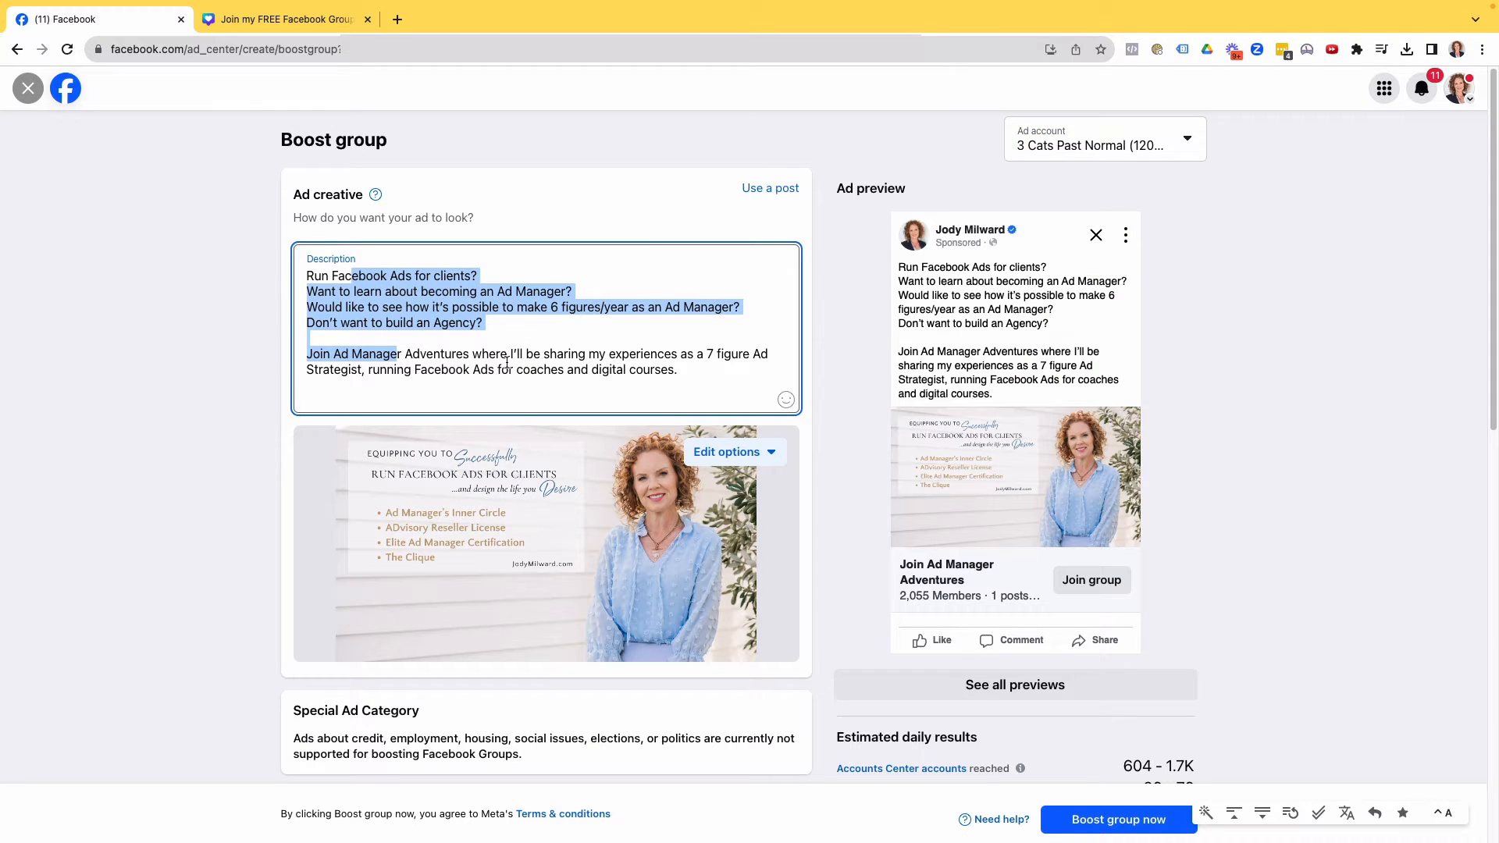
scroll(down, 3)
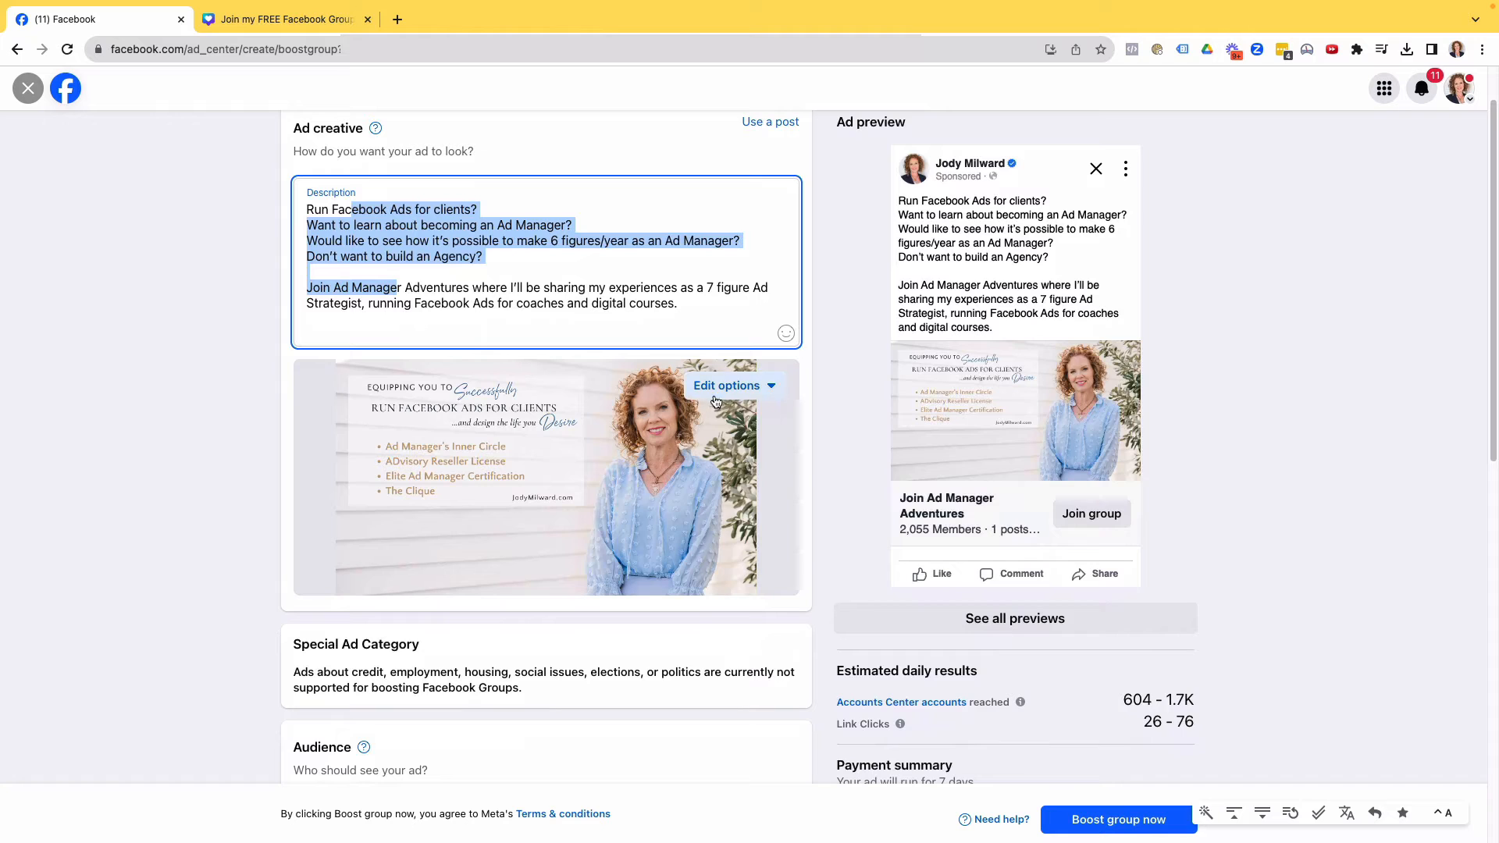
click(726, 385)
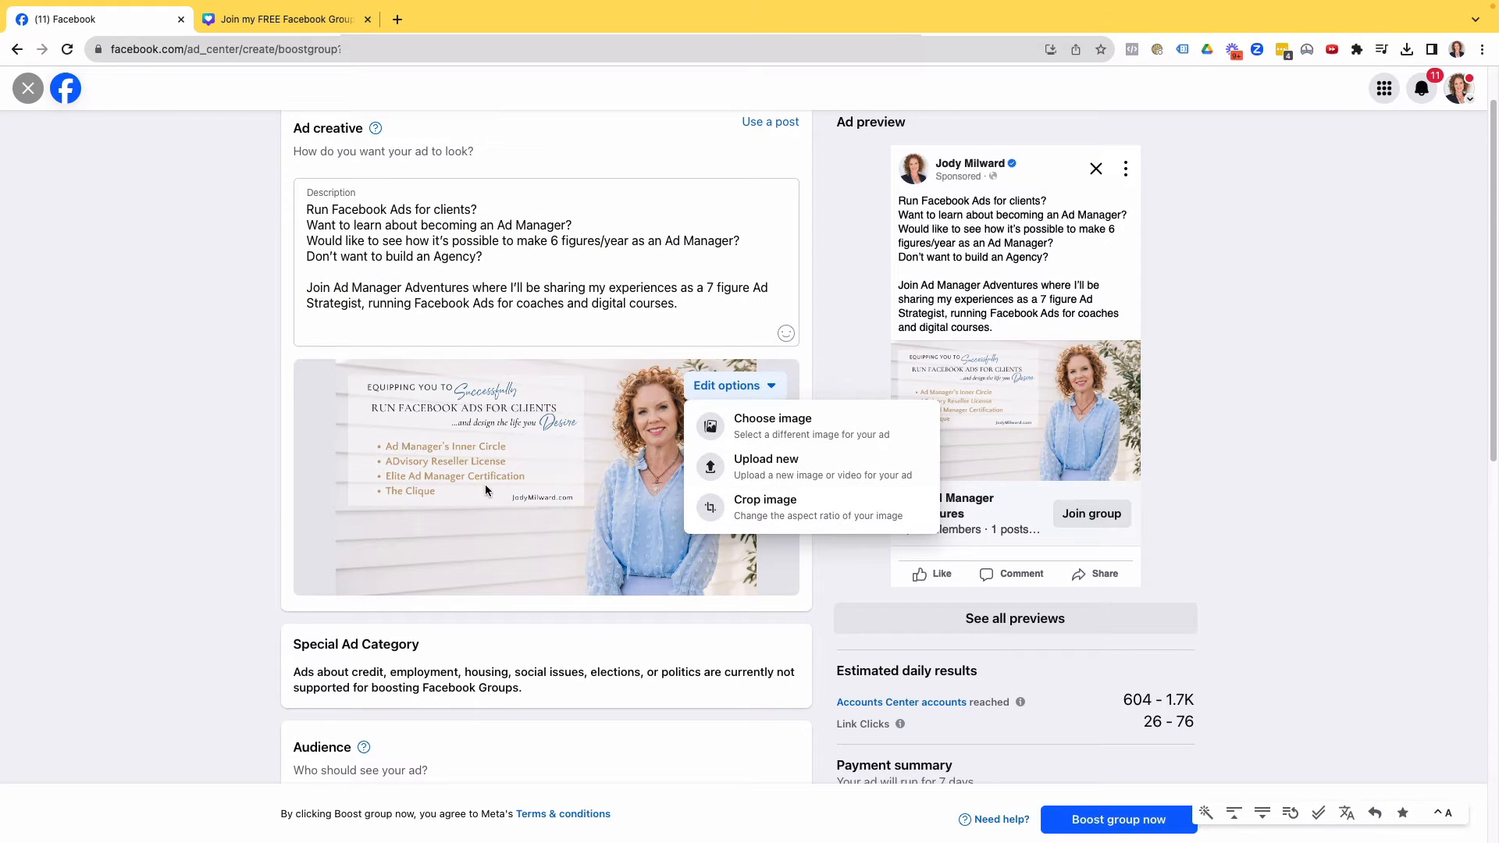
click(238, 431)
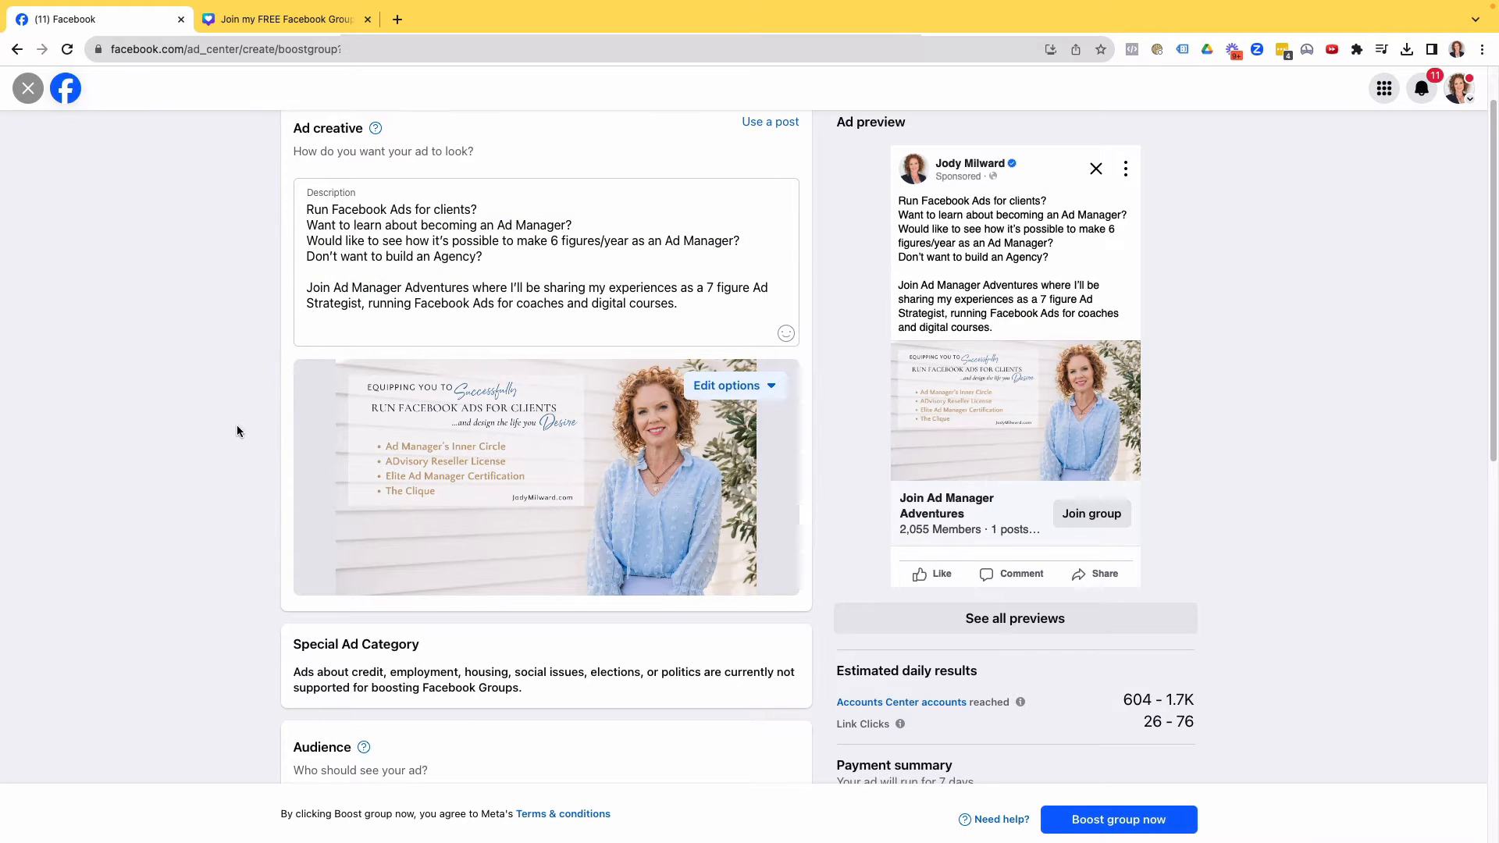
scroll(up, 3)
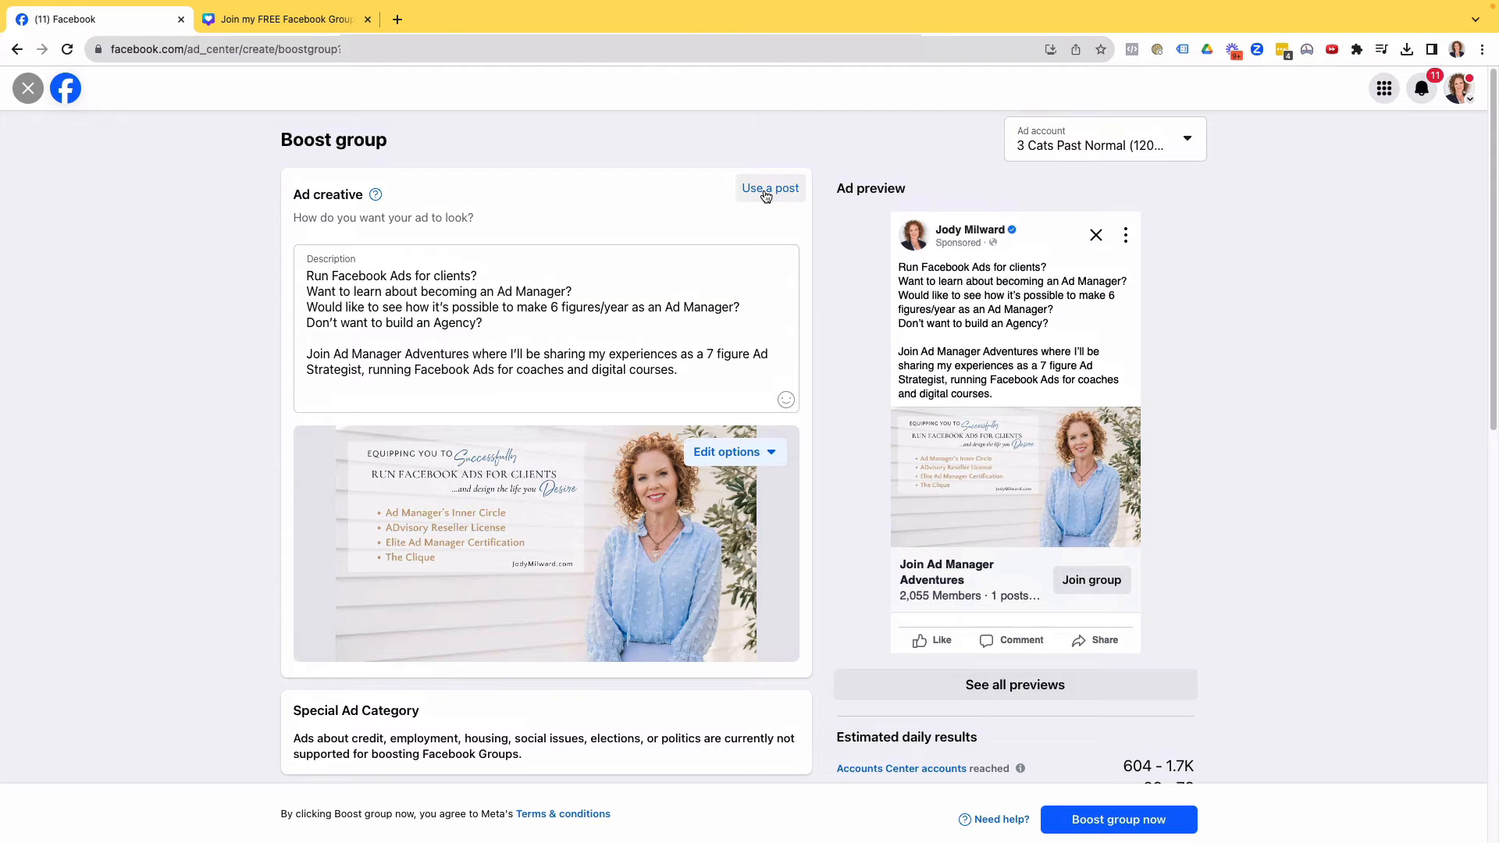
click(769, 187)
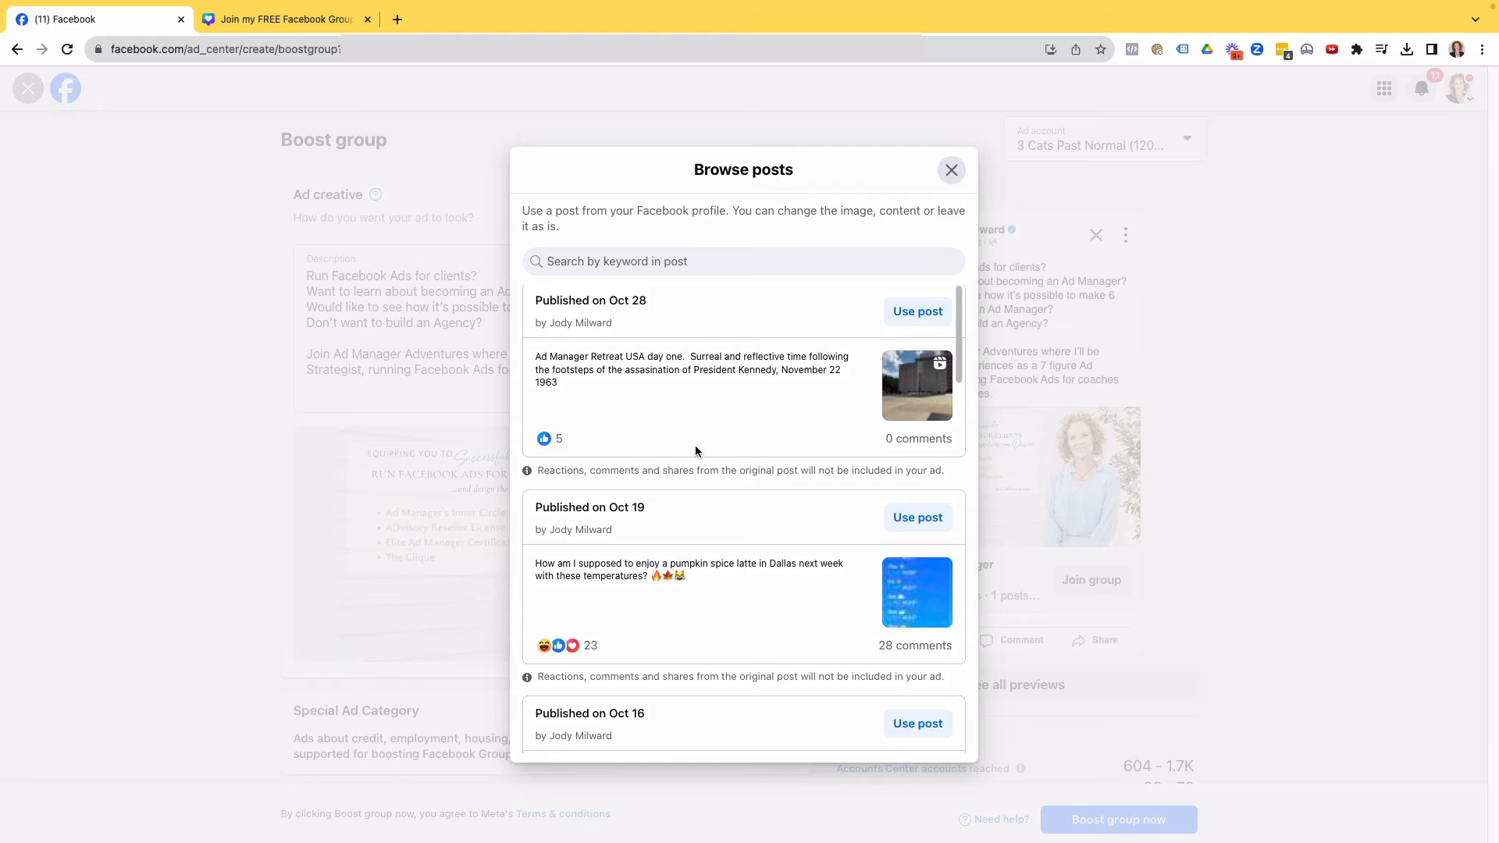
scroll(down, 3)
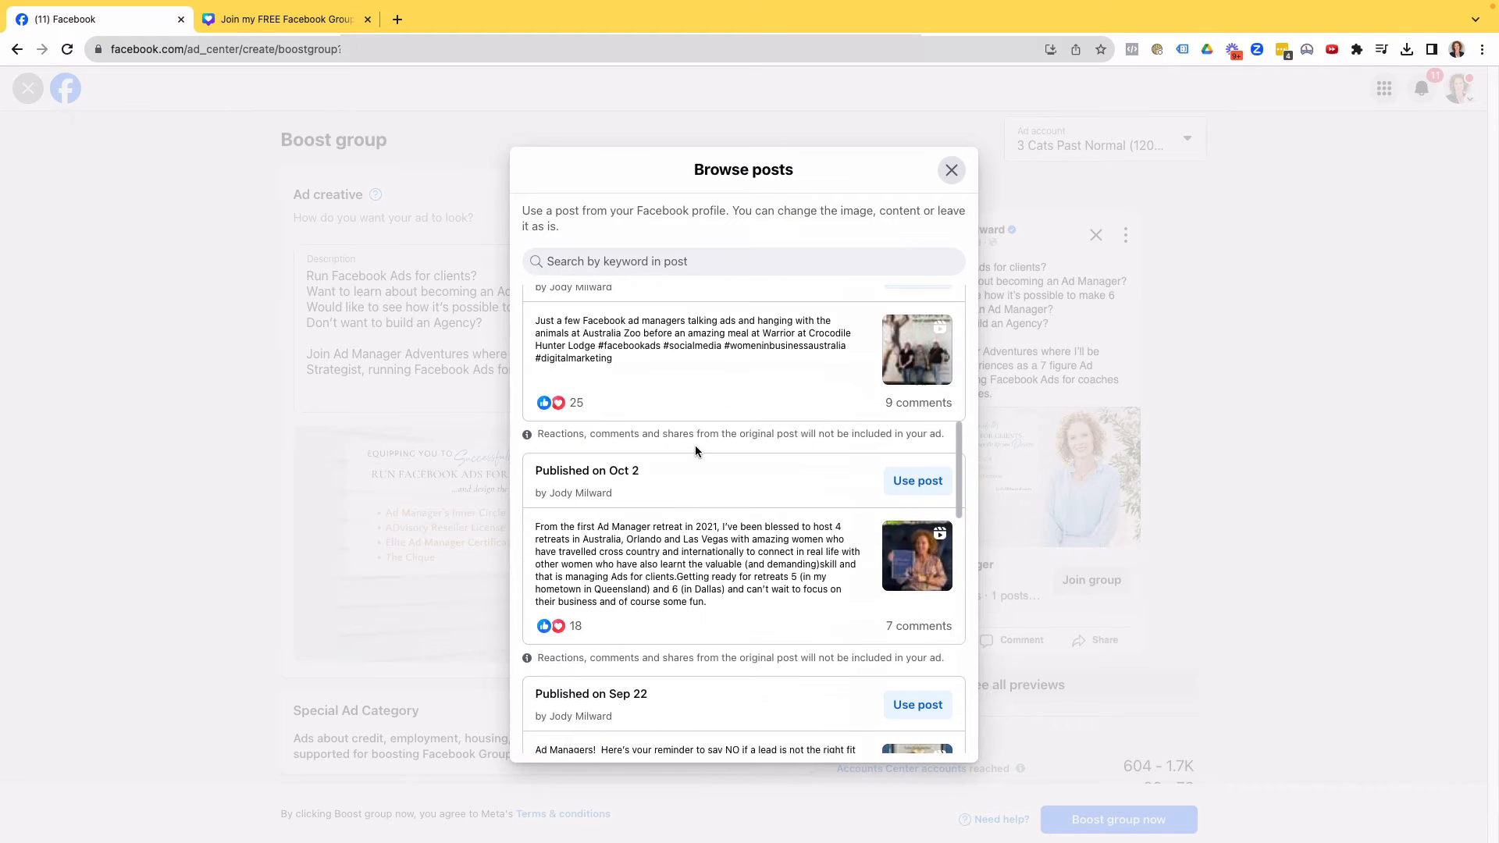
click(950, 169)
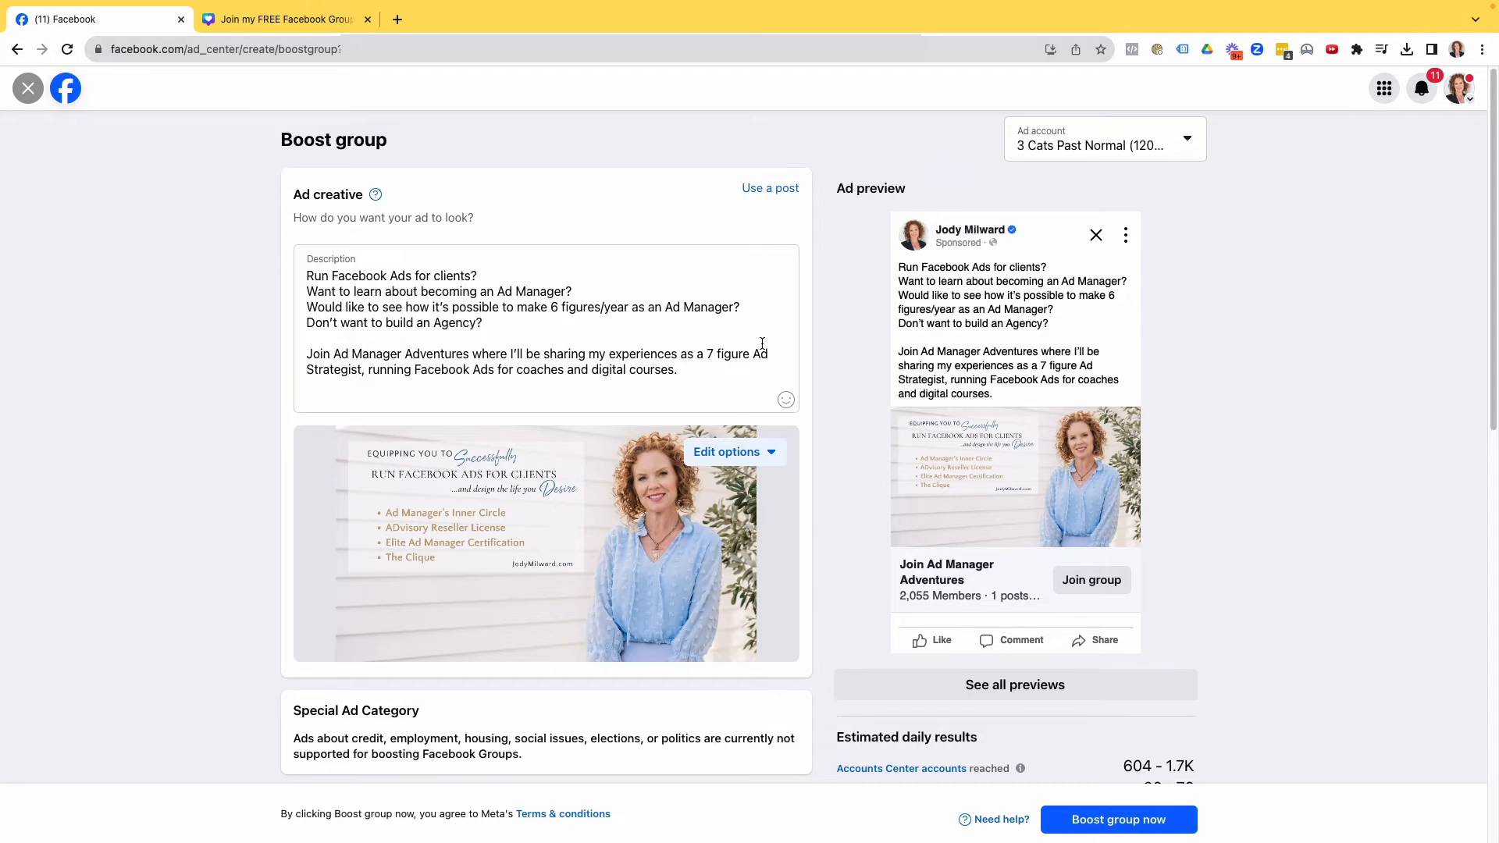
mouse_move(825, 472)
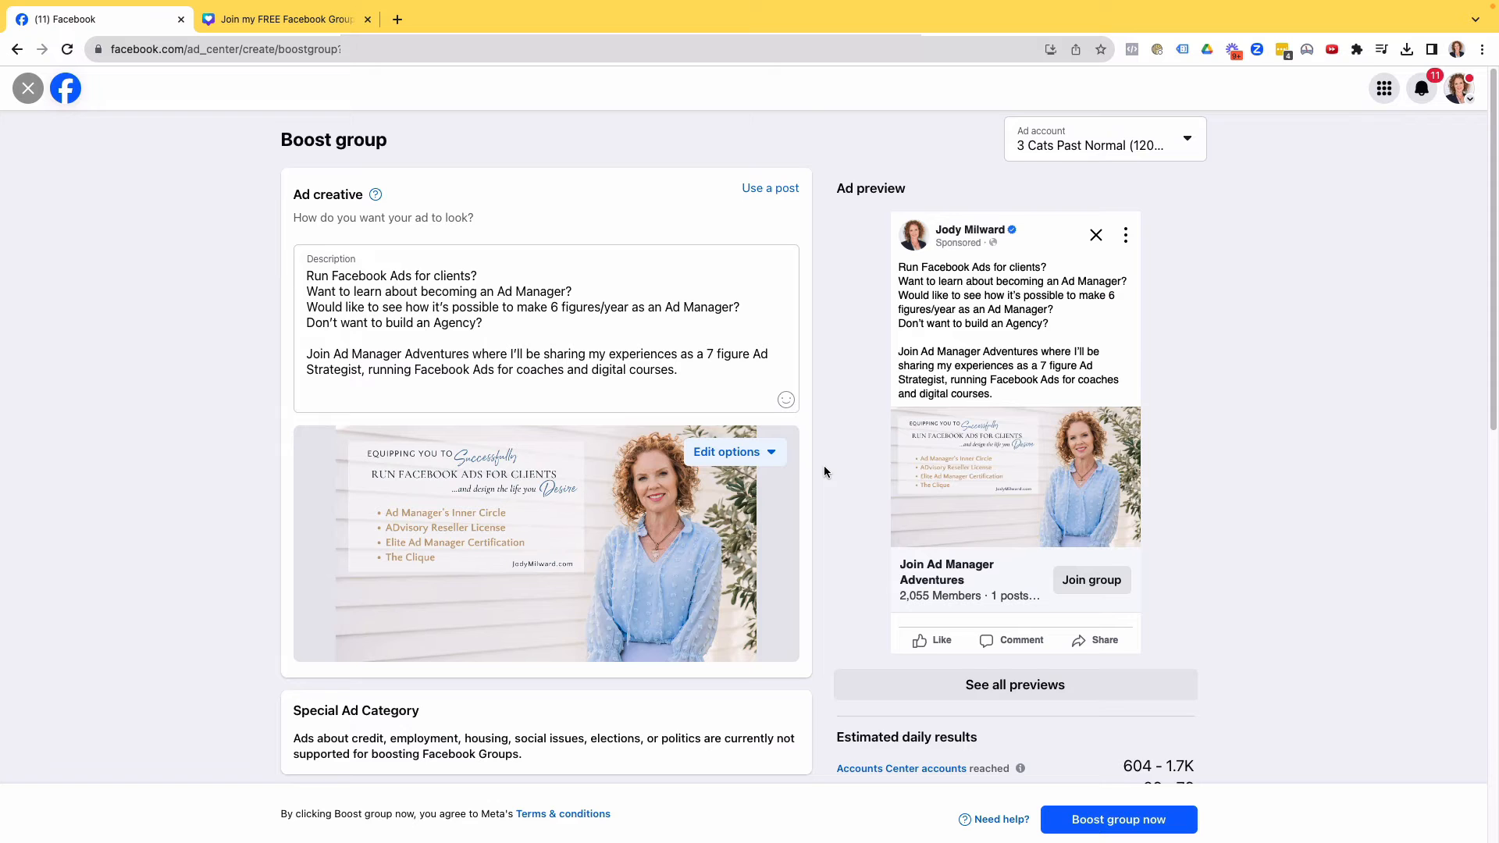
scroll(down, 3)
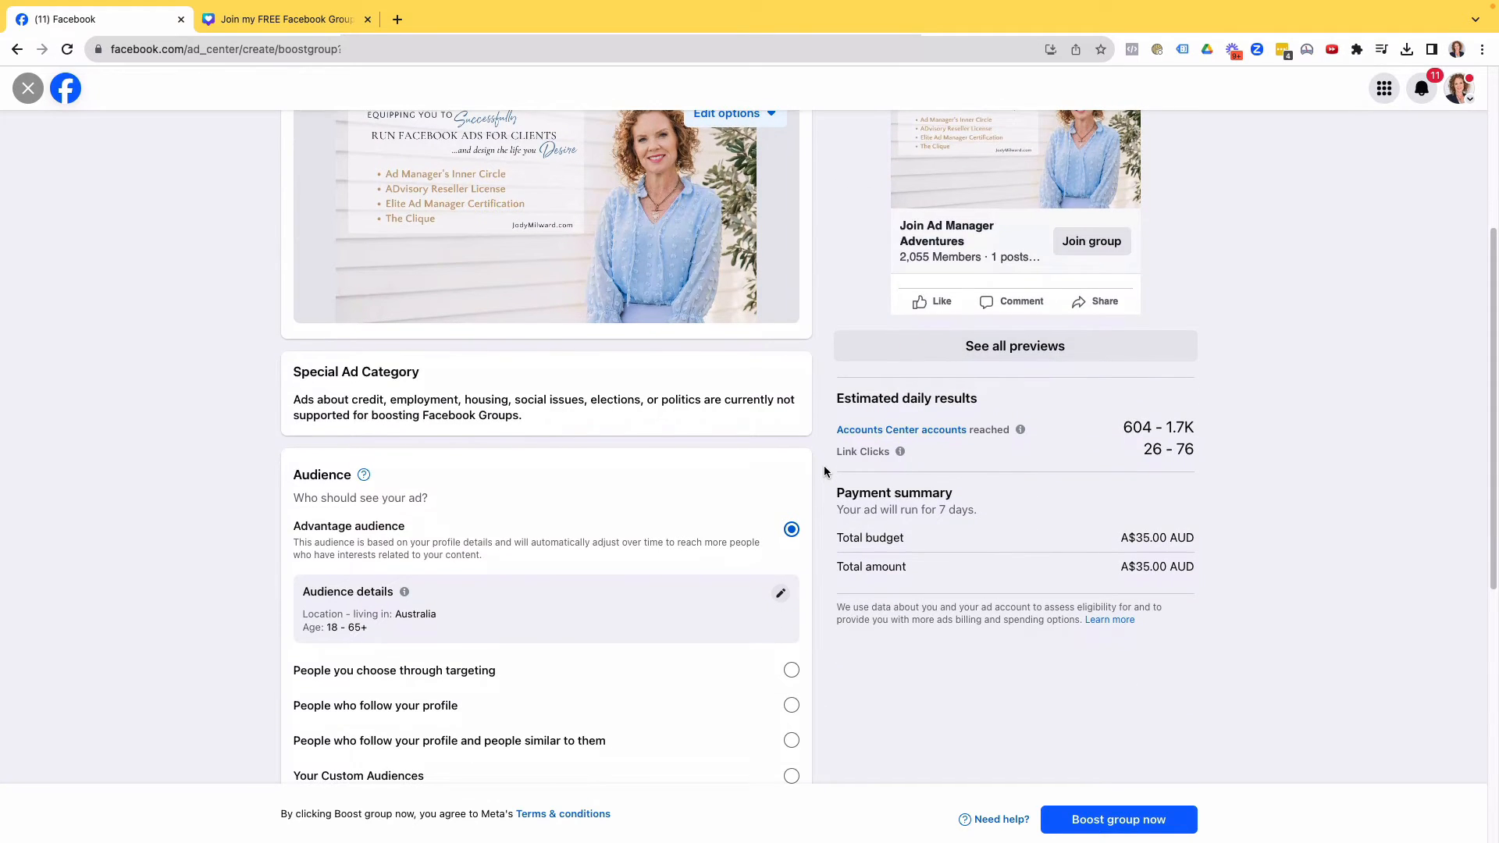
scroll(down, 3)
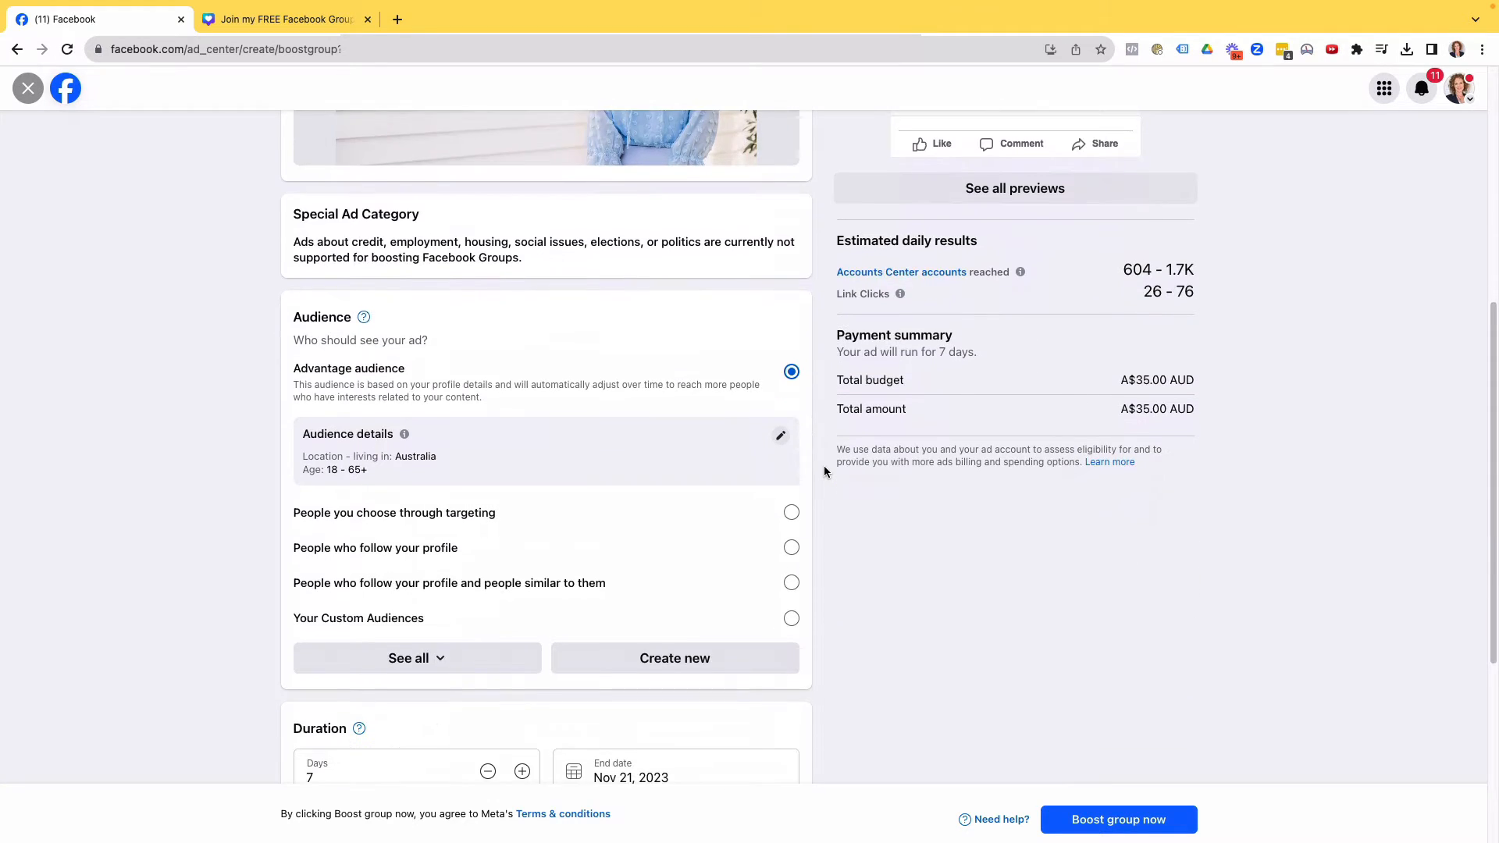
scroll(down, 3)
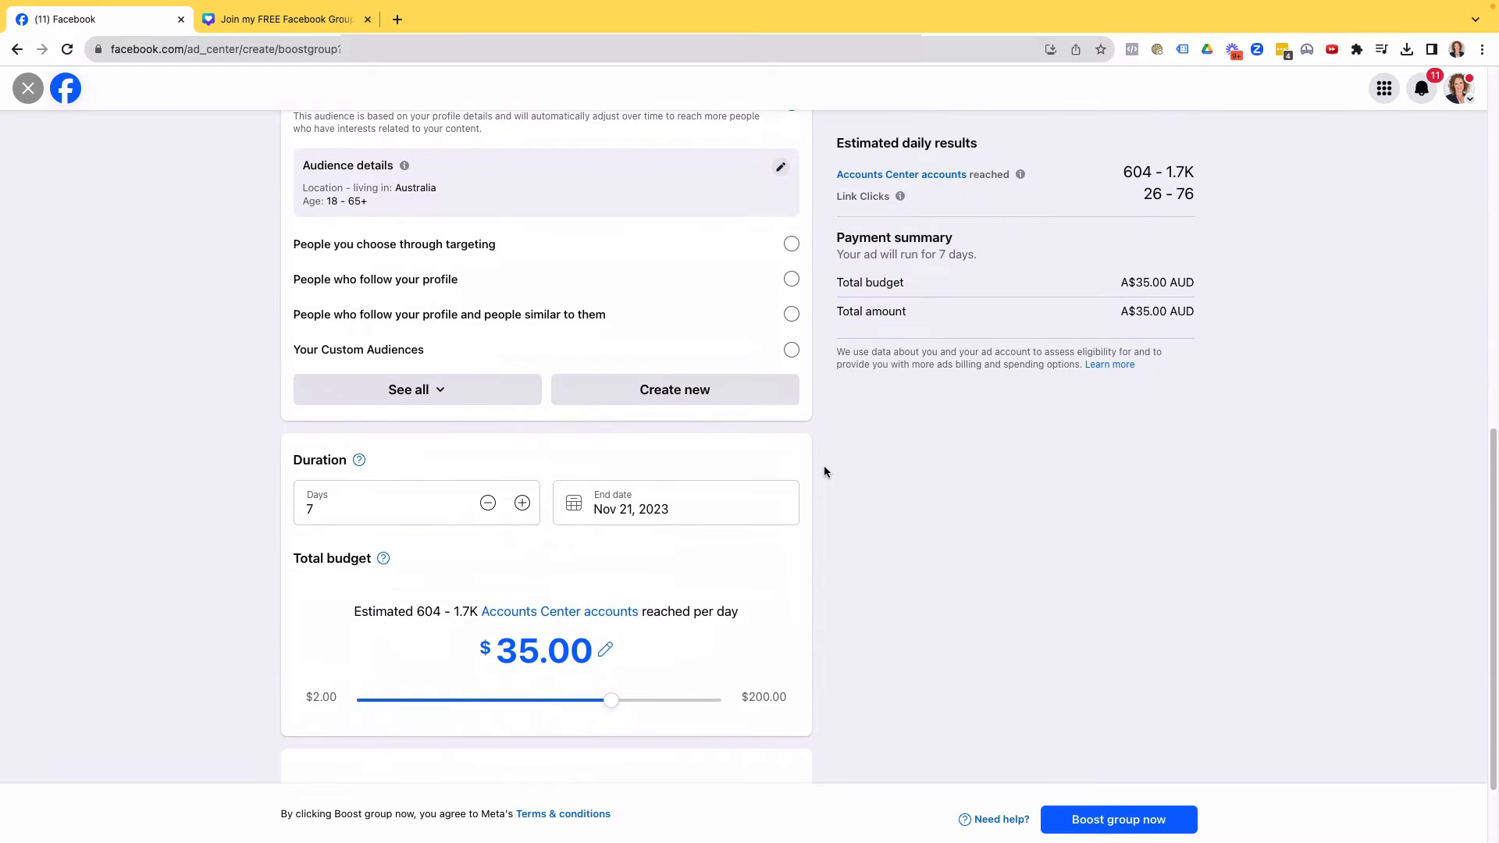
scroll(up, 3)
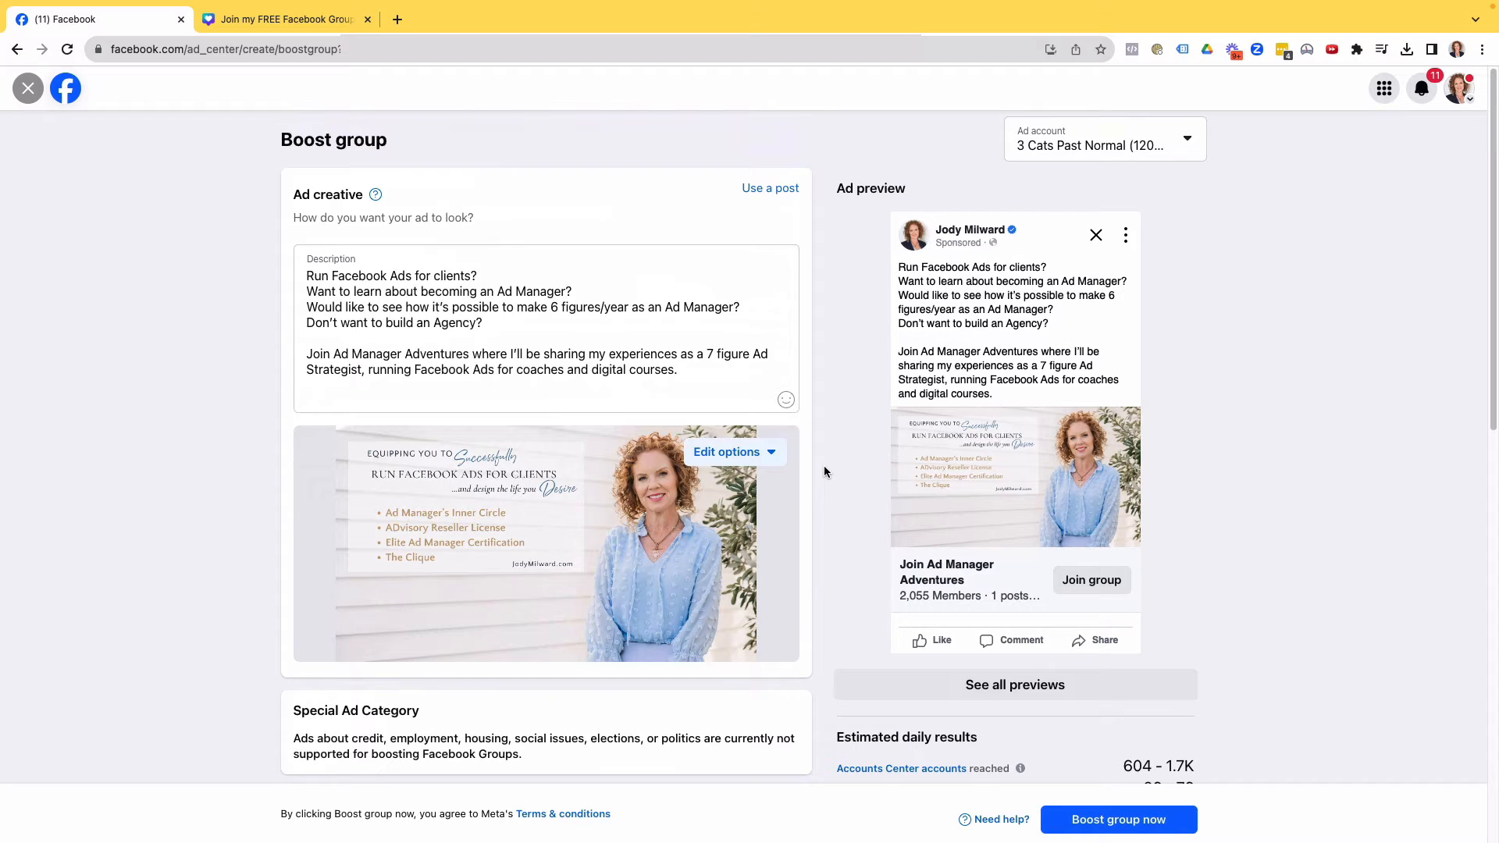
mouse_move(1472, 106)
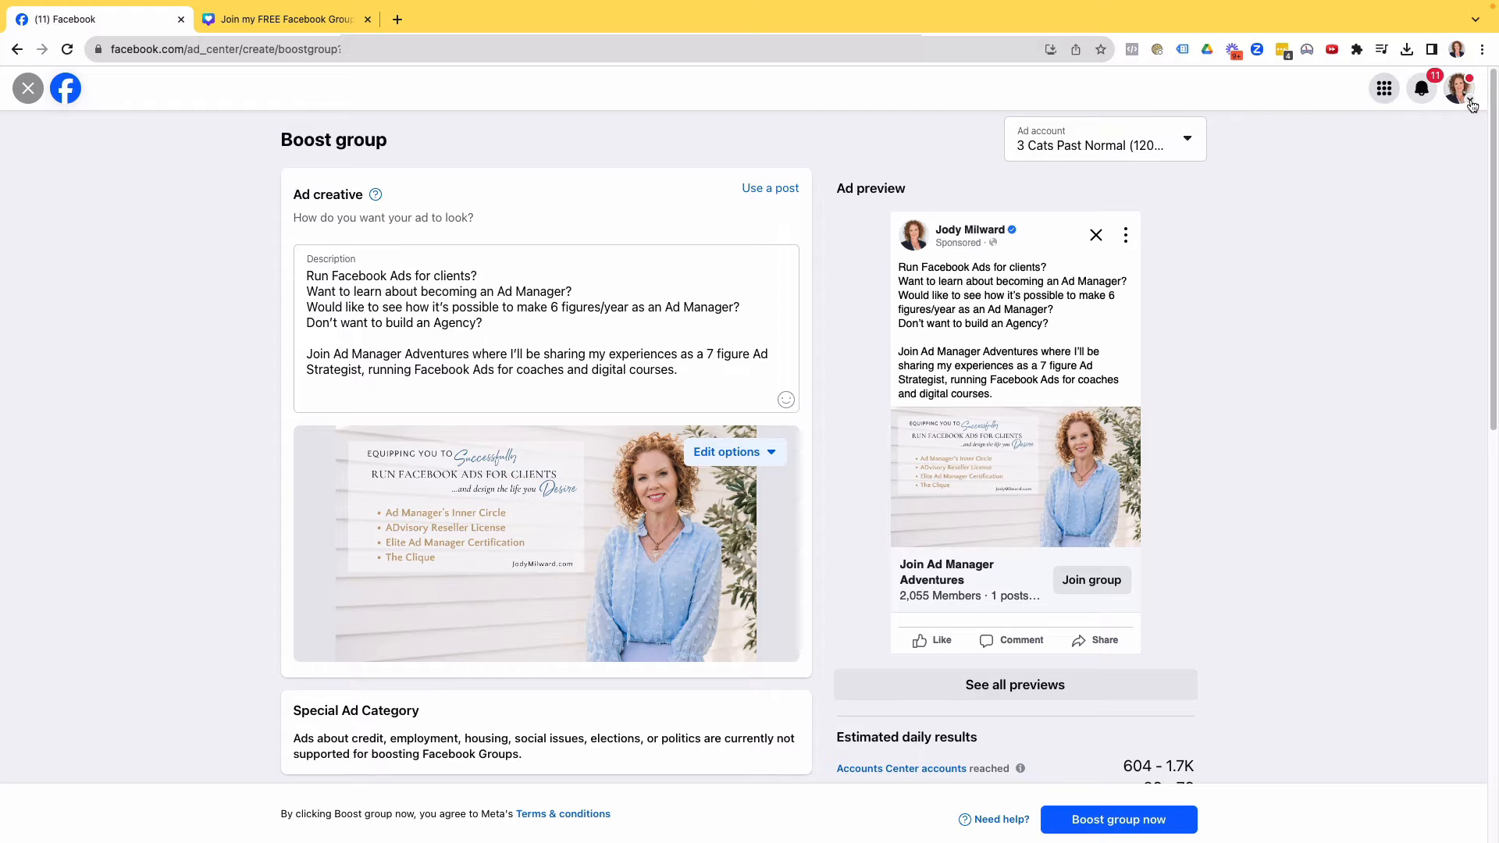
Switch to the other profile, discard the unsaved boost, and return to the home feed
click(1457, 89)
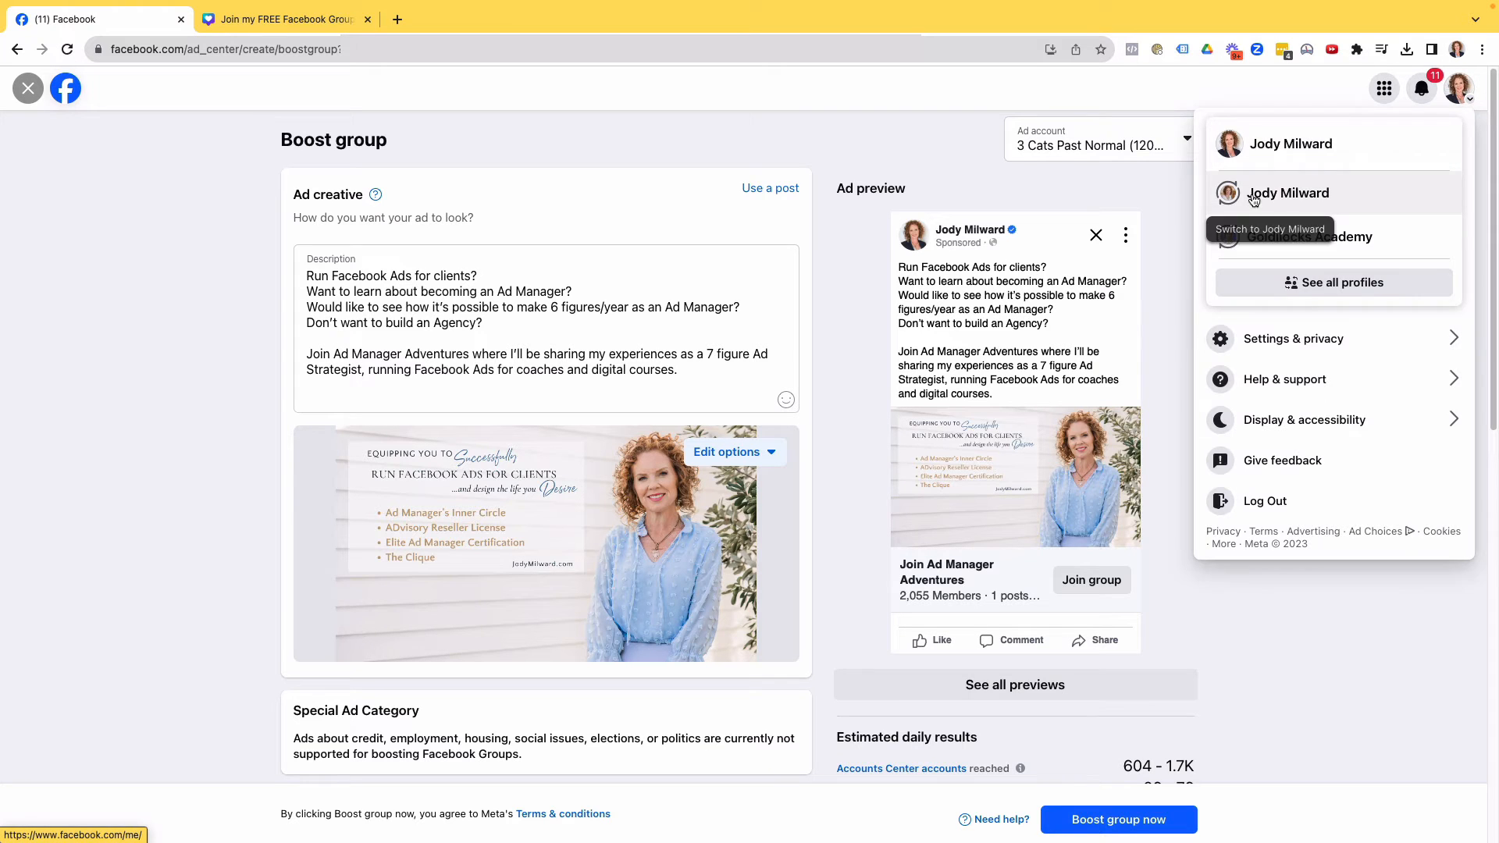
click(1287, 192)
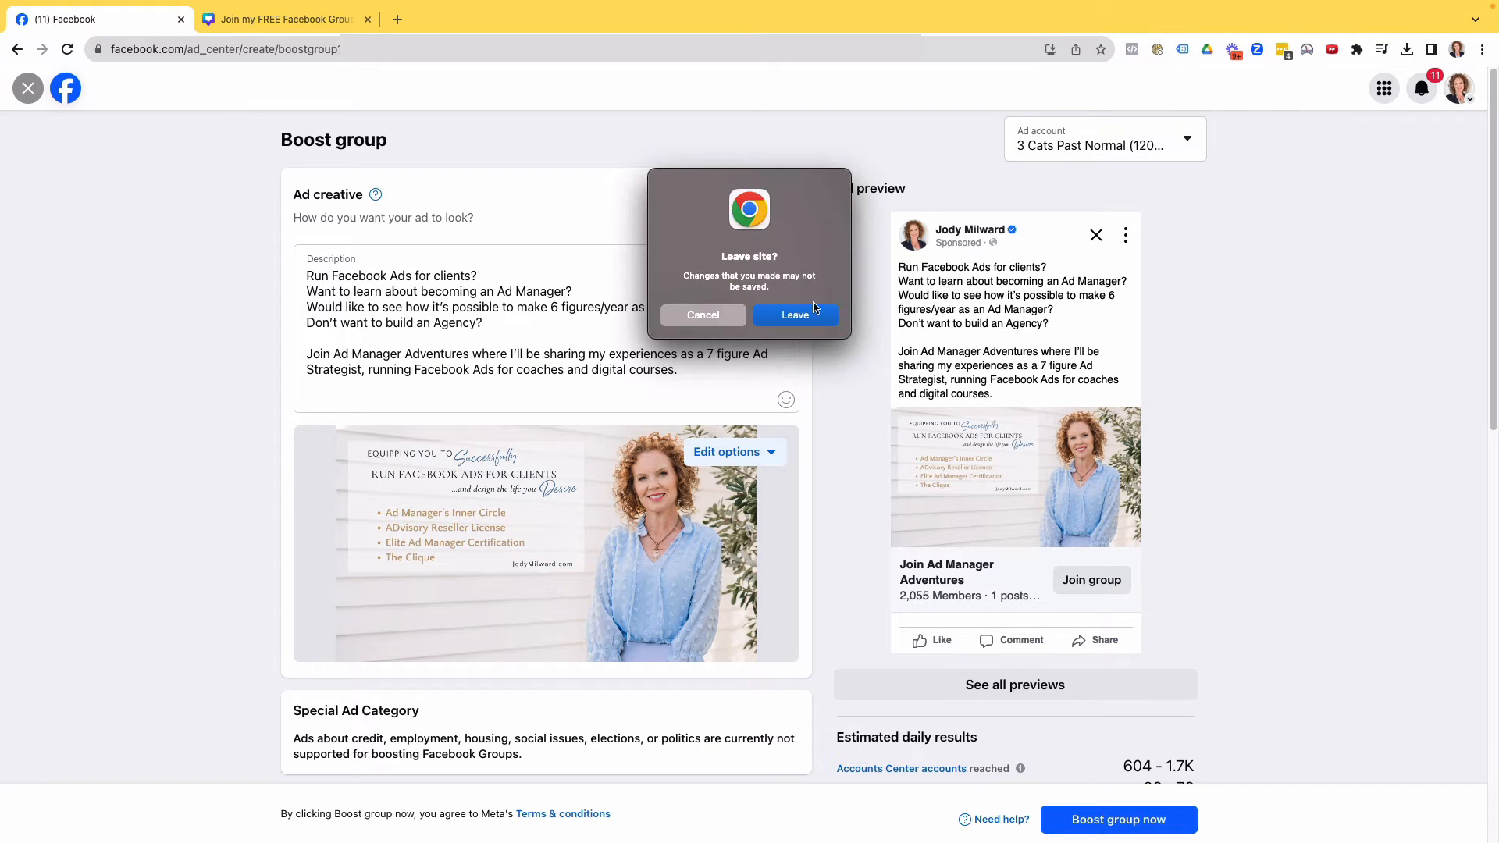
click(794, 315)
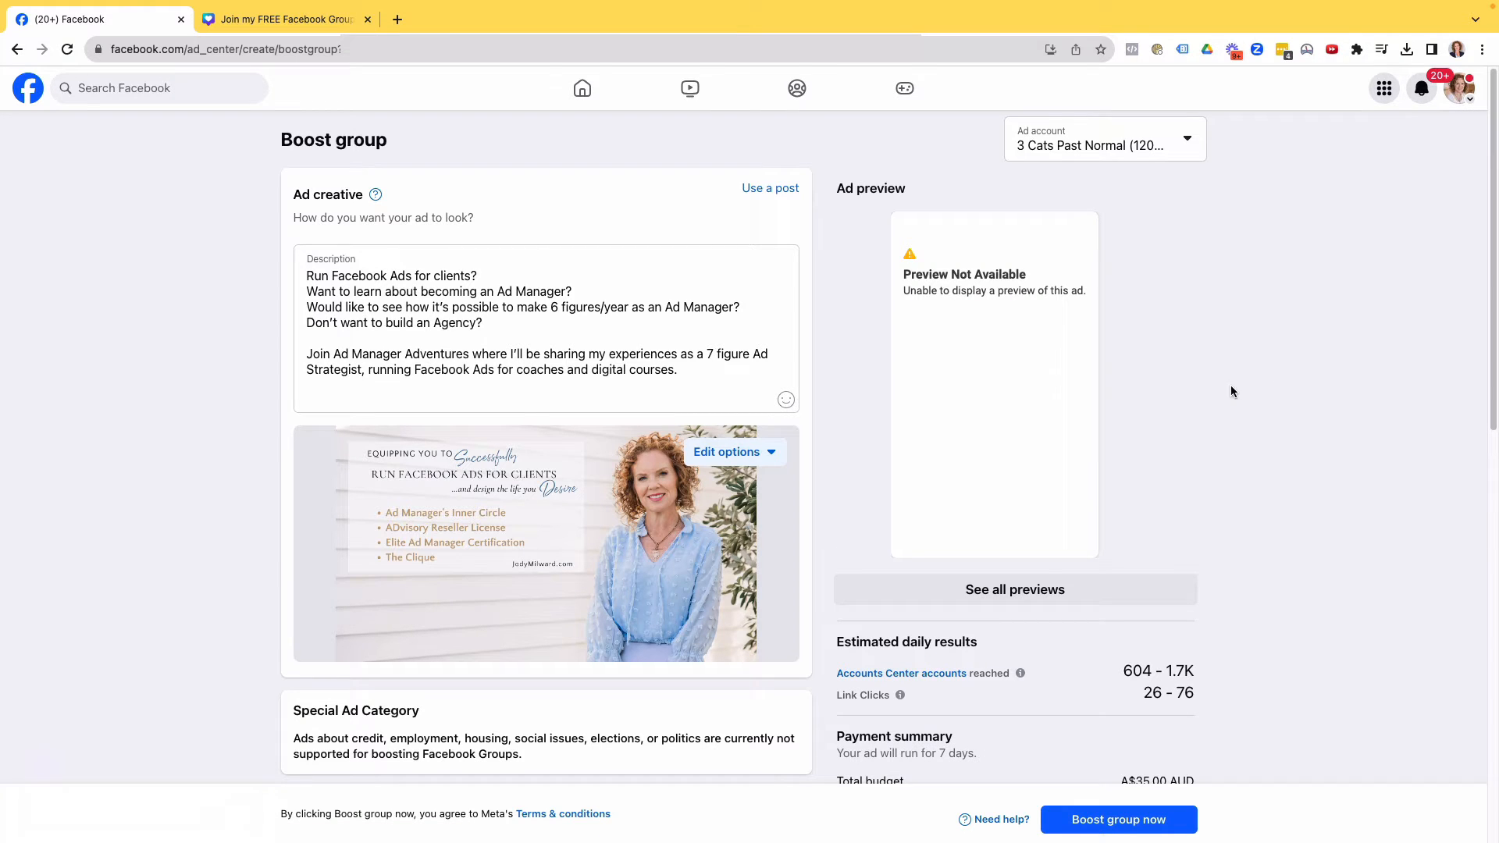
mouse_move(244, 125)
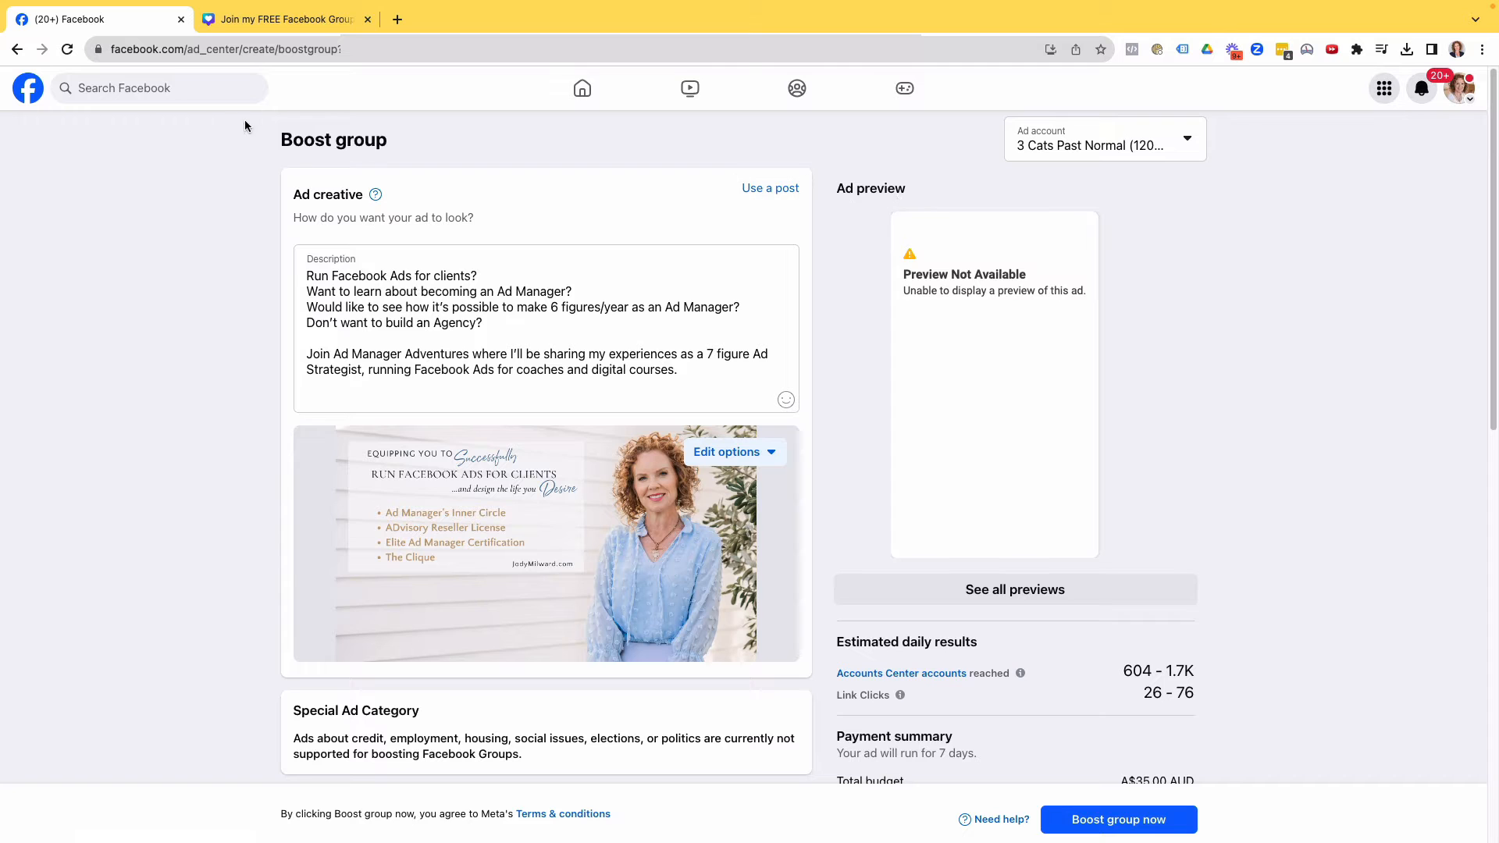
mouse_move(582, 88)
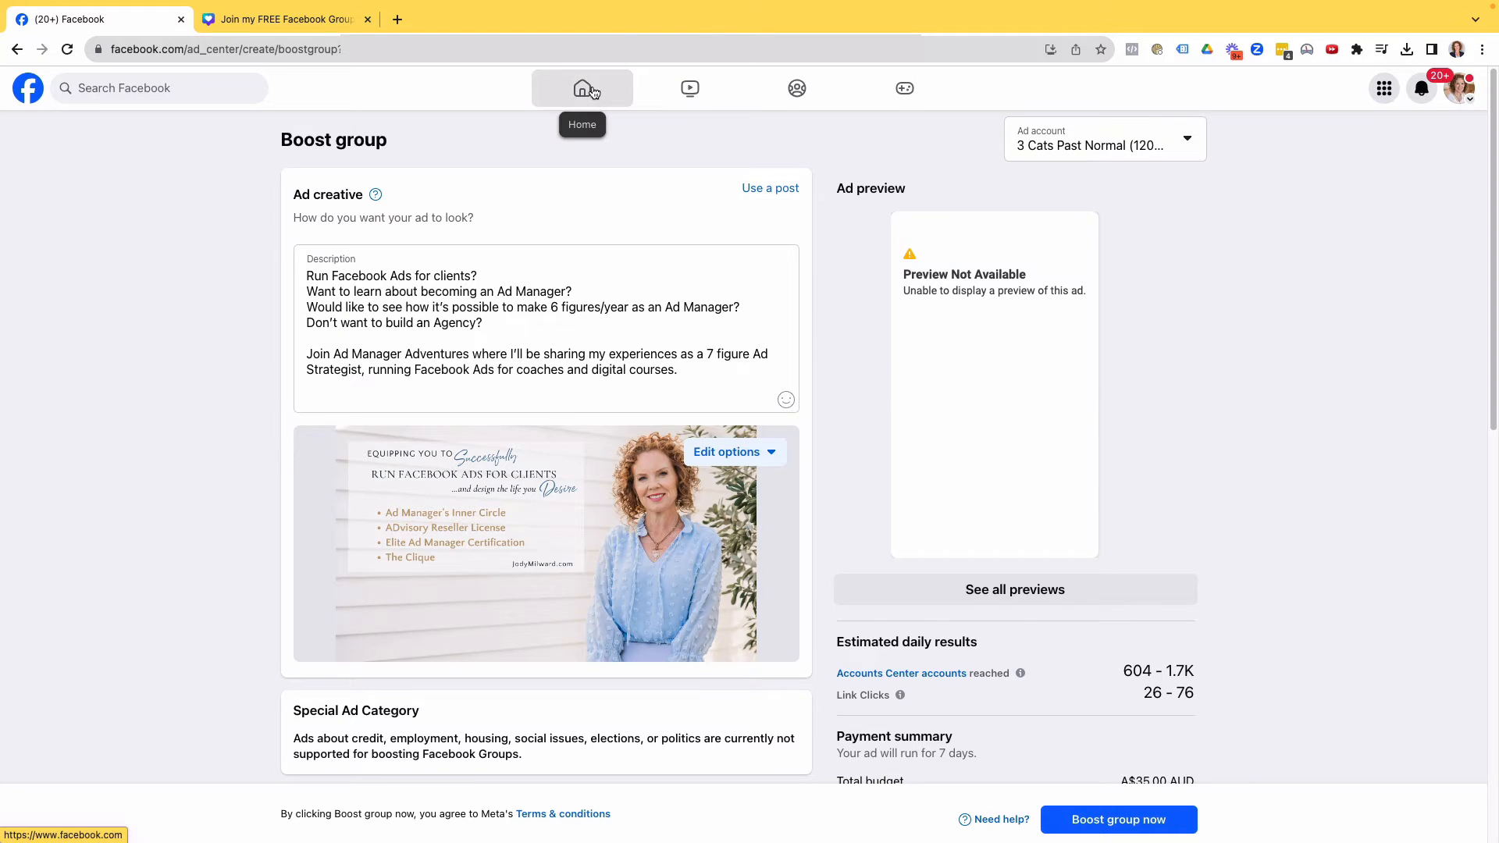
click(580, 89)
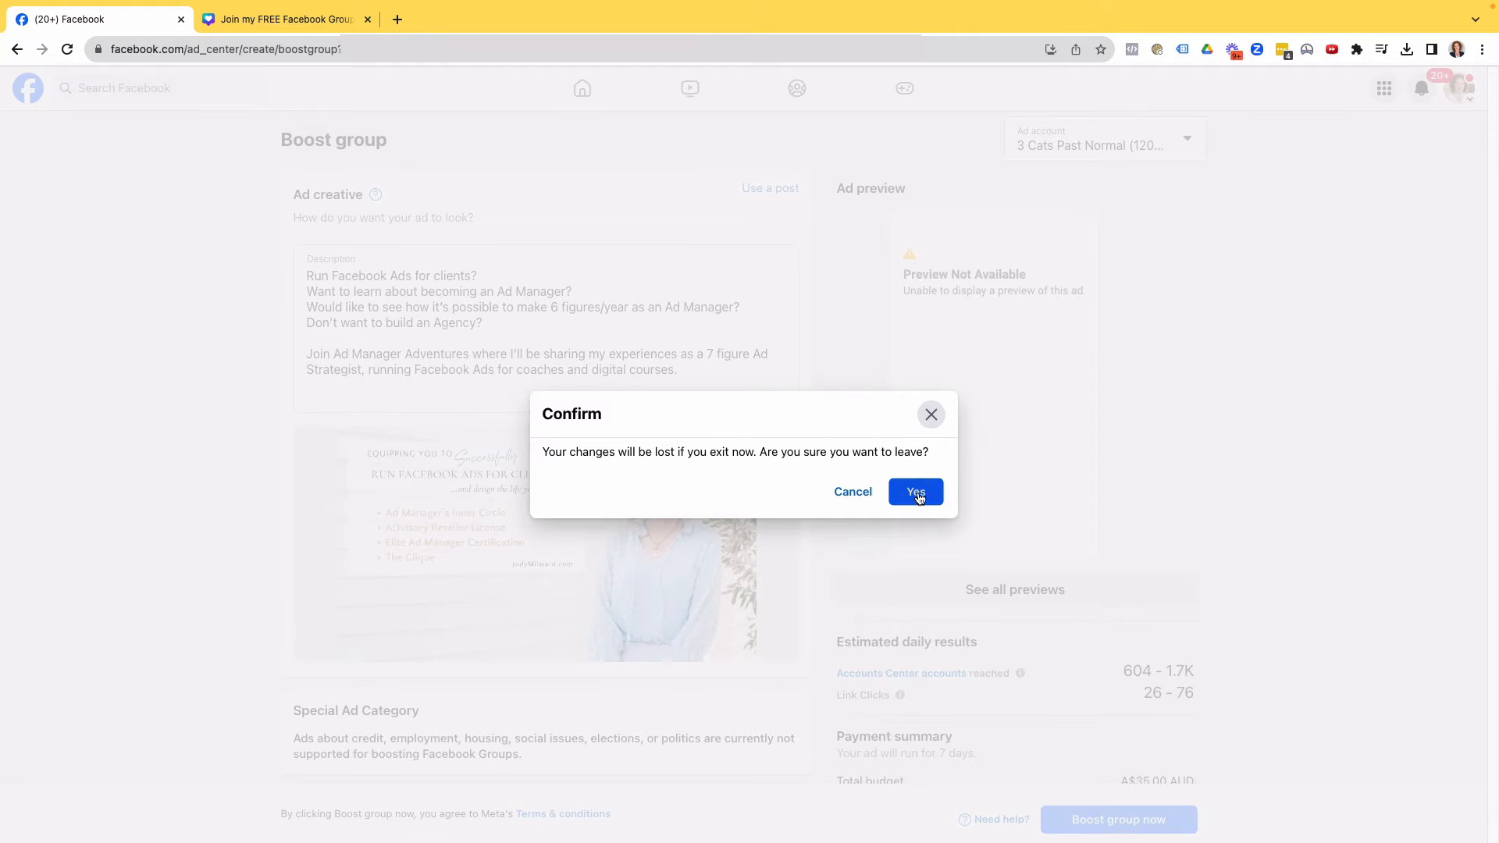
click(914, 491)
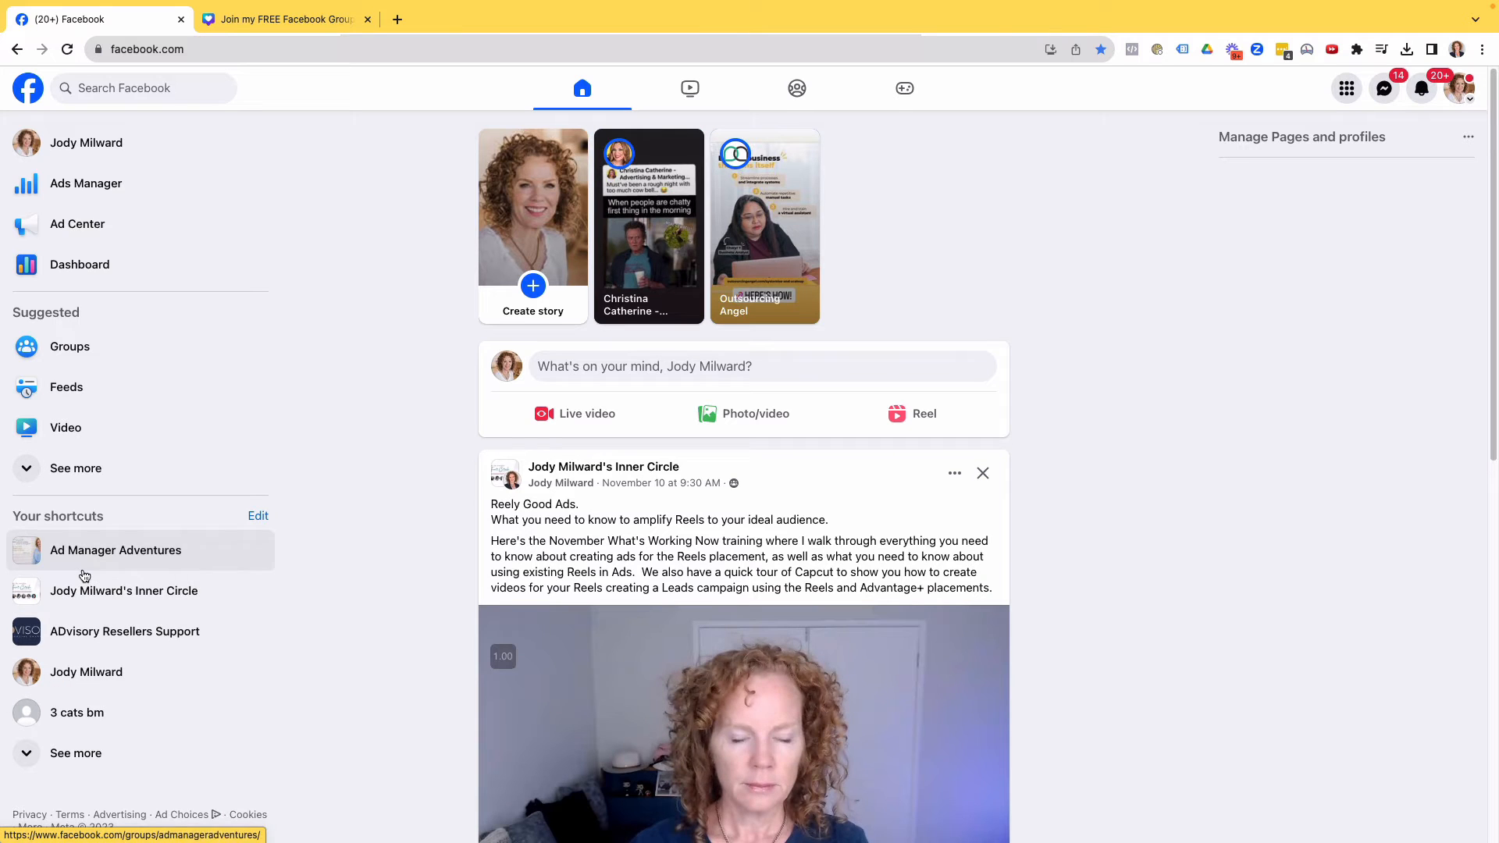
Open Ad Manager Adventures from the shortcuts and choose Promote group
click(115, 550)
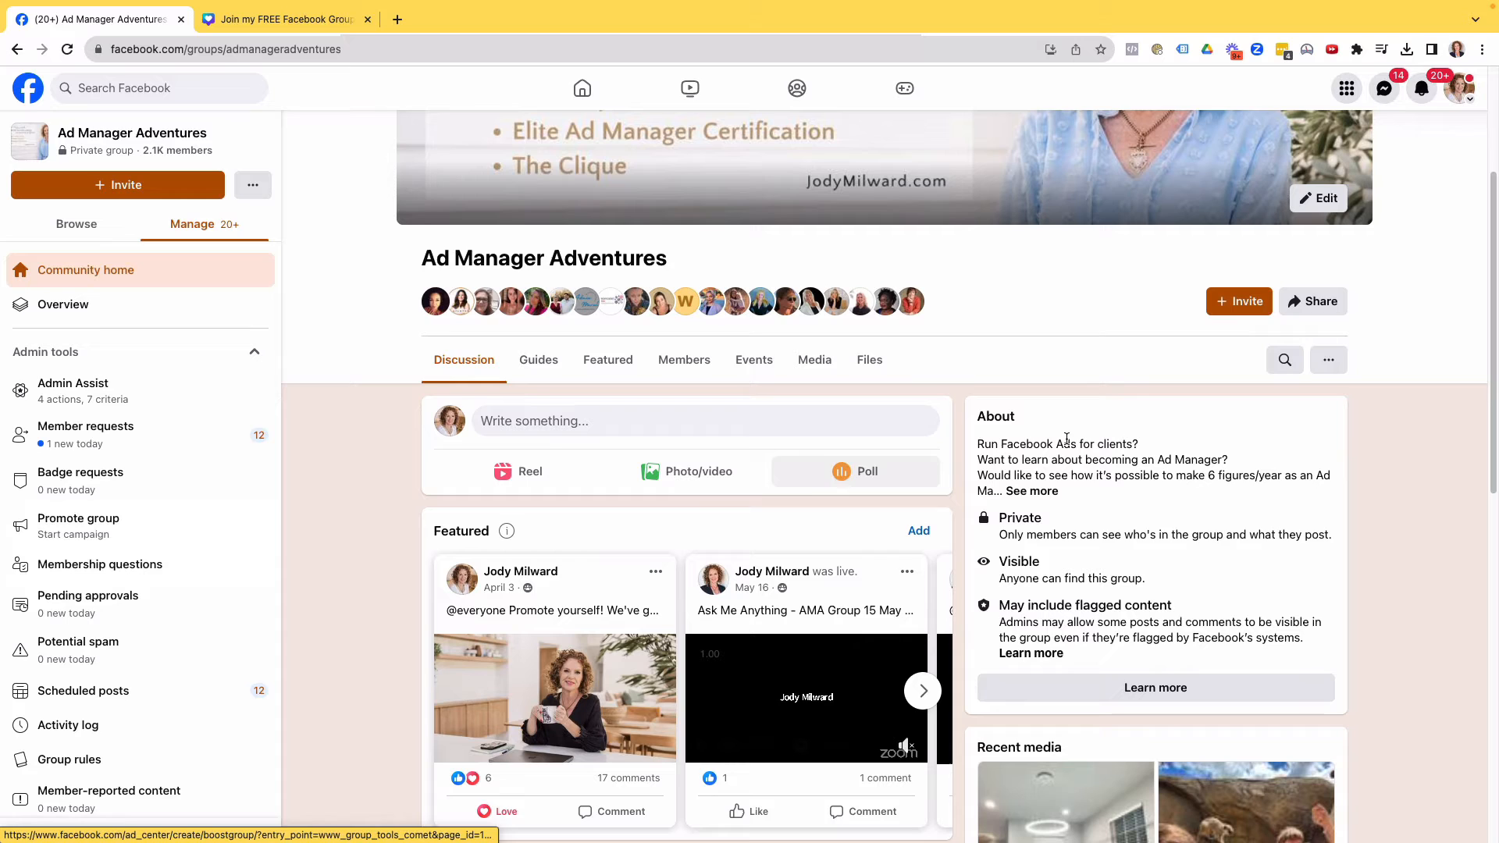
mouse_move(1366, 346)
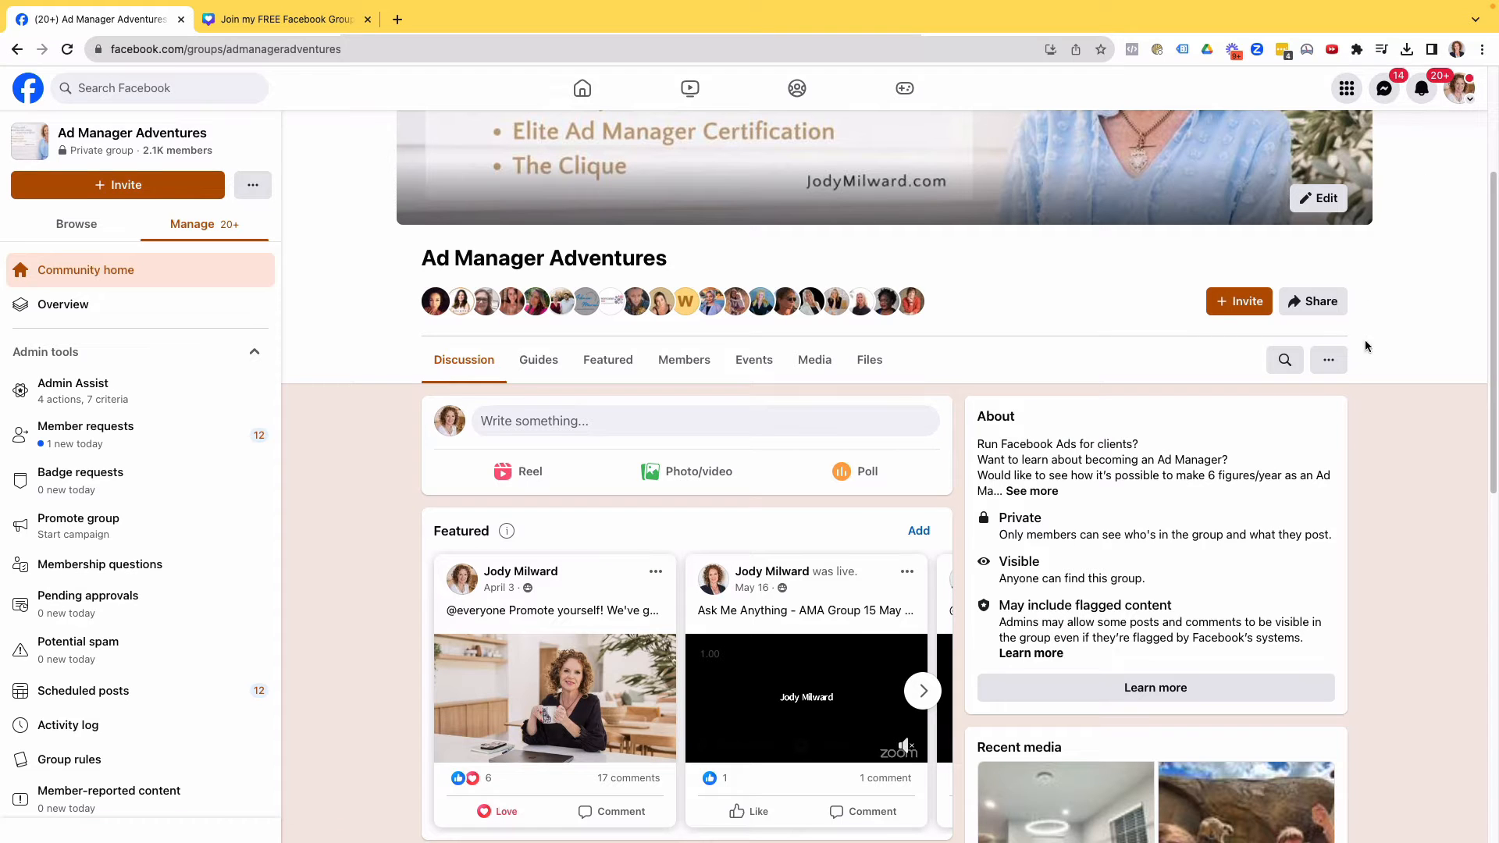
click(1327, 359)
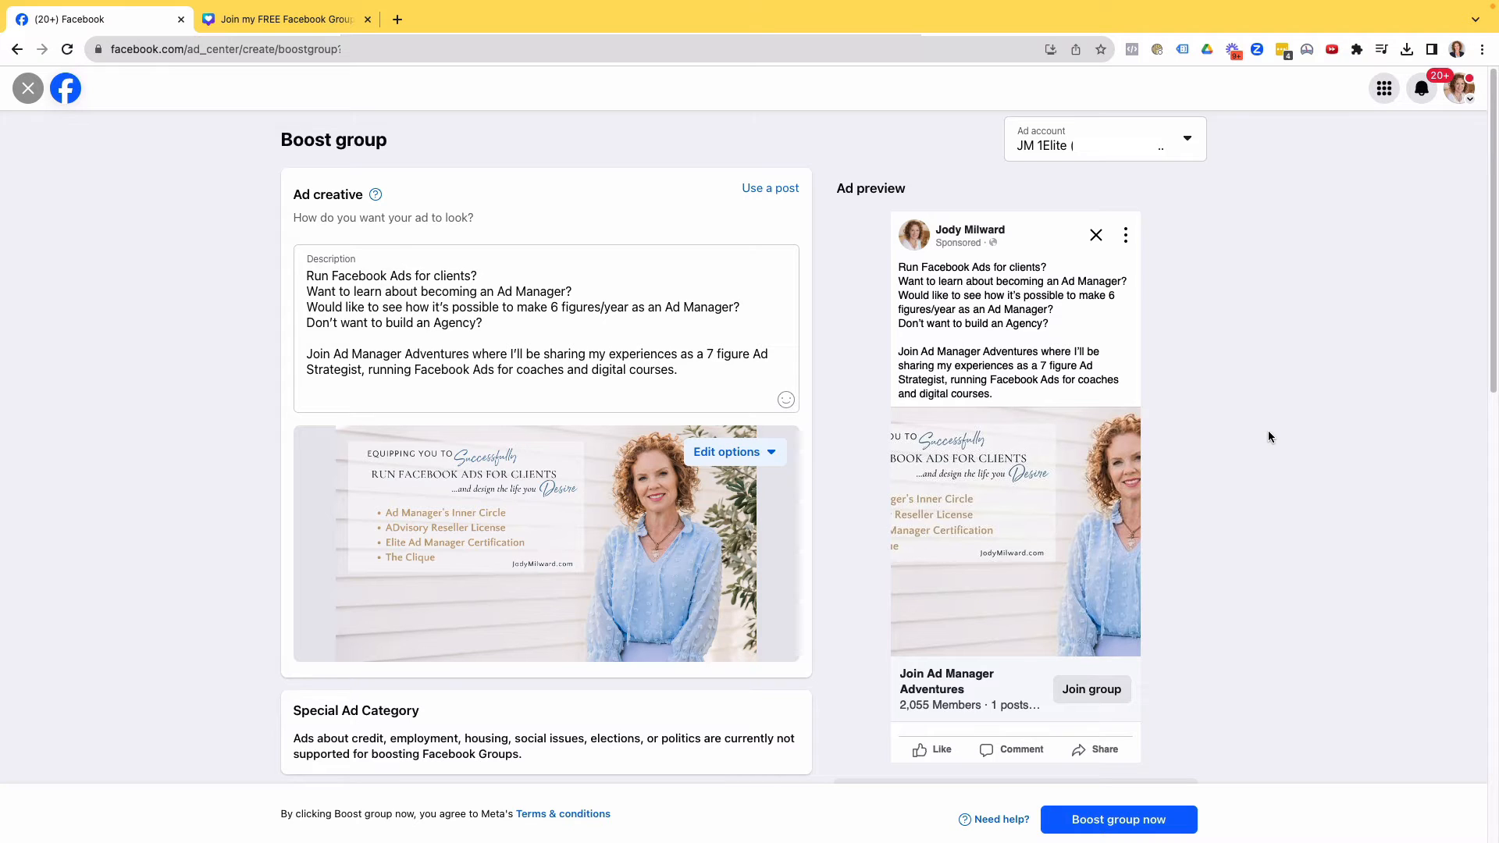
mouse_move(1362, 472)
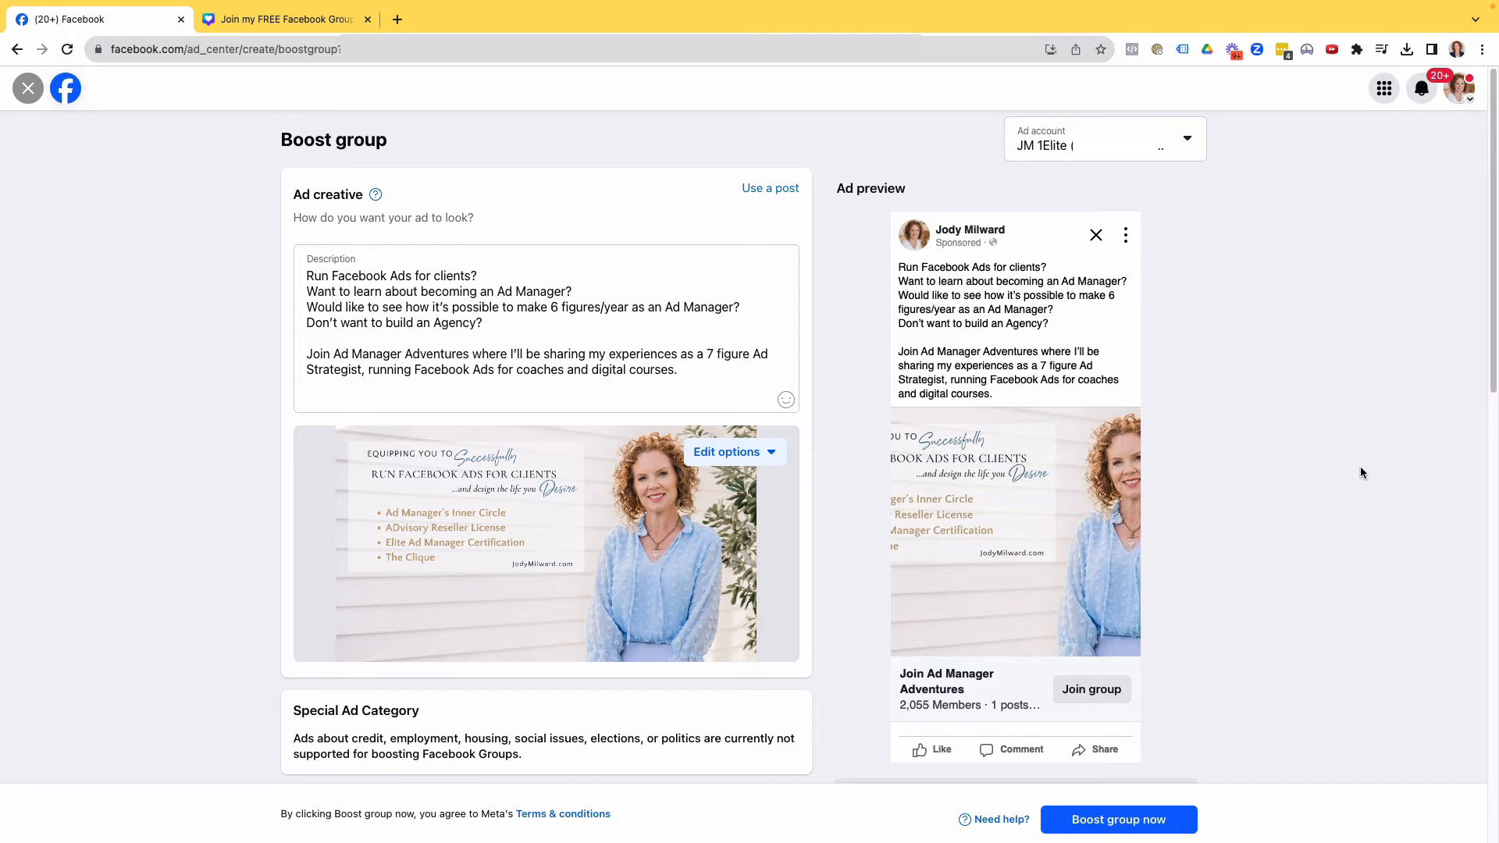
mouse_move(1070, 210)
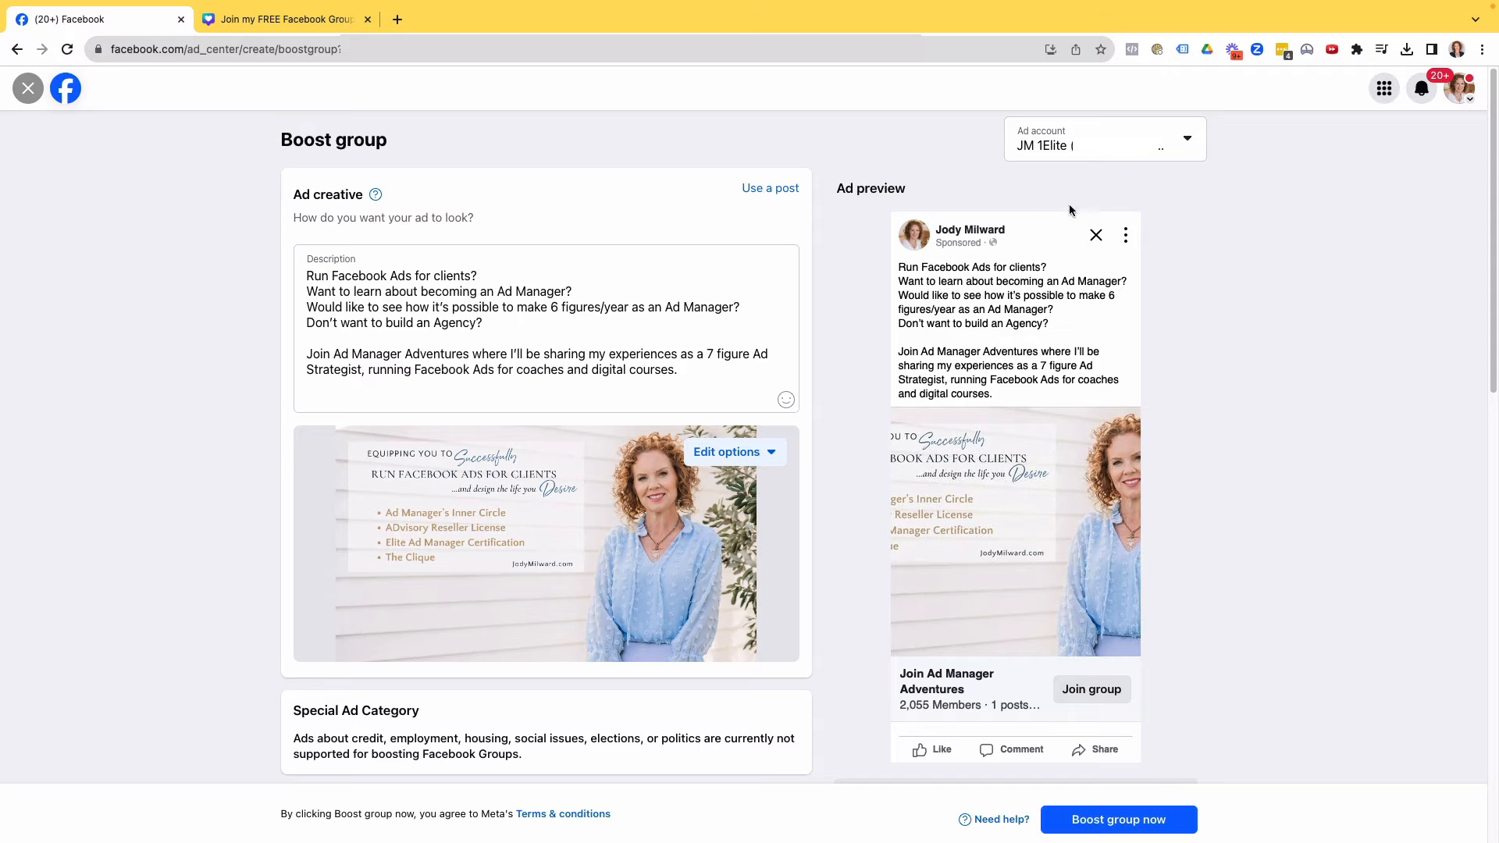
mouse_move(925, 246)
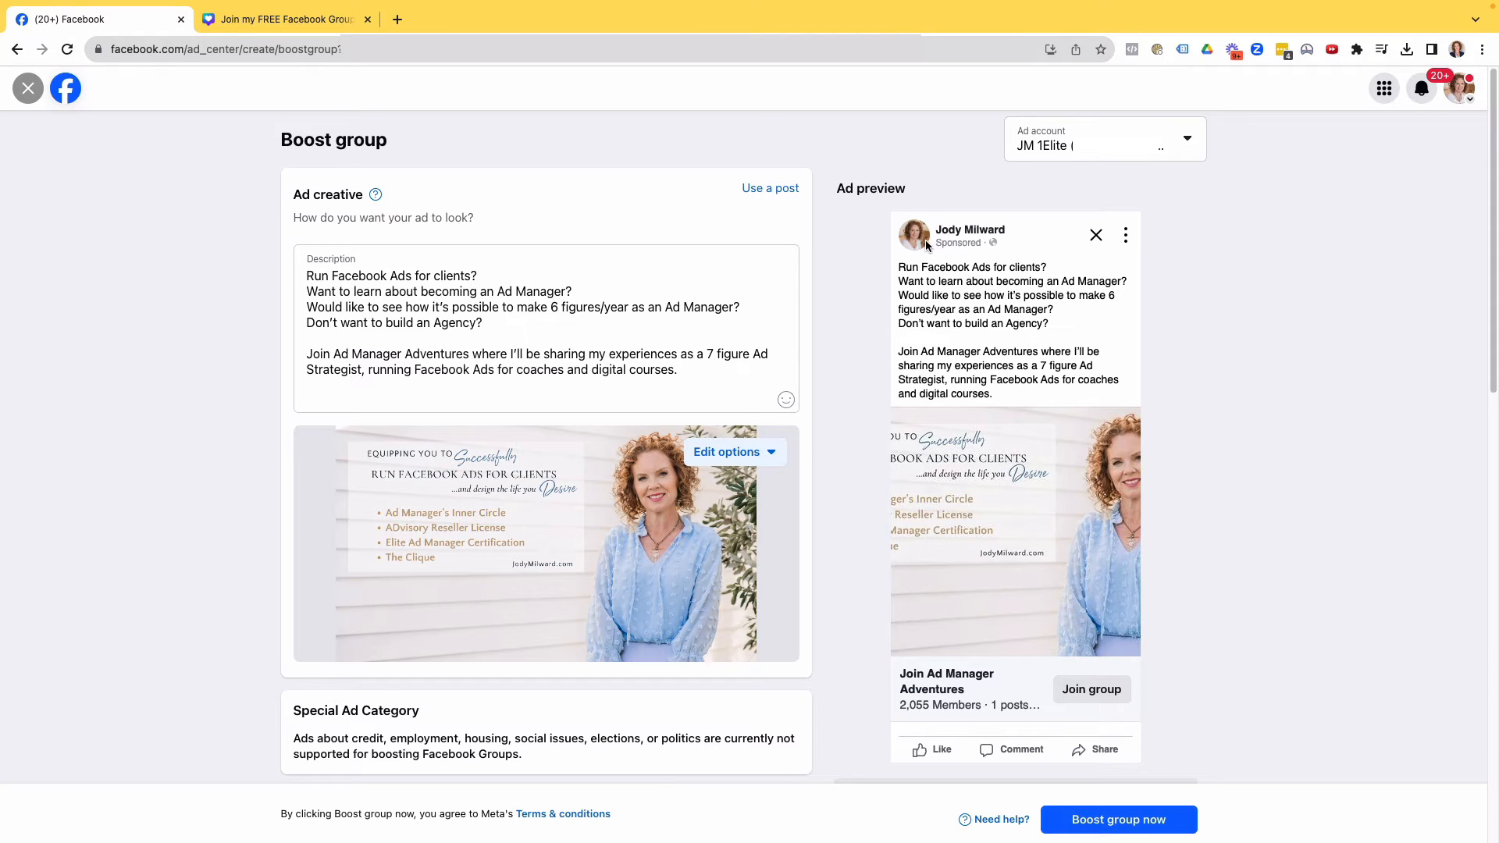
mouse_move(979, 236)
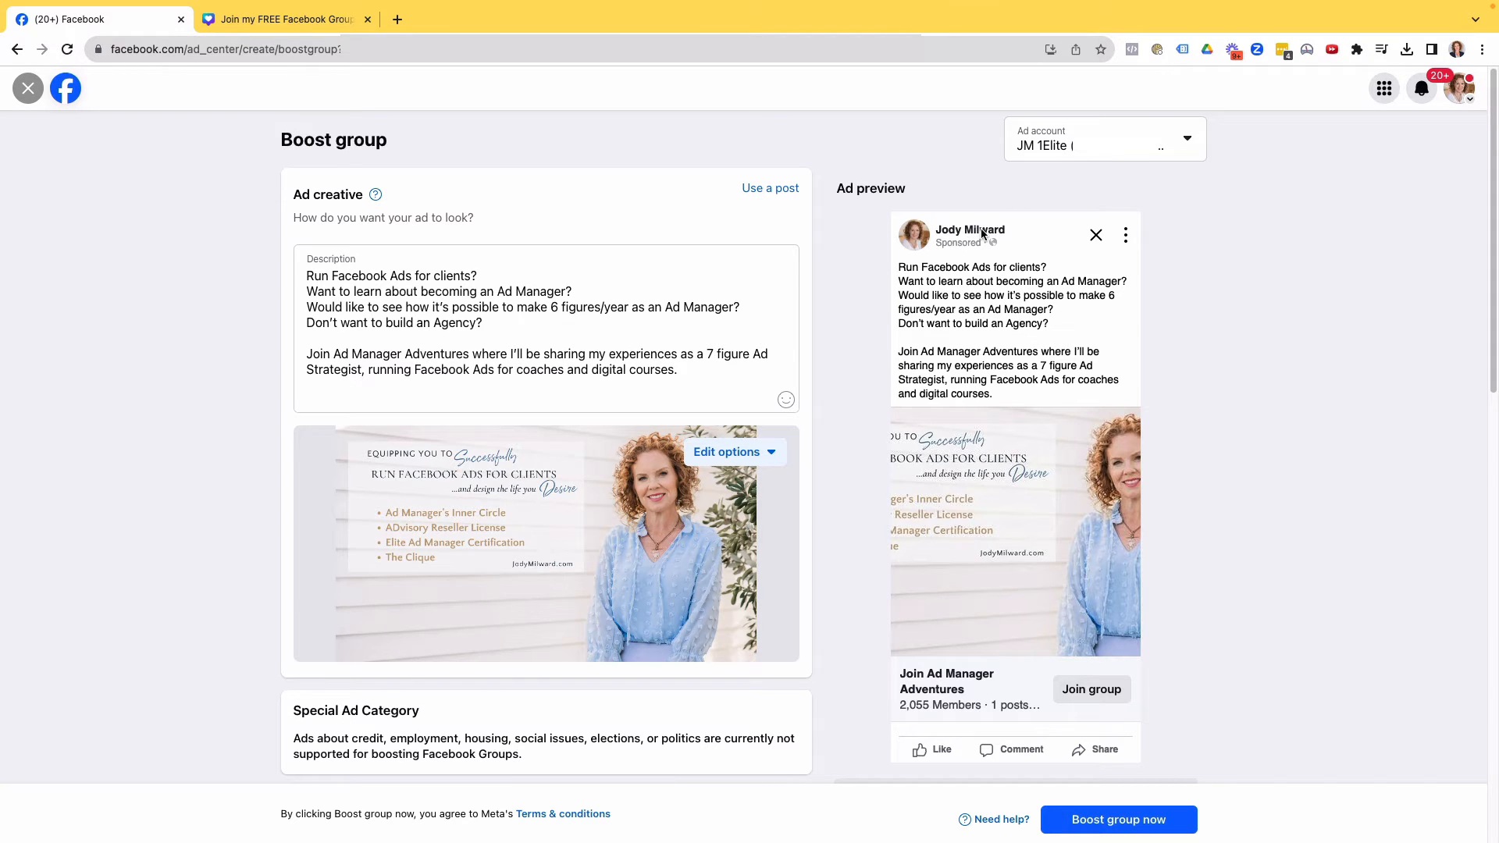
mouse_move(916, 246)
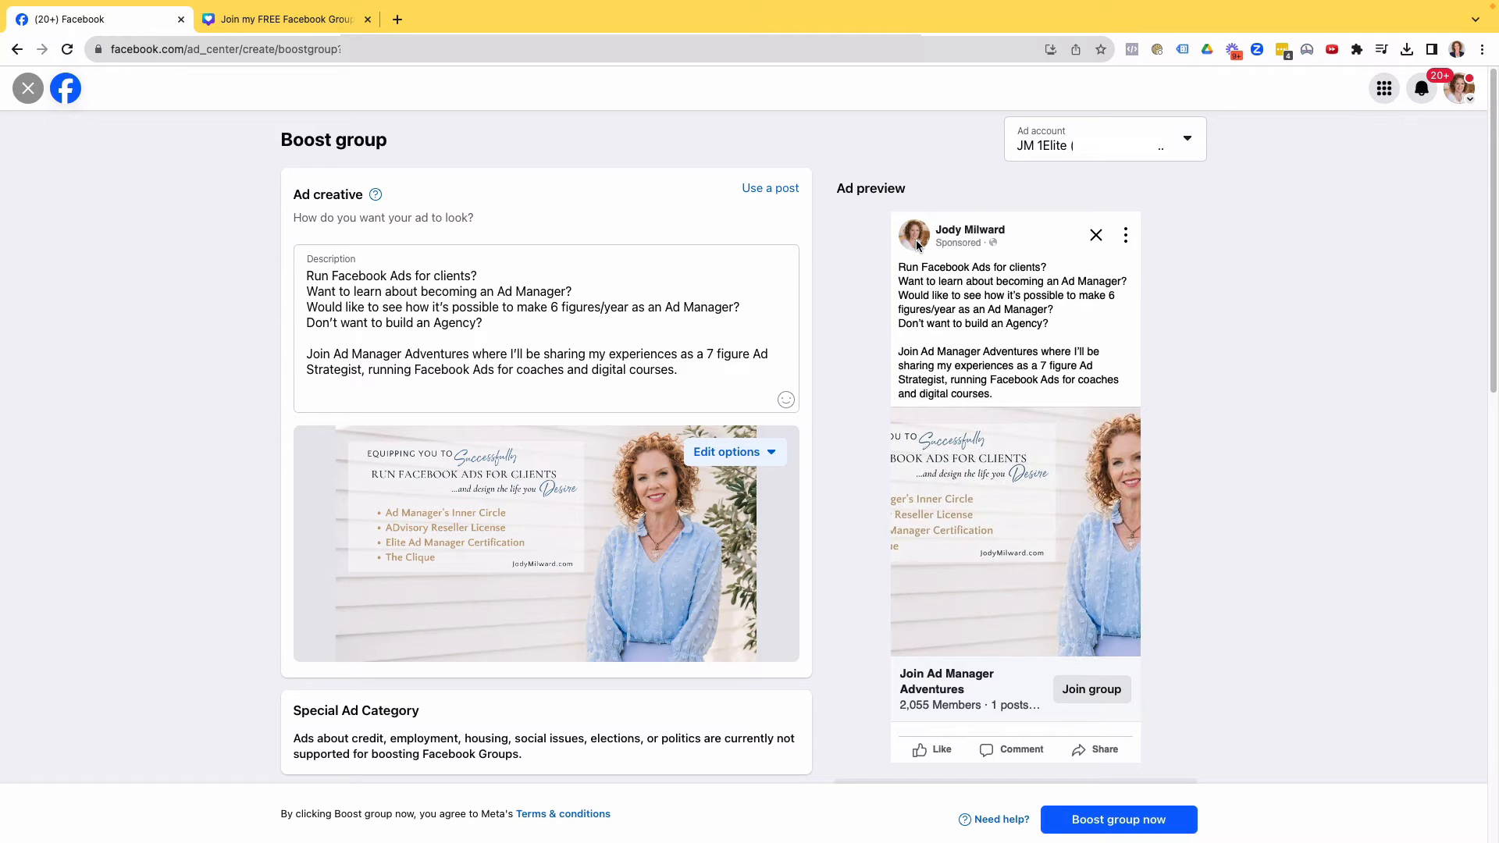
mouse_move(378, 496)
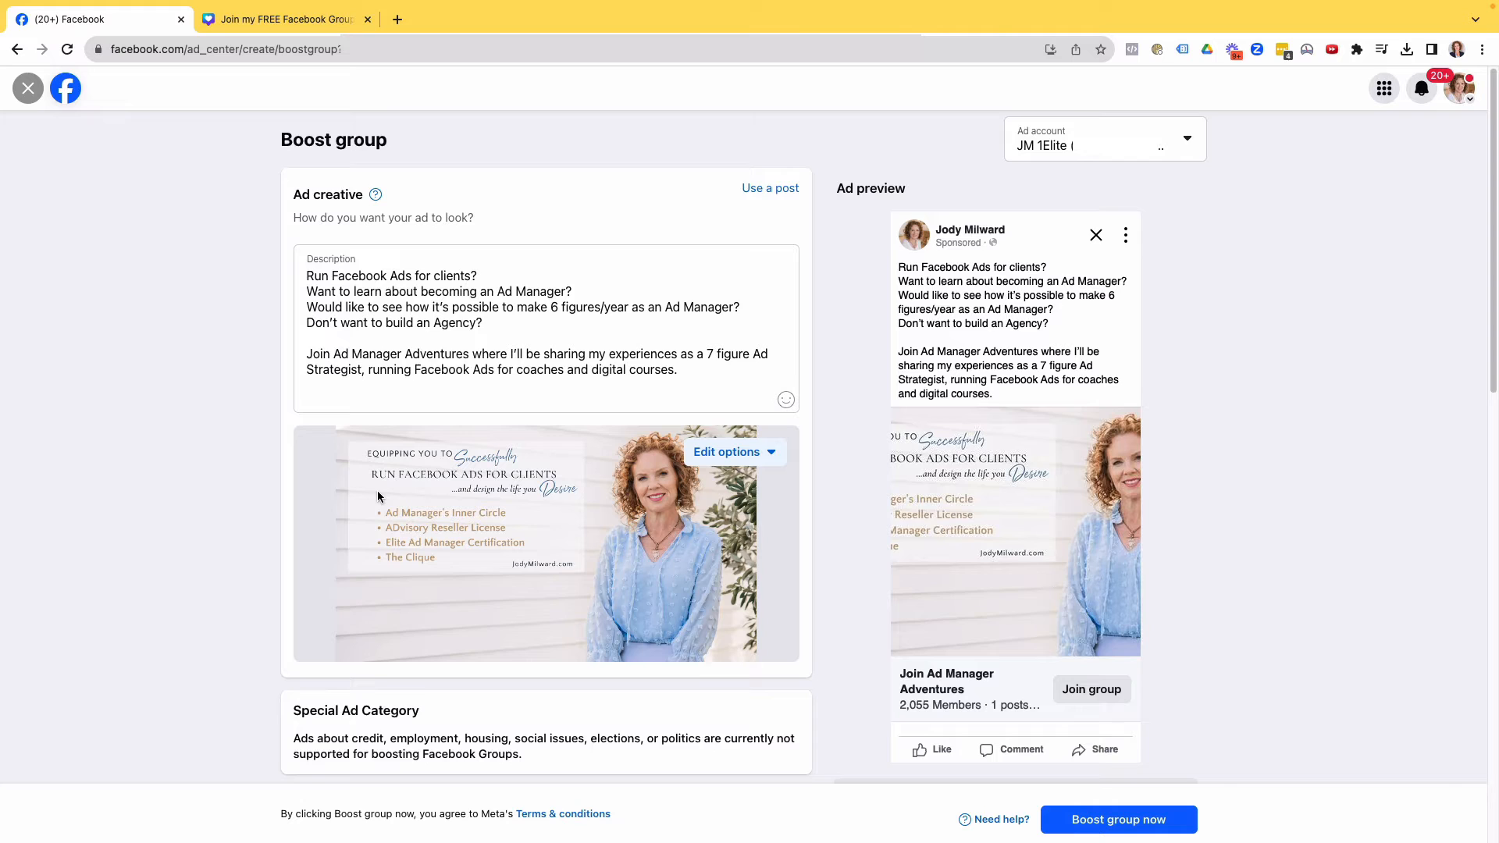
Open the Use a post chooser beside Ad creative
click(770, 188)
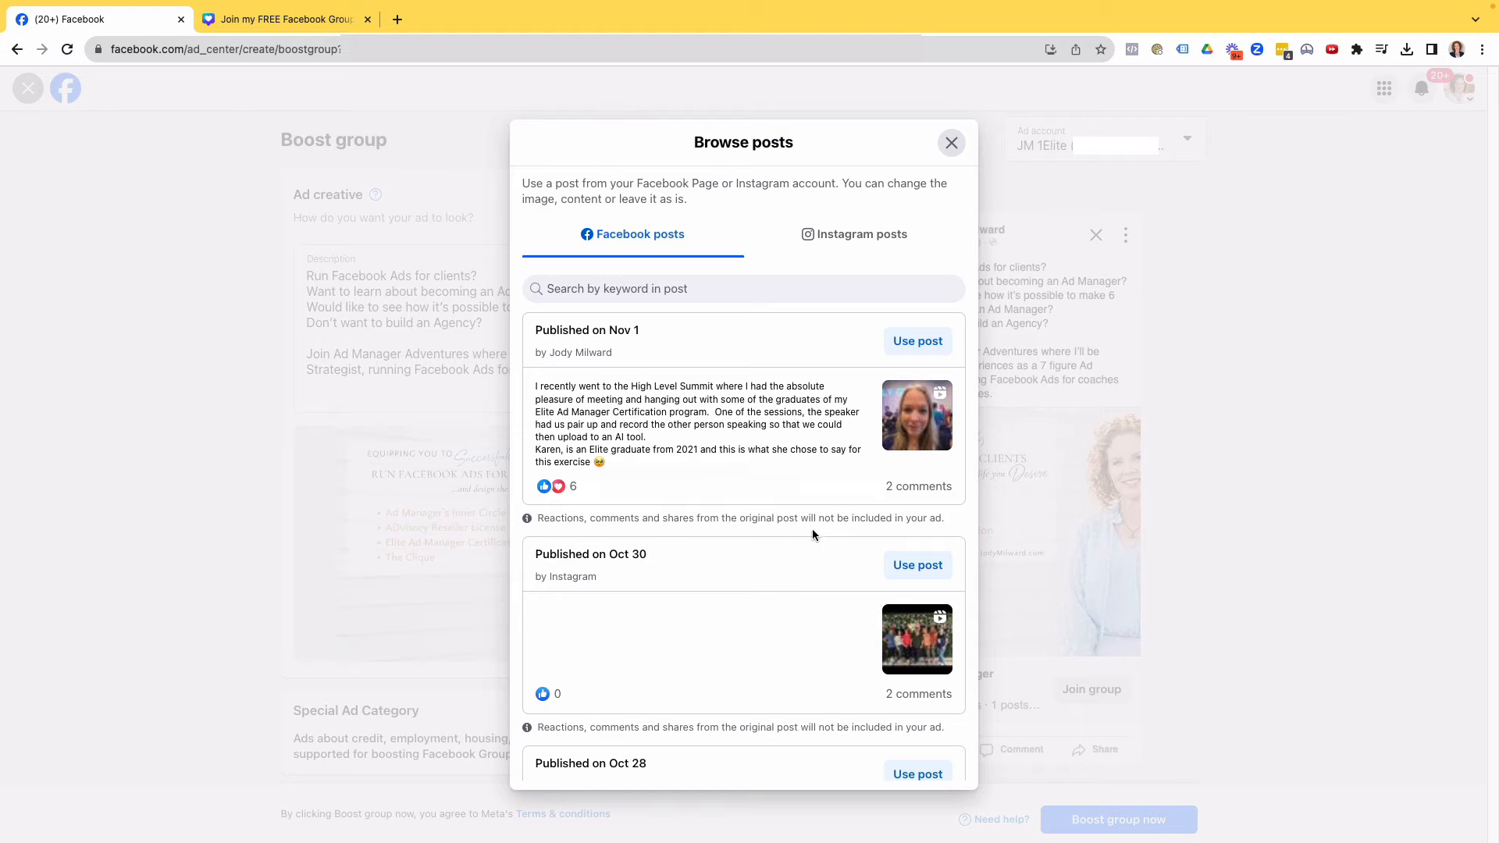
Scroll through the Browse posts list and close it without picking a post
scroll(down, 3)
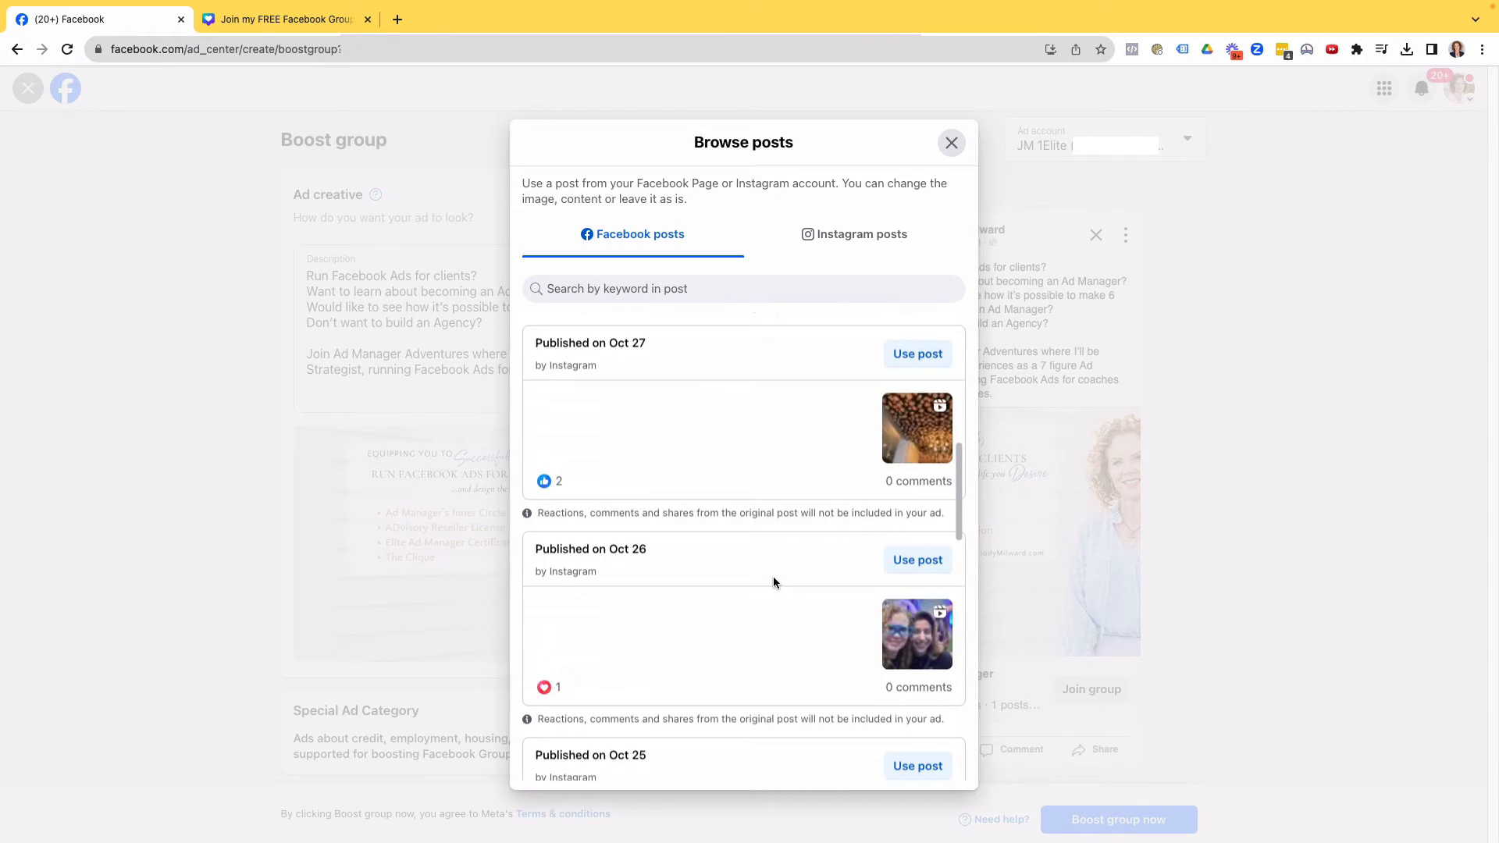
scroll(down, 3)
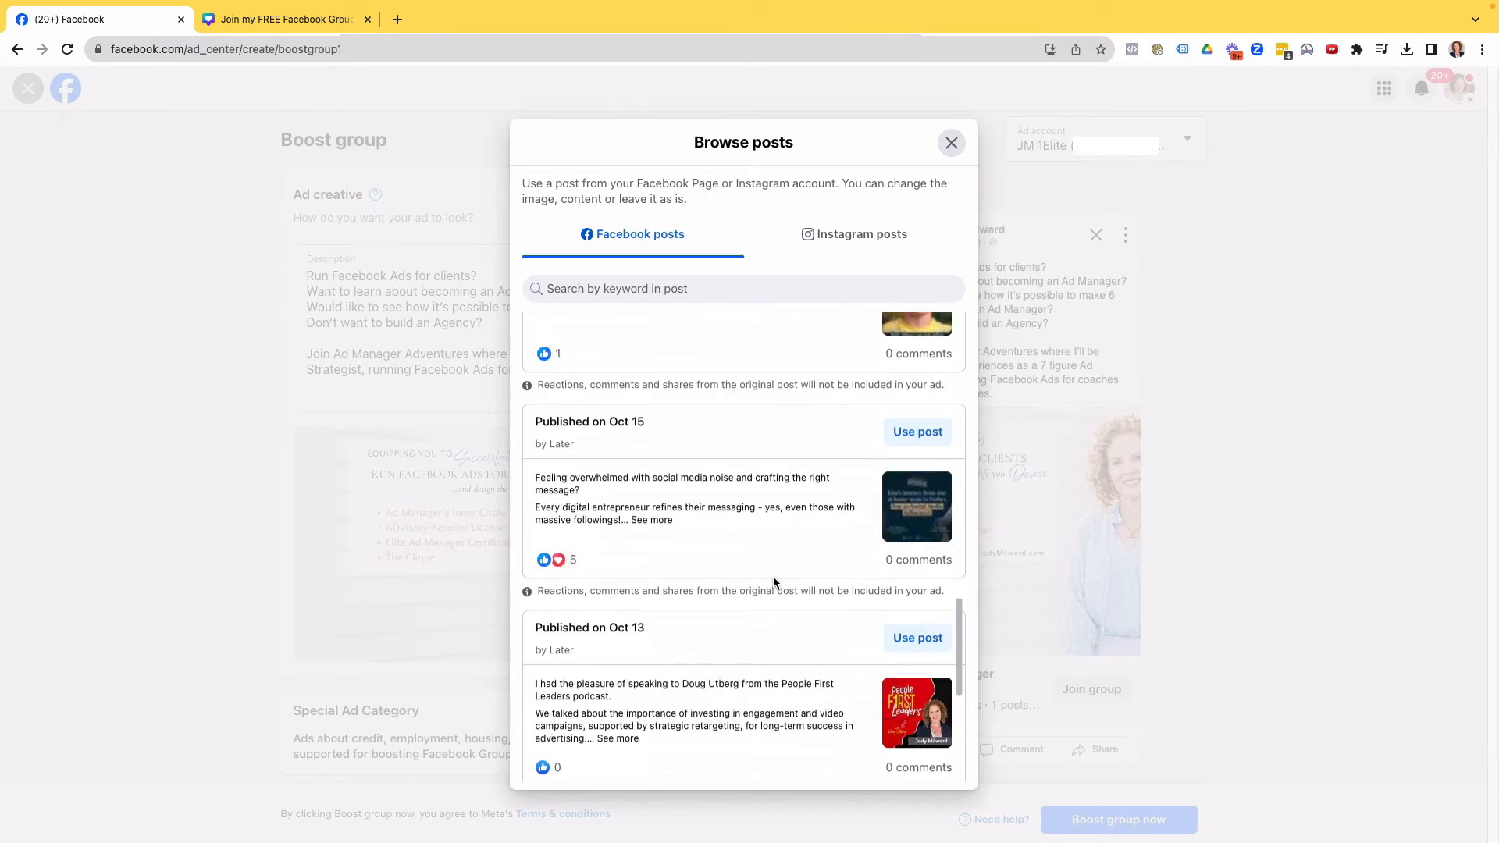
click(951, 142)
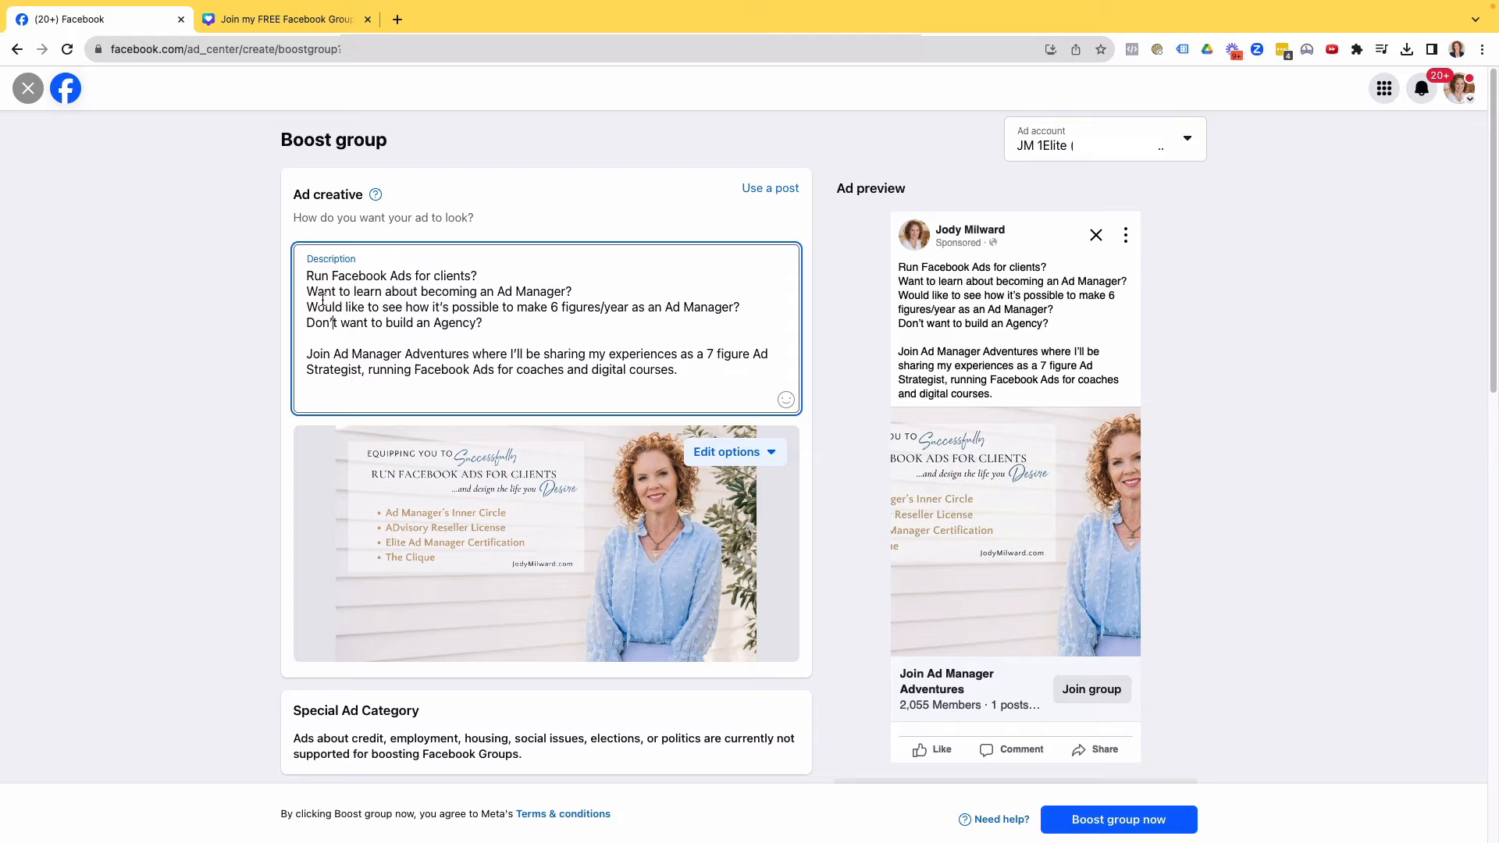
Trim the description to the two opening questions and join invitation, and use the group photo
double_click(531, 291)
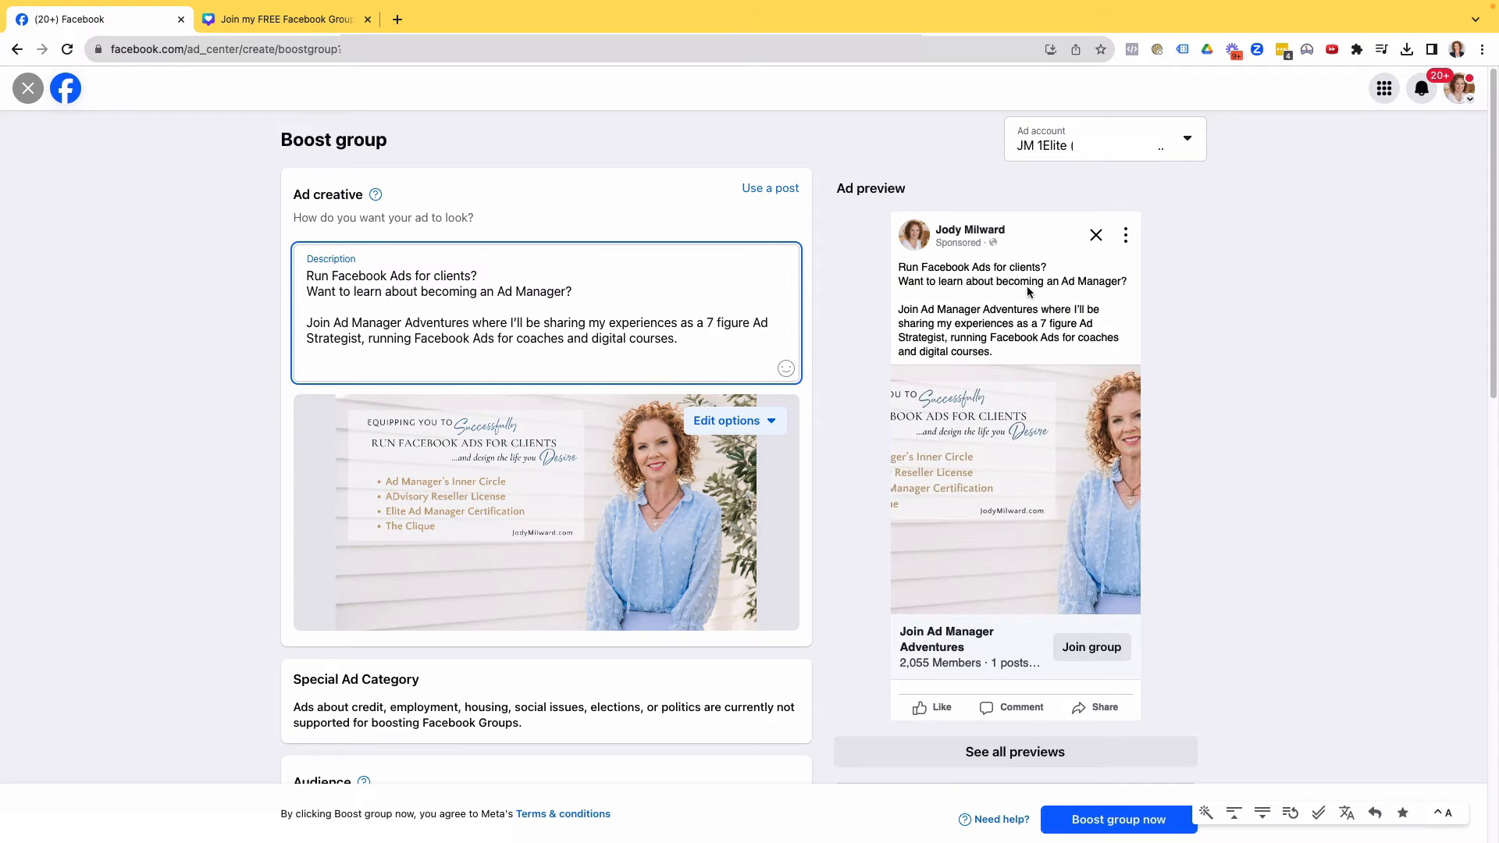
drag(306, 276, 574, 291)
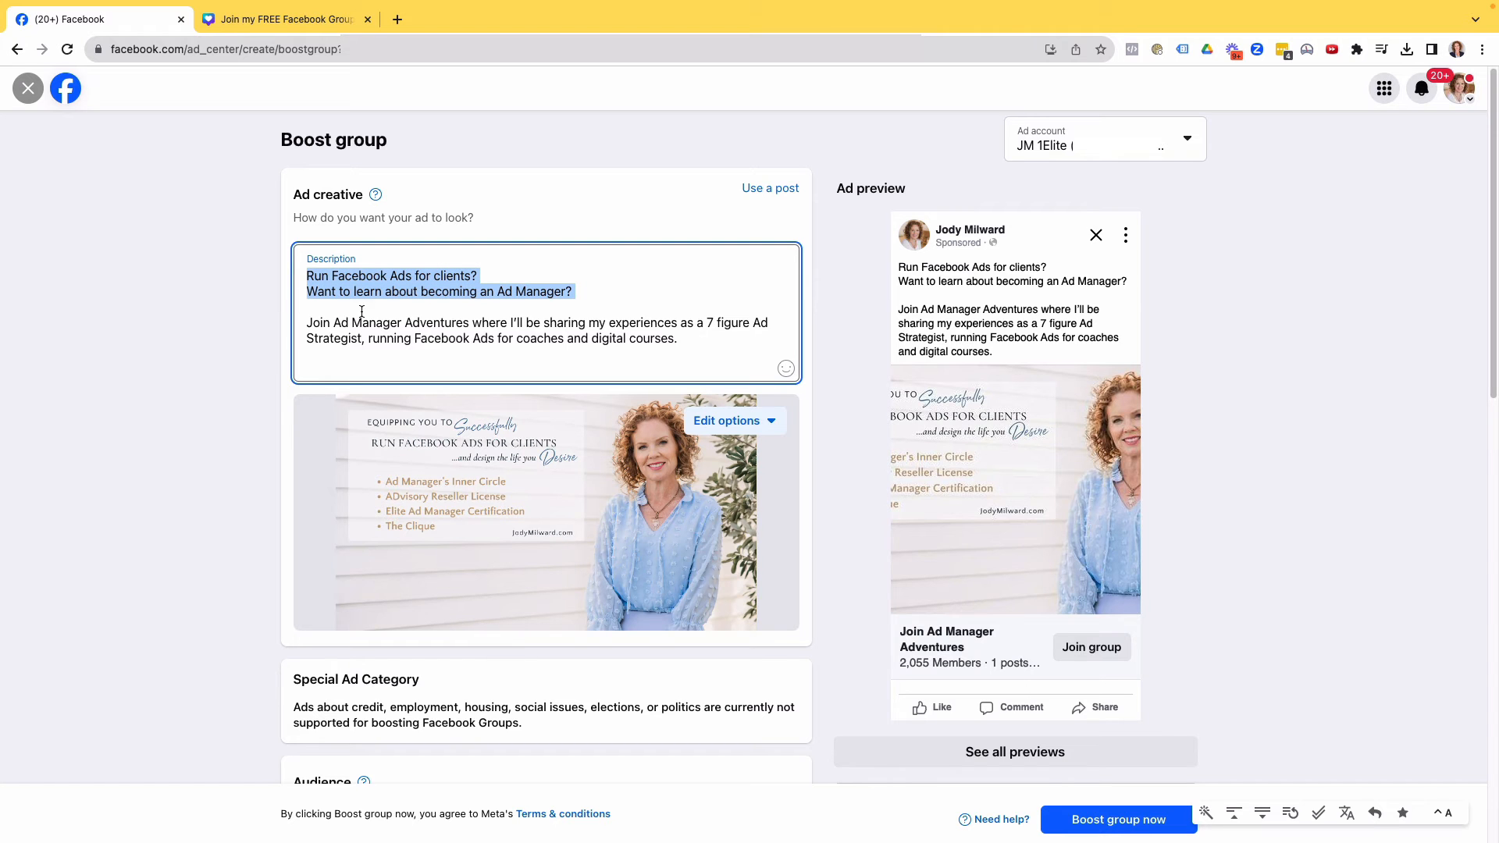
scroll(down, 3)
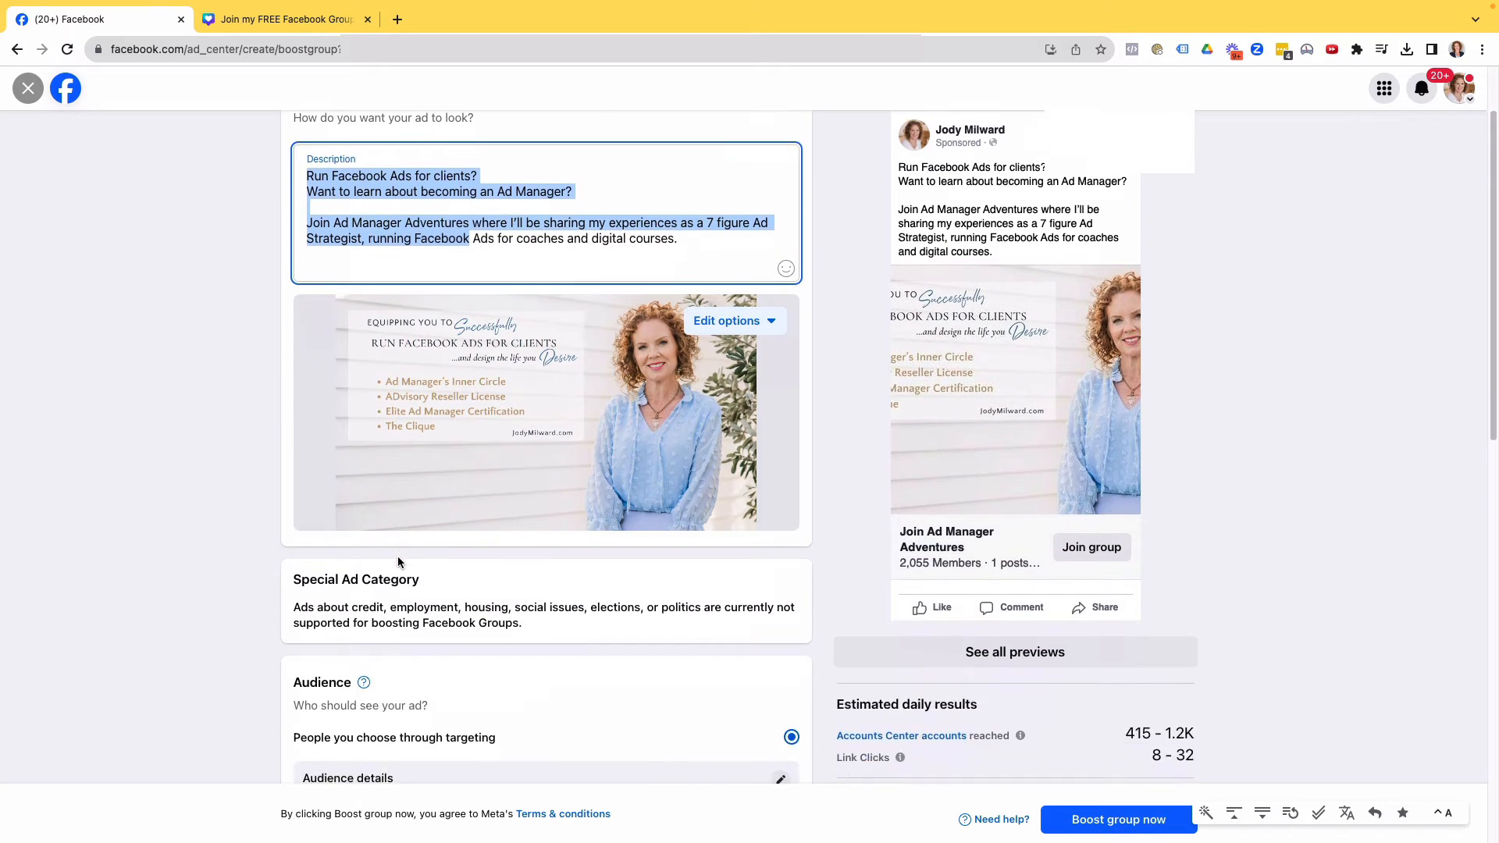
scroll(down, 3)
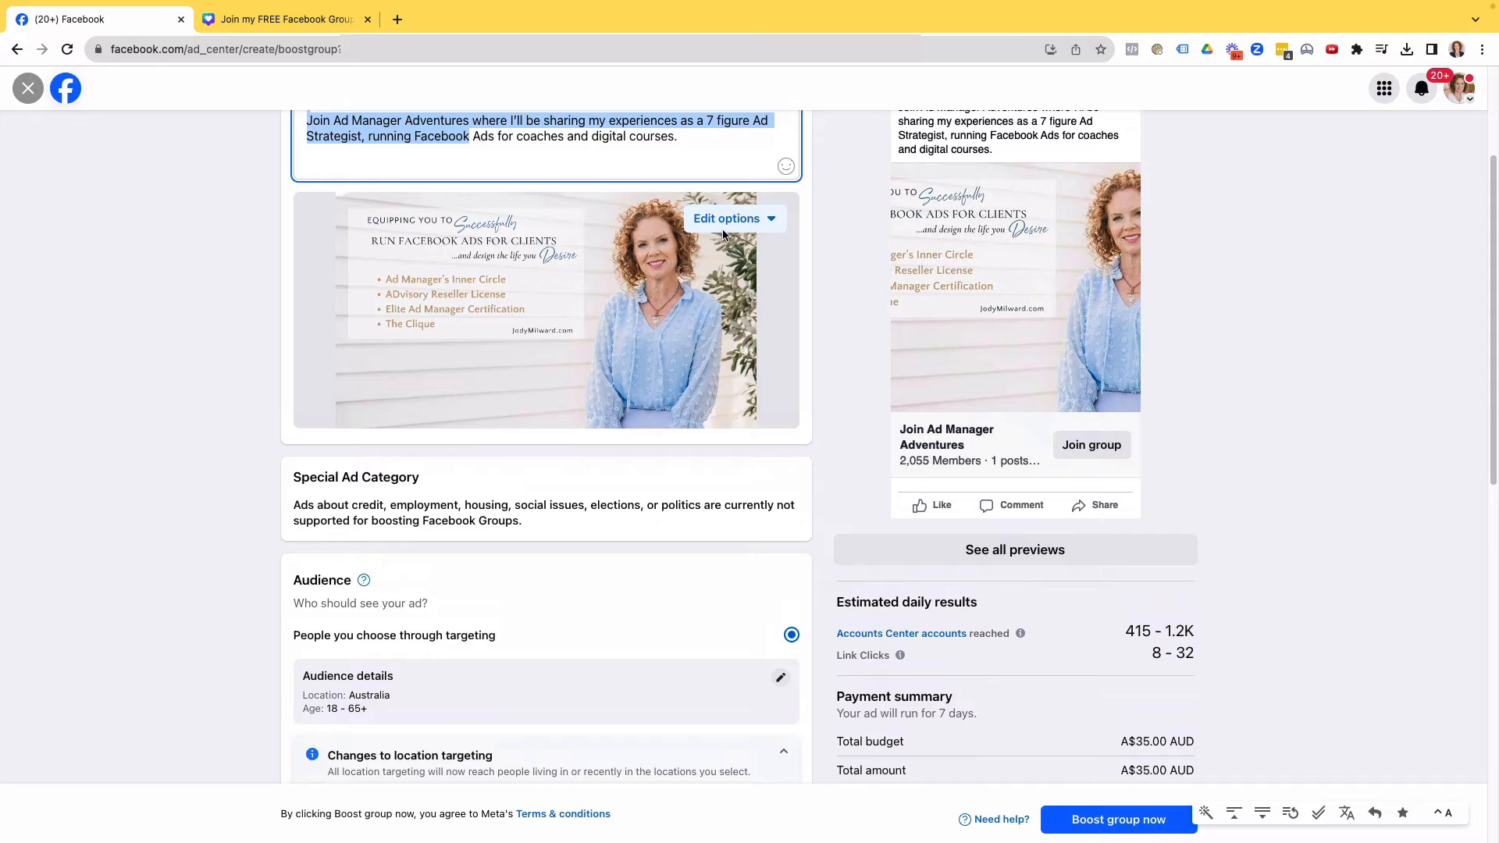
click(727, 218)
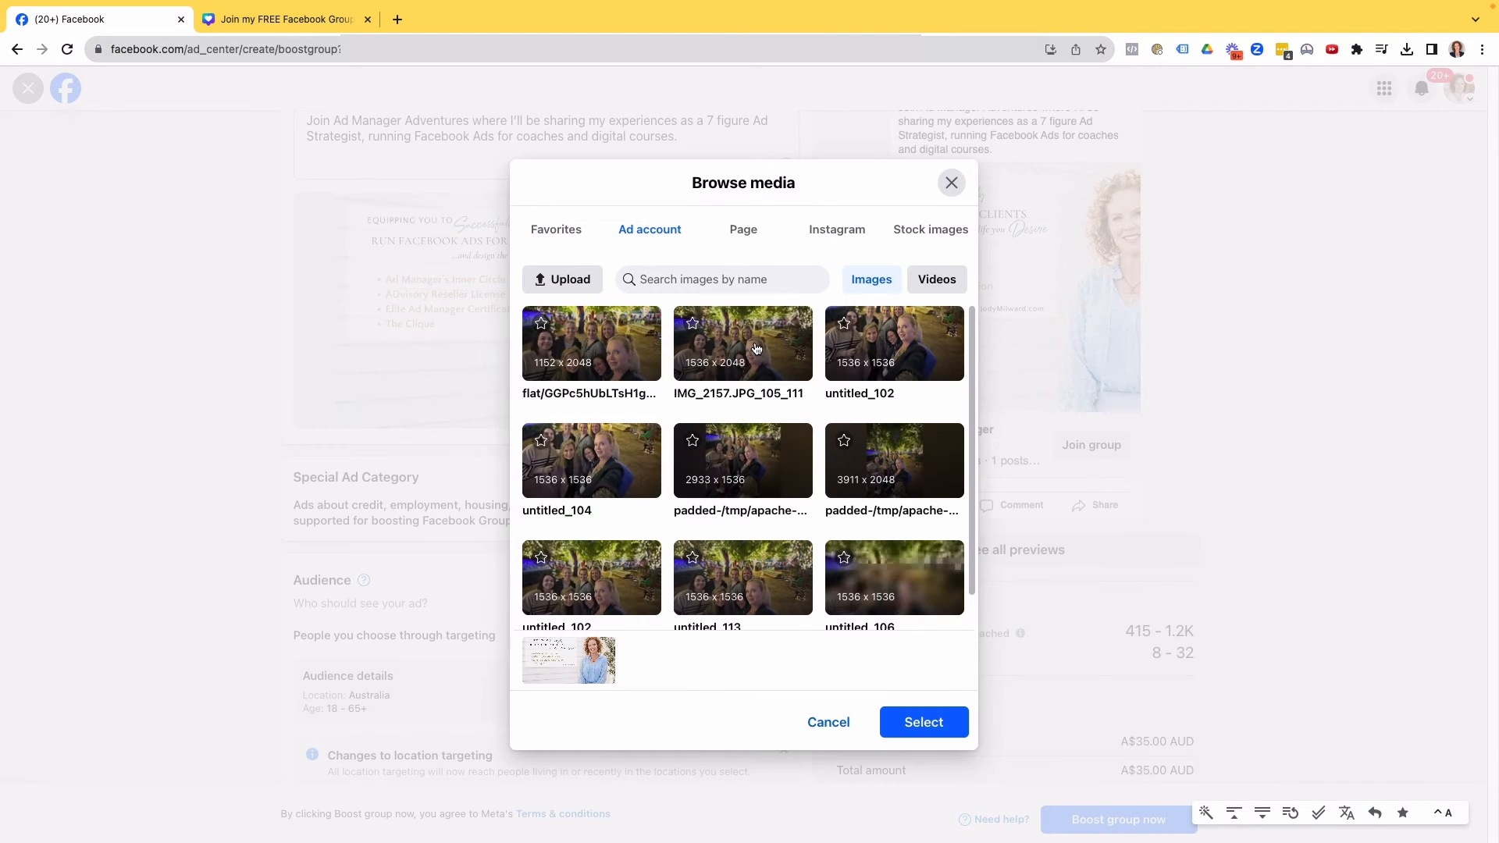
click(921, 721)
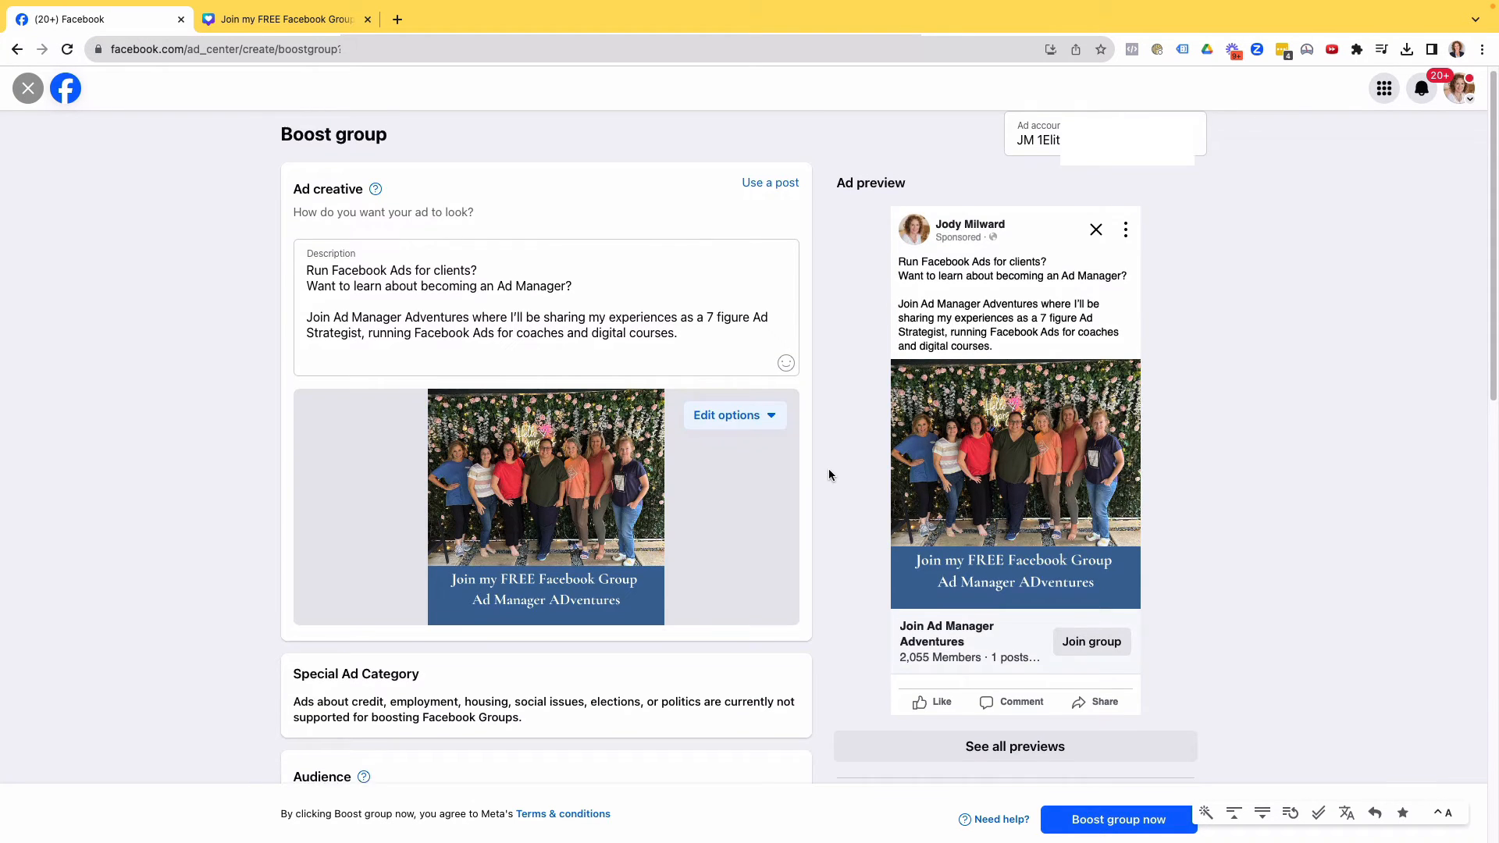
scroll(down, 3)
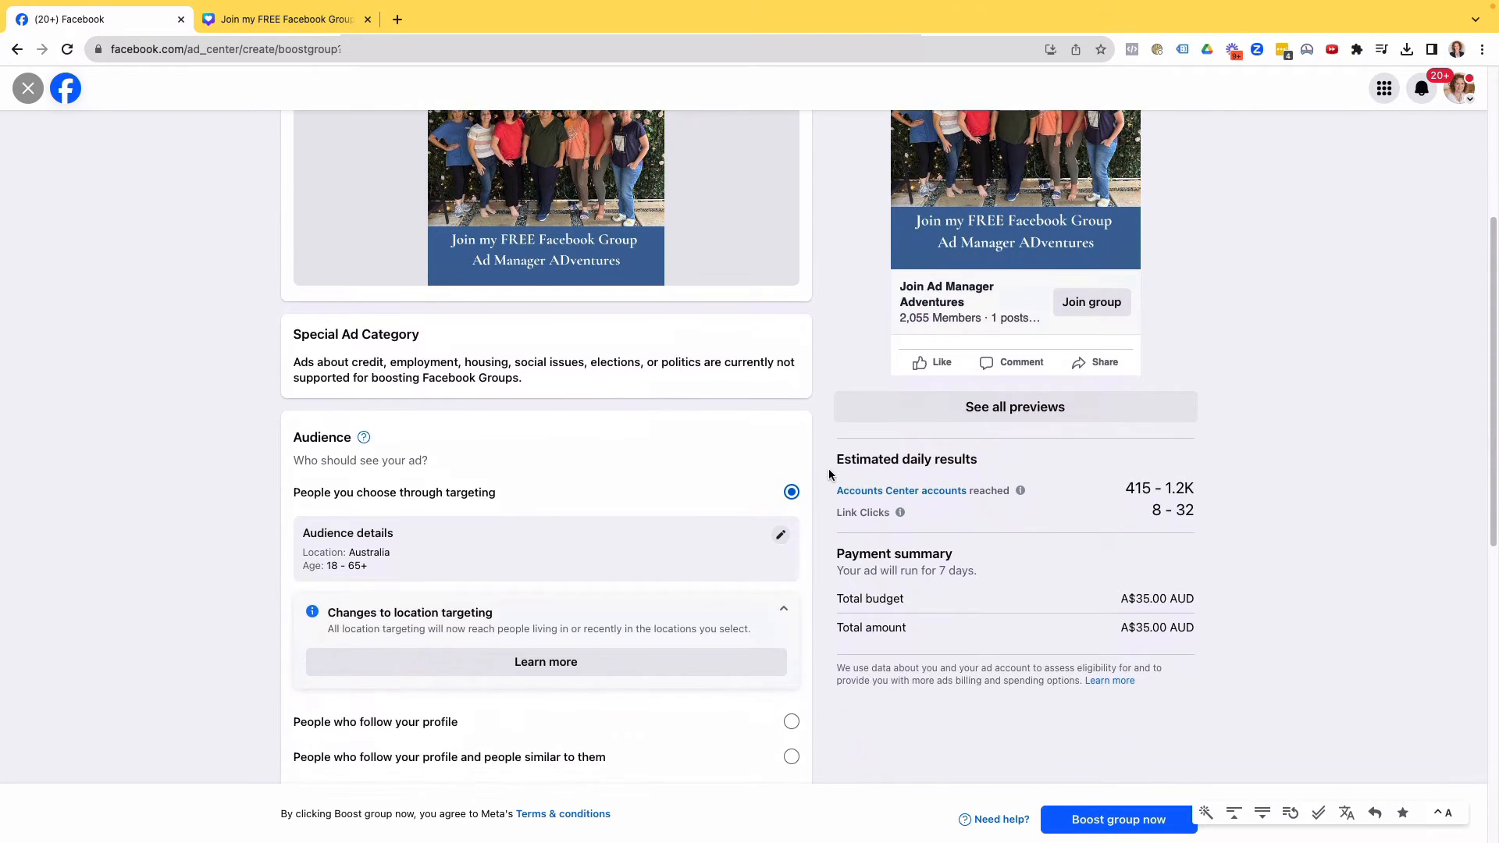
scroll(down, 3)
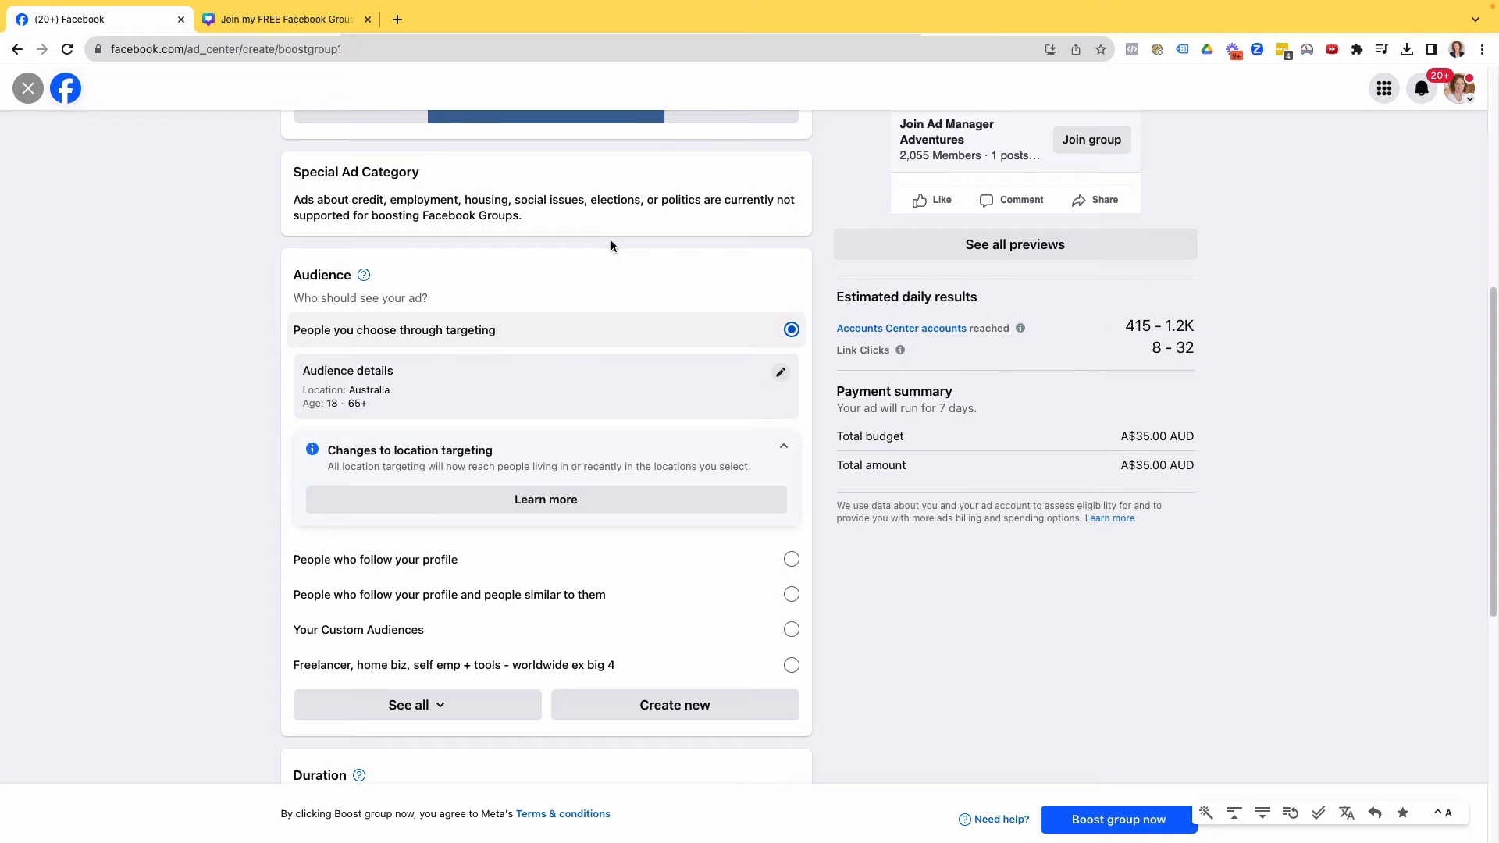
scroll(up, 3)
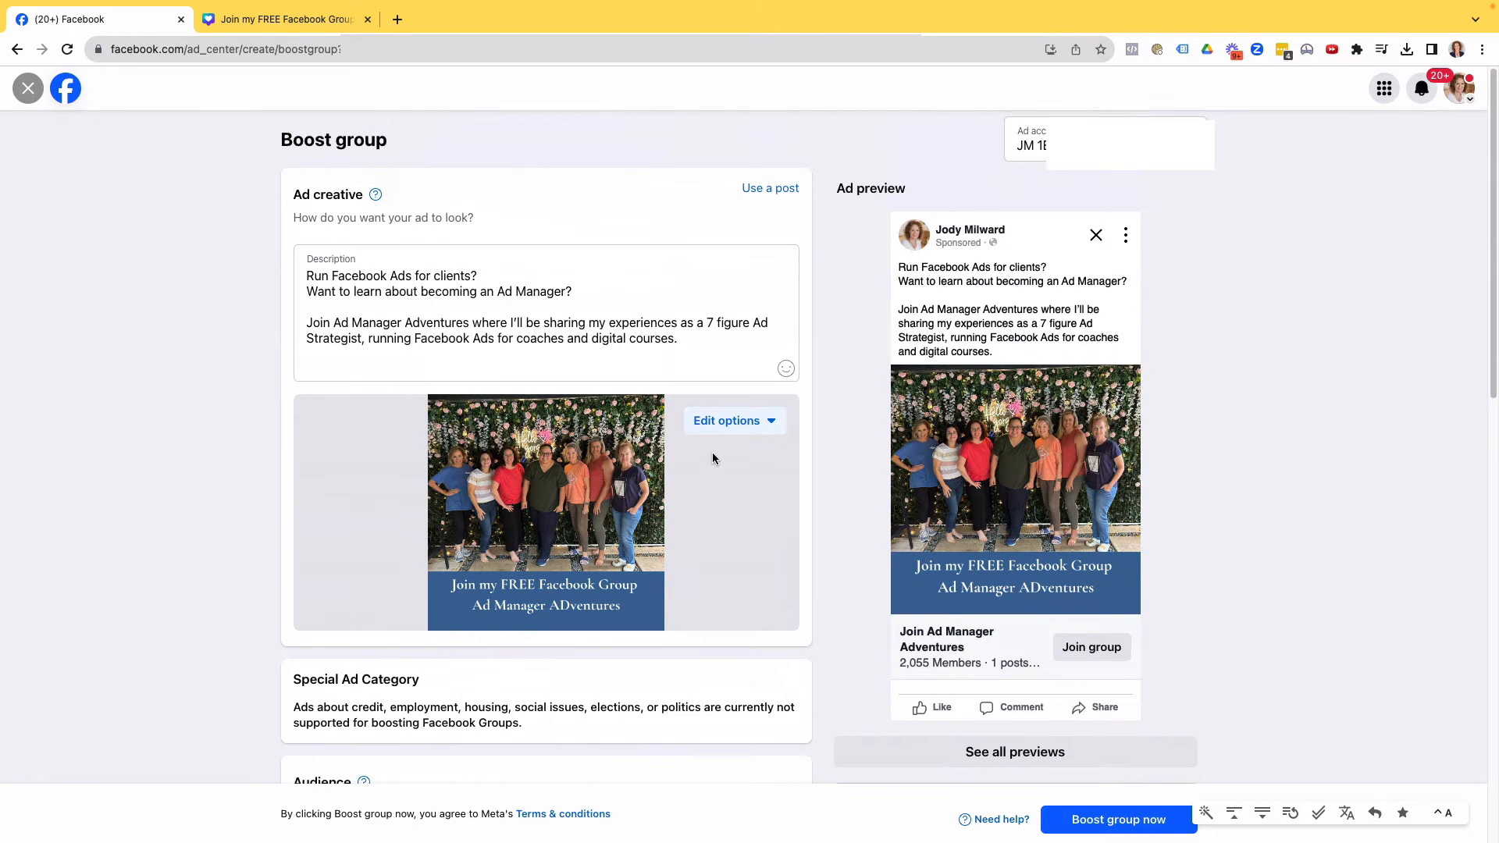
mouse_move(712, 459)
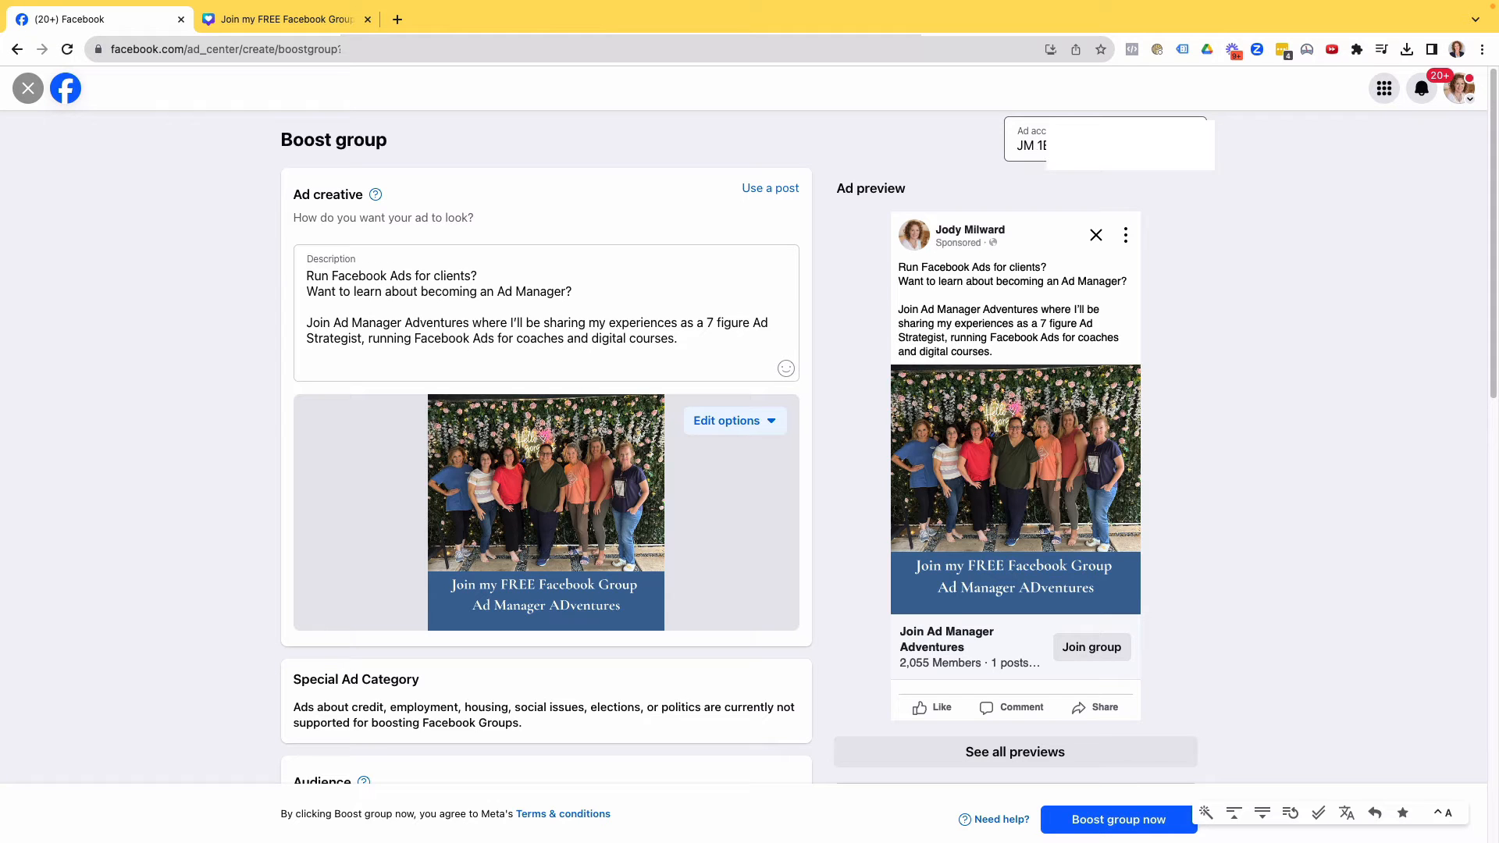
scroll(down, 3)
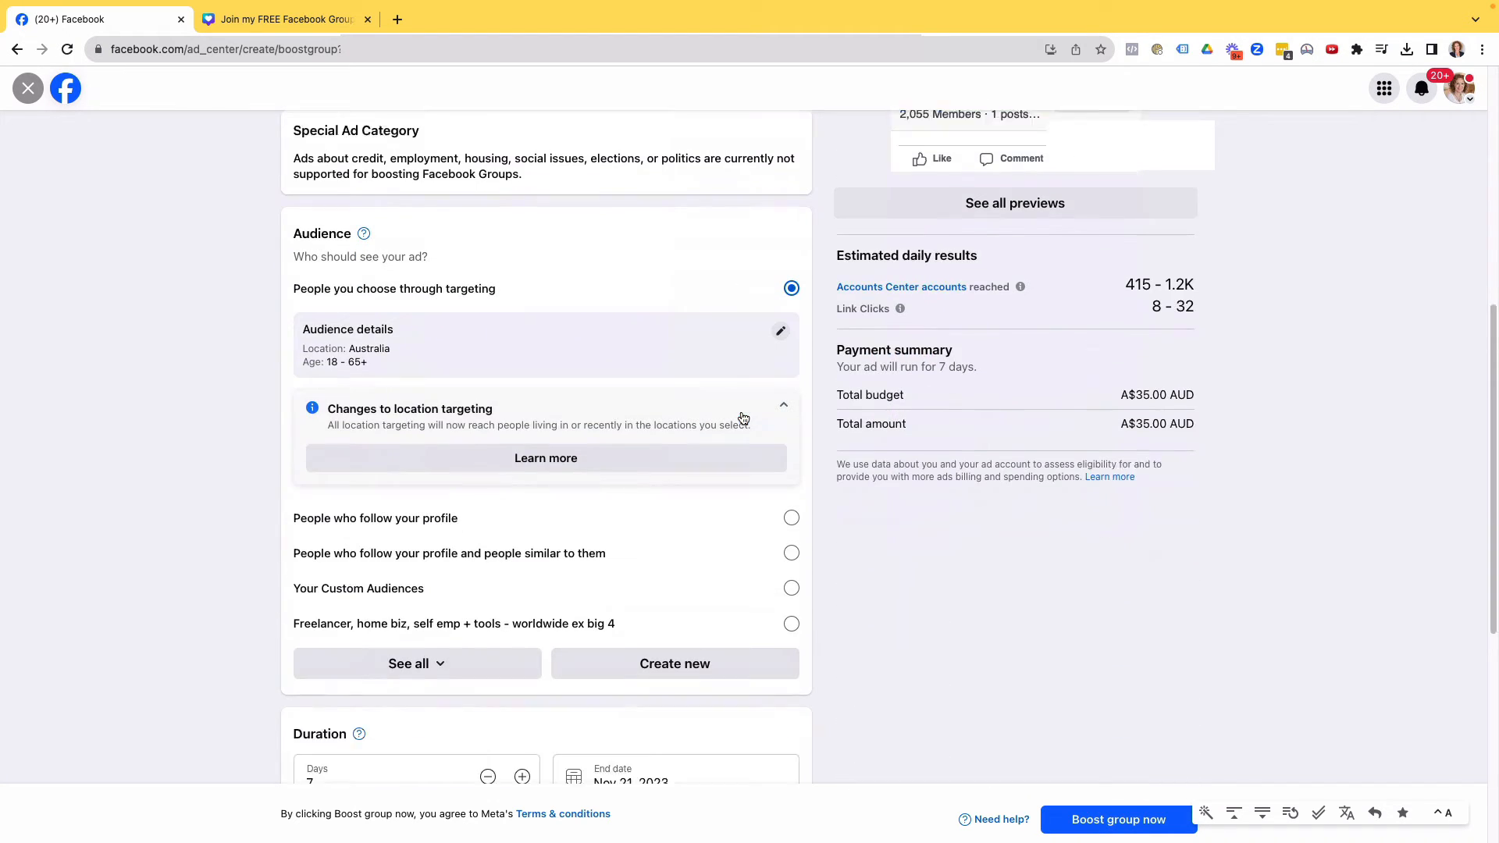
scroll(down, 3)
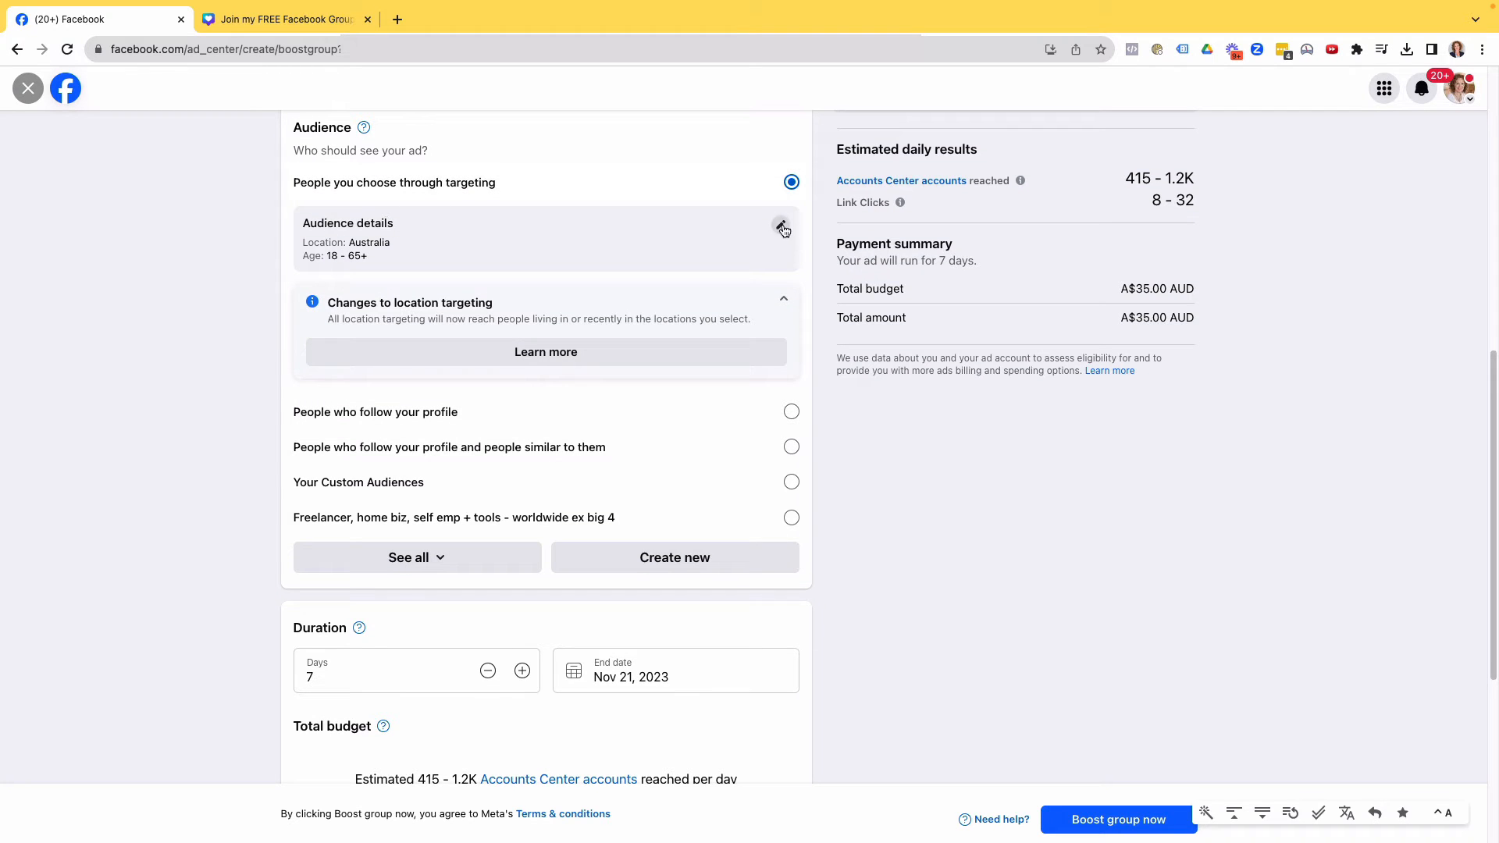
mouse_move(621, 421)
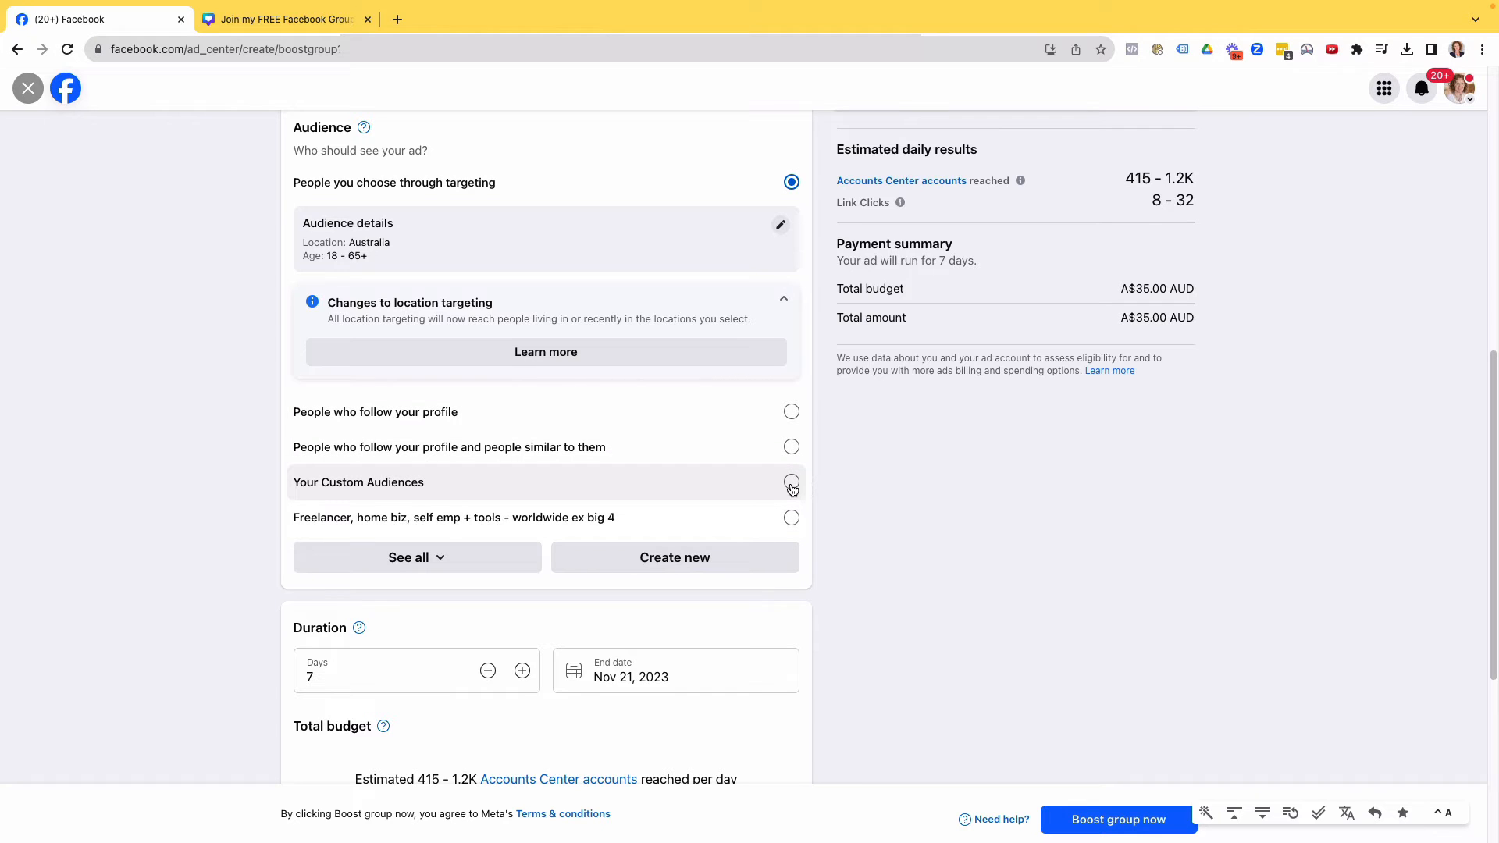
mouse_move(473, 557)
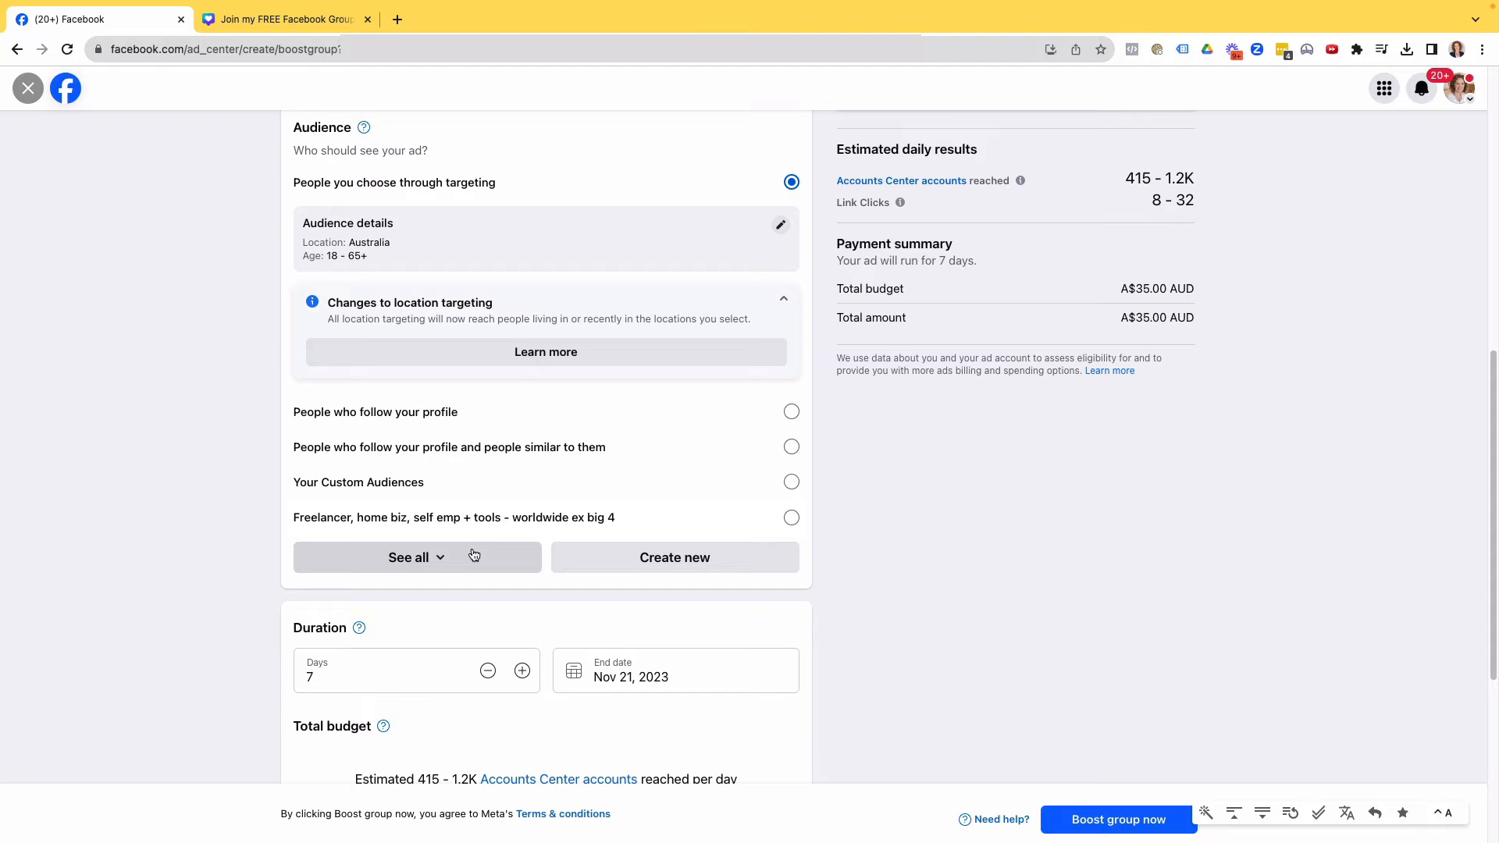
Expand the full list of saved audiences in the boost form
click(408, 557)
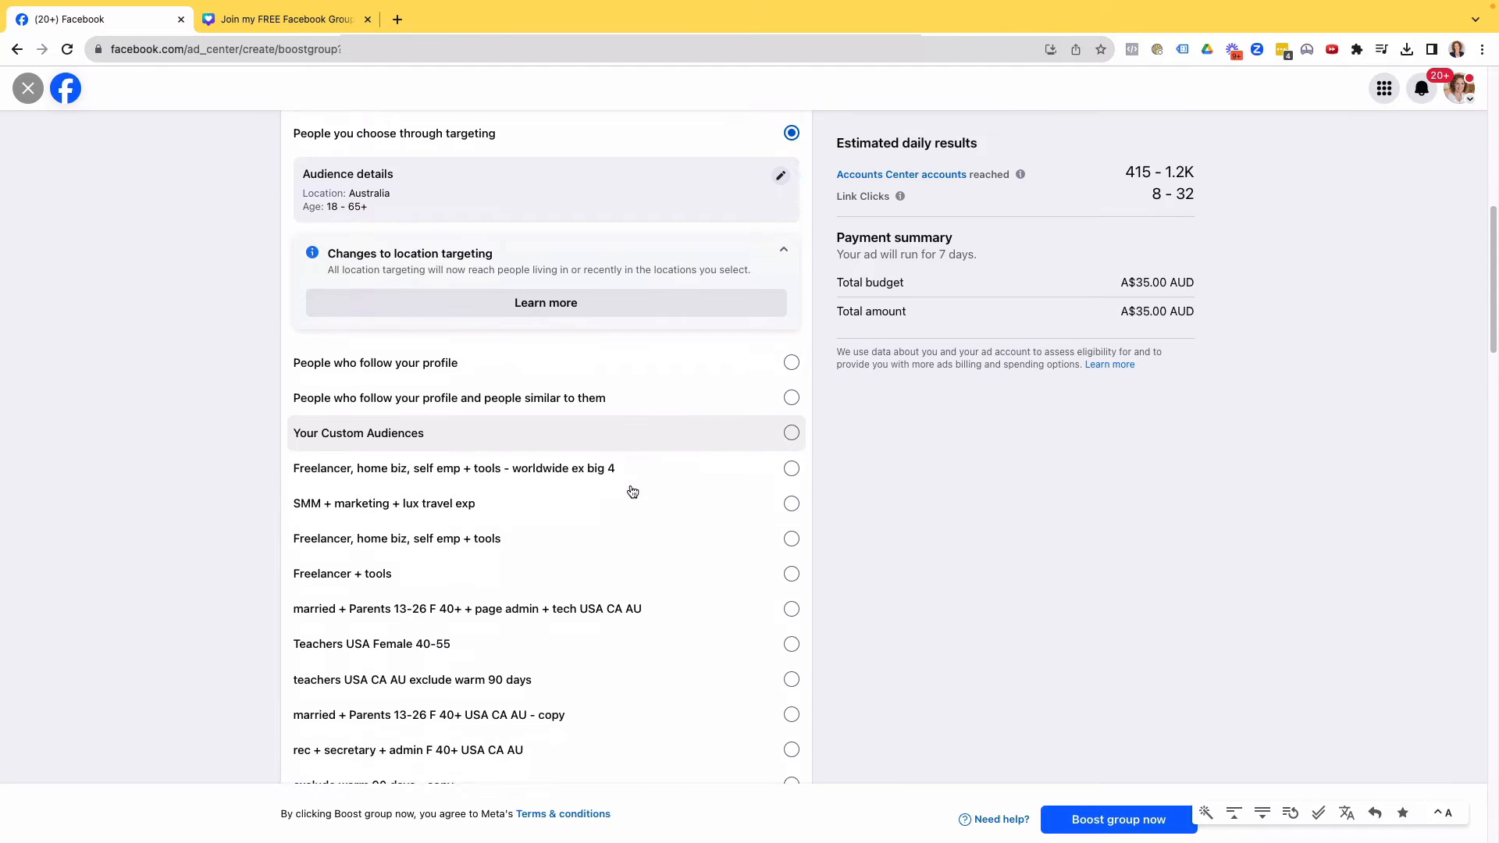
scroll(down, 3)
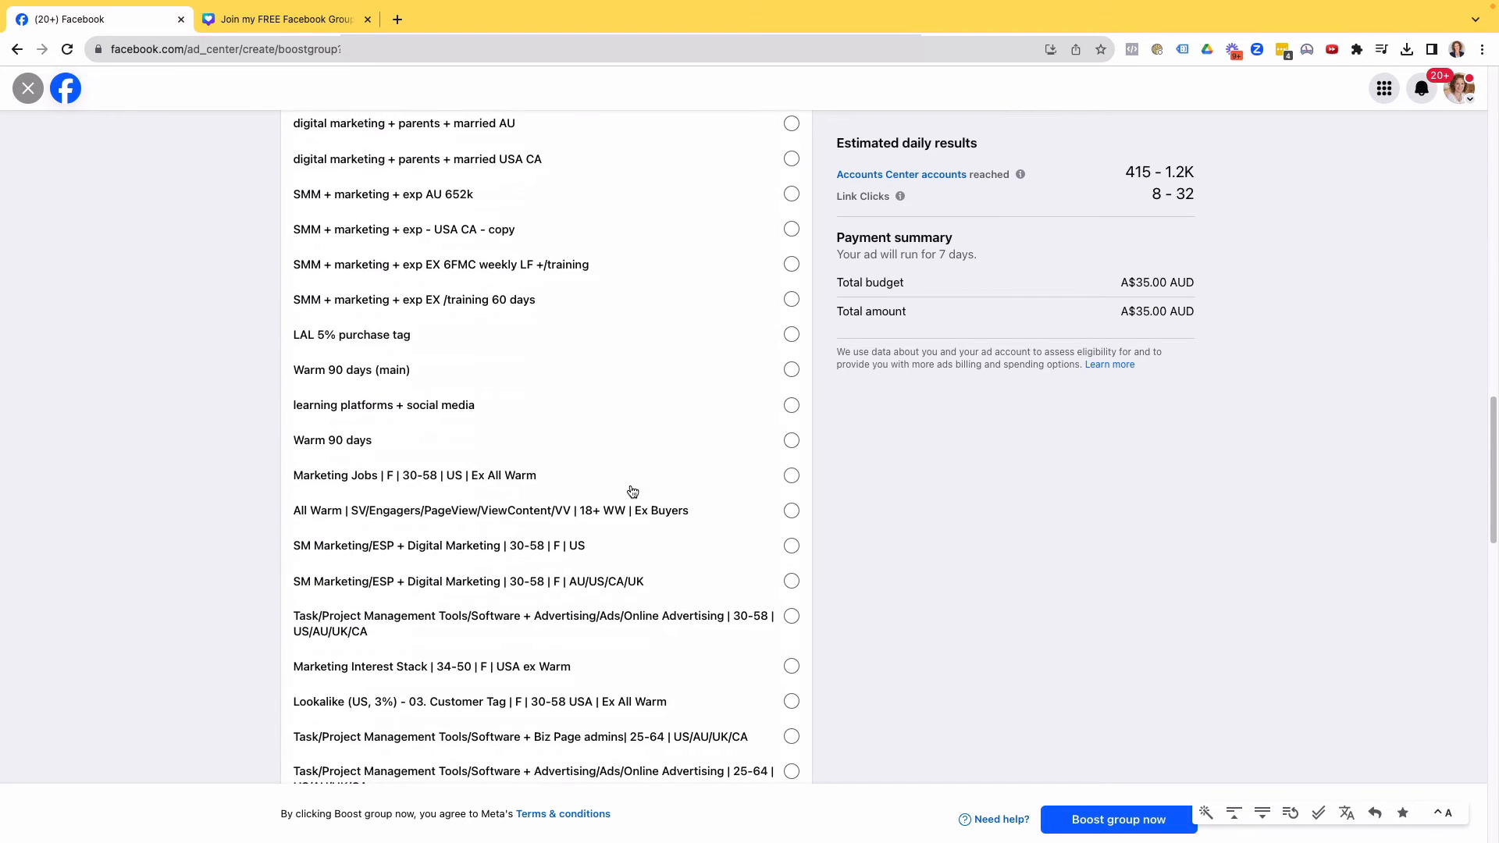
scroll(up, 3)
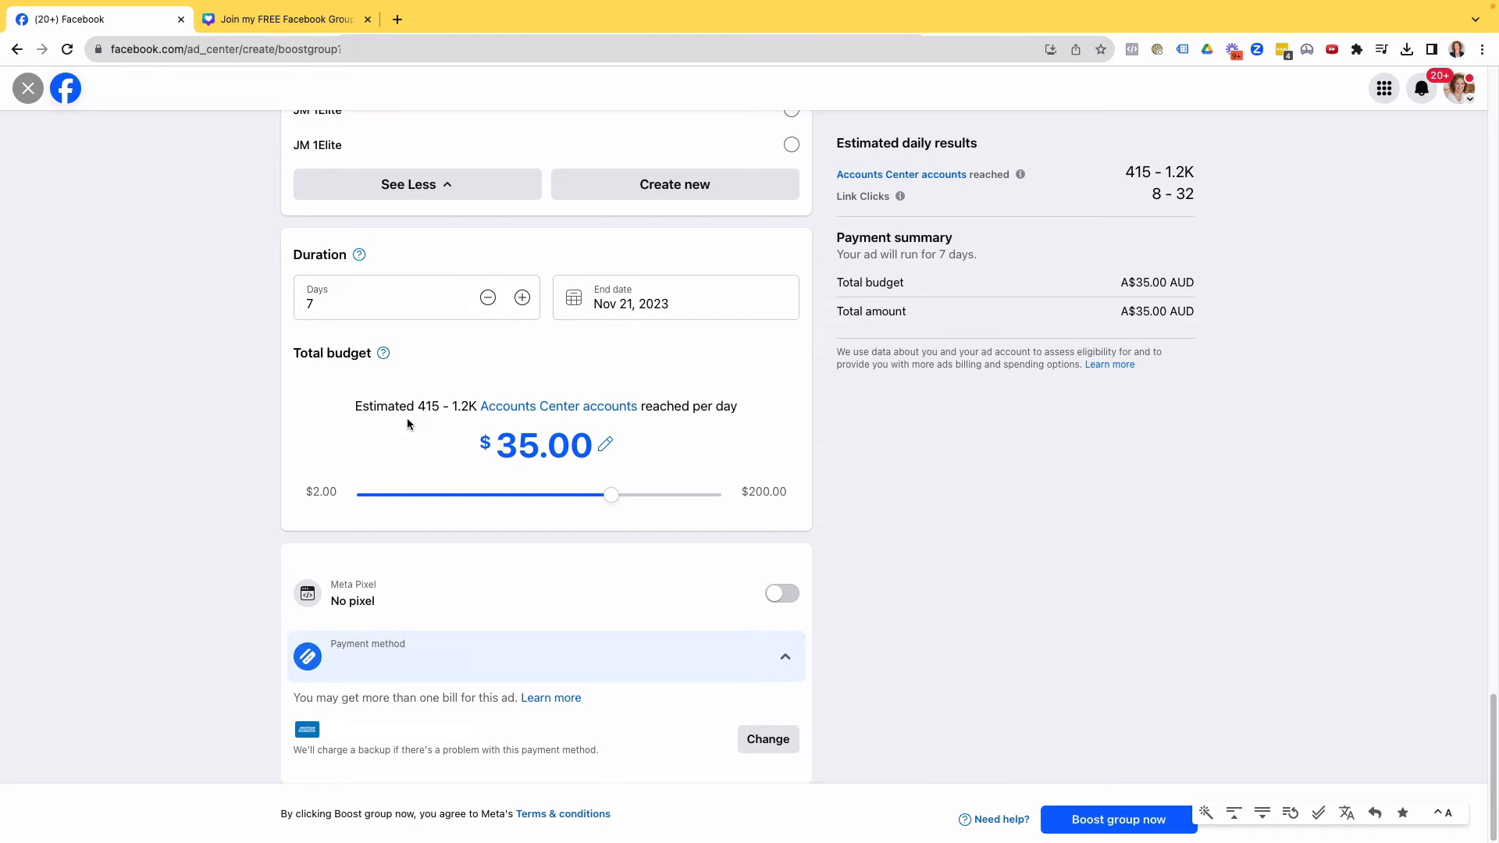
mouse_move(563, 444)
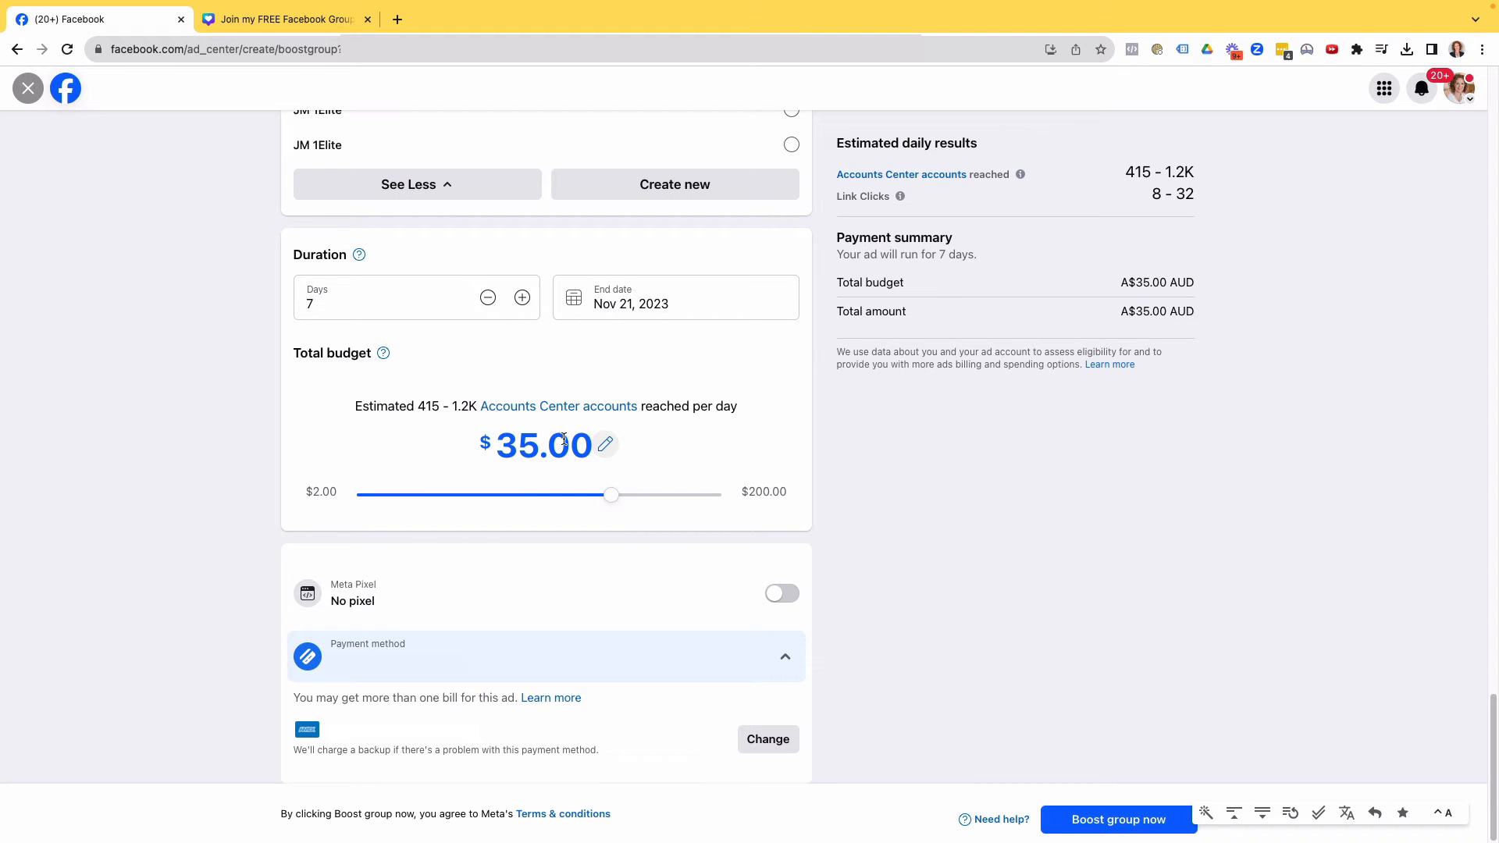
mouse_move(600, 475)
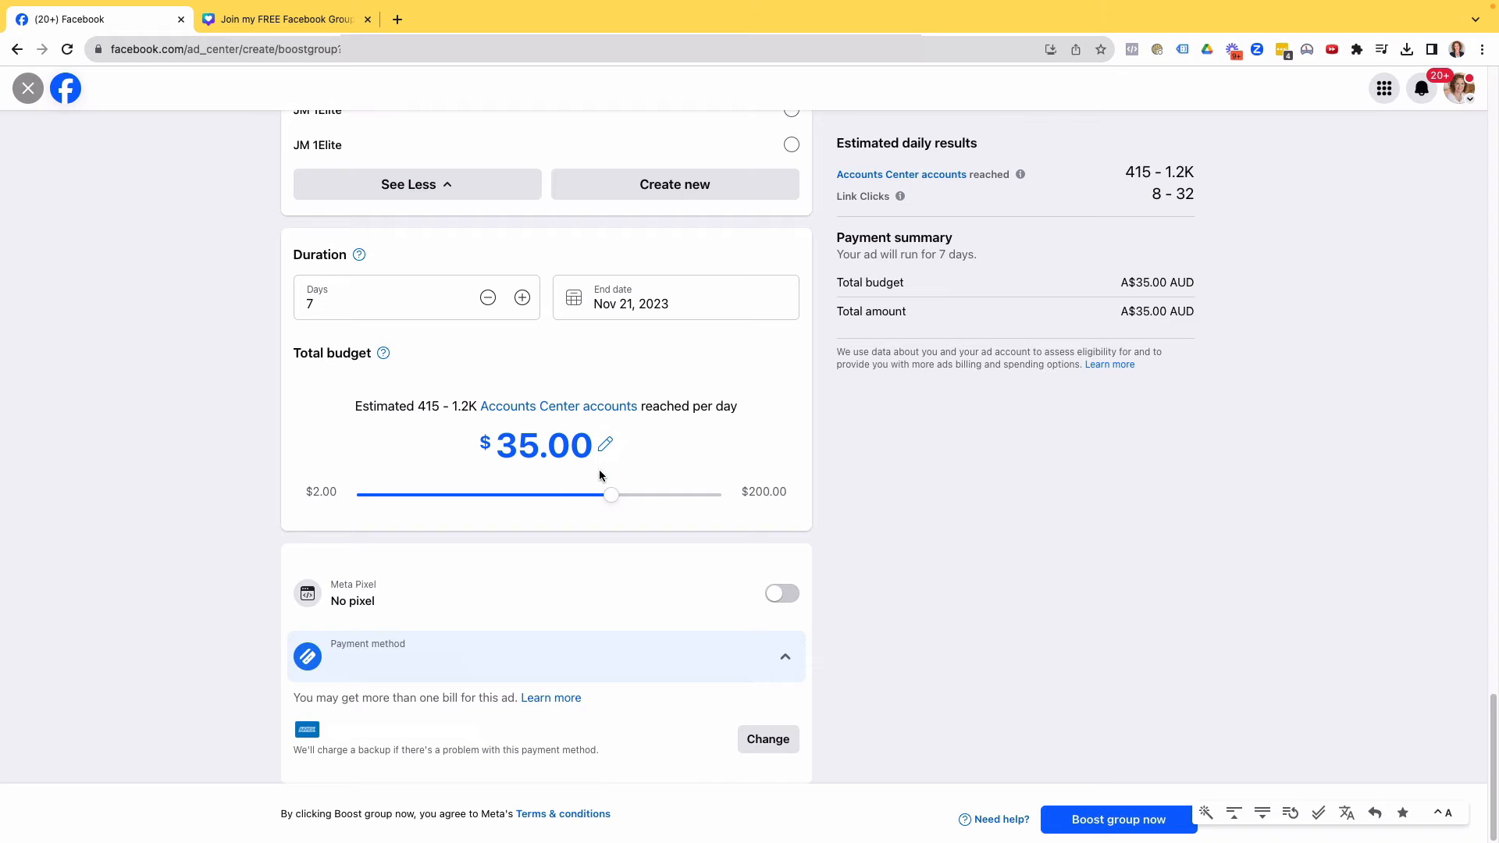
mouse_move(359, 468)
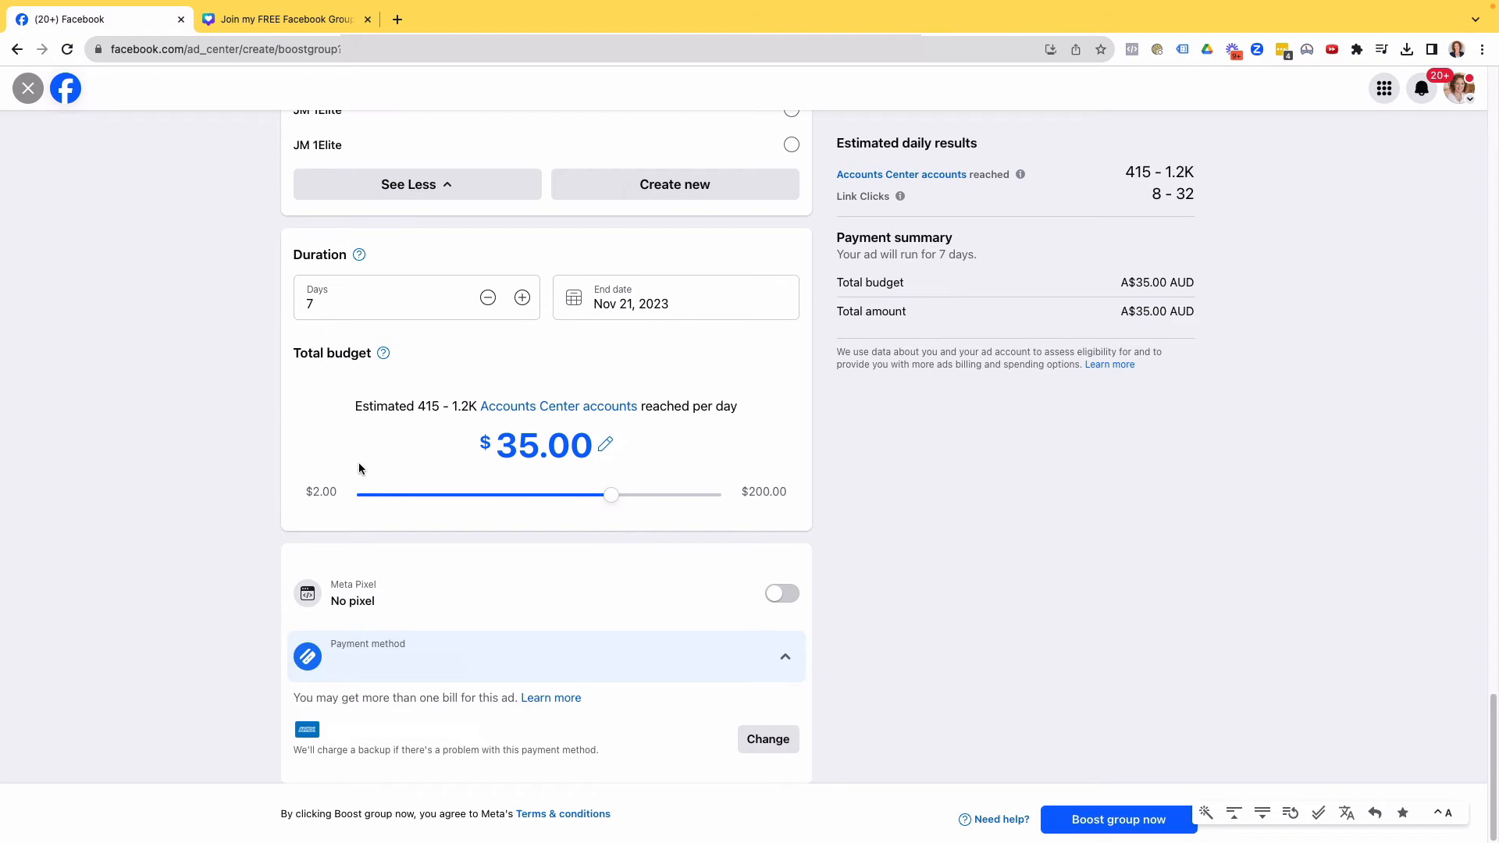
mouse_move(464, 503)
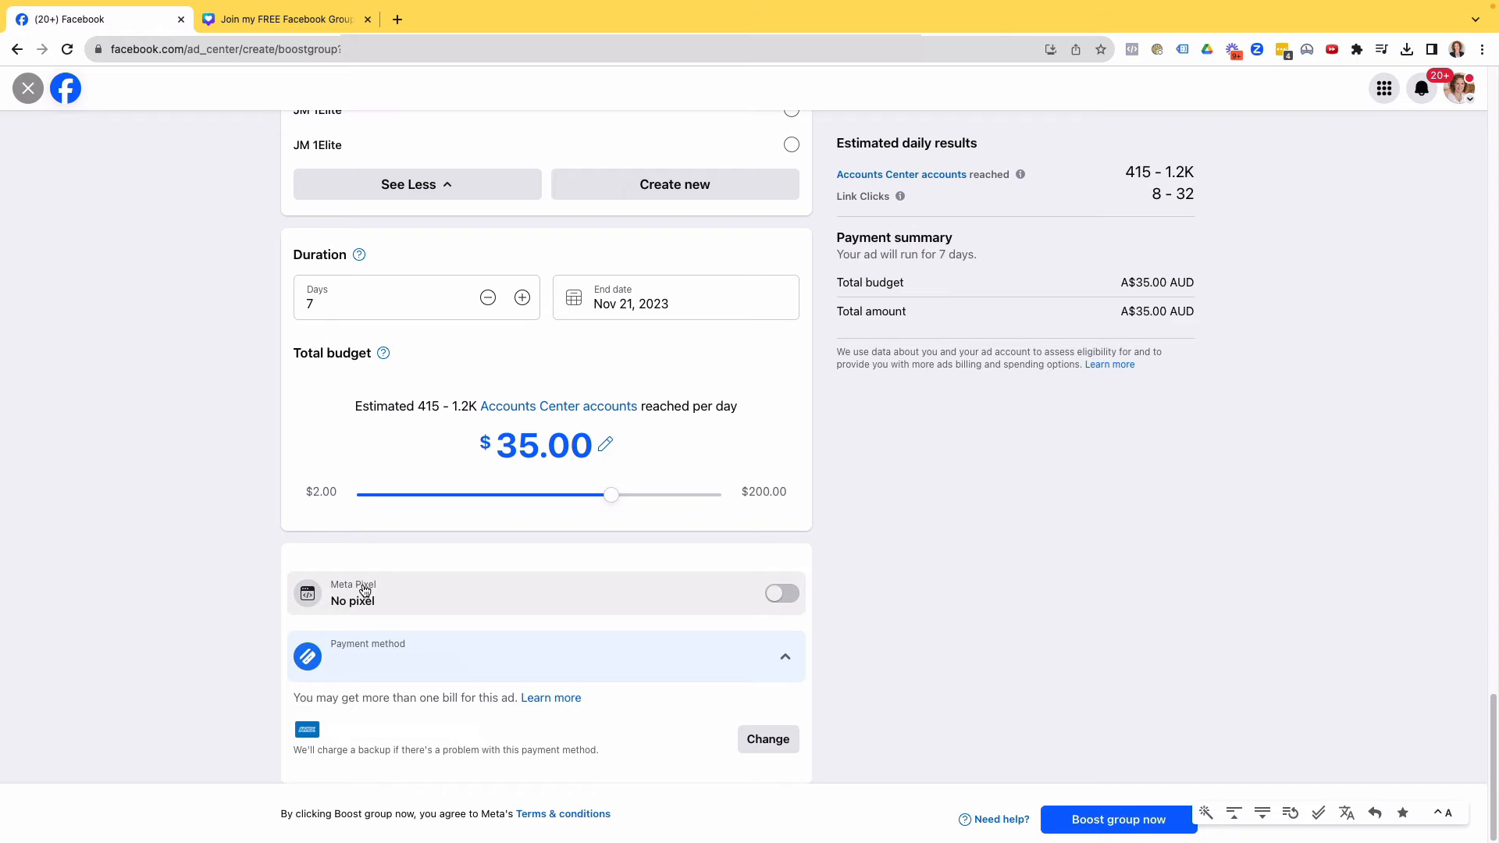
Switch on Meta Pixel tracking with JM Elite Pixel selected
click(780, 592)
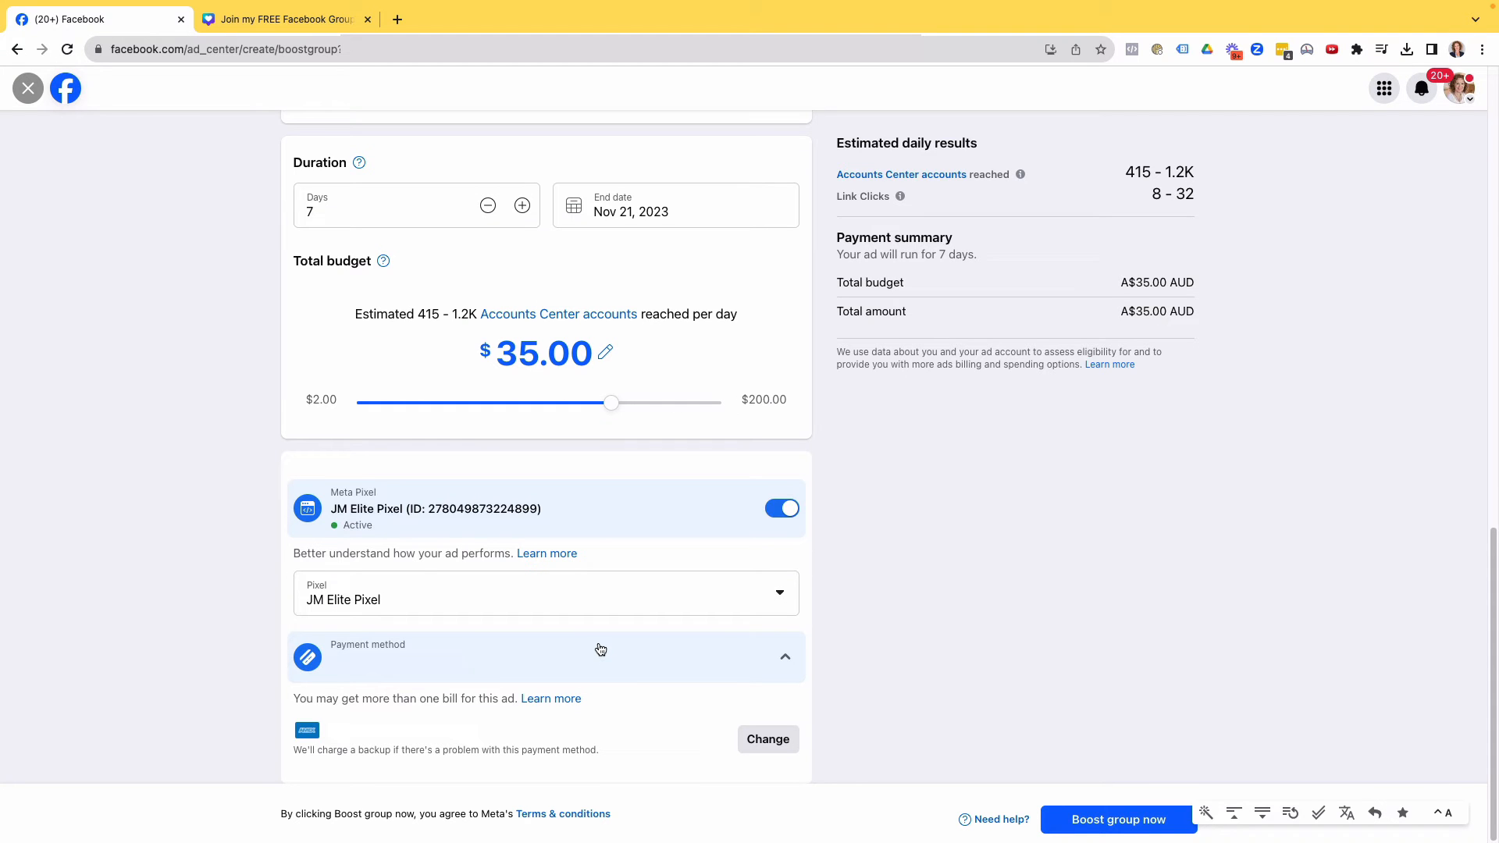
scroll(up, 3)
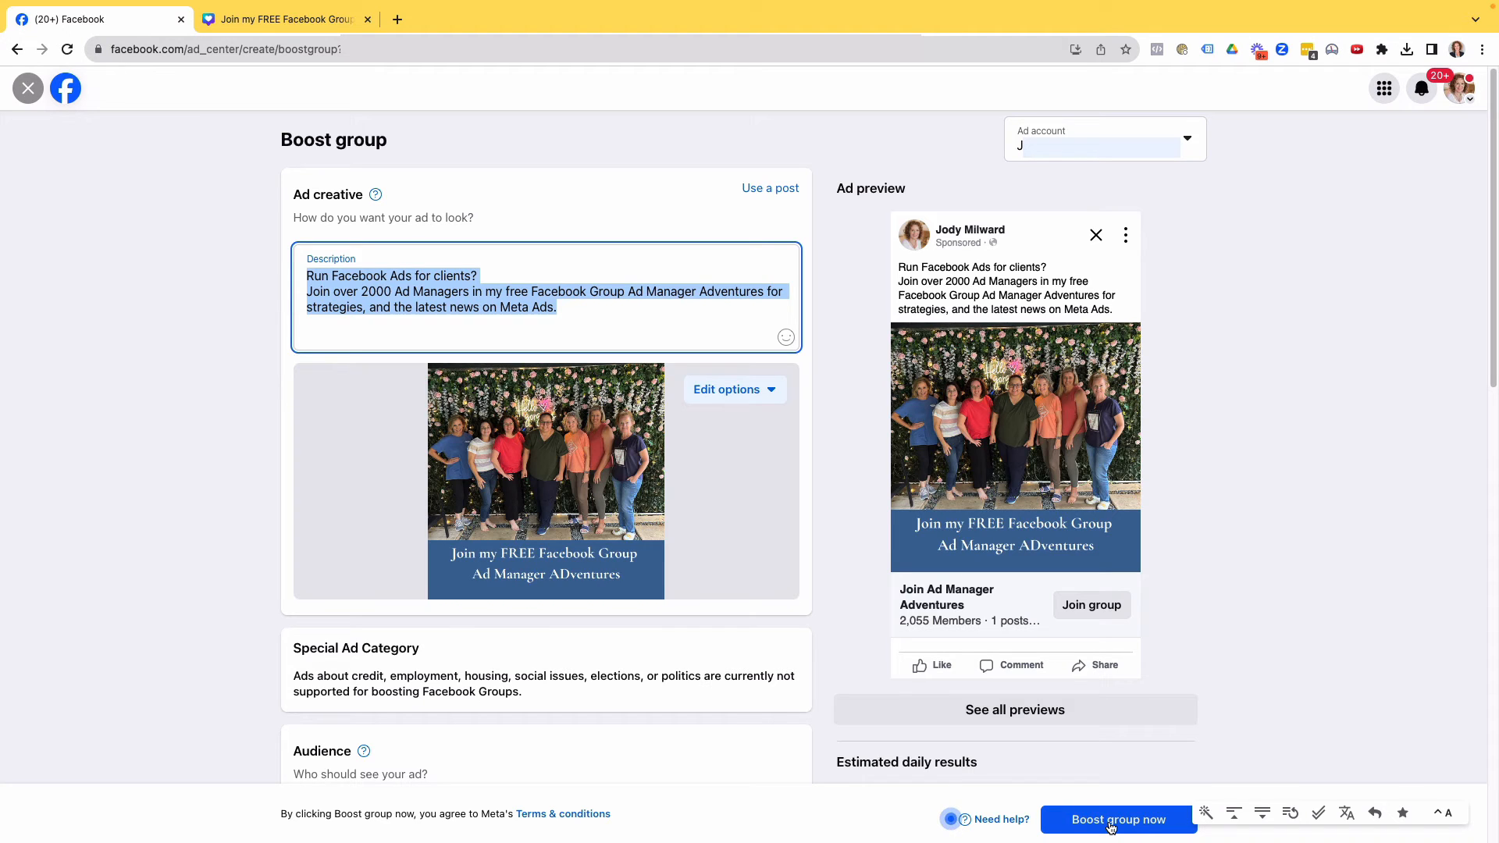
Submit the boost with Boost group now and go to the Ad Center
click(1116, 818)
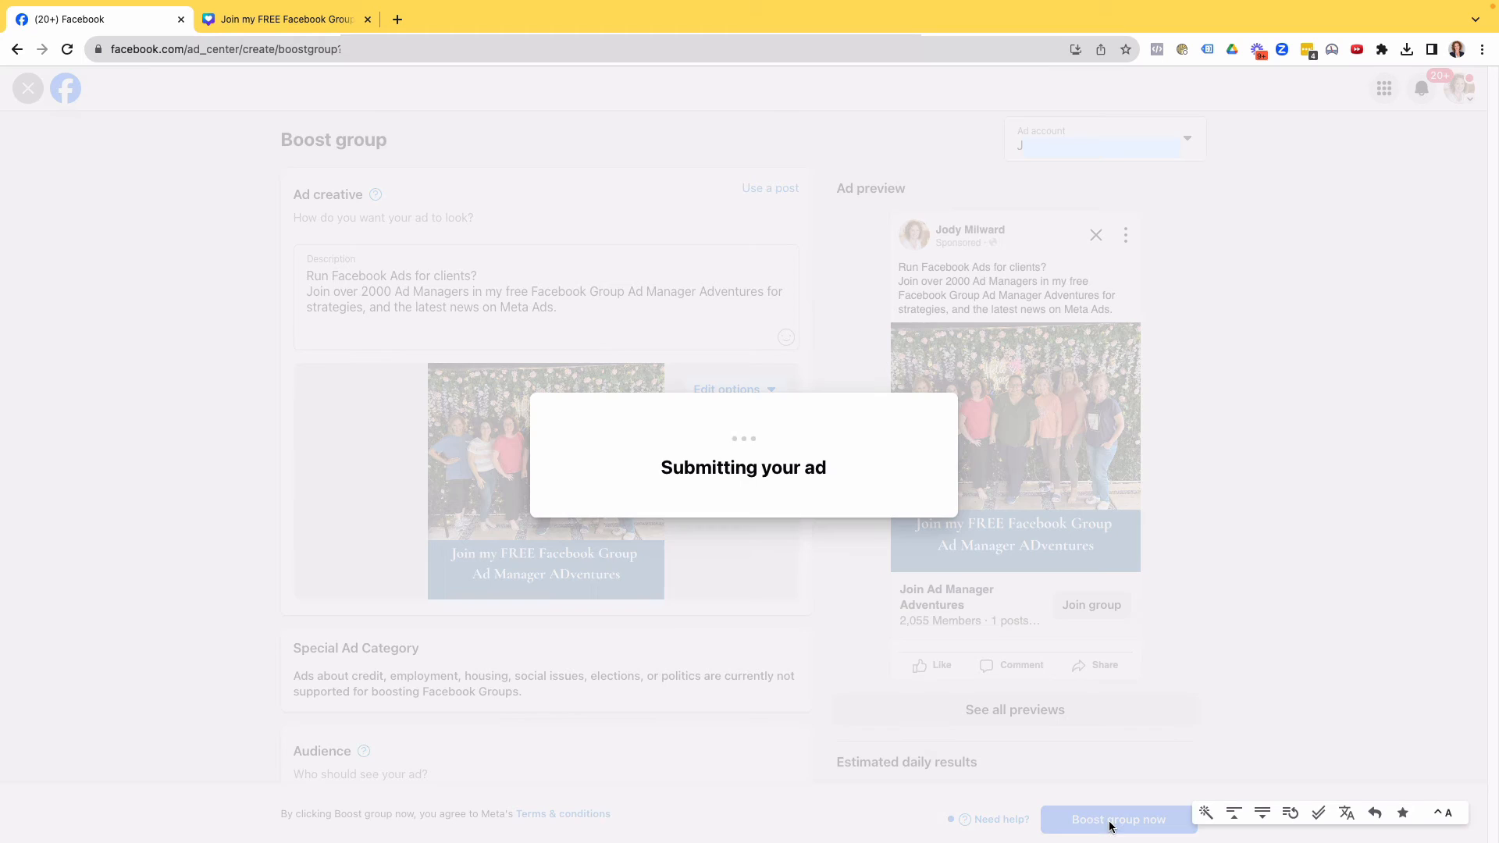
mouse_move(631, 665)
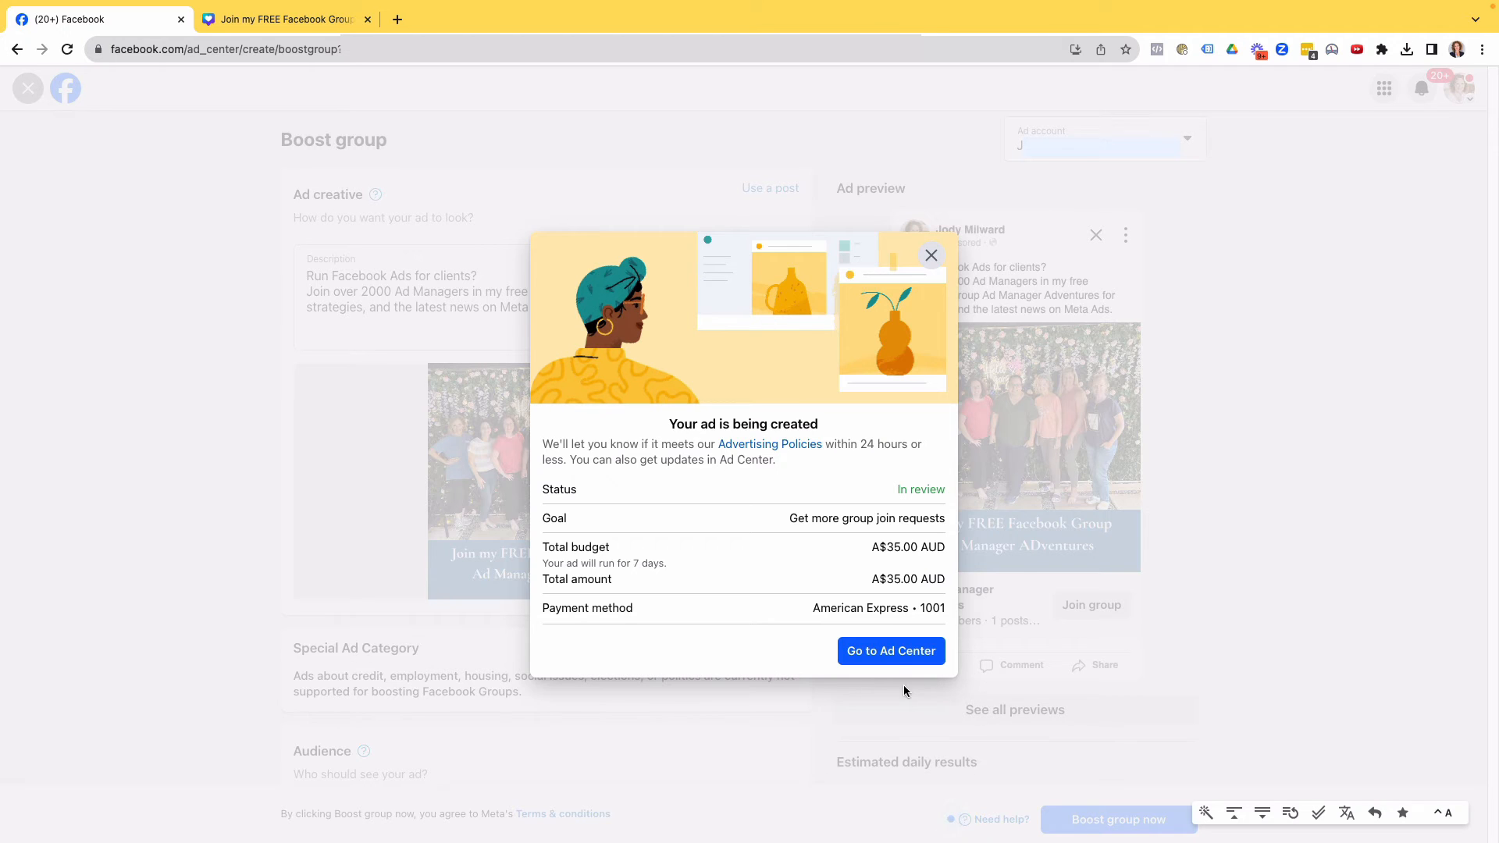
click(890, 651)
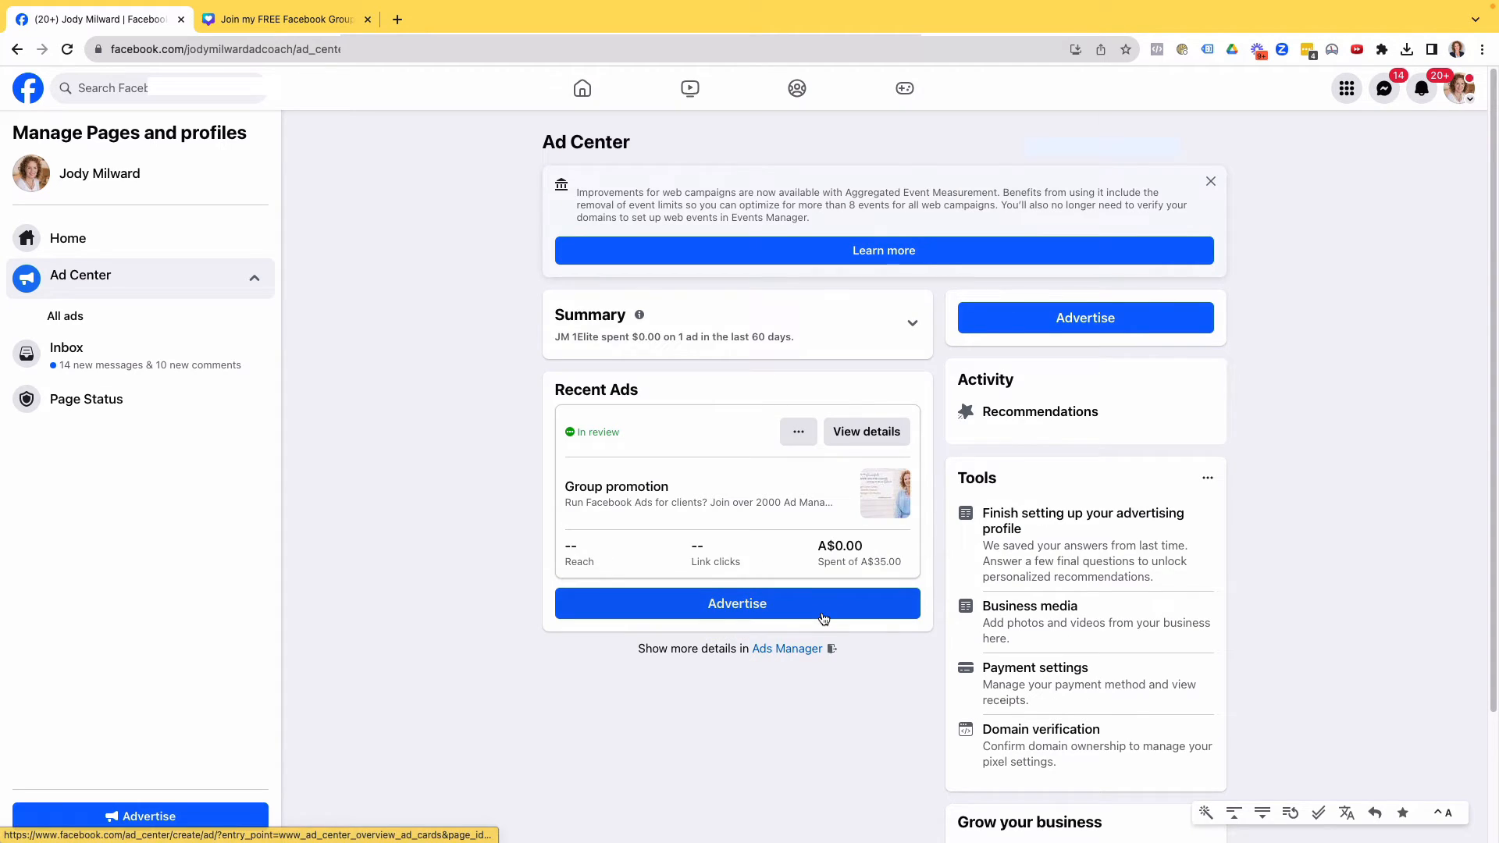
Open the new campaign's ad set in Ads Manager and select its boosted ad
click(787, 648)
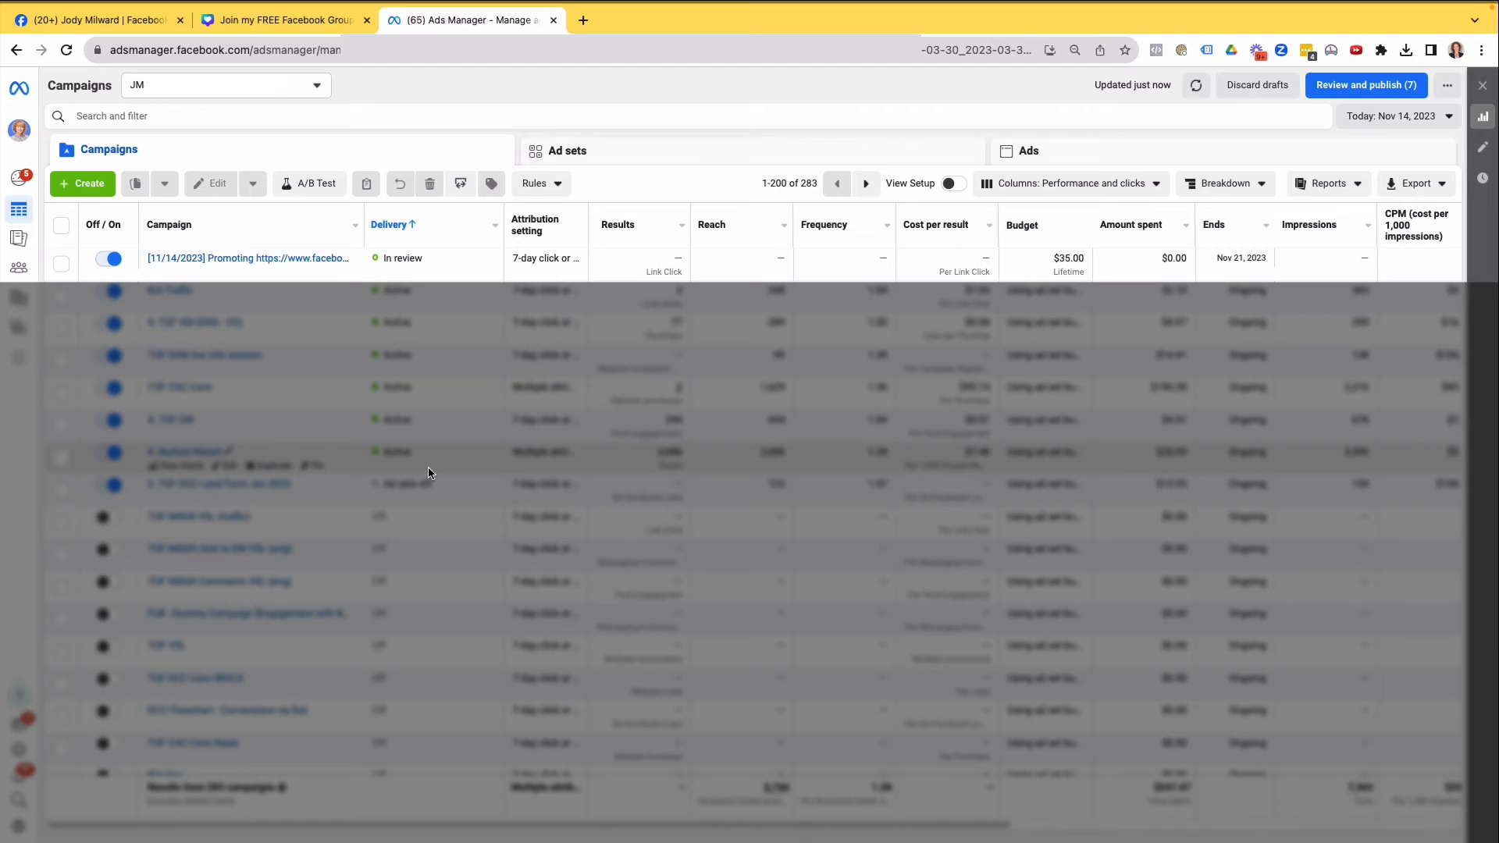
mouse_move(242, 258)
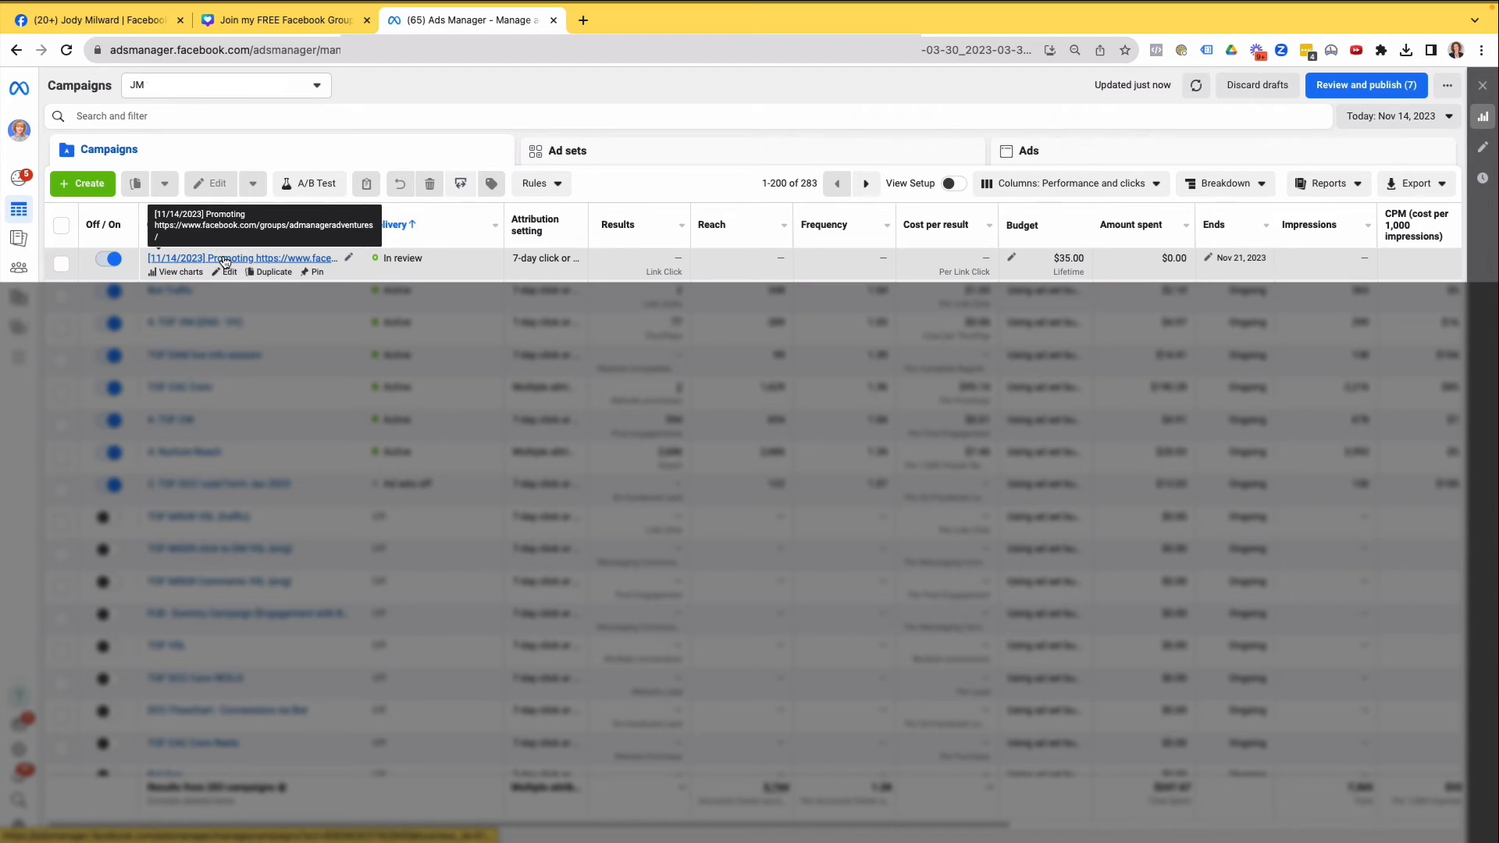
mouse_move(196, 263)
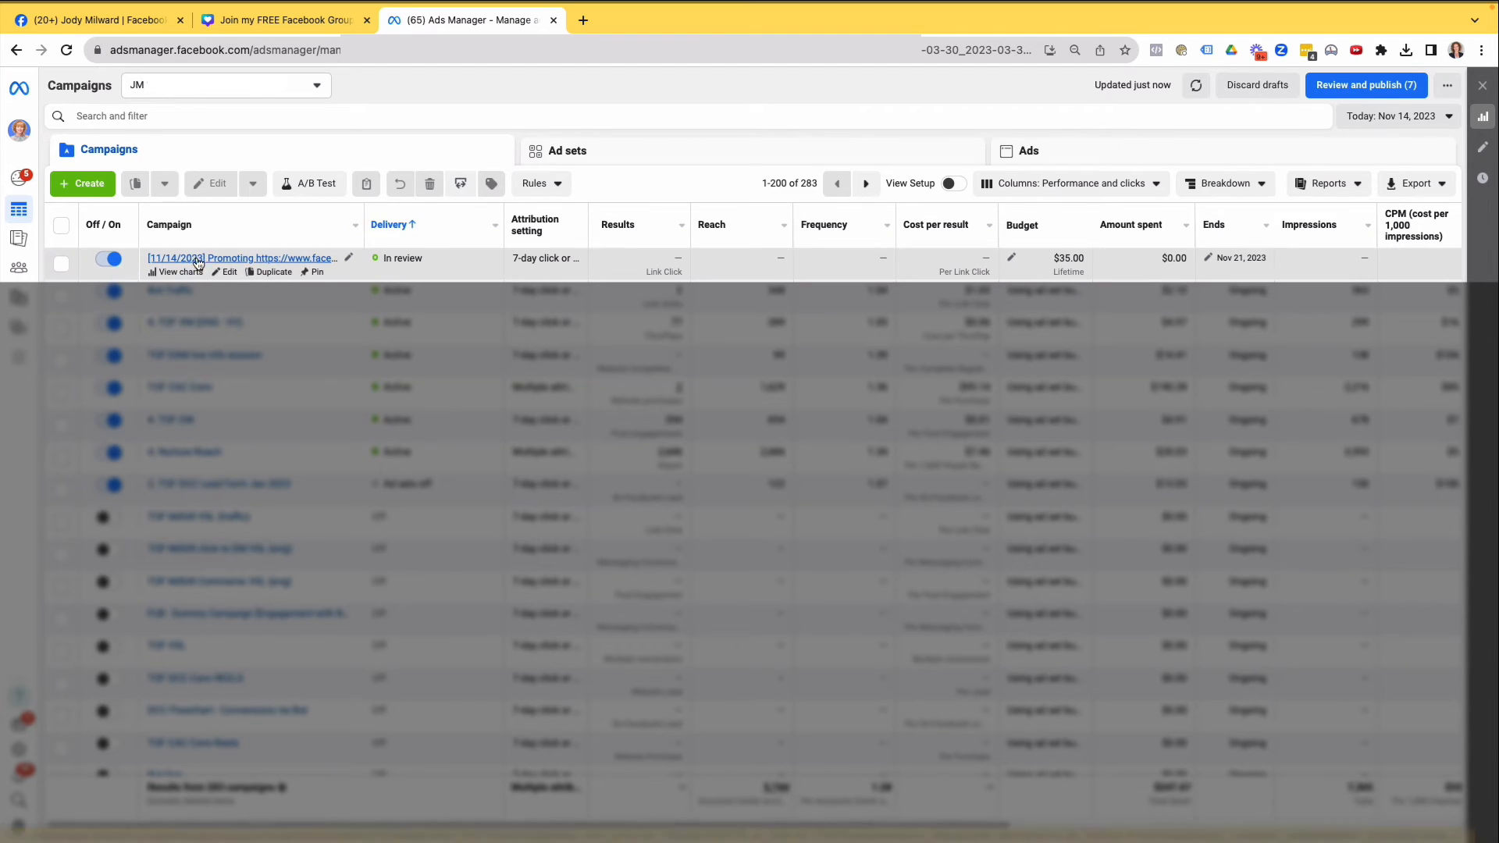
mouse_move(241, 258)
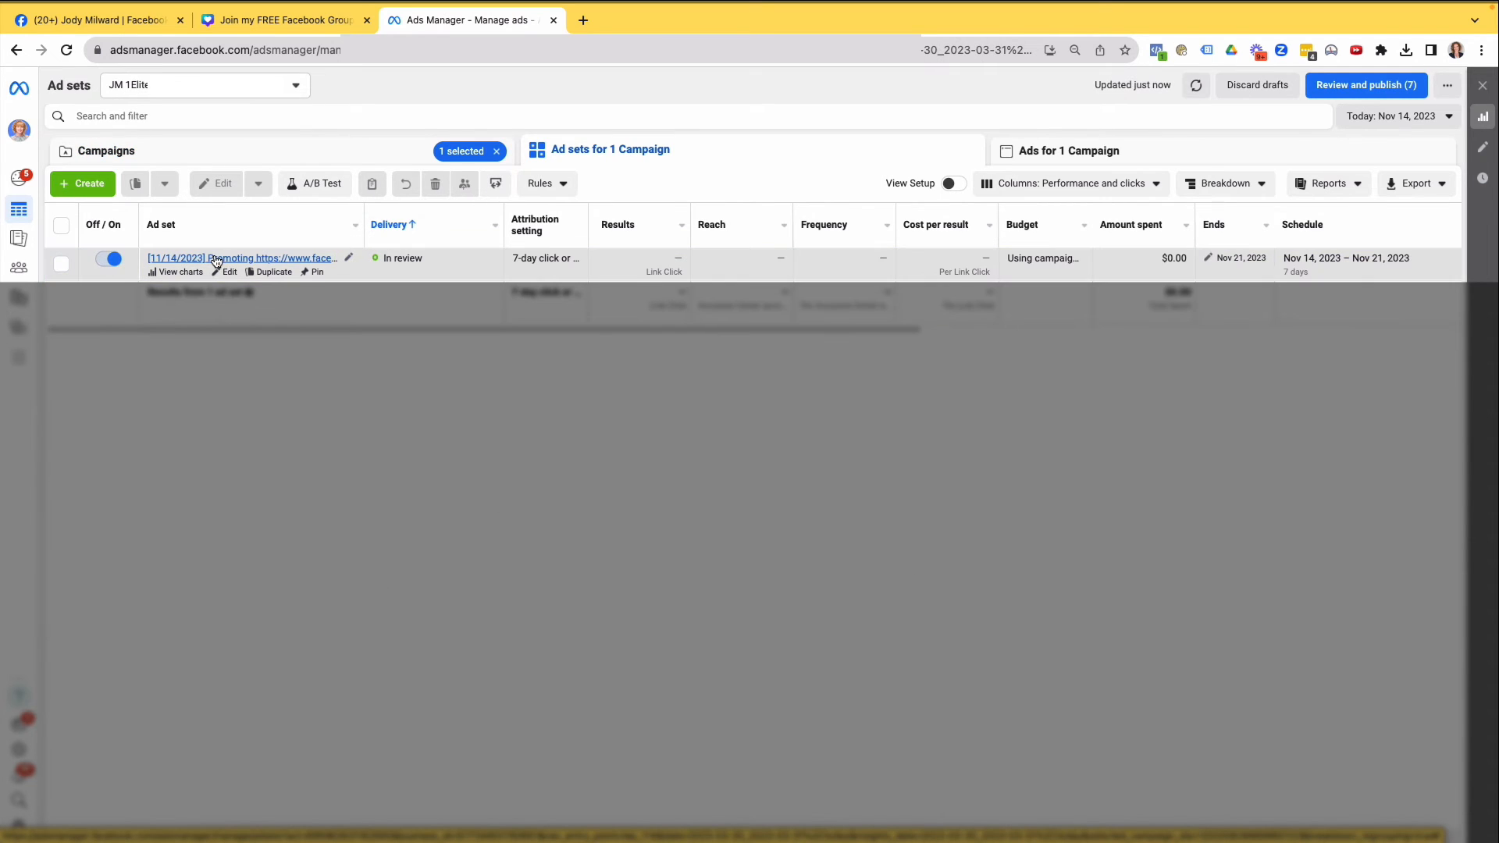
mouse_move(241, 258)
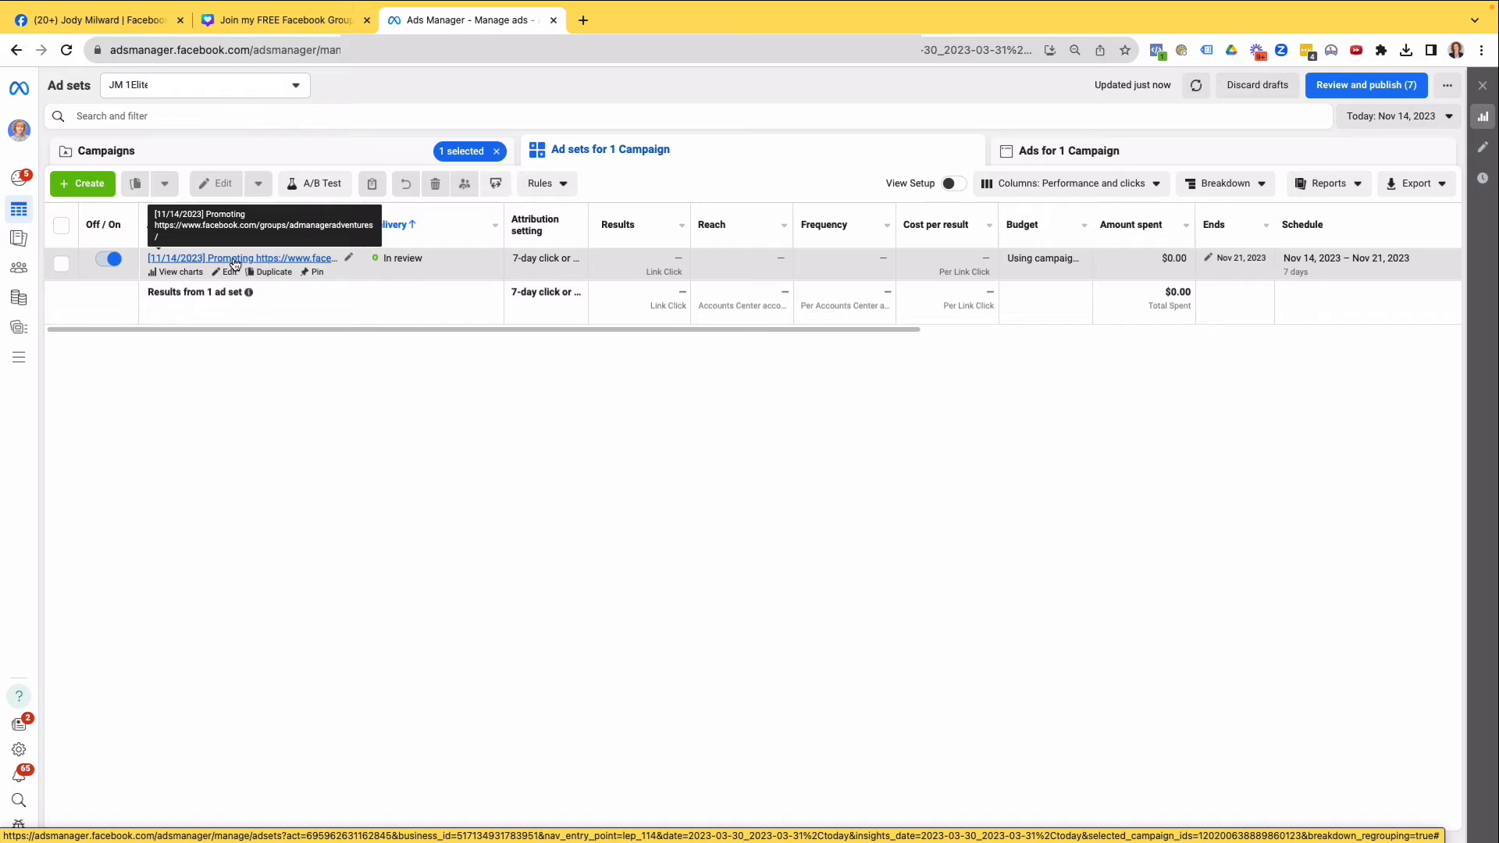
mouse_move(263, 332)
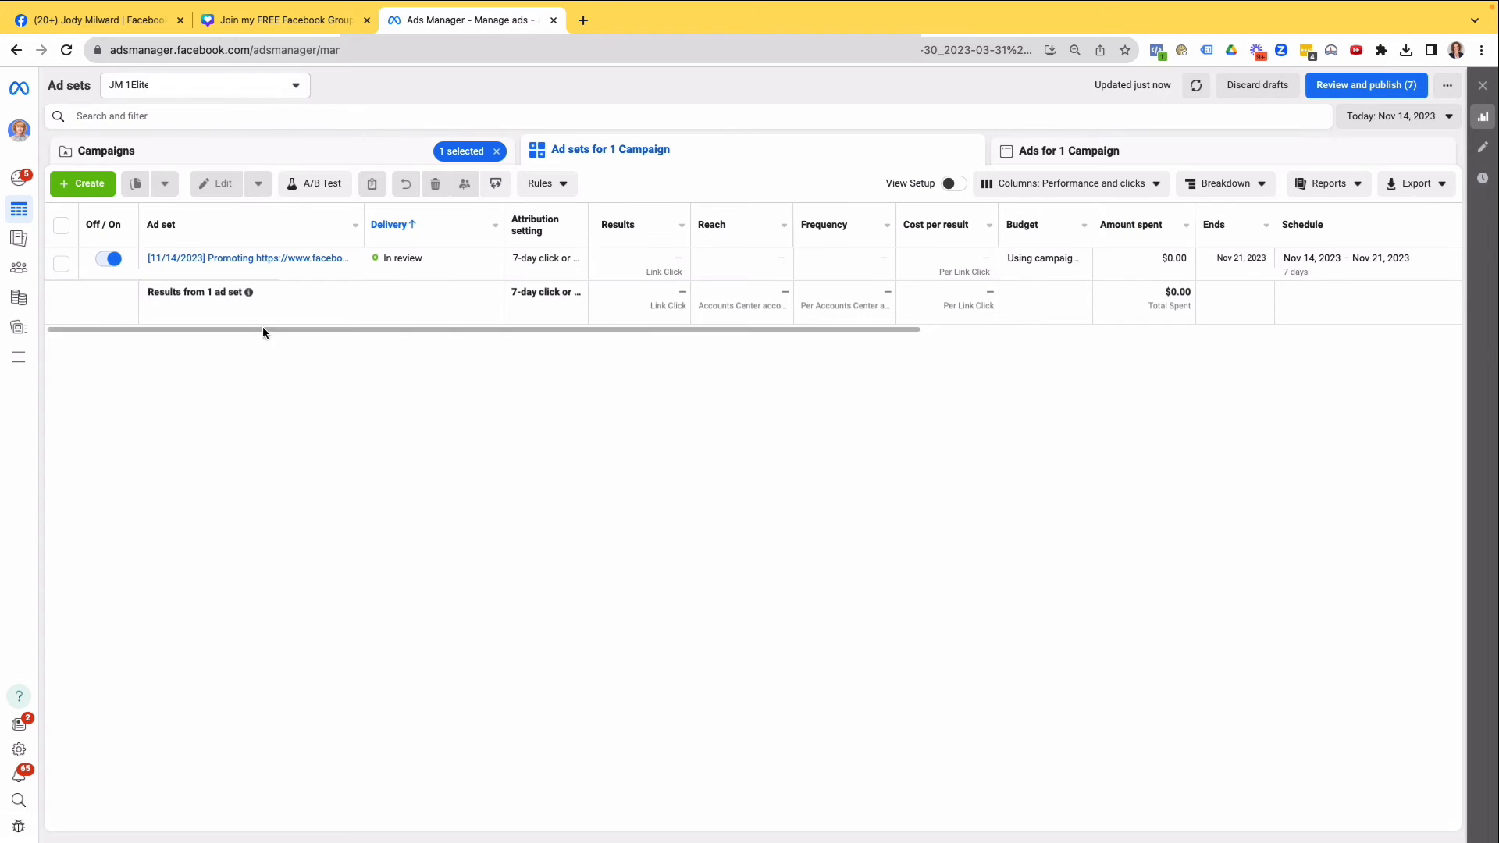
click(1068, 150)
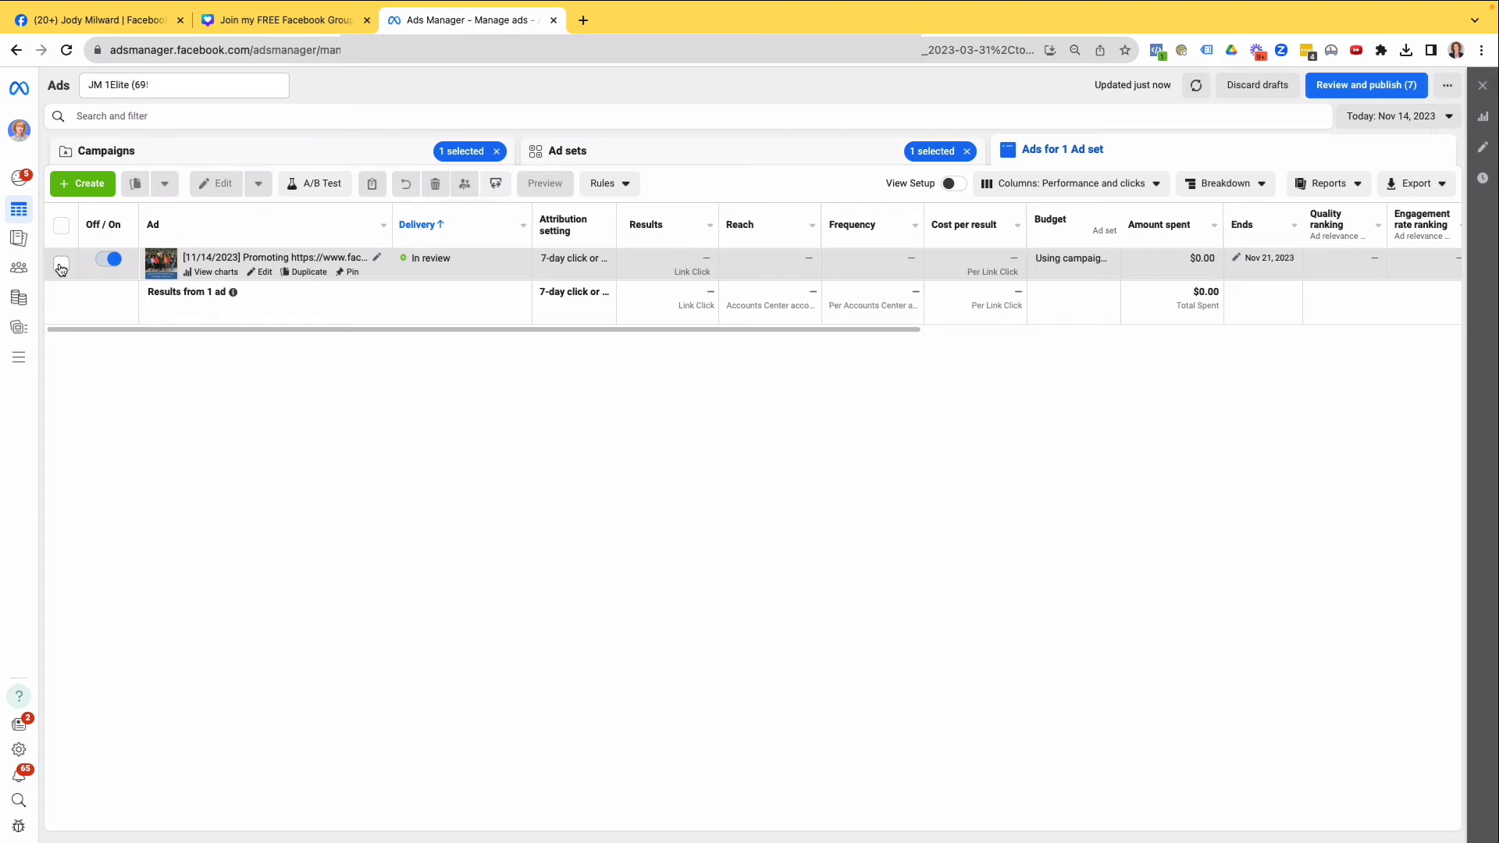
click(61, 256)
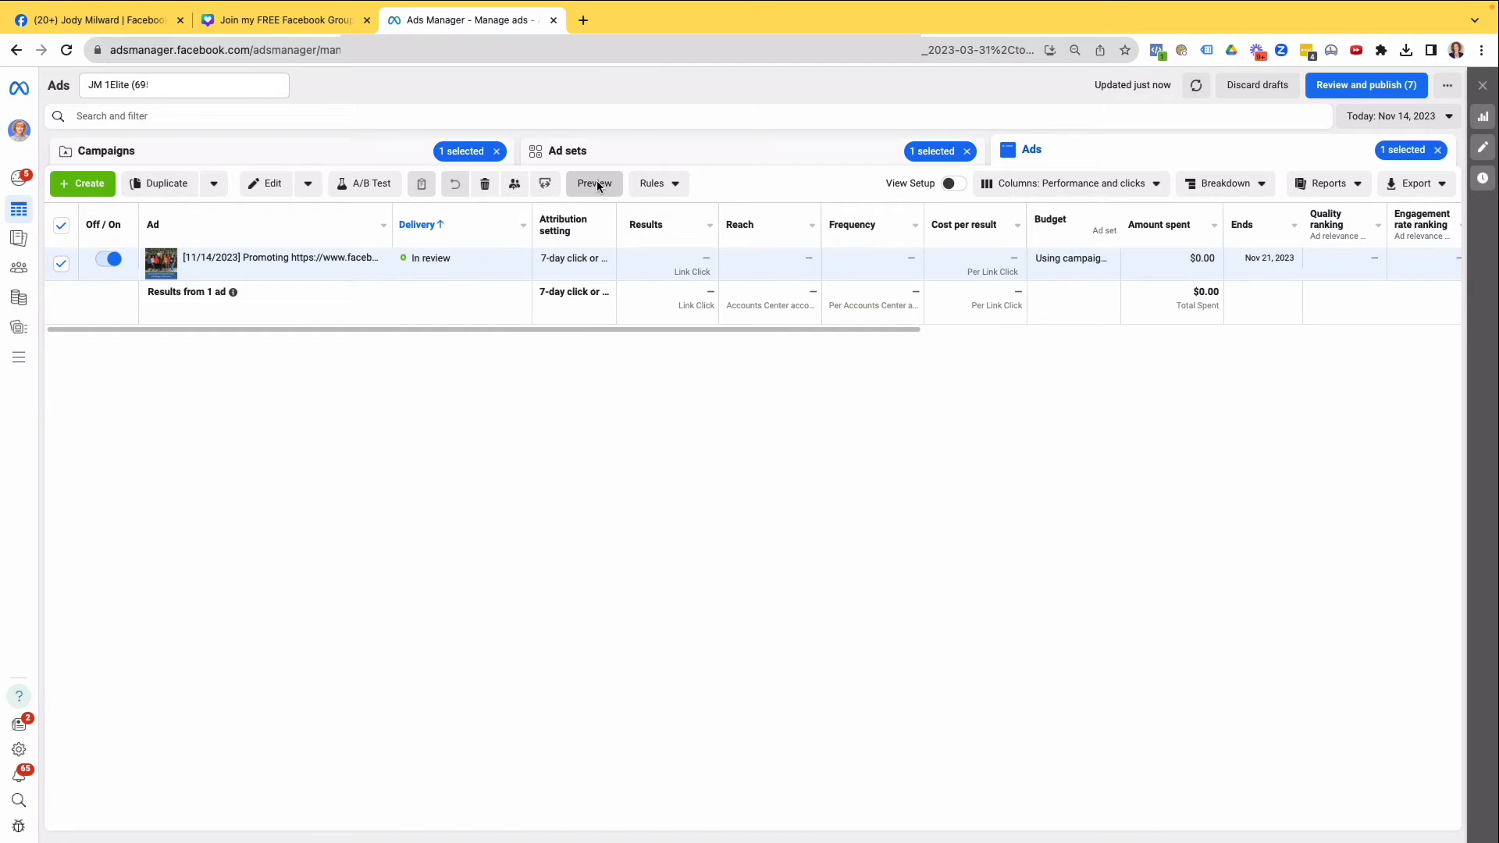
Preview the boosted group ad, then open the in-review ad set in the editor
click(593, 183)
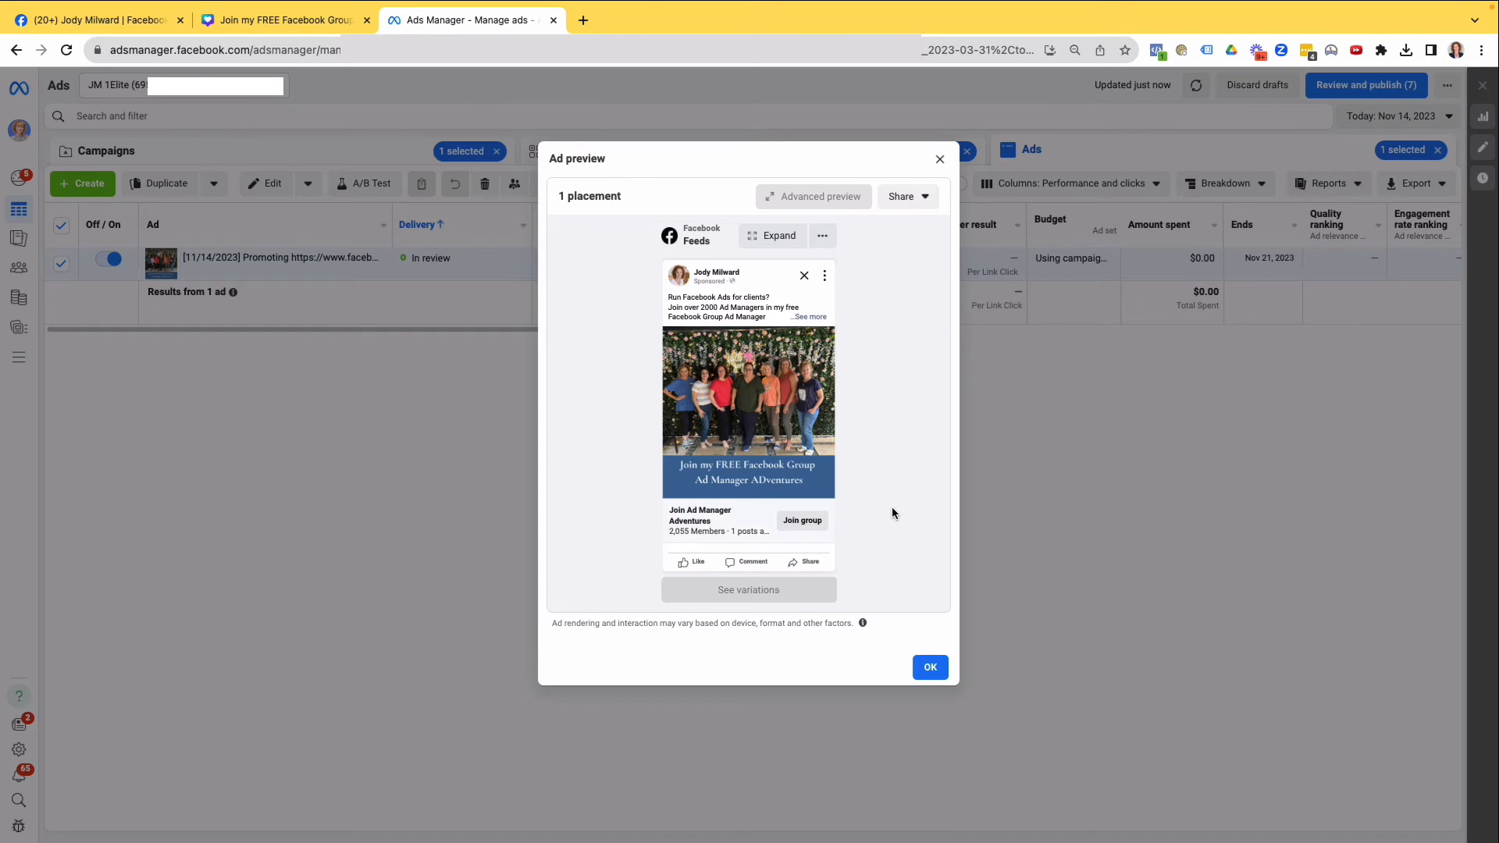
mouse_move(899, 221)
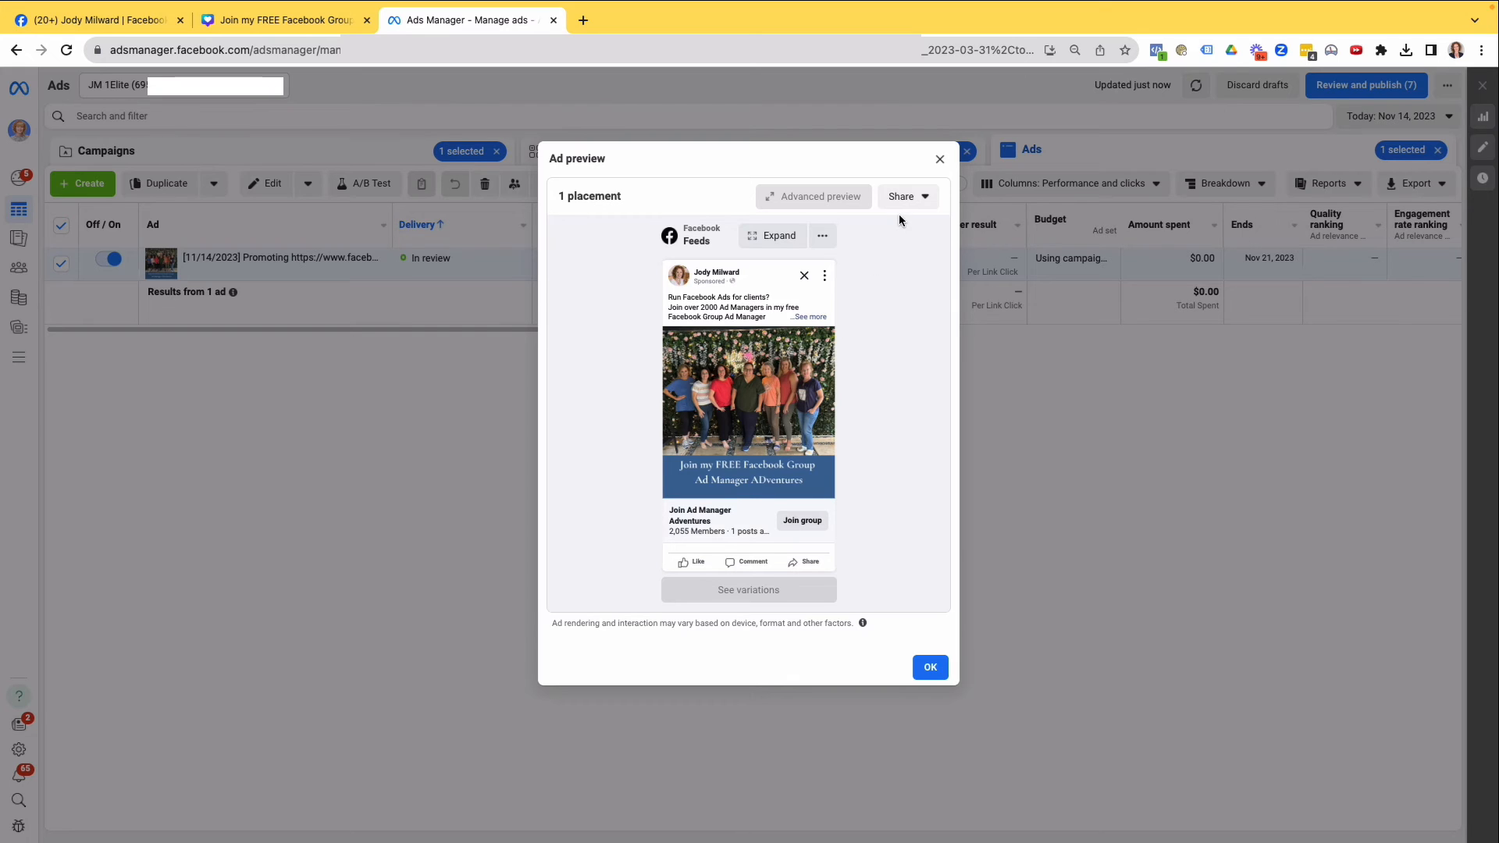
mouse_move(695, 227)
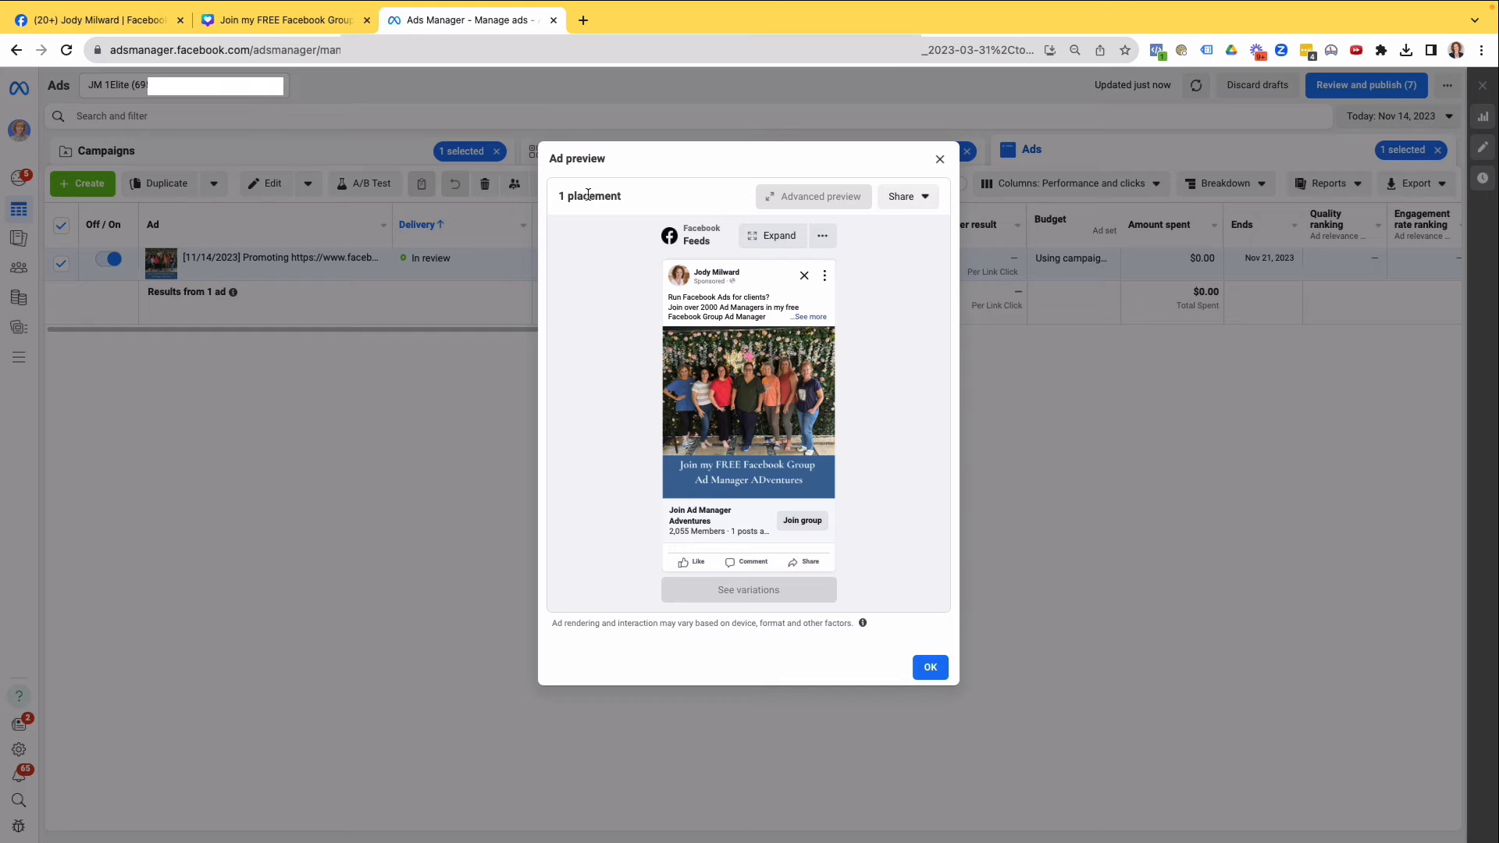
click(927, 666)
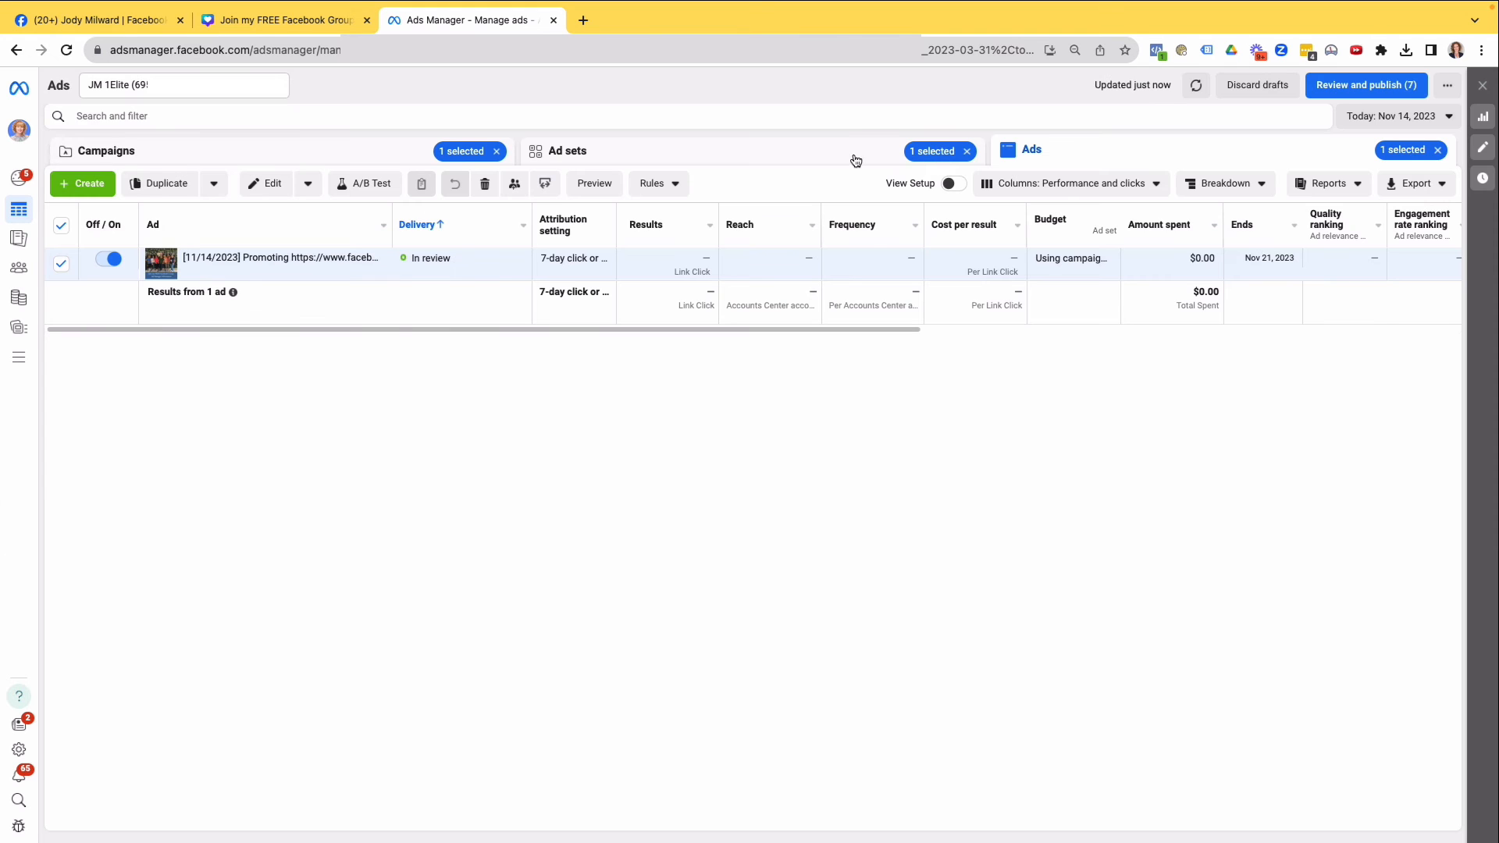
click(567, 150)
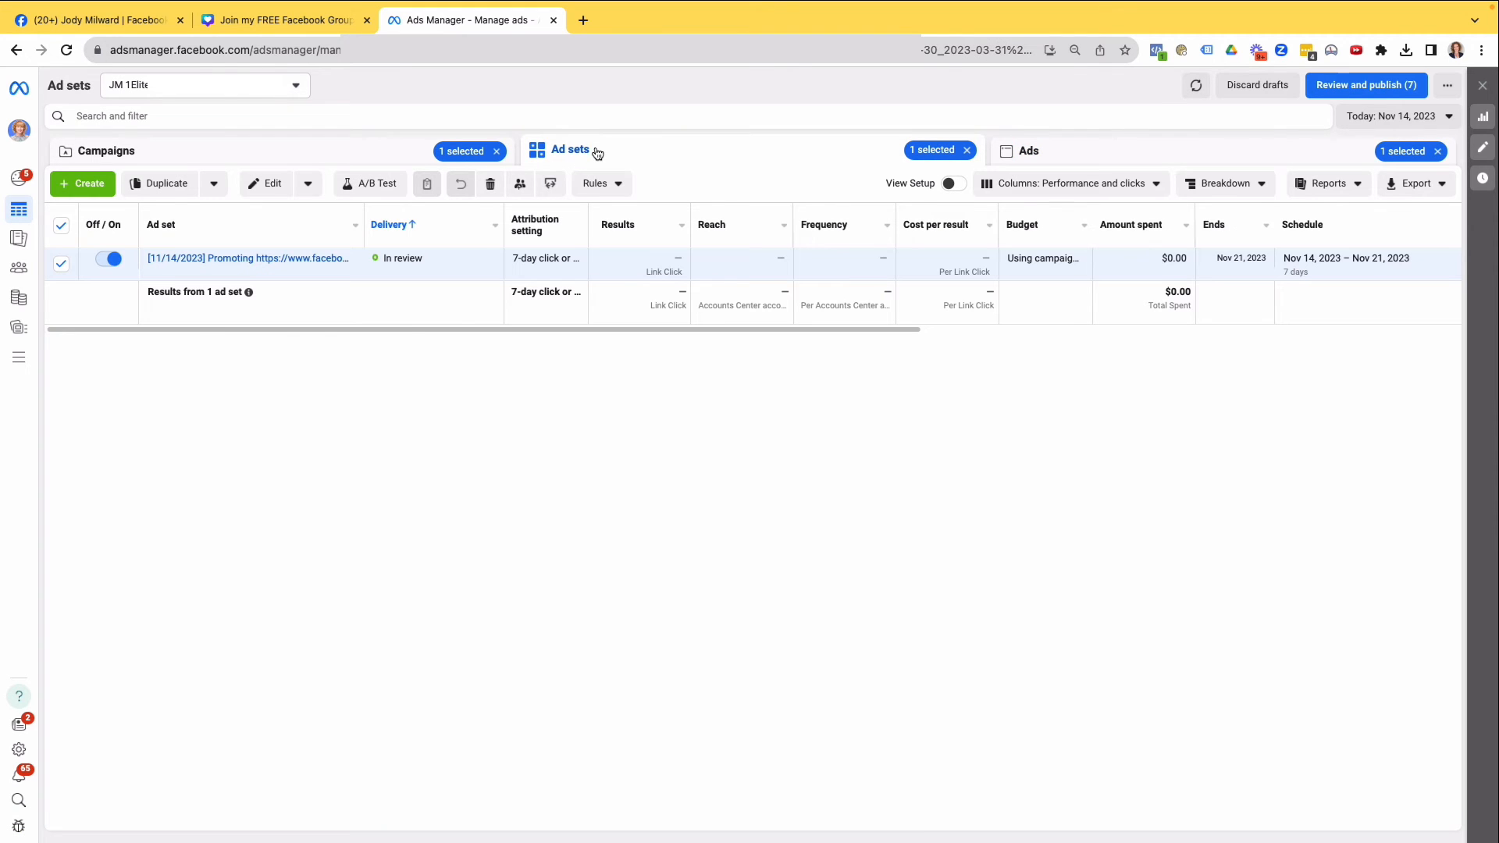
mouse_move(248, 259)
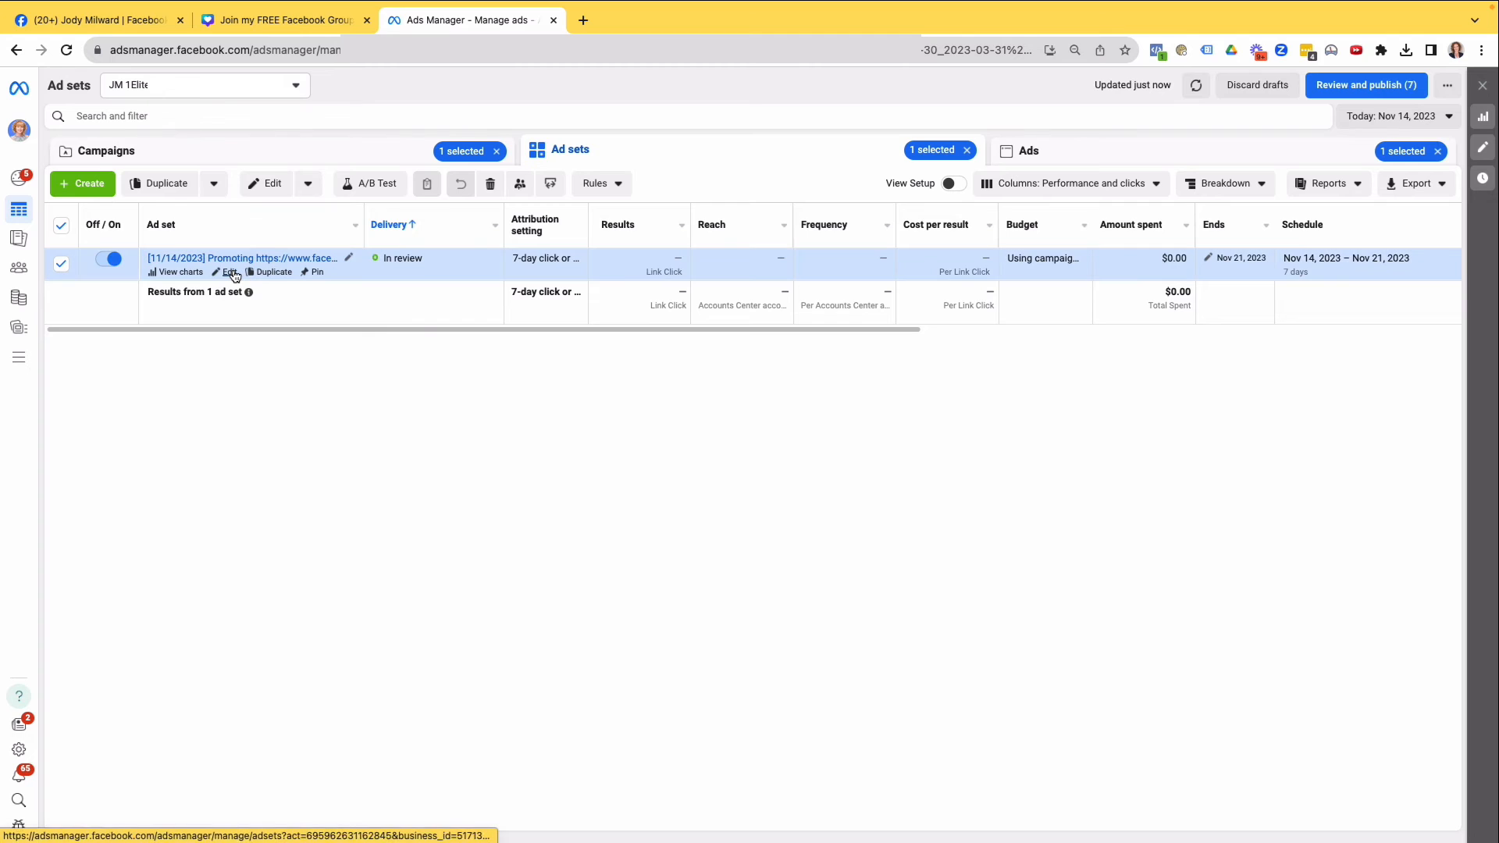
click(229, 272)
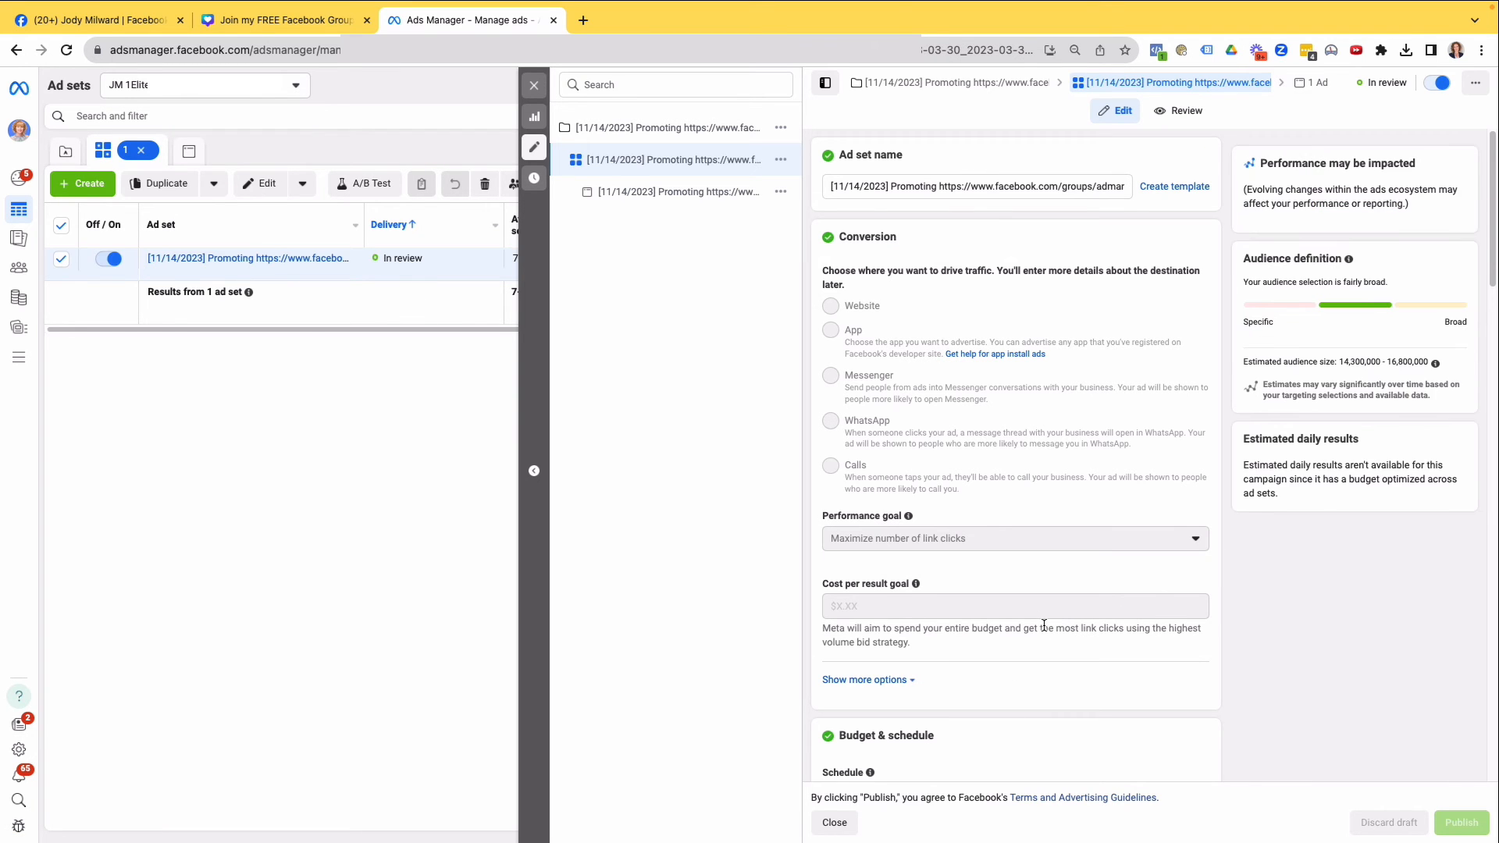
Scroll the ad set editor to Audience to target women aged 35–55
scroll(down, 3)
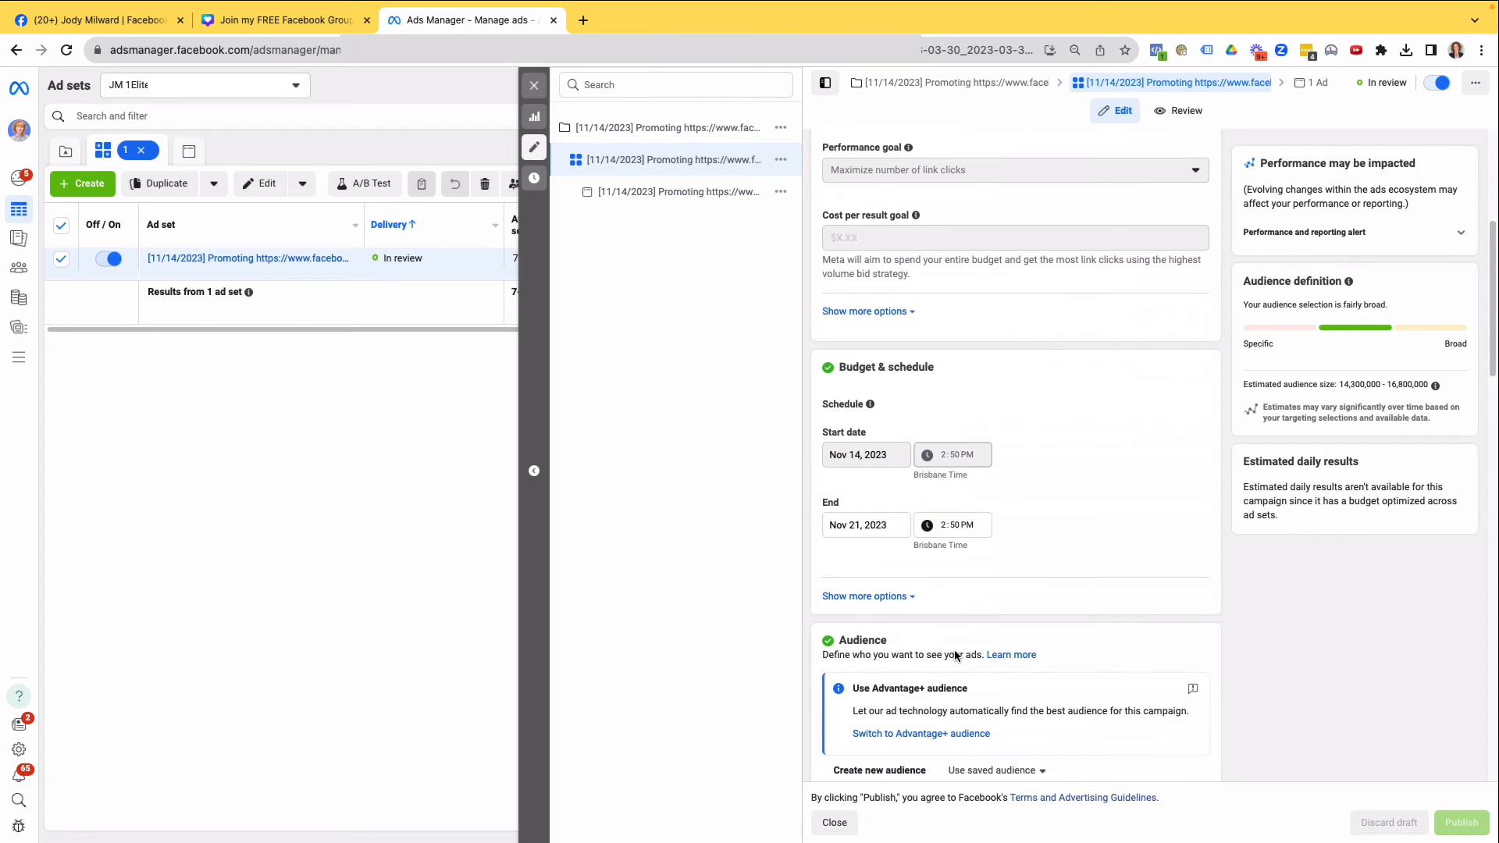
scroll(down, 3)
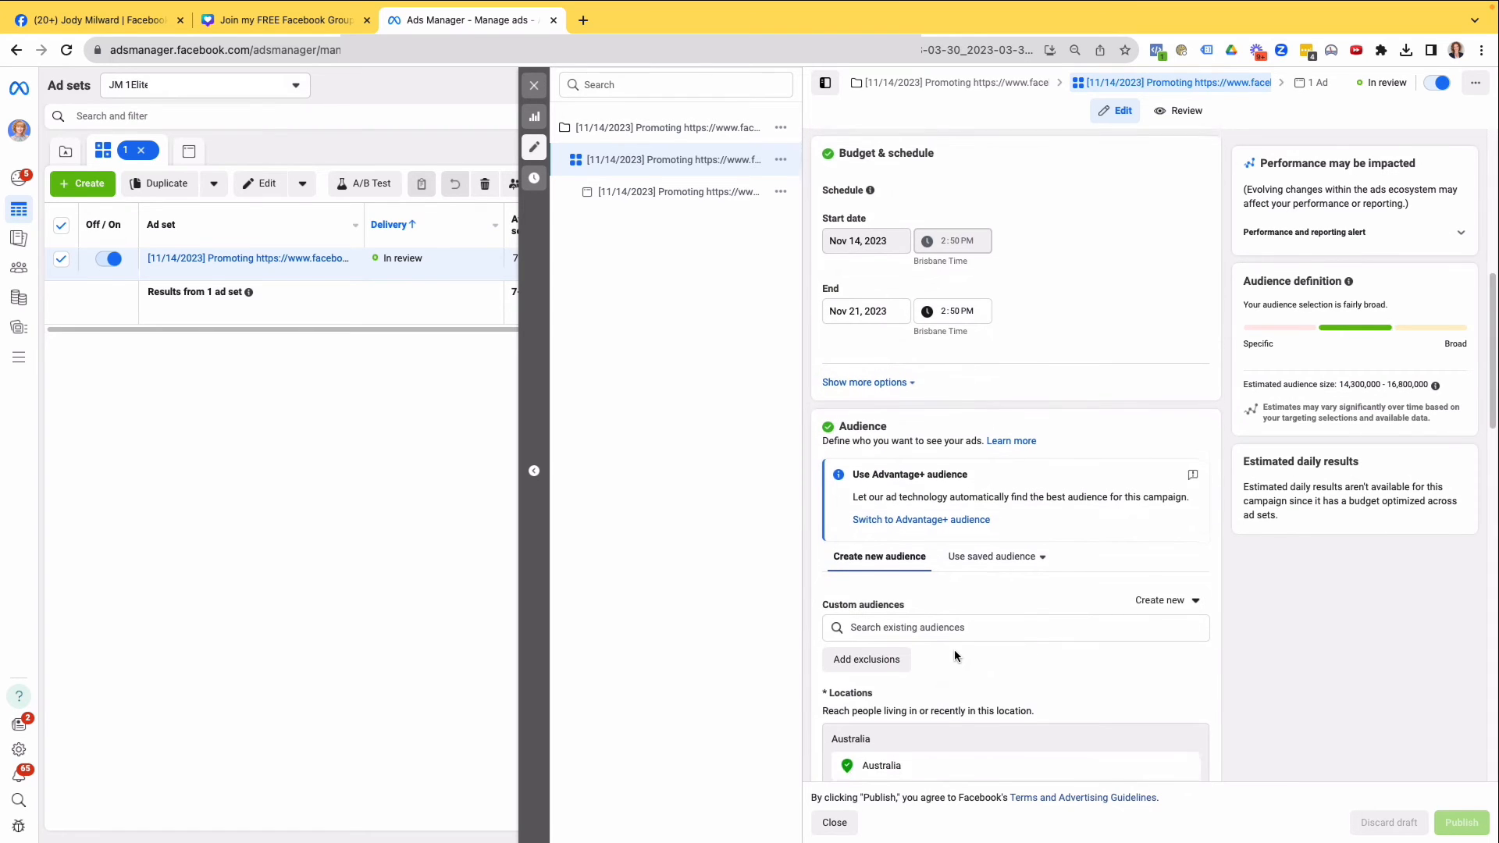
scroll(down, 3)
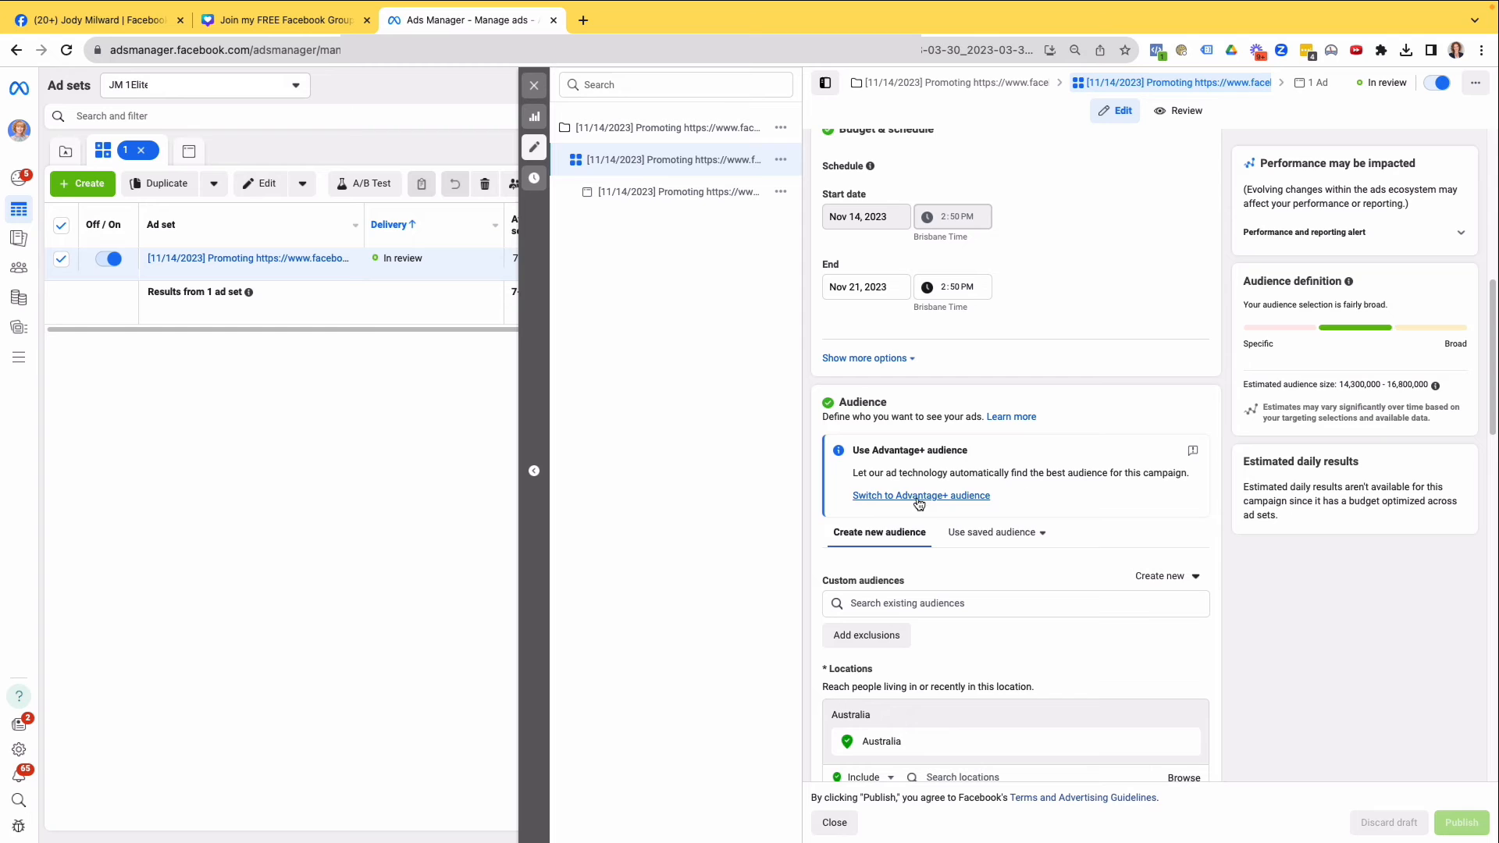
scroll(down, 3)
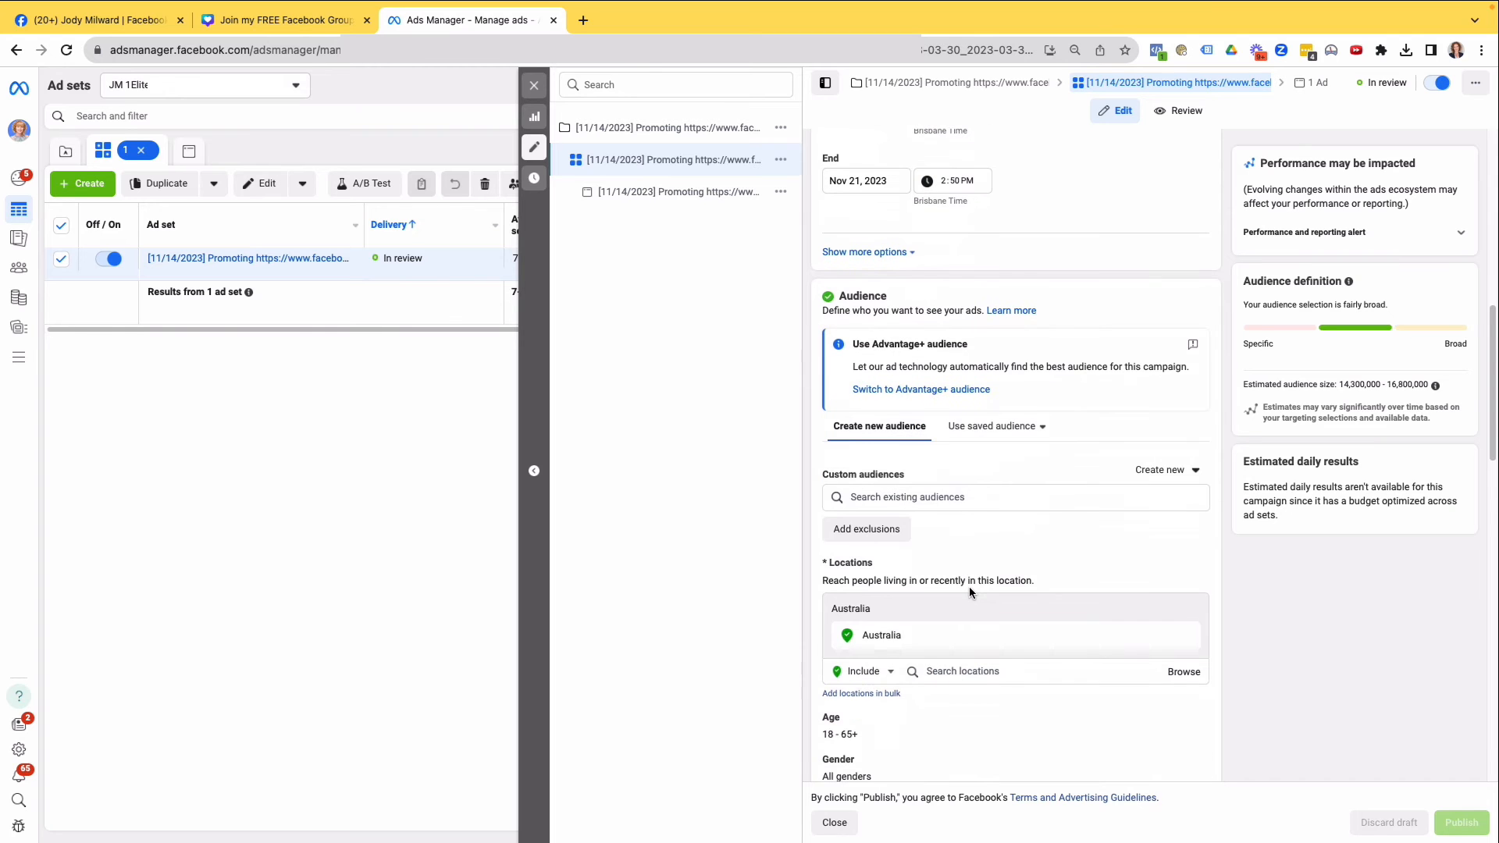
scroll(down, 3)
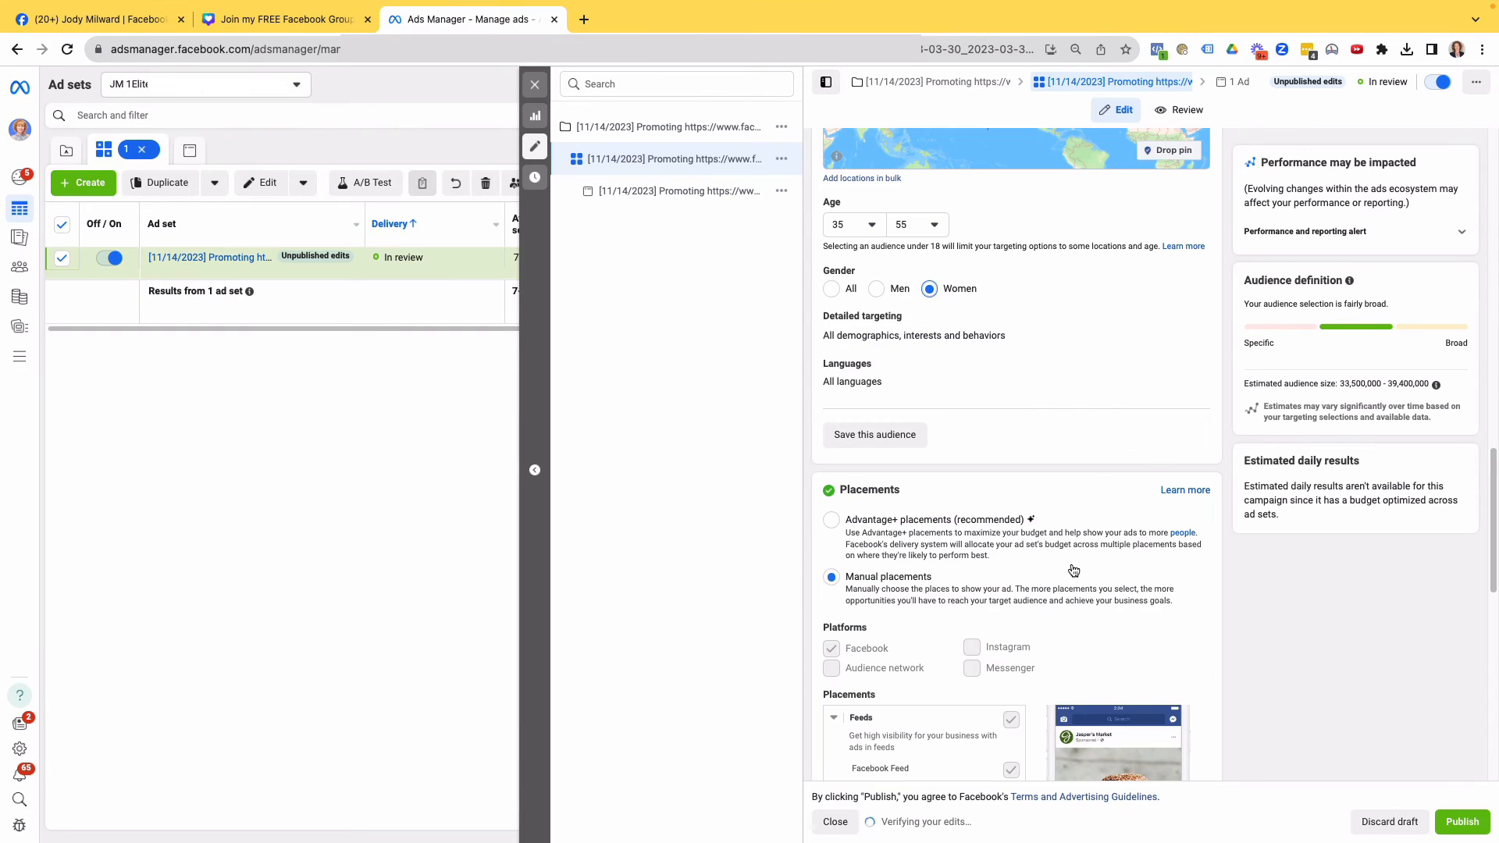
Choose manual placements for the ad set, then open the boosted ad's edit panel
scroll(down, 3)
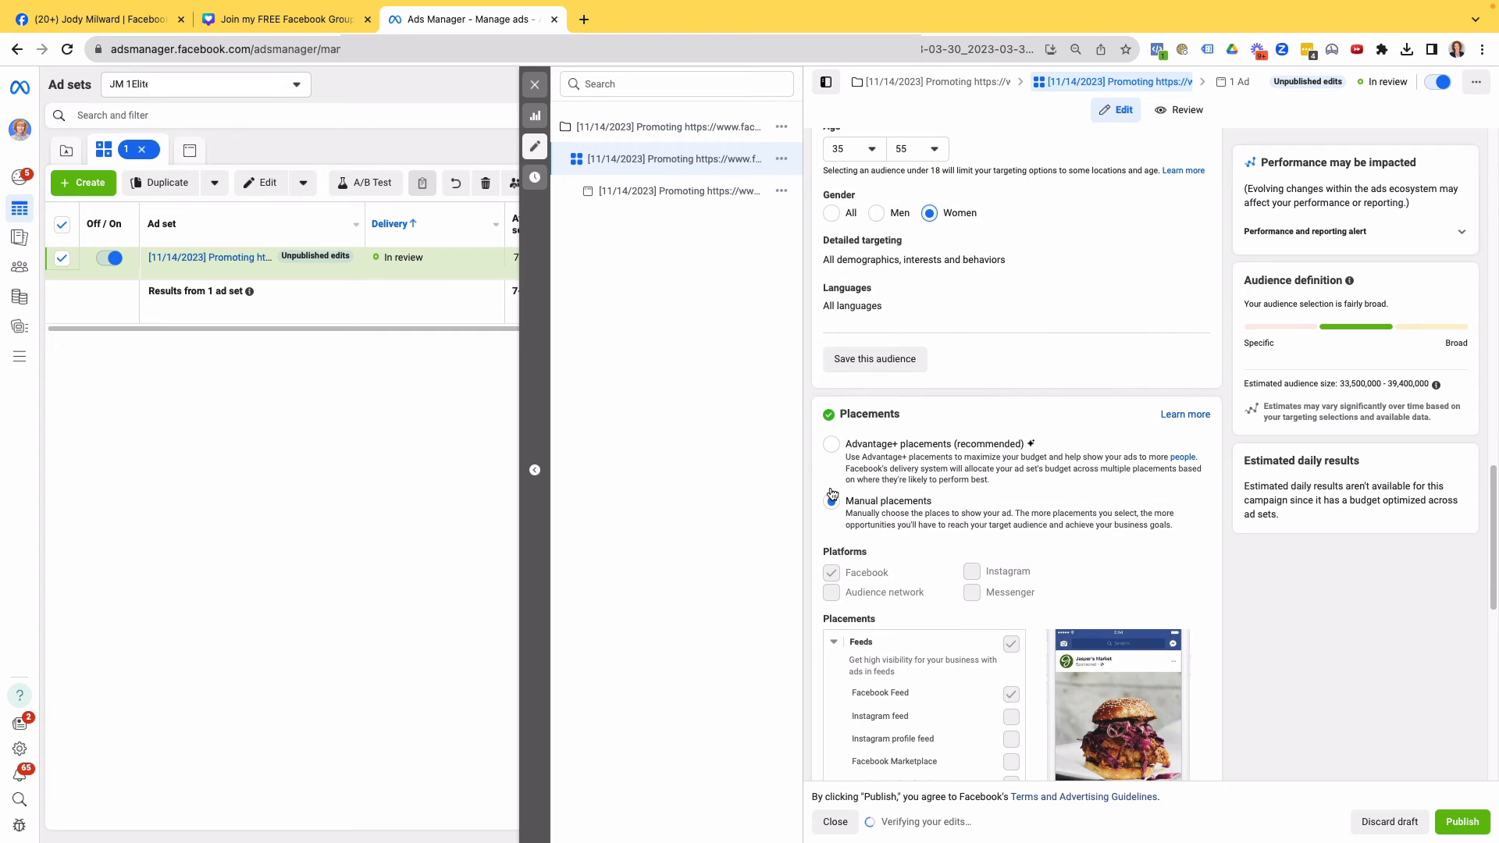
click(831, 501)
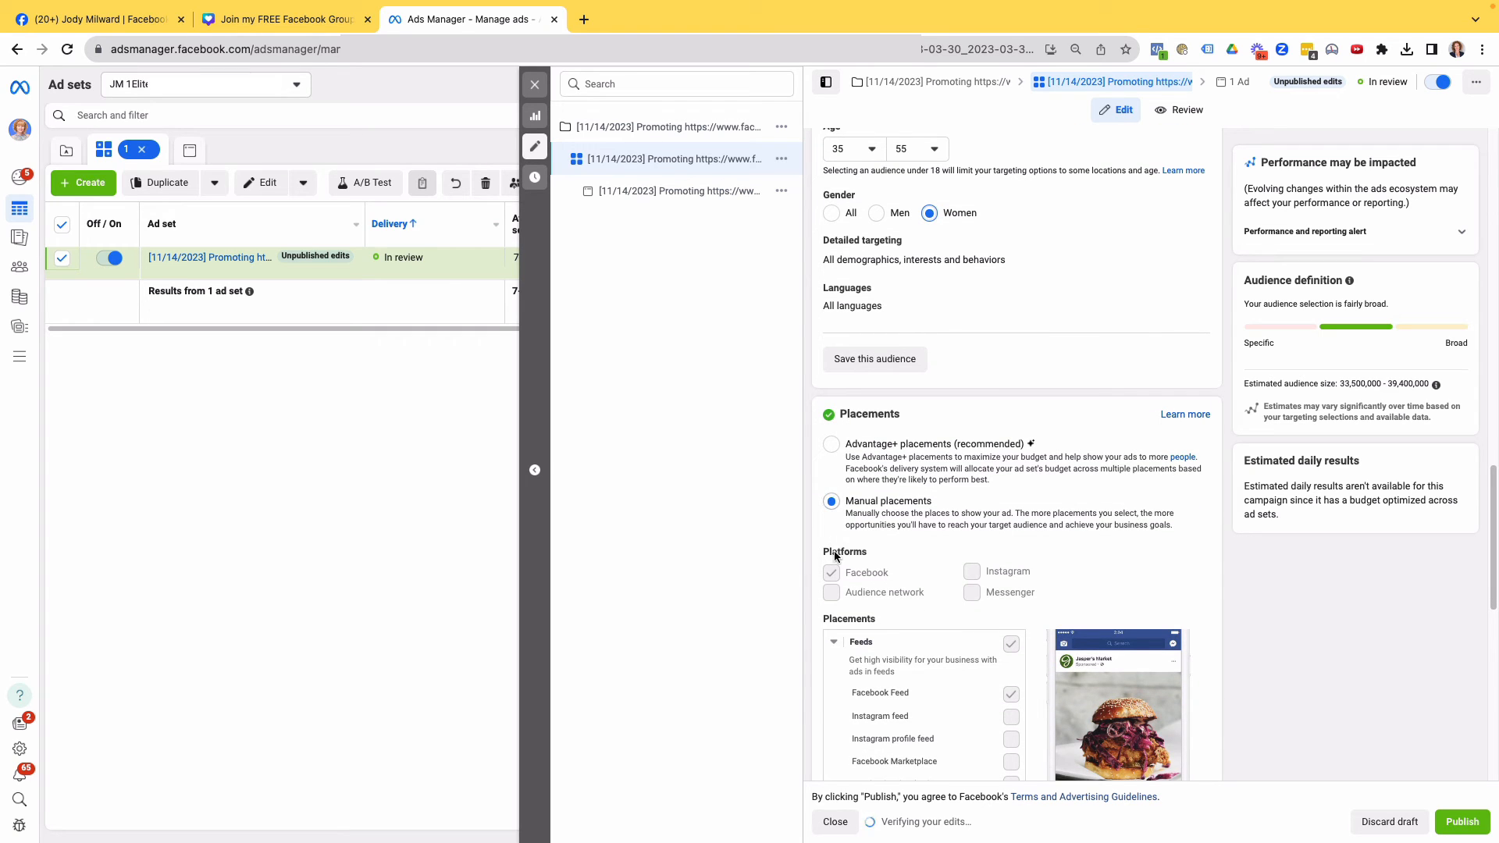
scroll(down, 3)
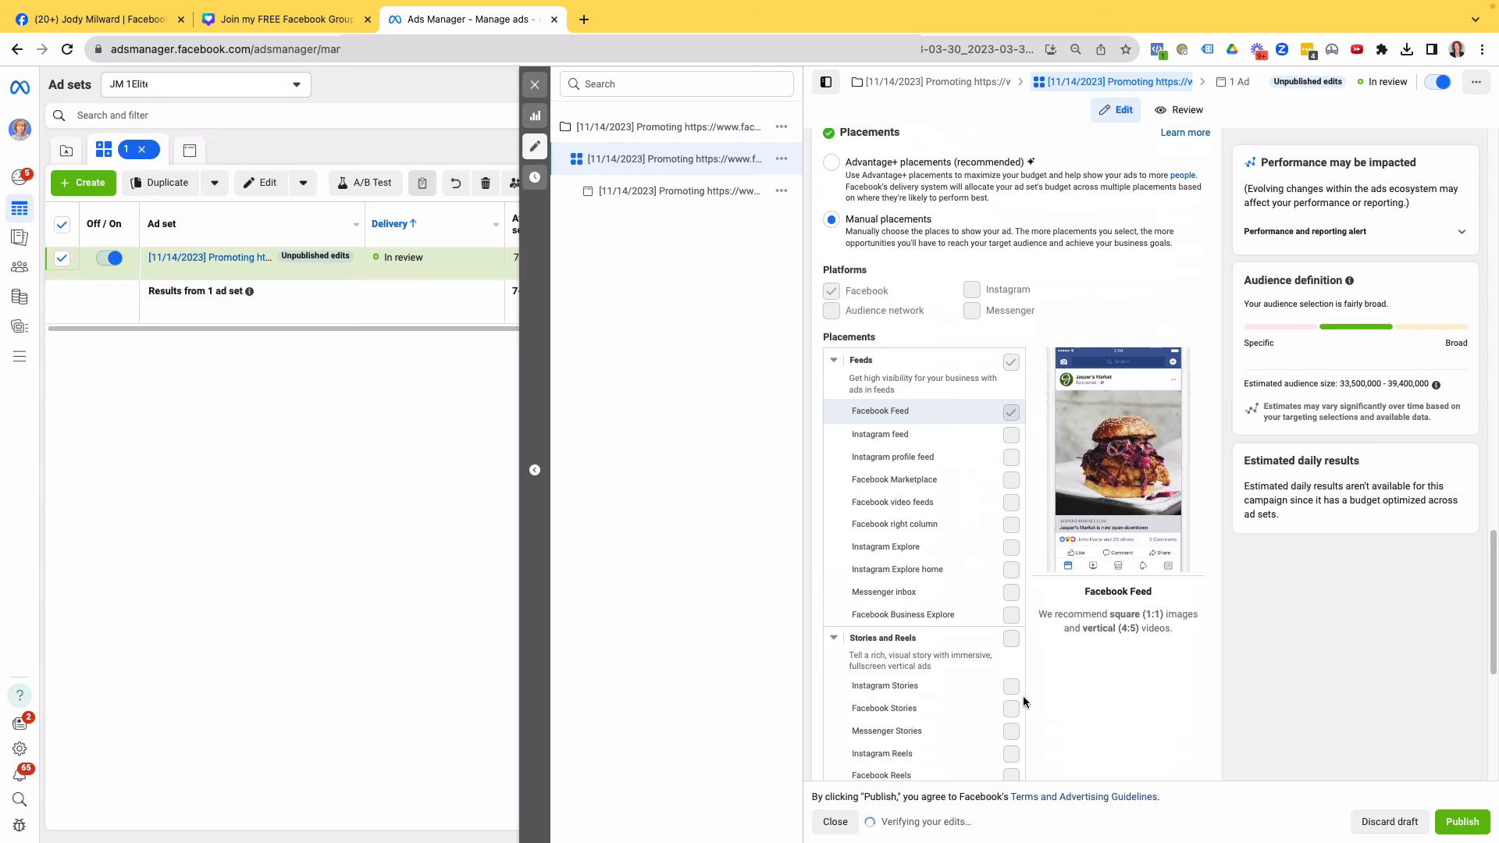
mouse_move(885, 544)
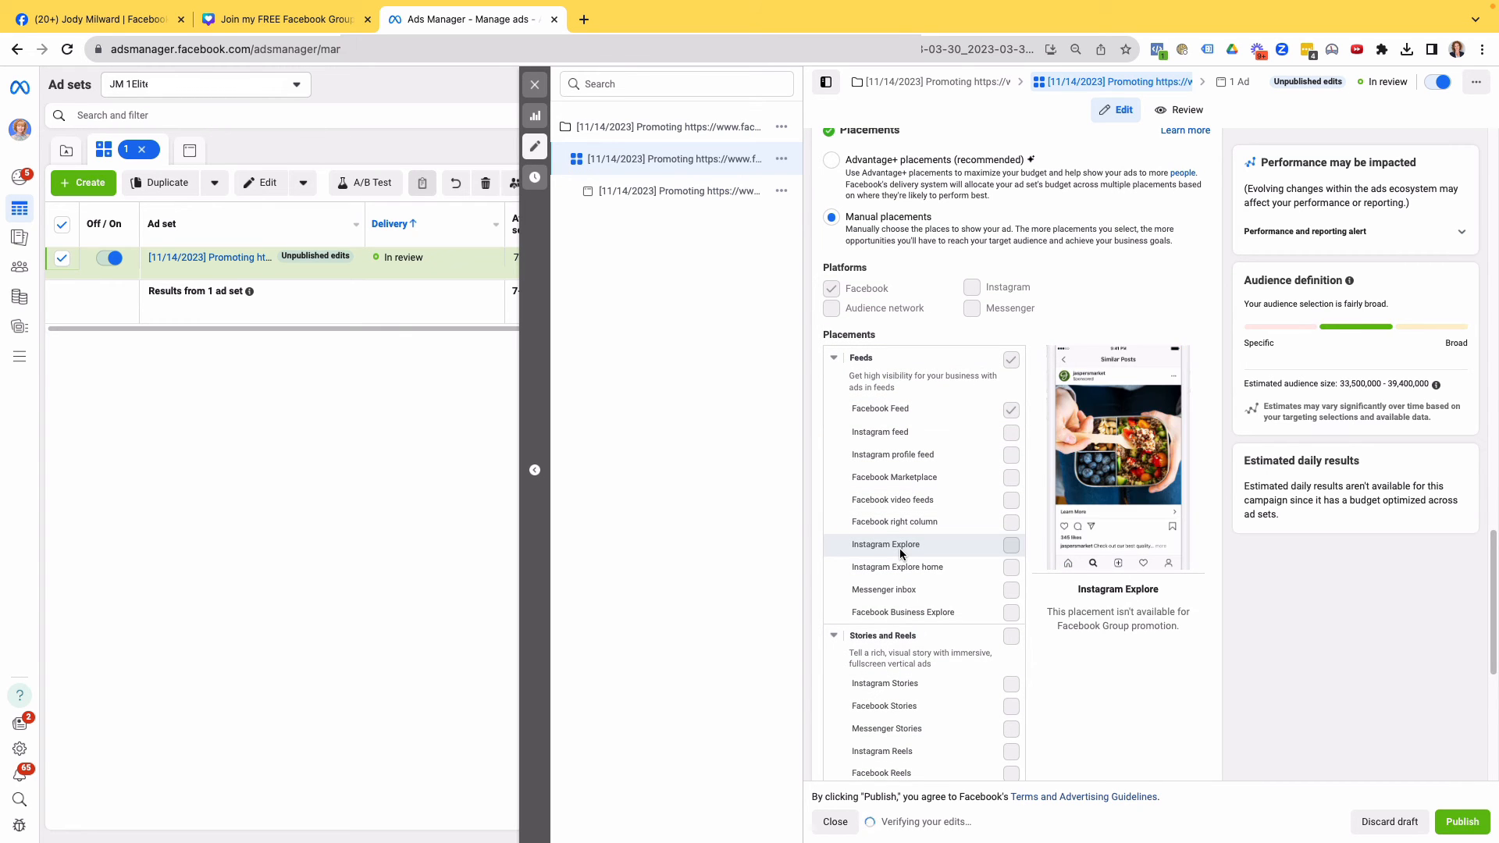
scroll(up, 3)
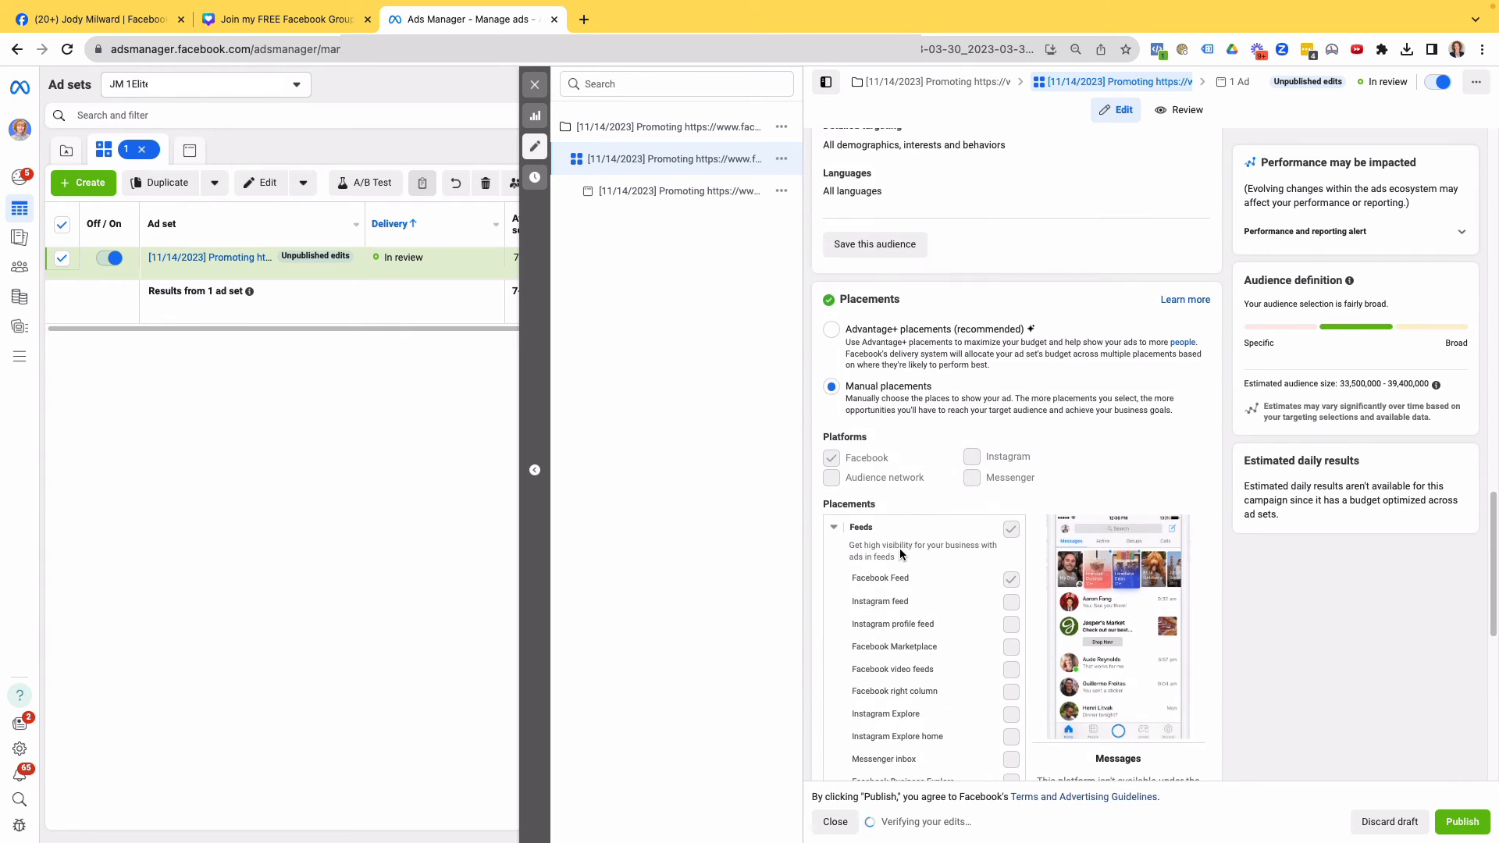
click(678, 191)
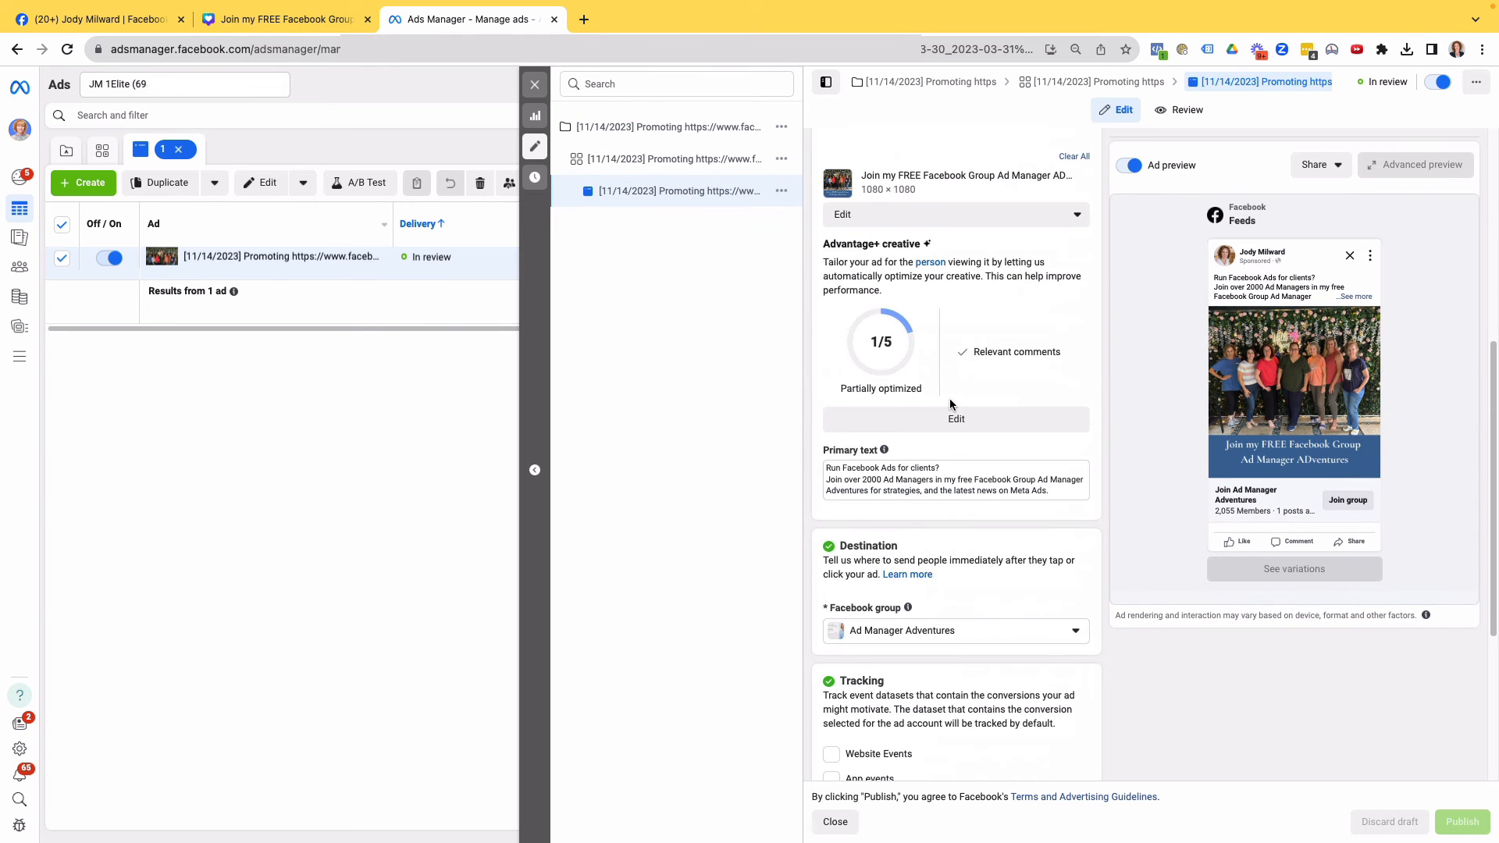
Enable Website Events tracking on the boosted ad with the JM Elite Pixel dataset
scroll(down, 3)
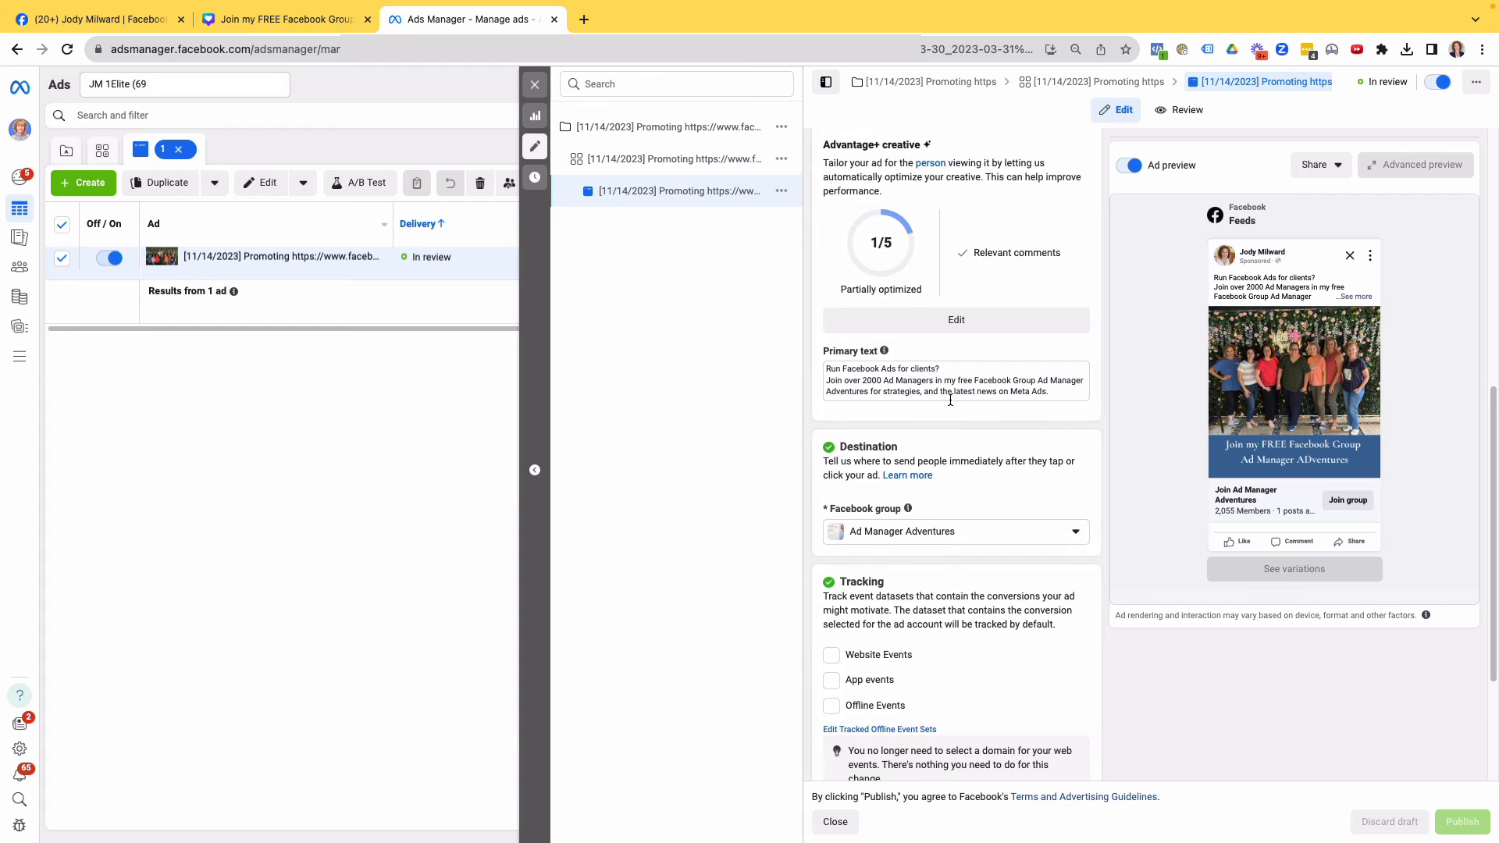
scroll(down, 3)
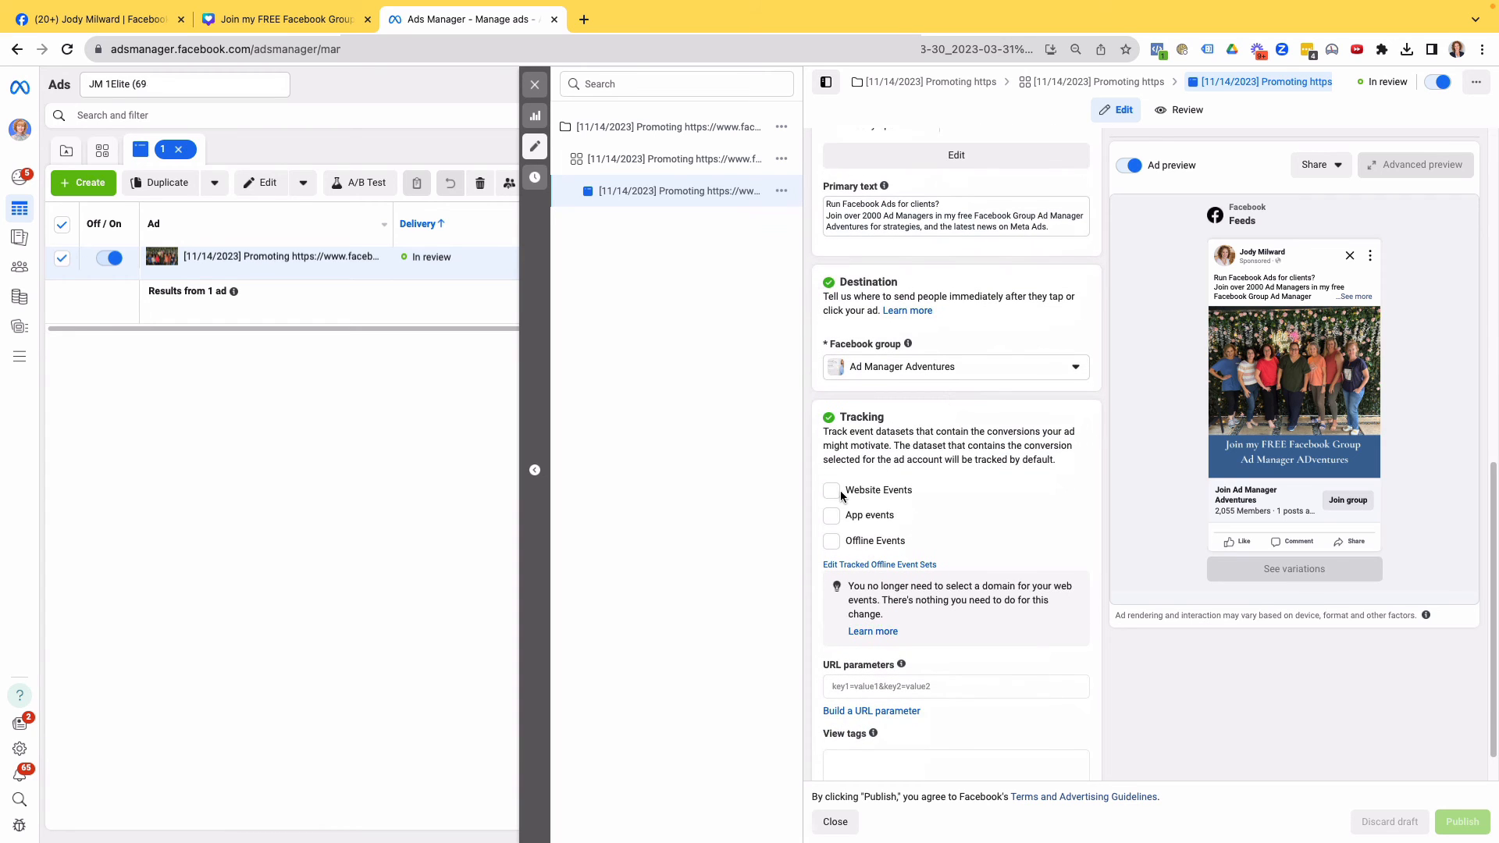
mouse_move(894, 497)
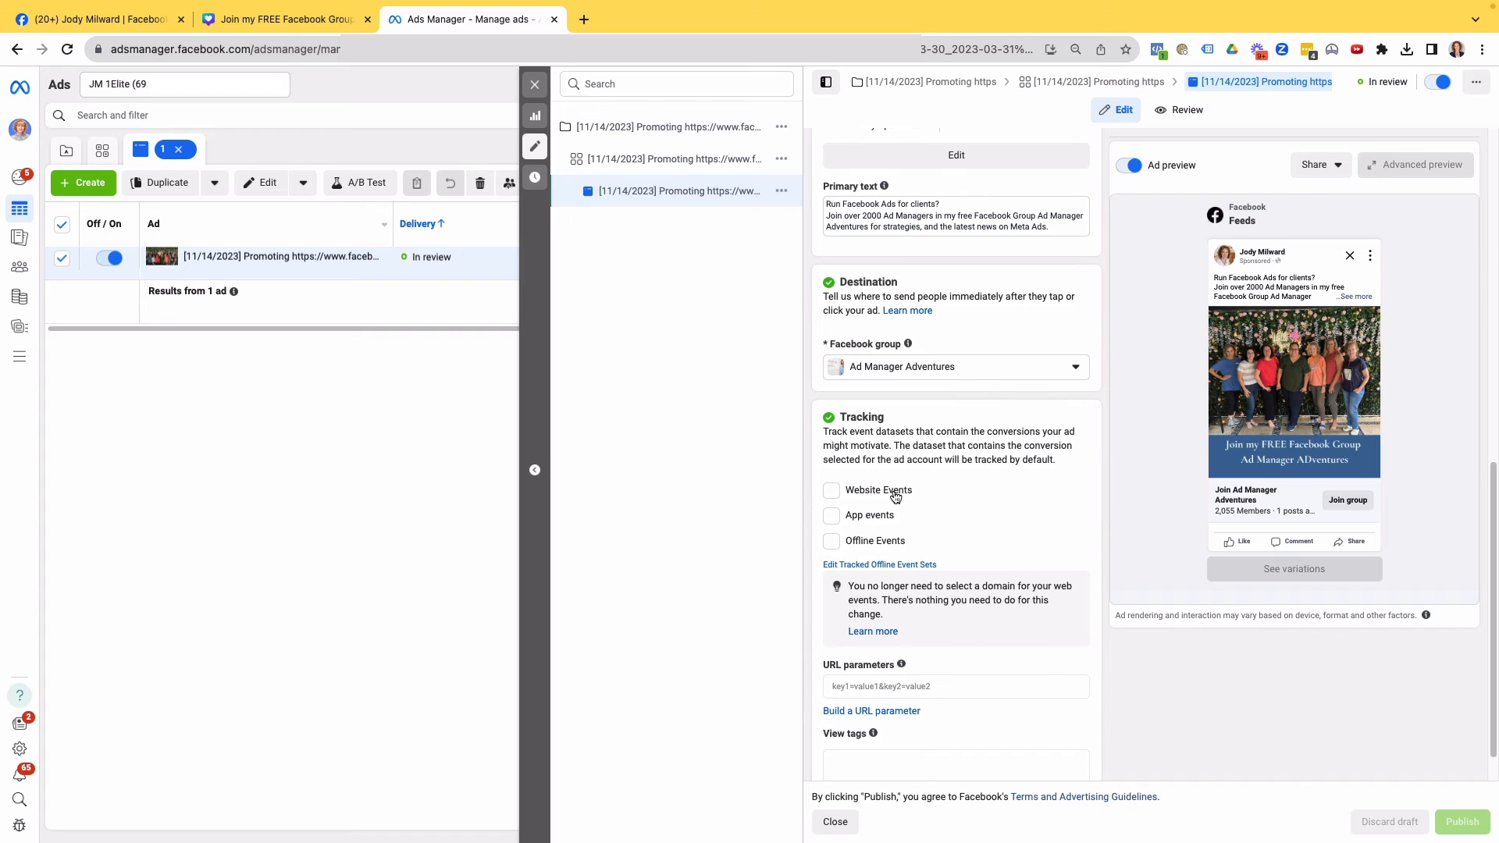
mouse_move(824, 497)
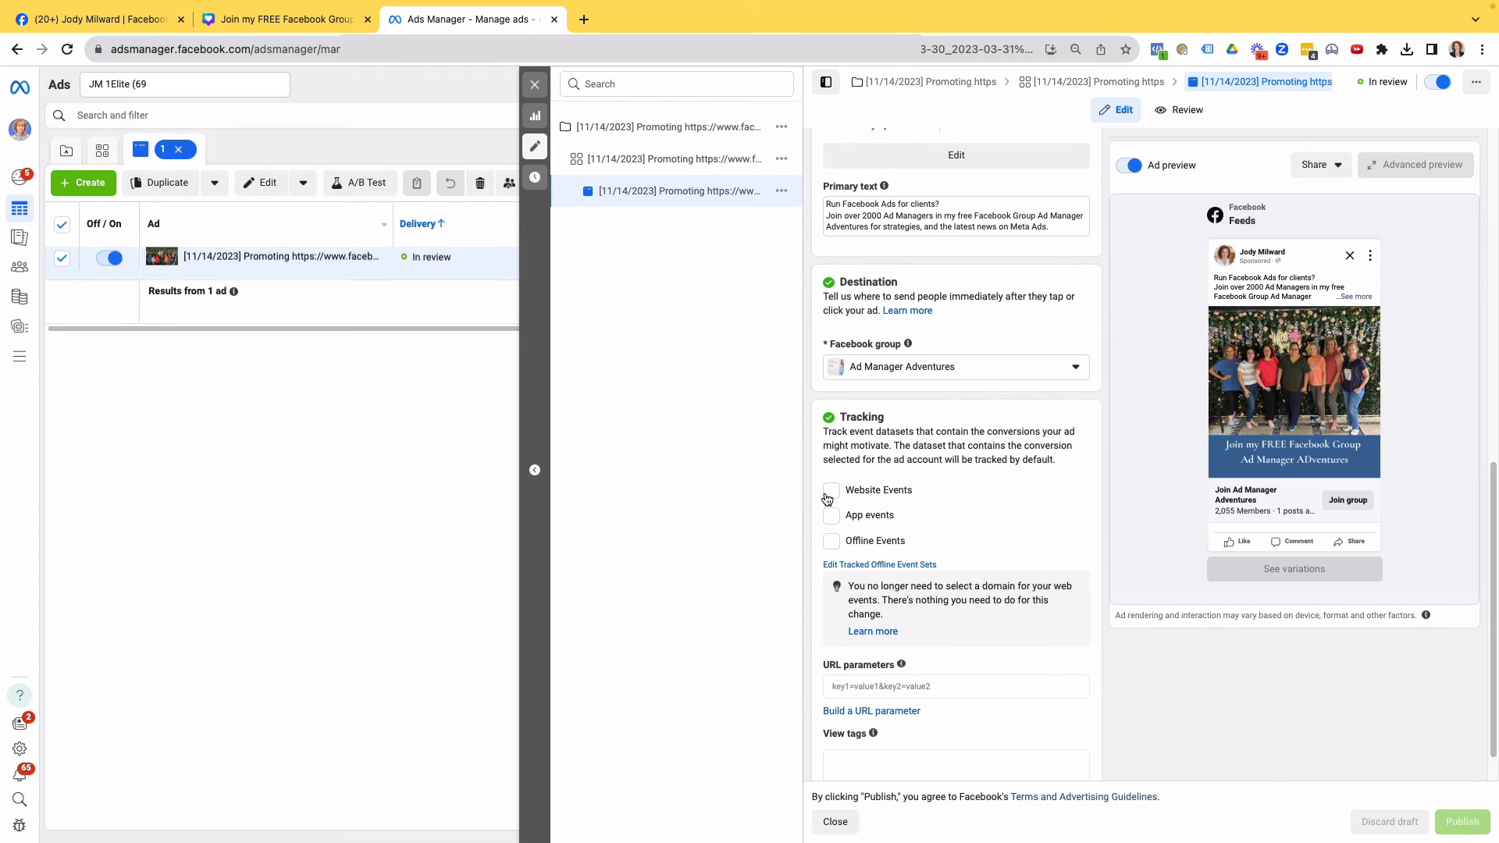
click(831, 491)
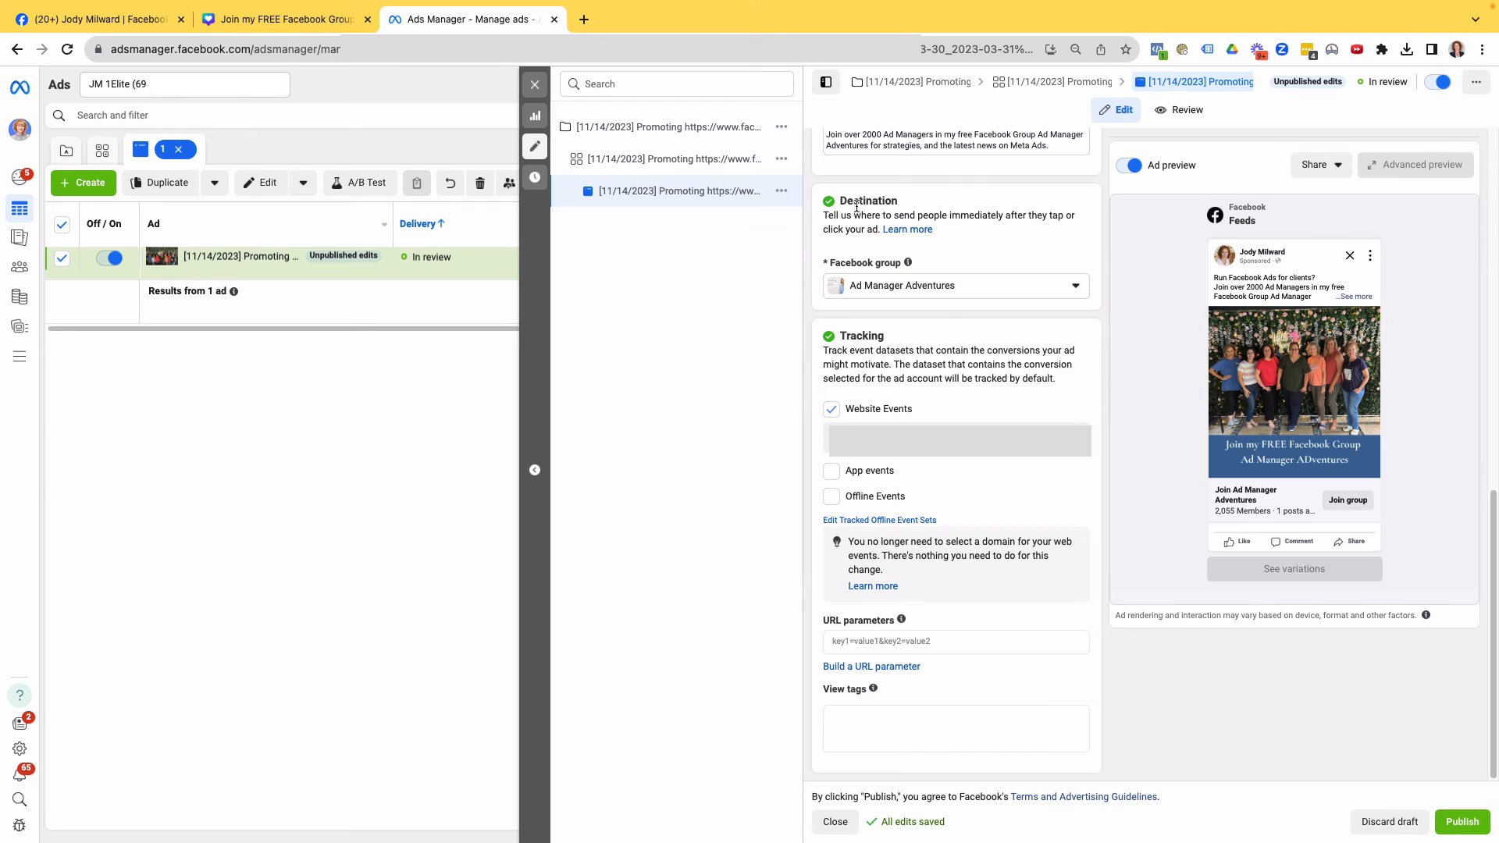
mouse_move(1006, 286)
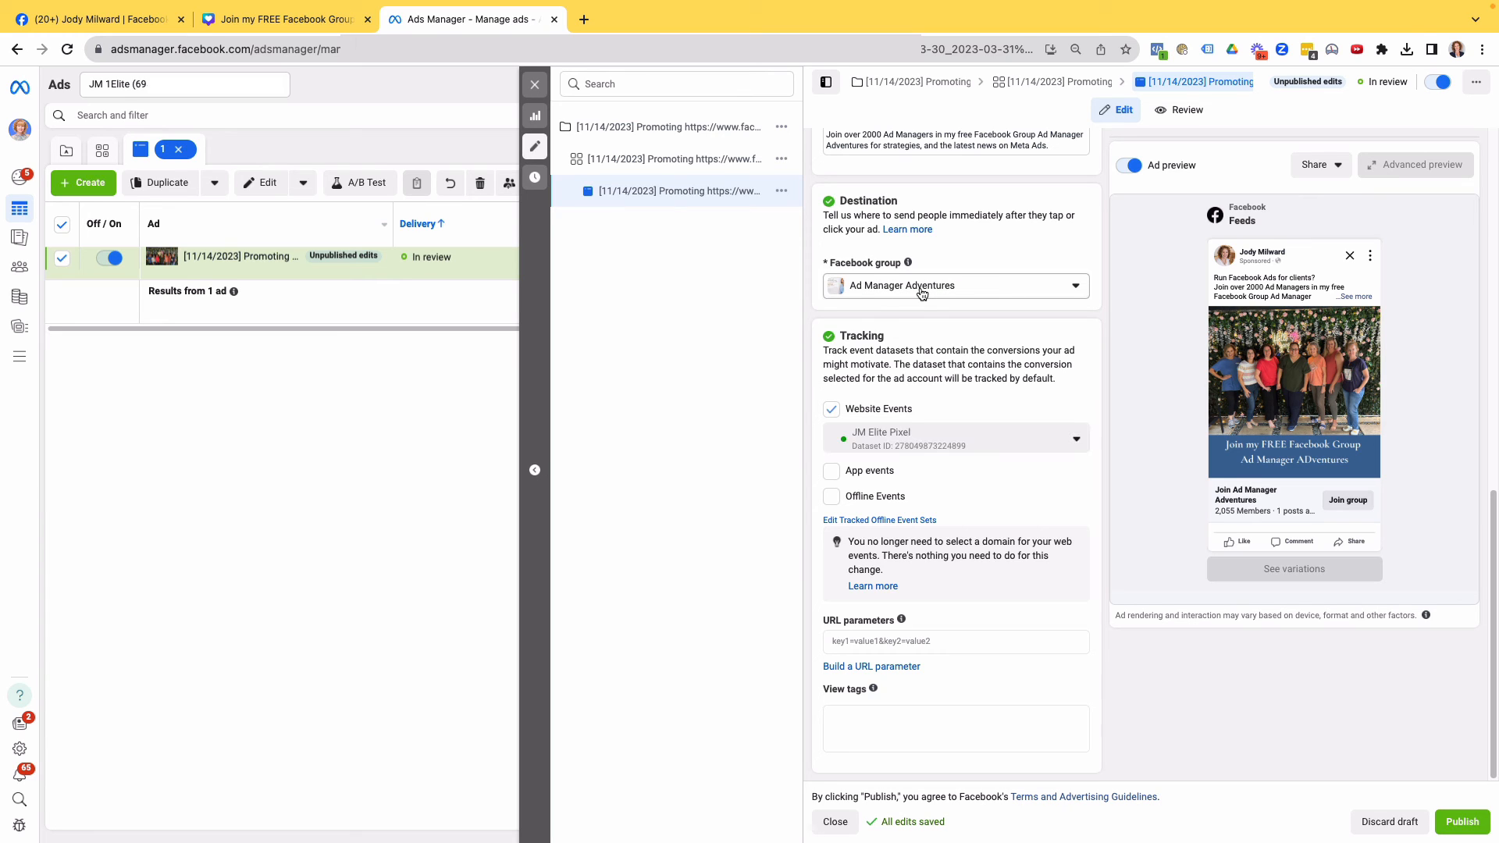
scroll(up, 3)
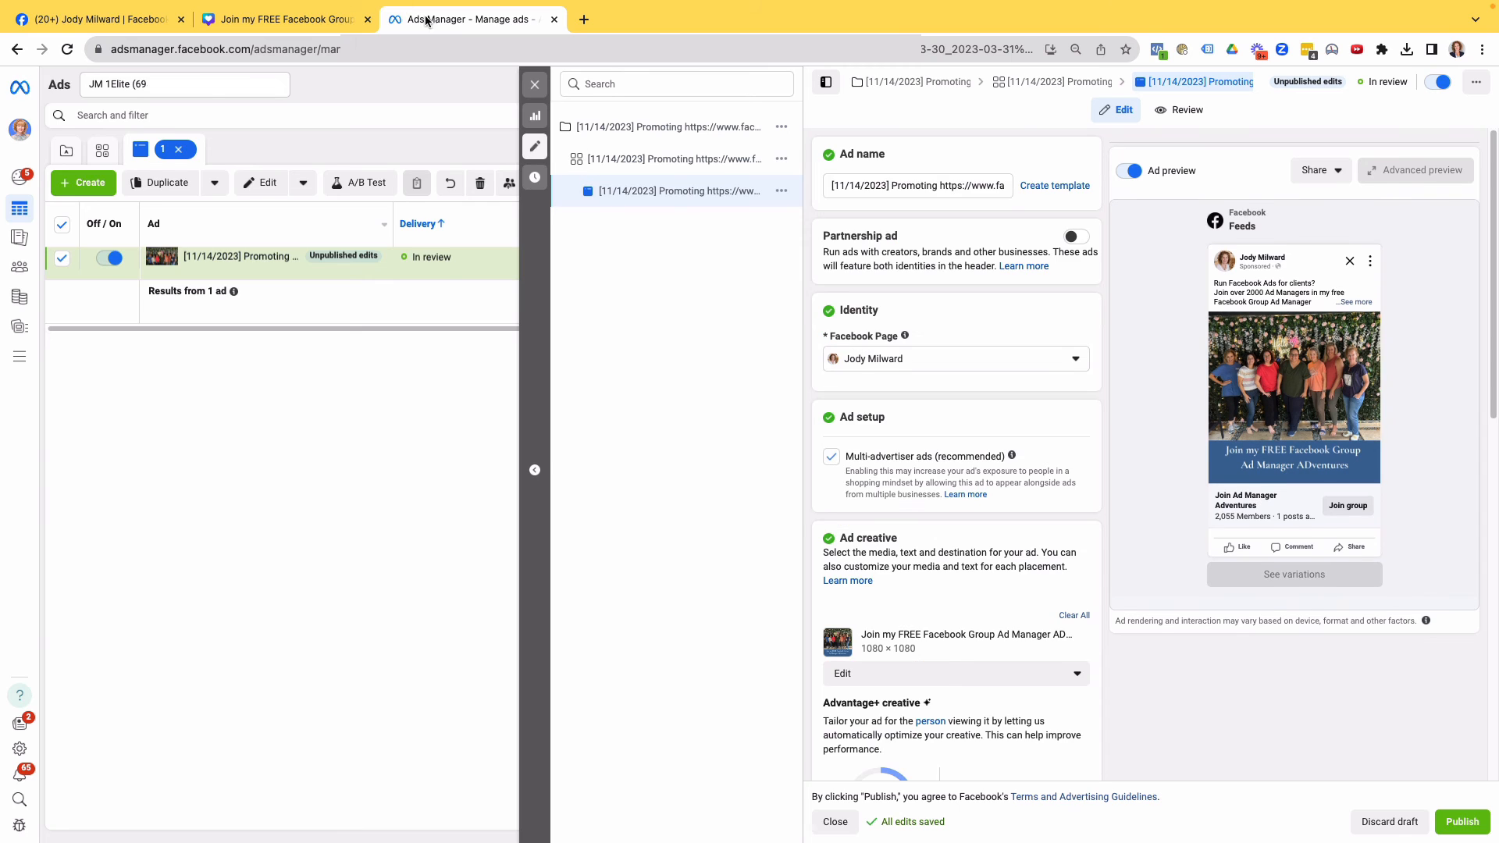
Close the ad editor and open the 'Columns: Performance and clicks' preset dropdown
click(534, 85)
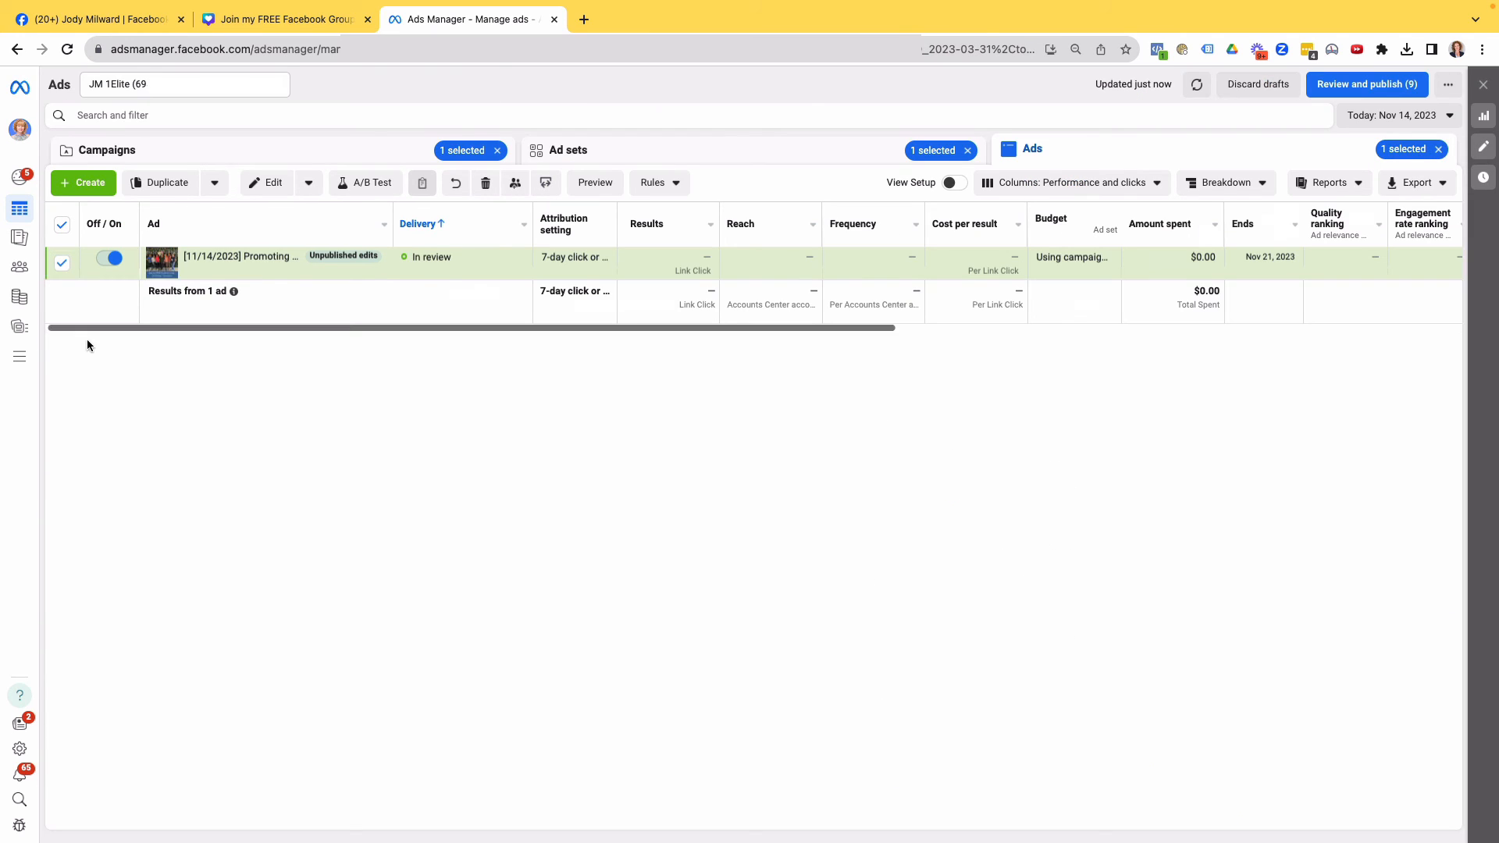
mouse_move(96, 332)
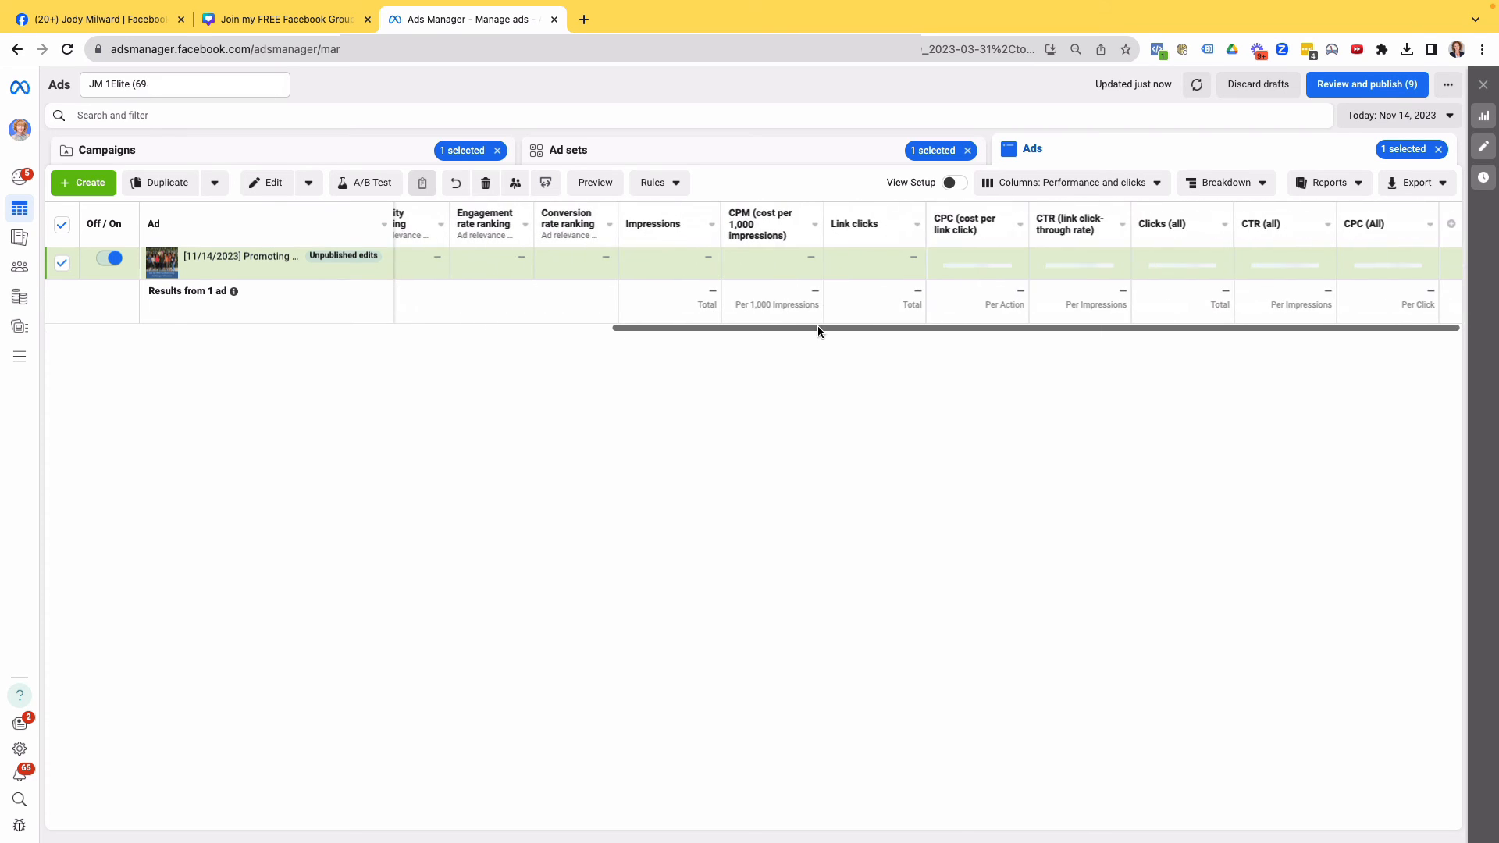
click(1070, 182)
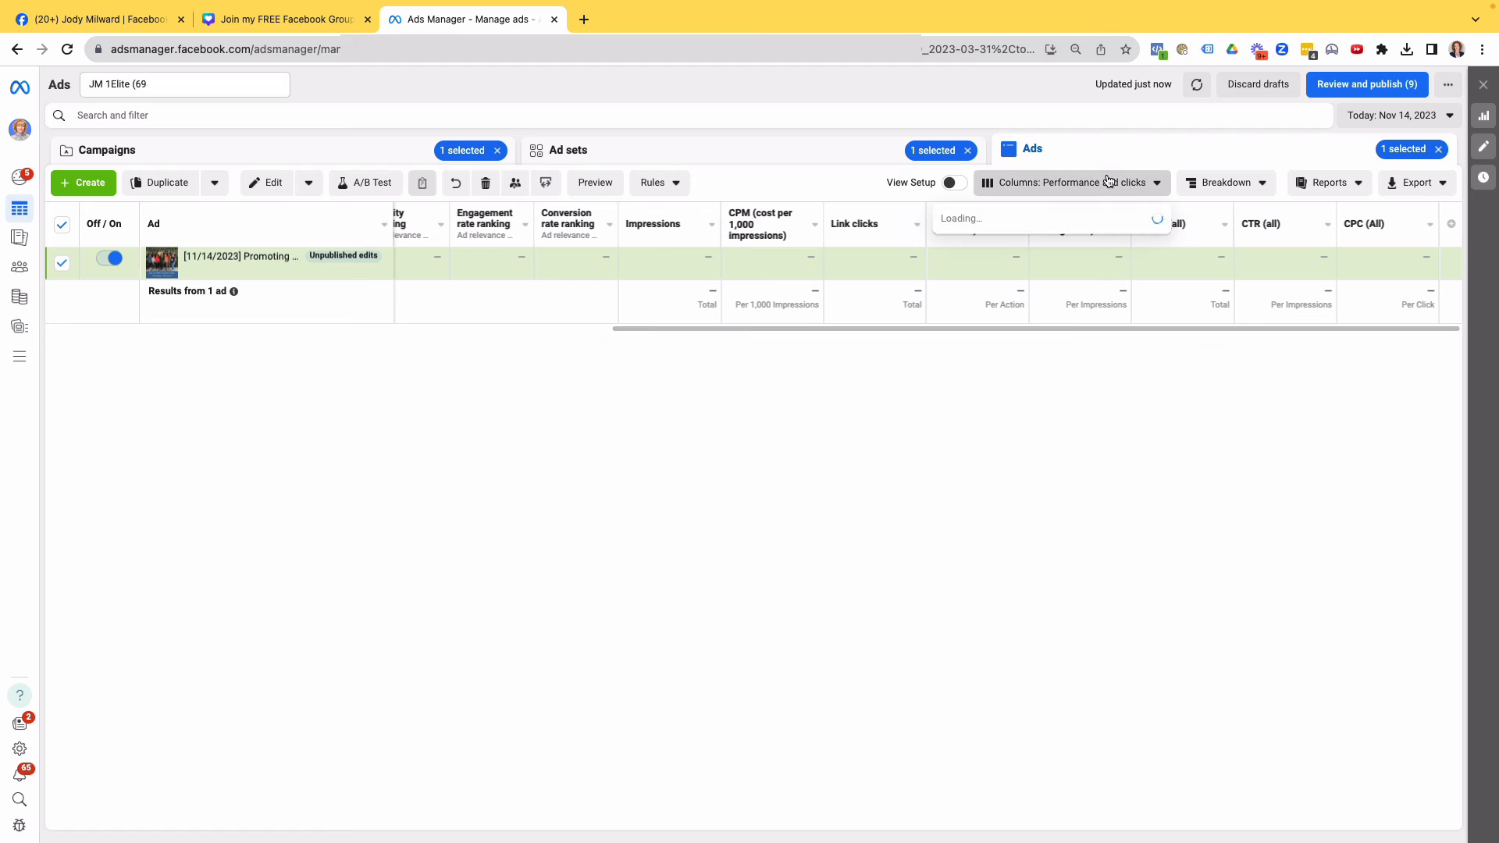
click(1068, 183)
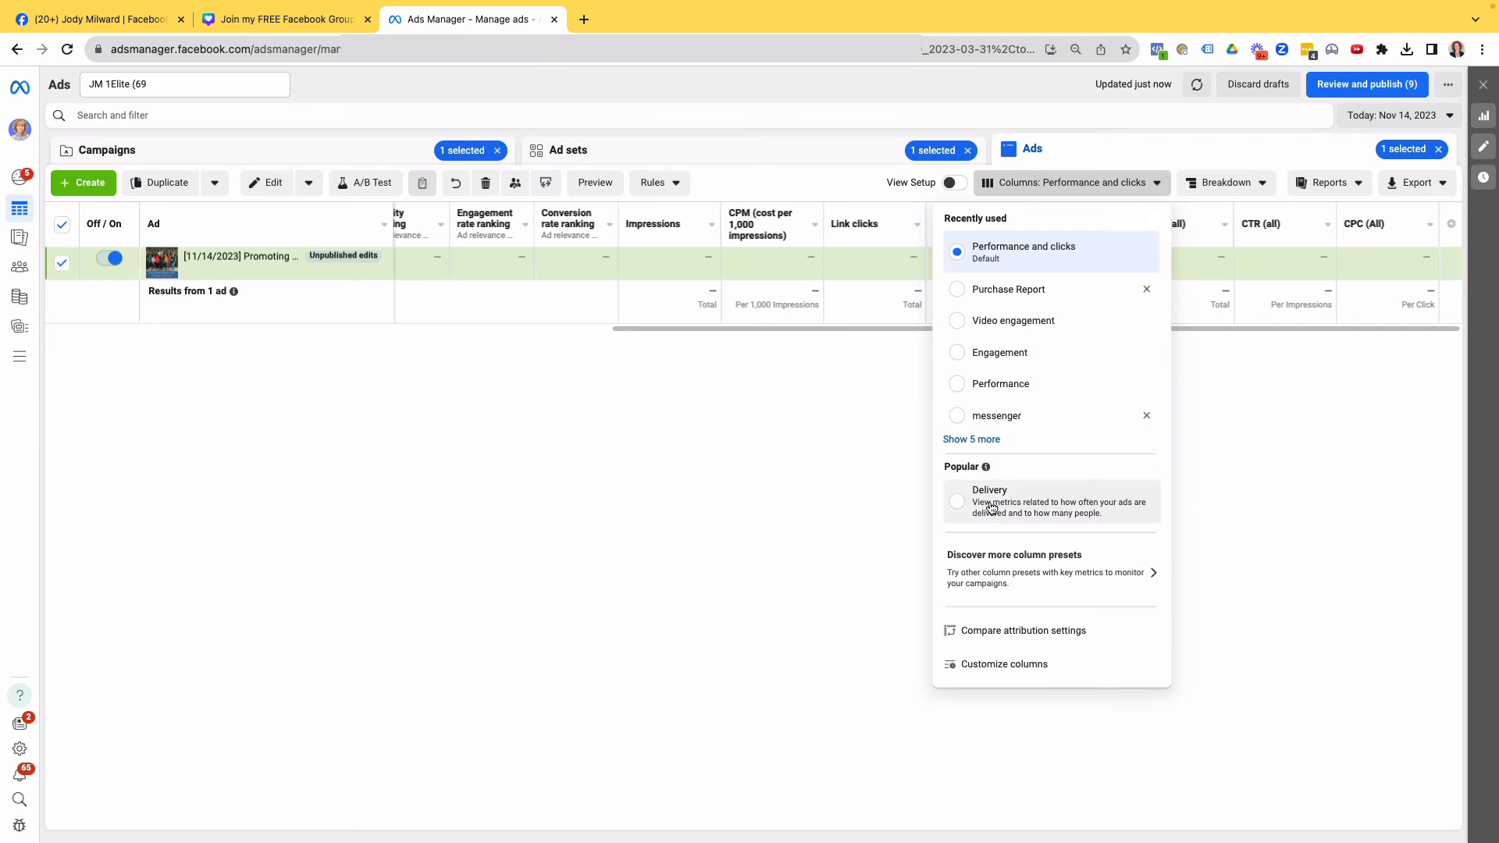
Open Customize columns and search the available metrics for 'group'
click(1004, 664)
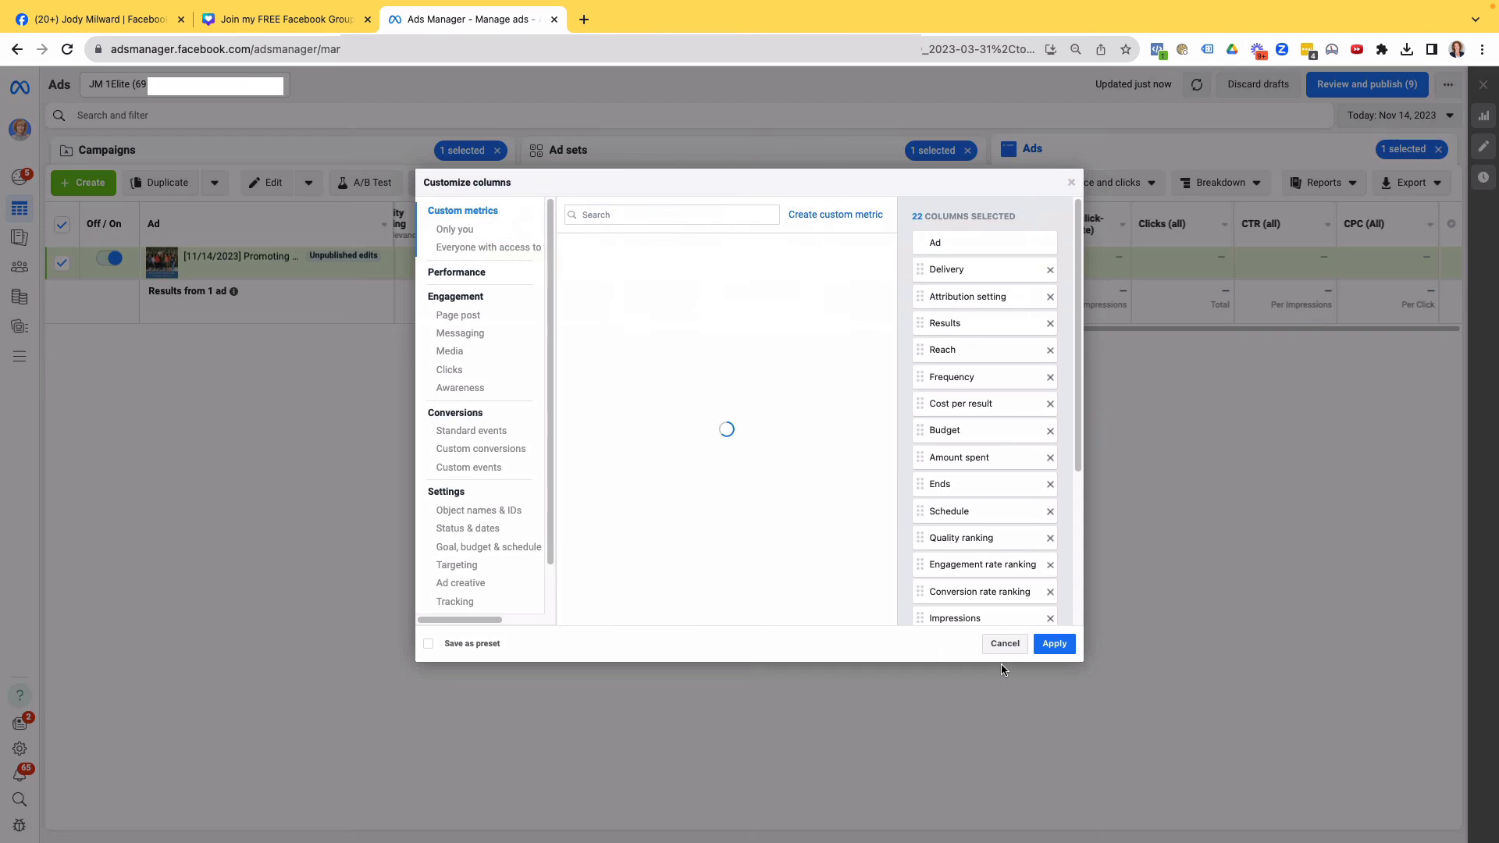
click(463, 210)
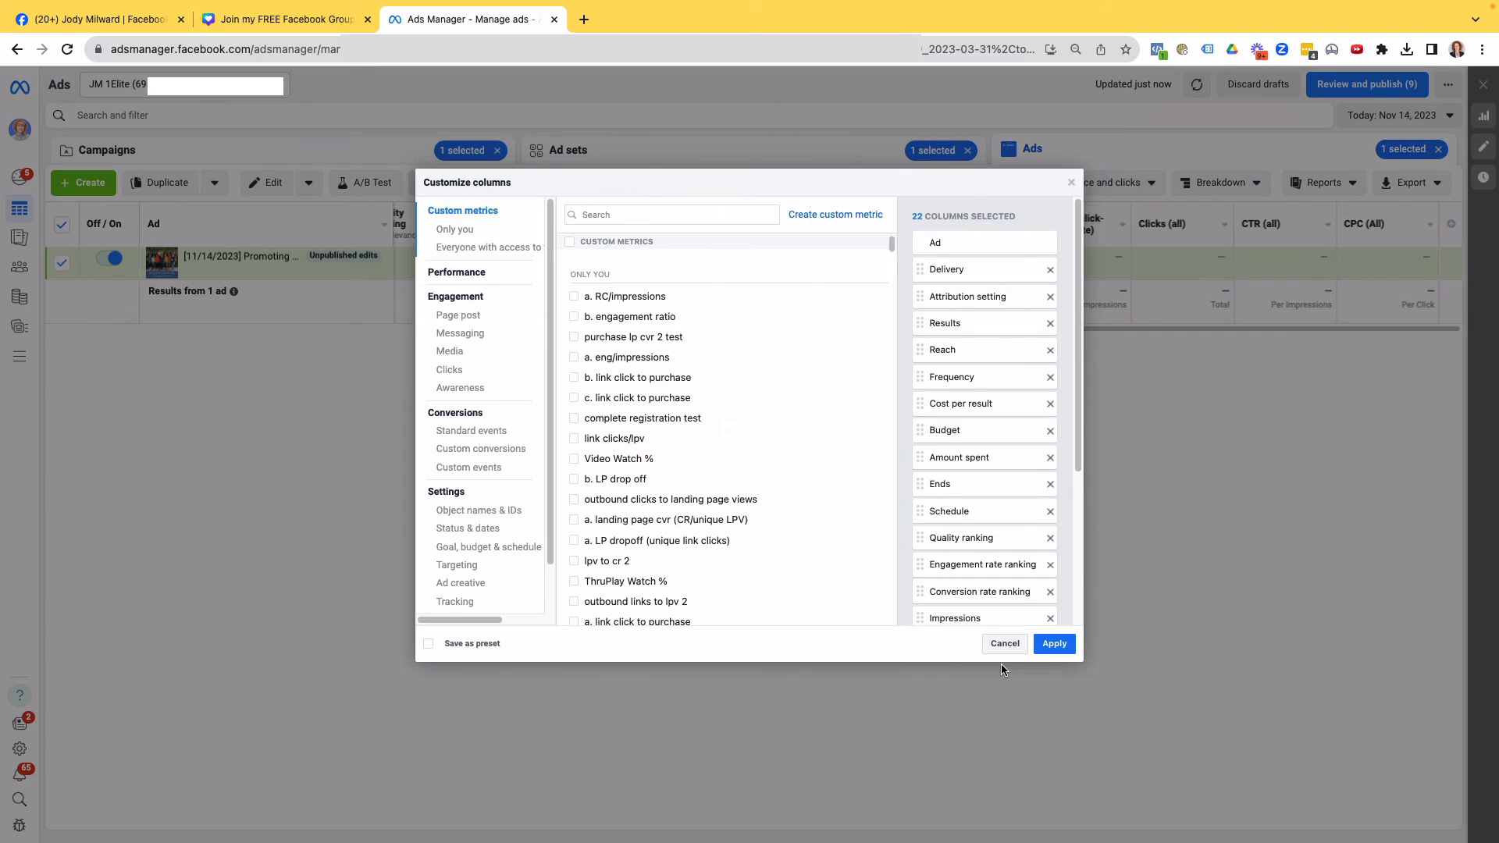
click(669, 214)
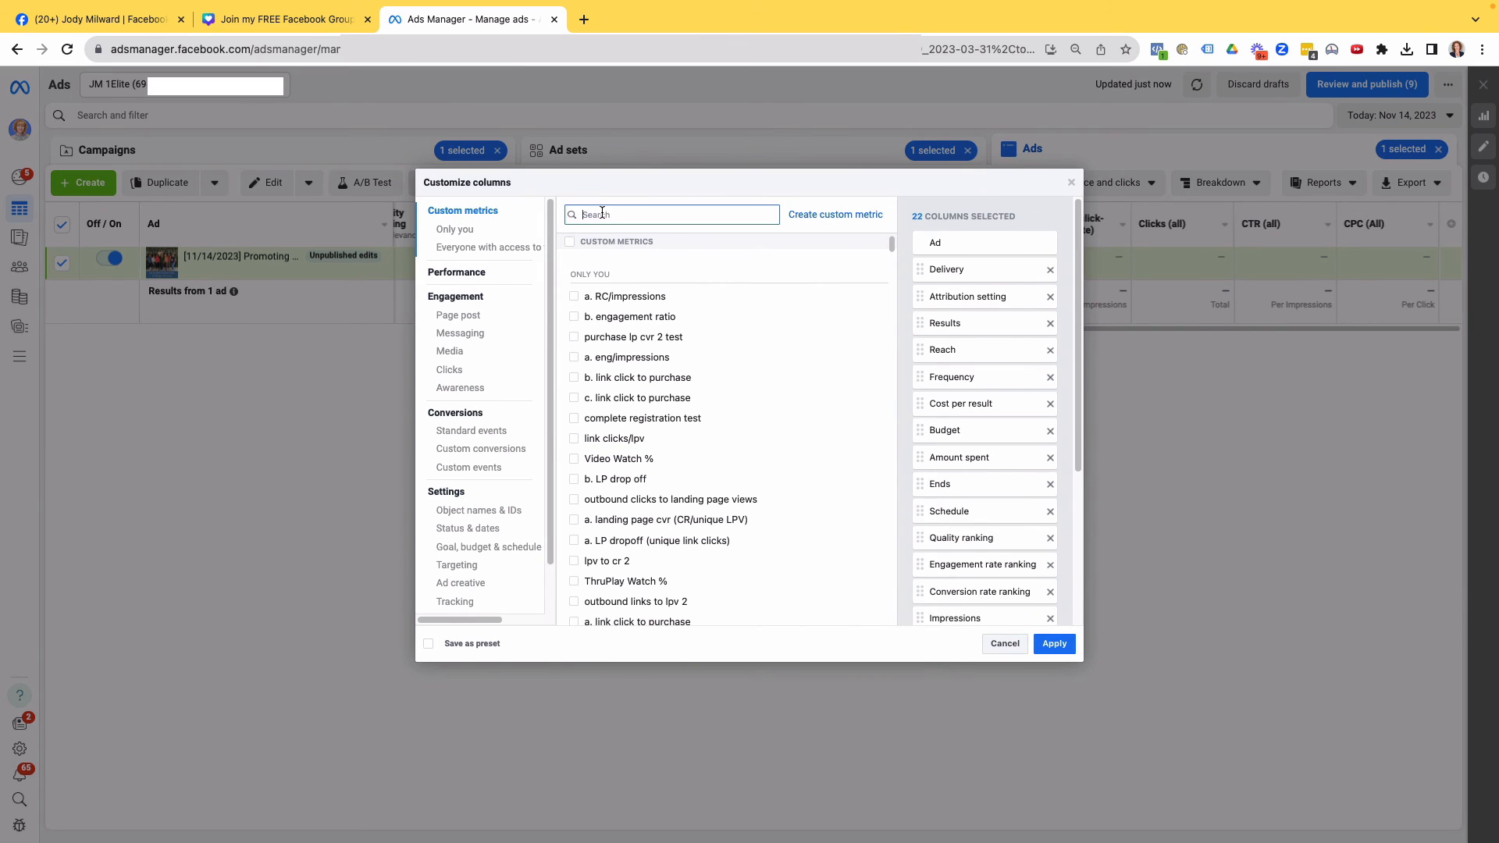
text(group)
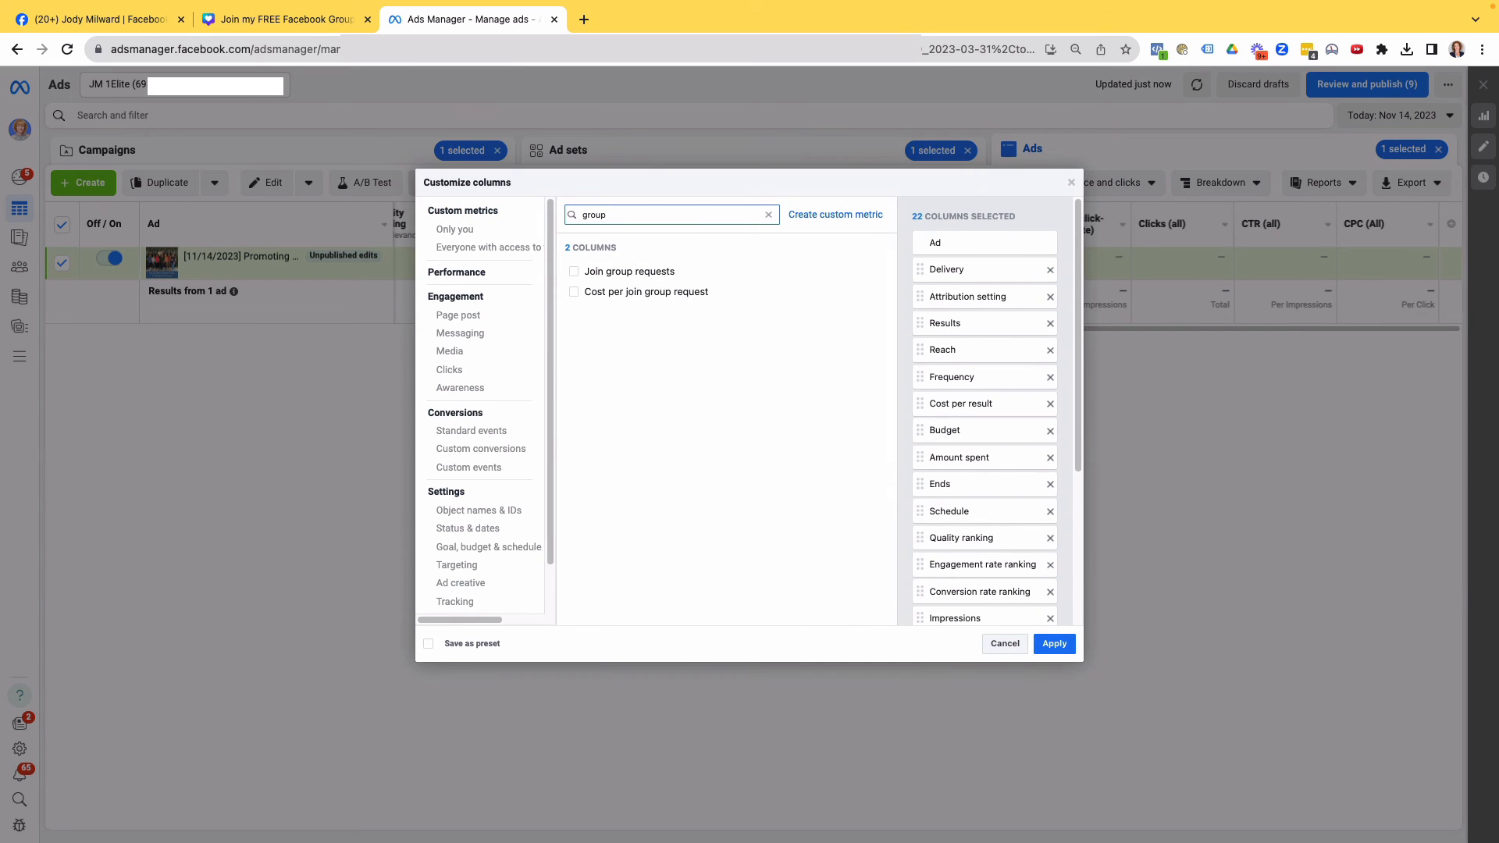
mouse_move(627, 271)
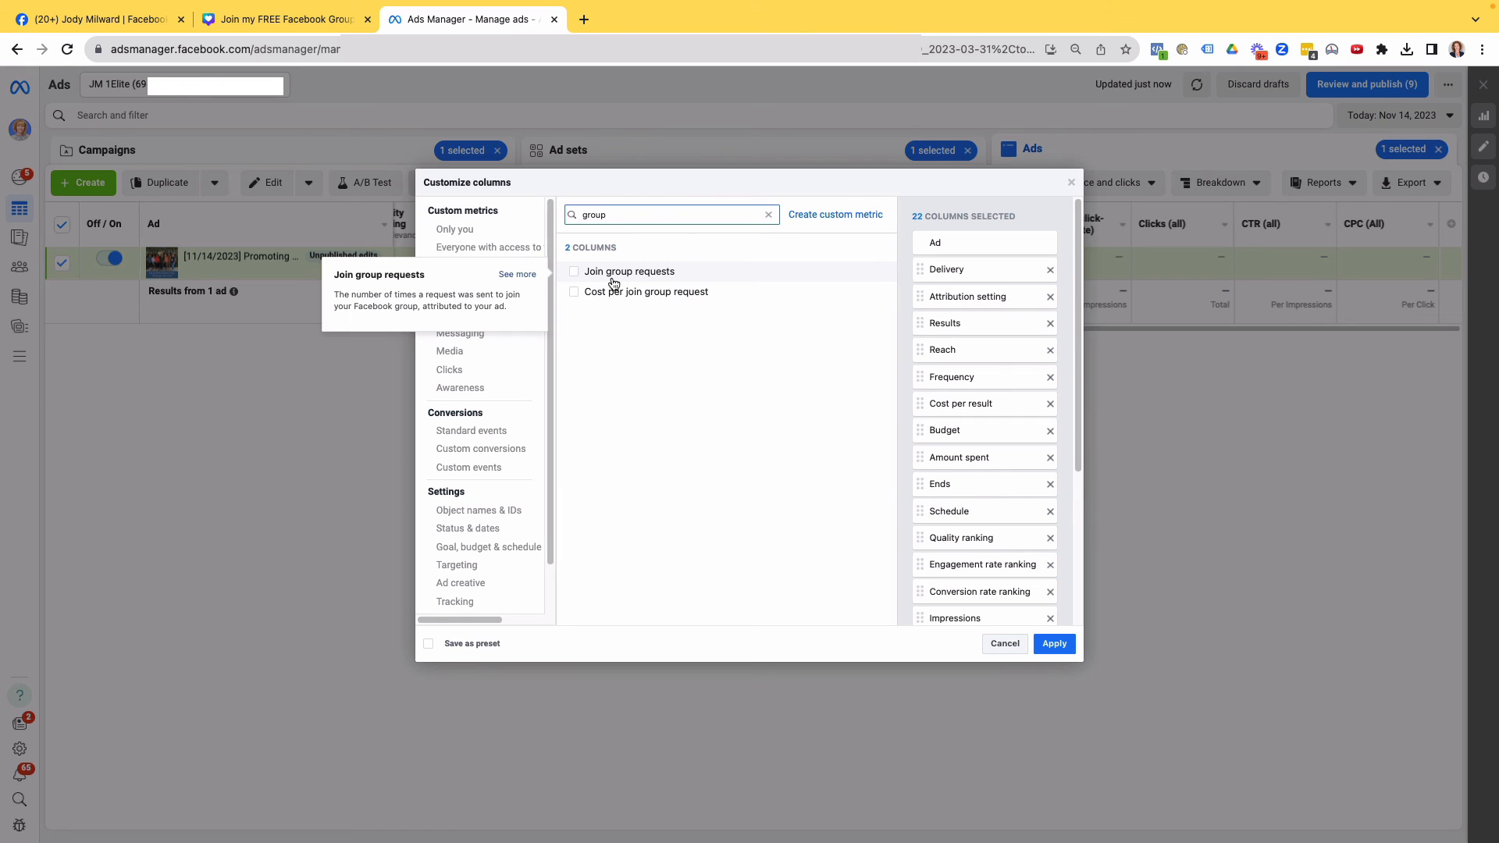
mouse_move(608, 278)
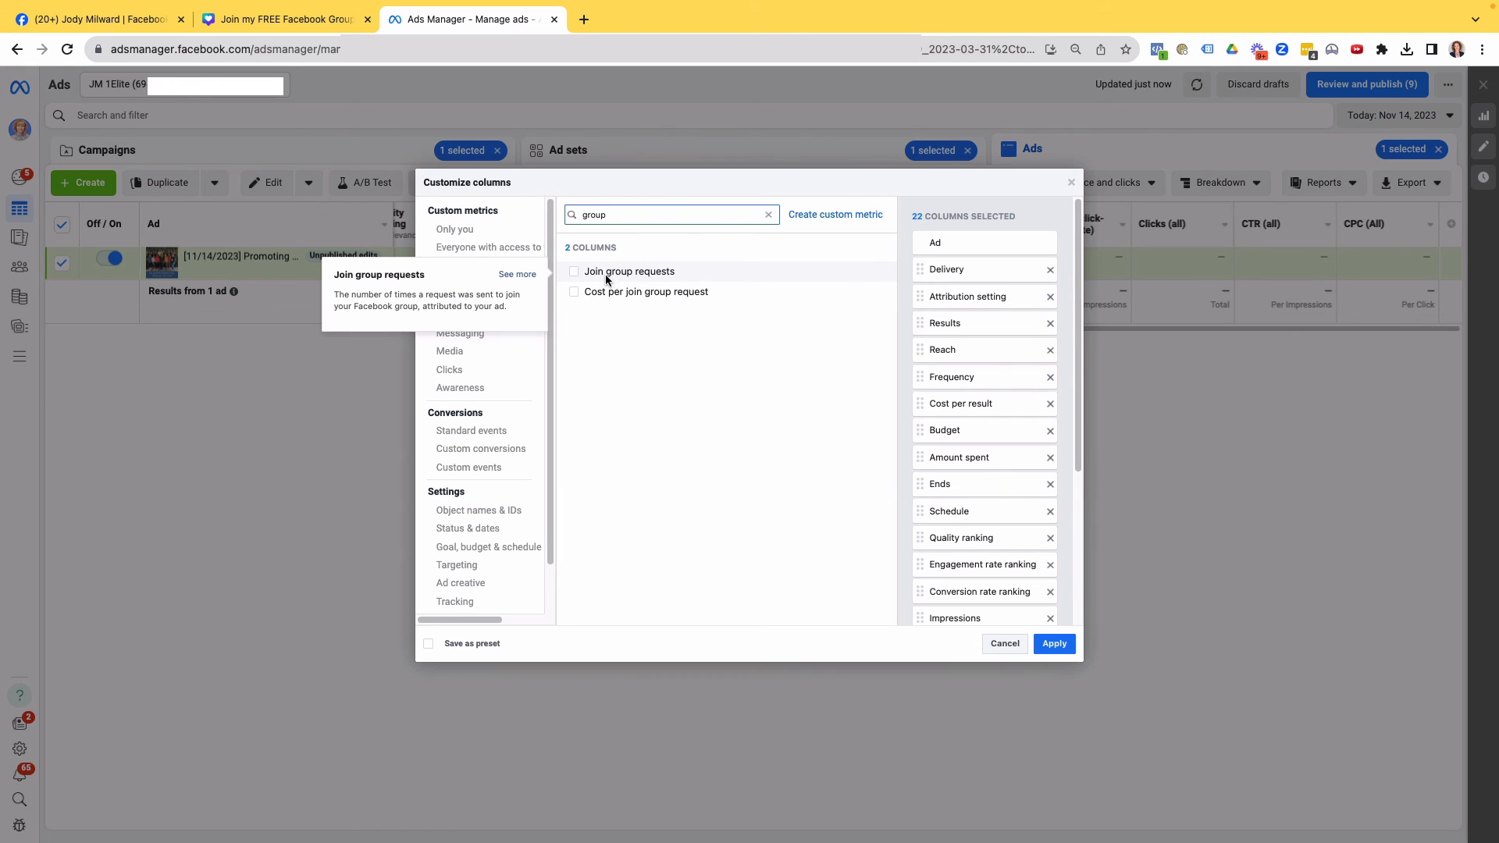
mouse_move(606, 304)
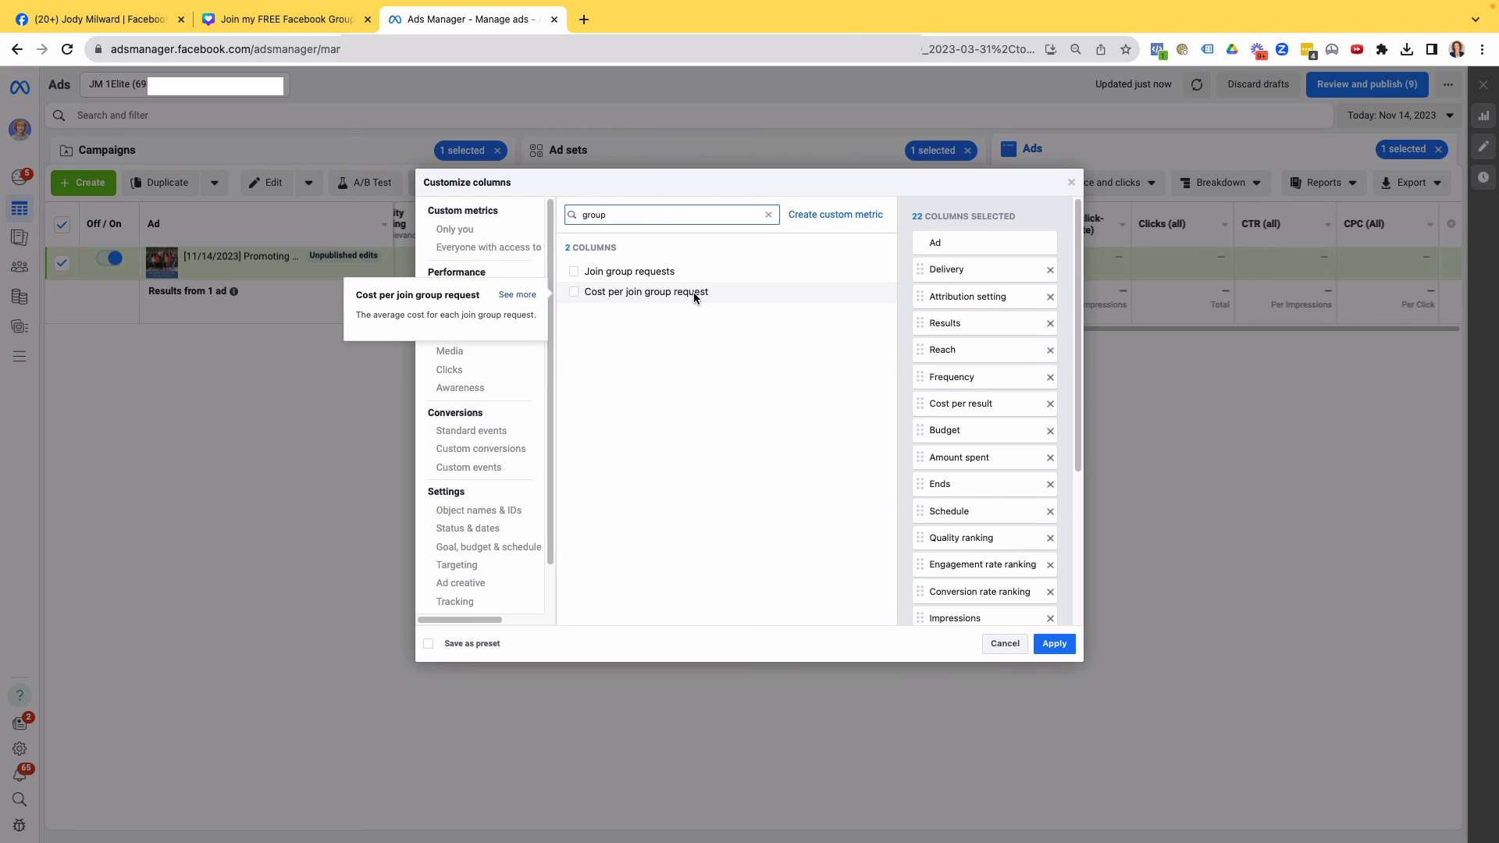
mouse_move(557, 260)
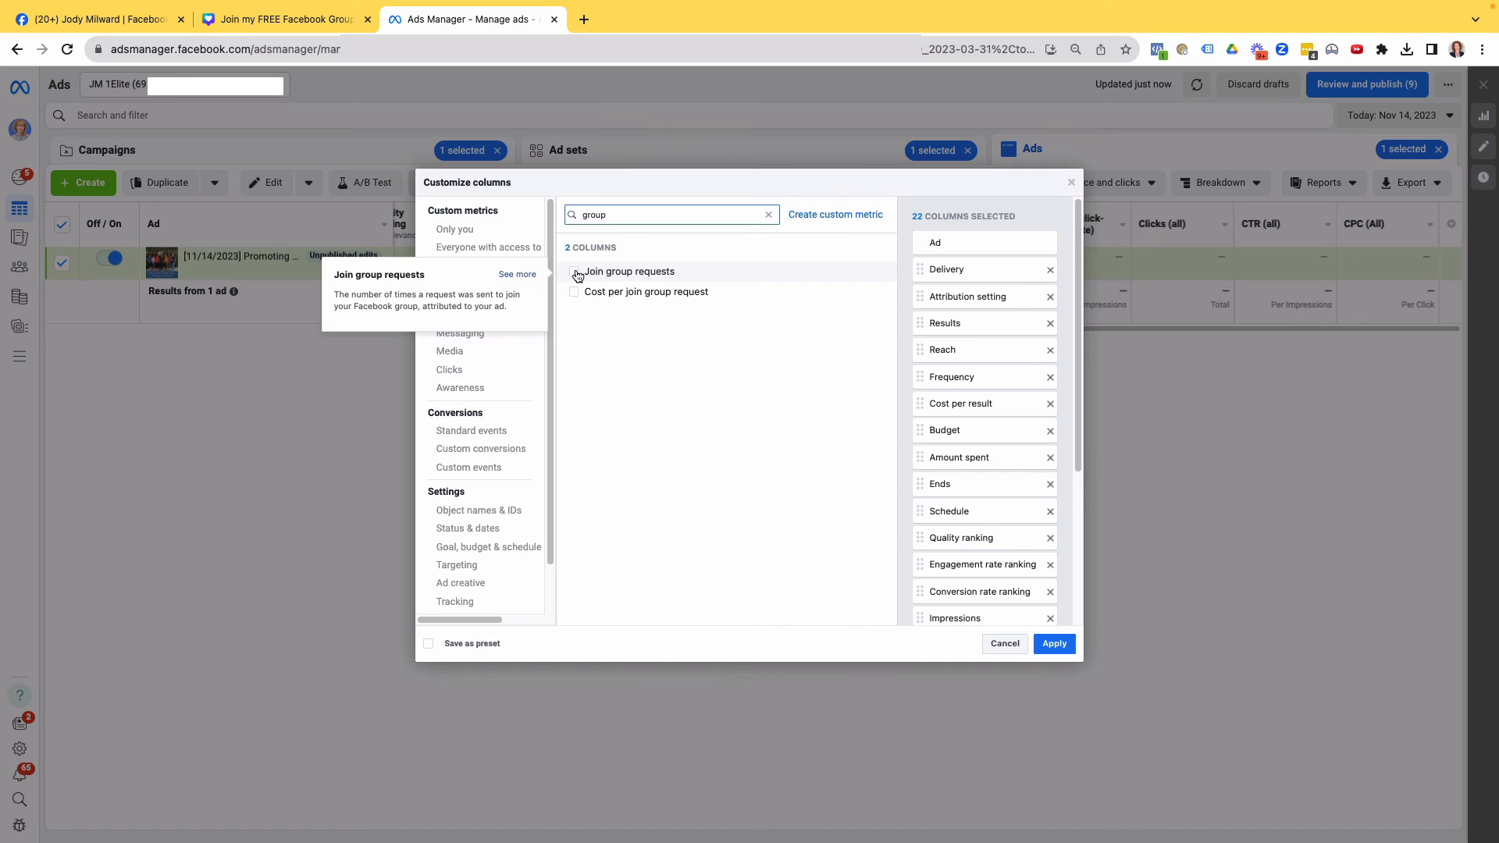
Tick Join group requests and Cost per join group request, placed right after Results
click(574, 291)
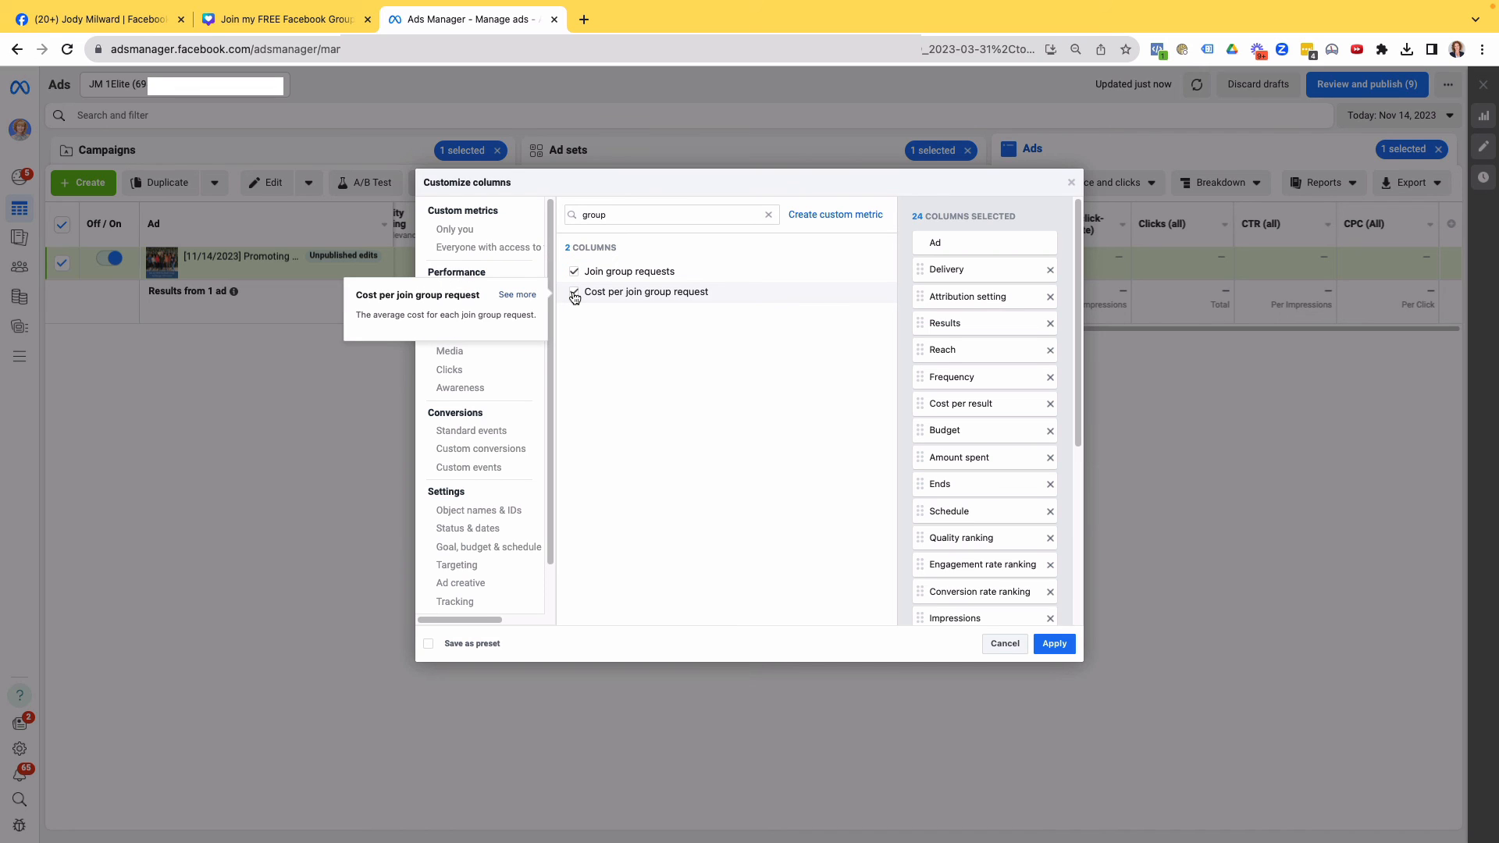
click(574, 291)
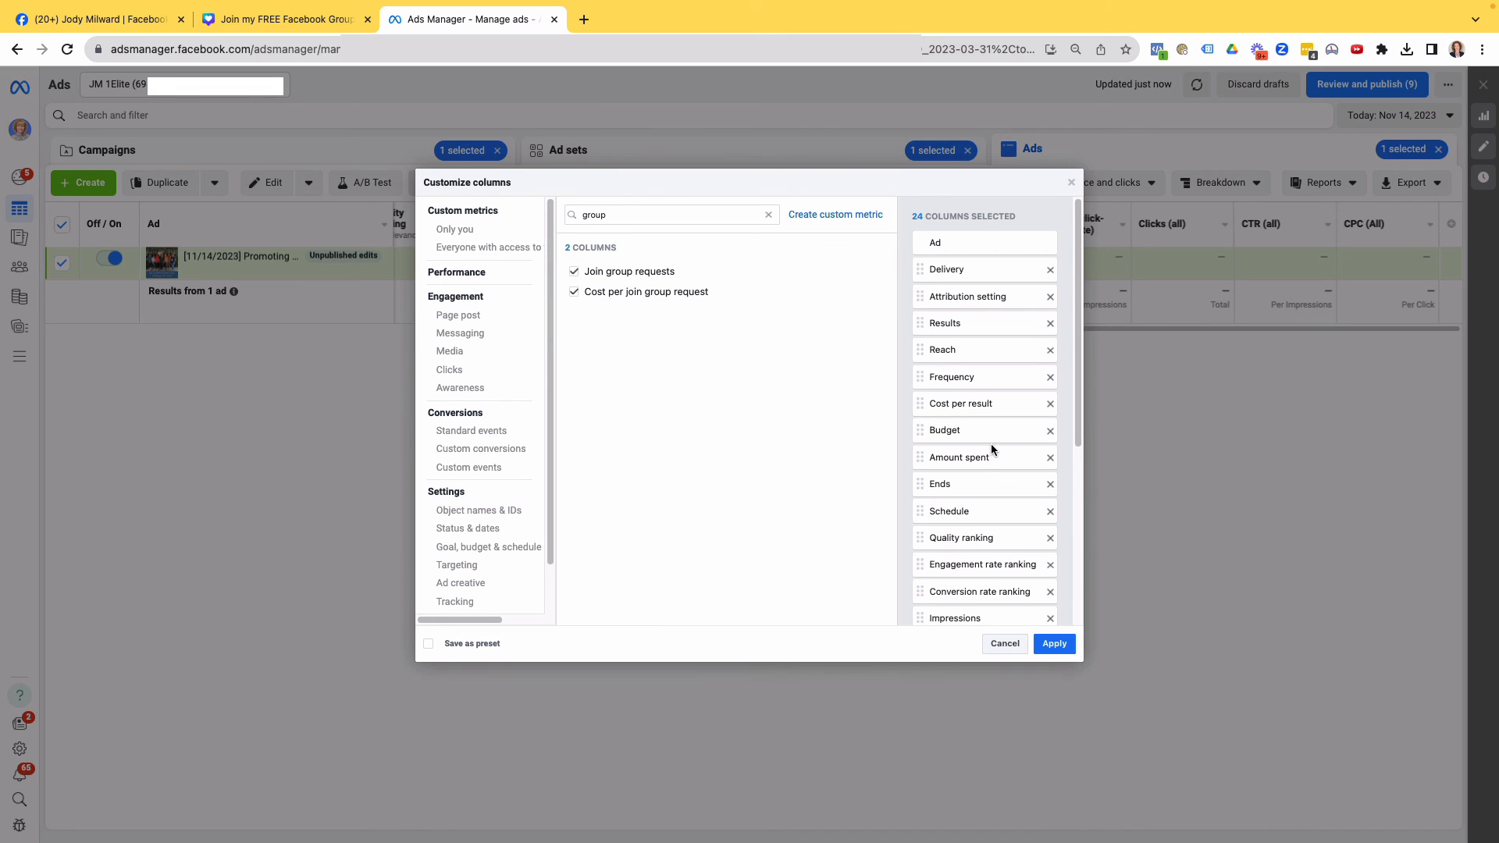
scroll(down, 3)
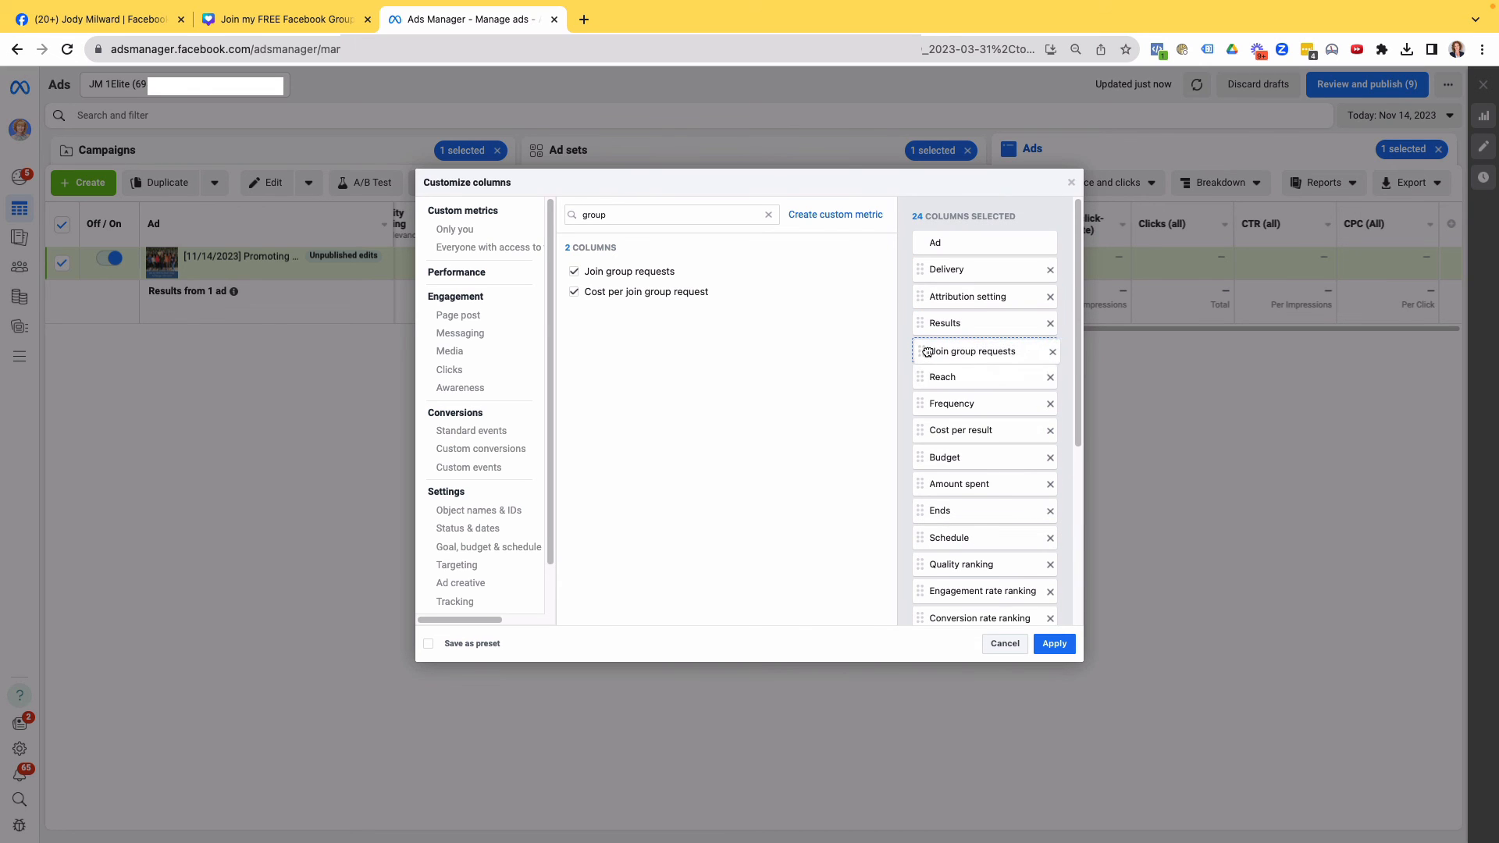
scroll(down, 3)
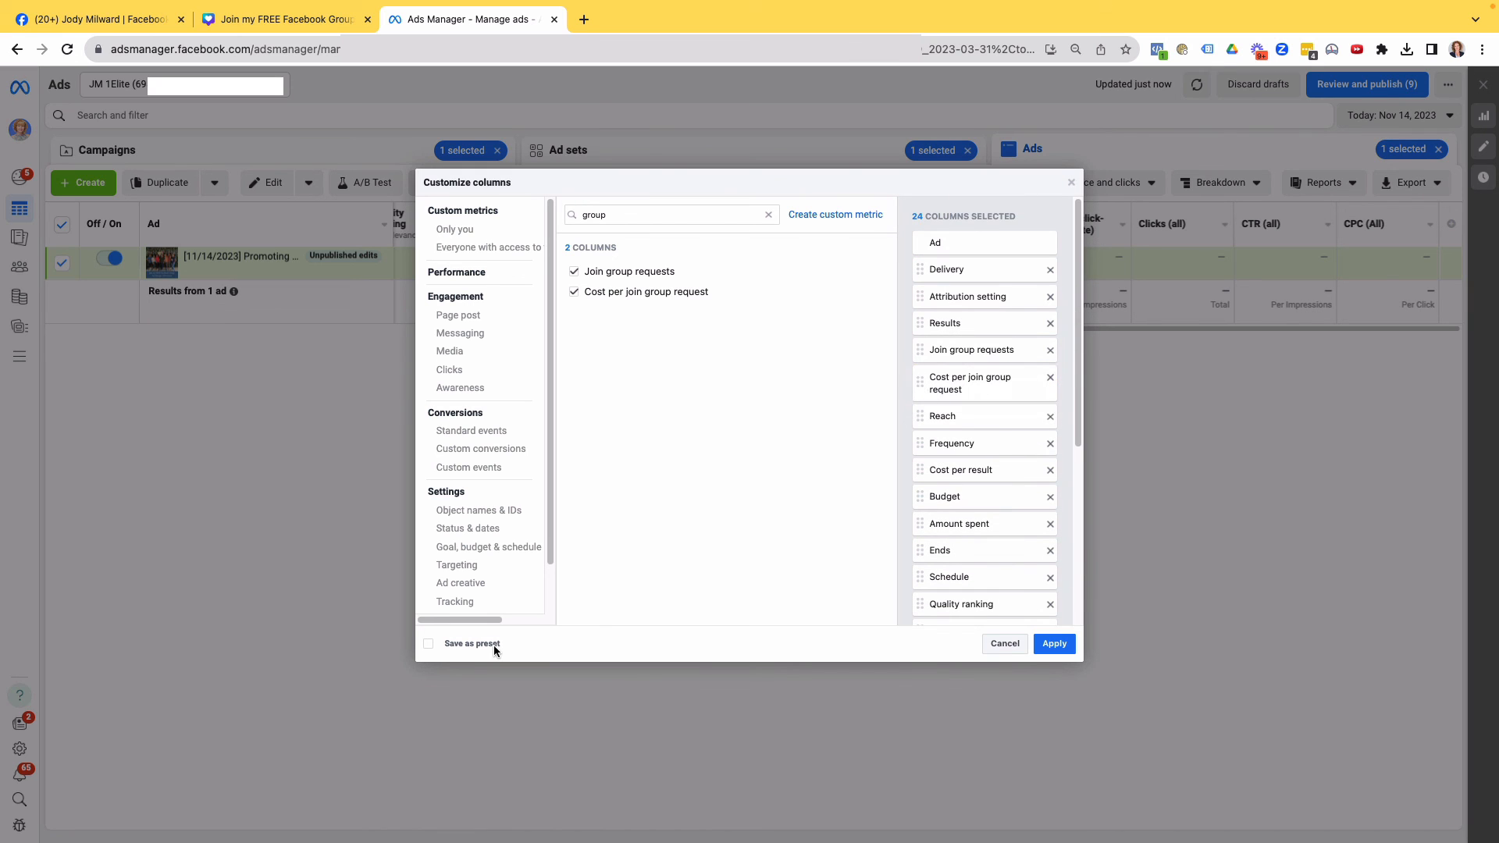
Save the selected columns as the 'group report' preset and apply it
click(428, 644)
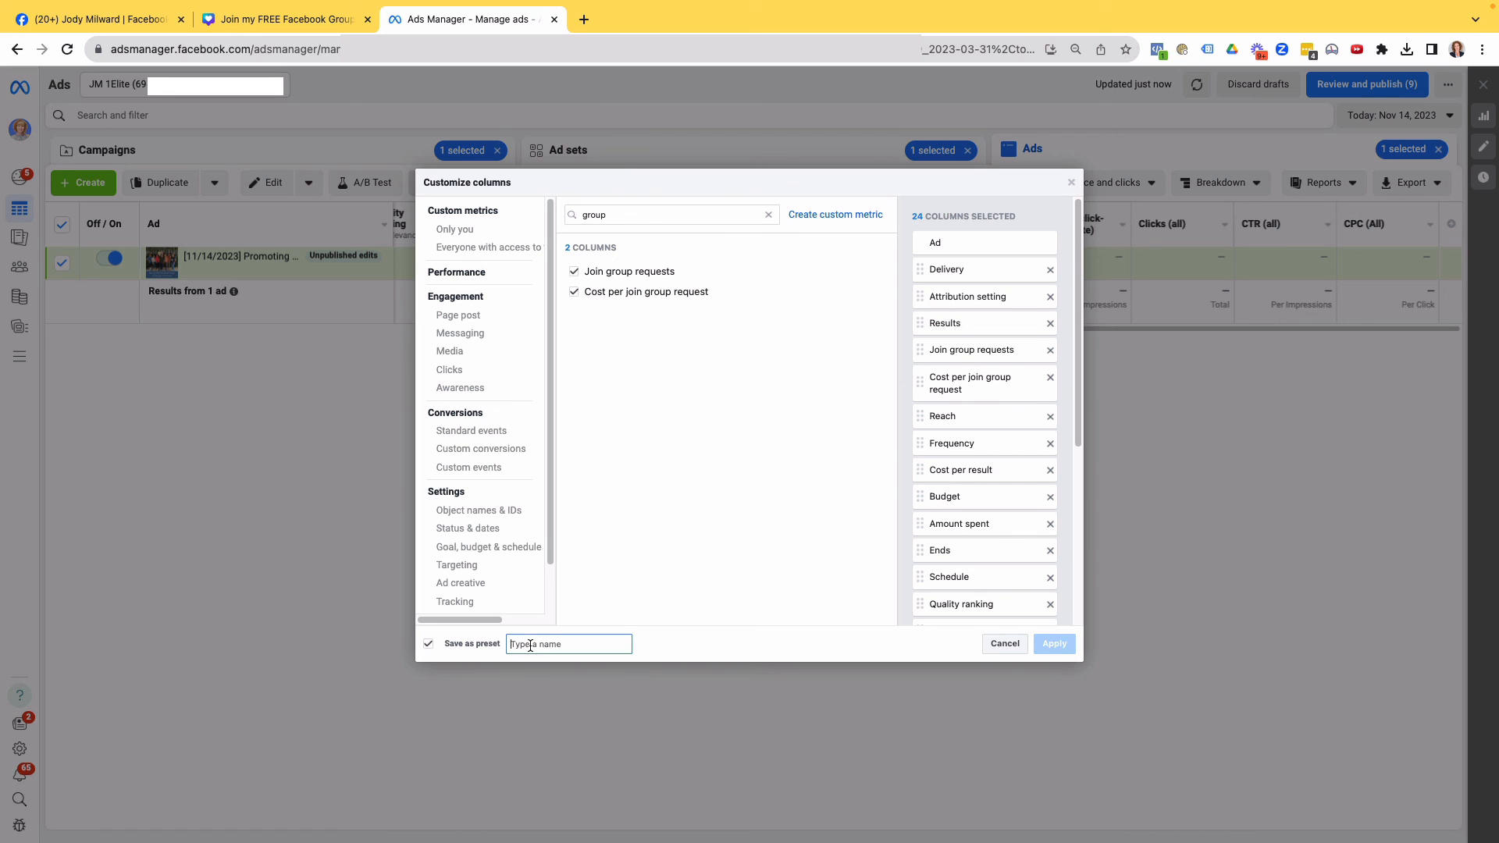
text(group report)
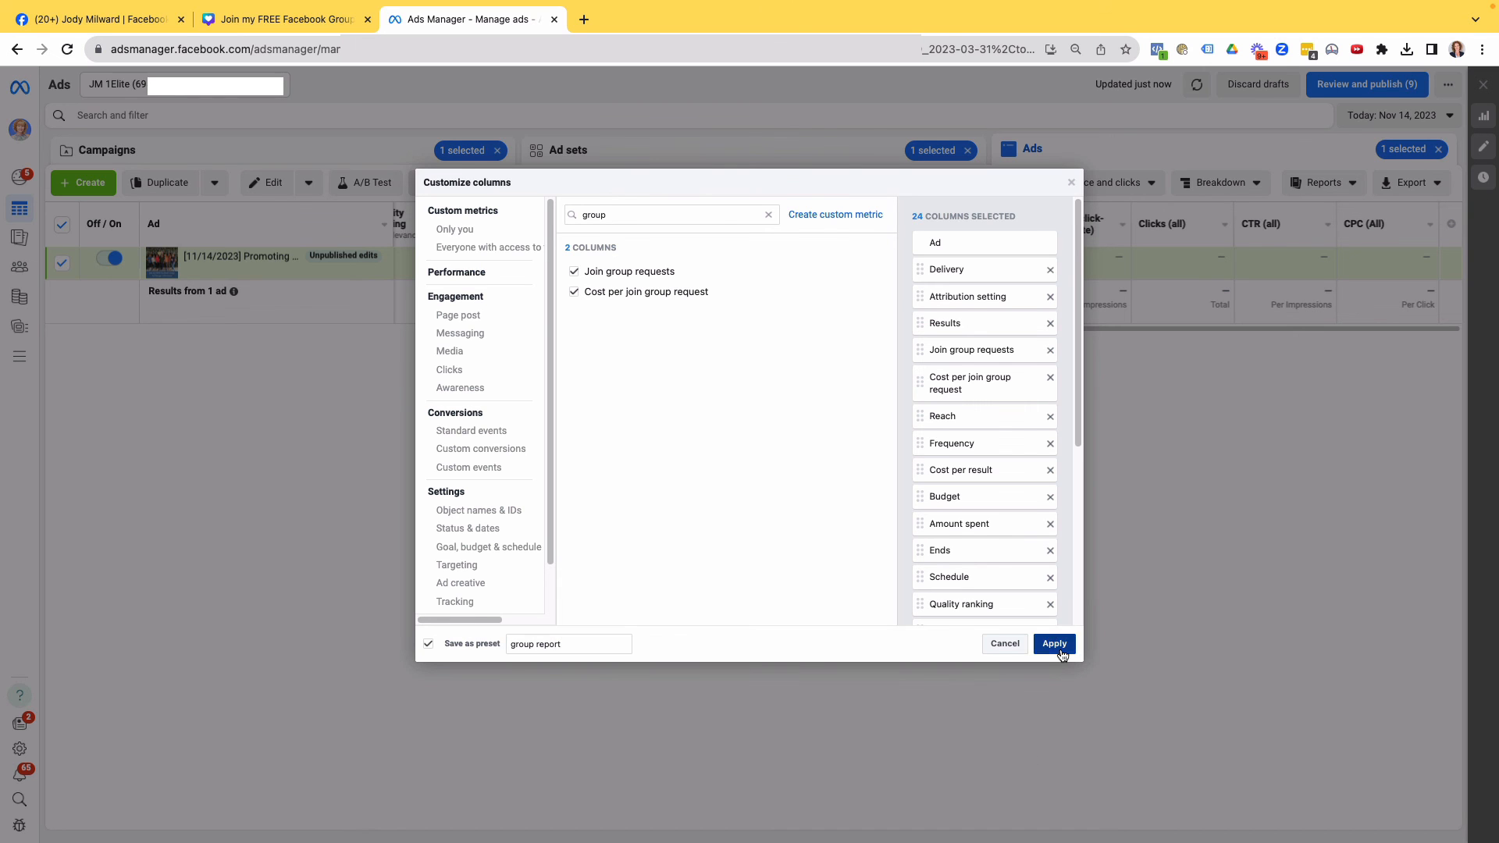
click(1053, 643)
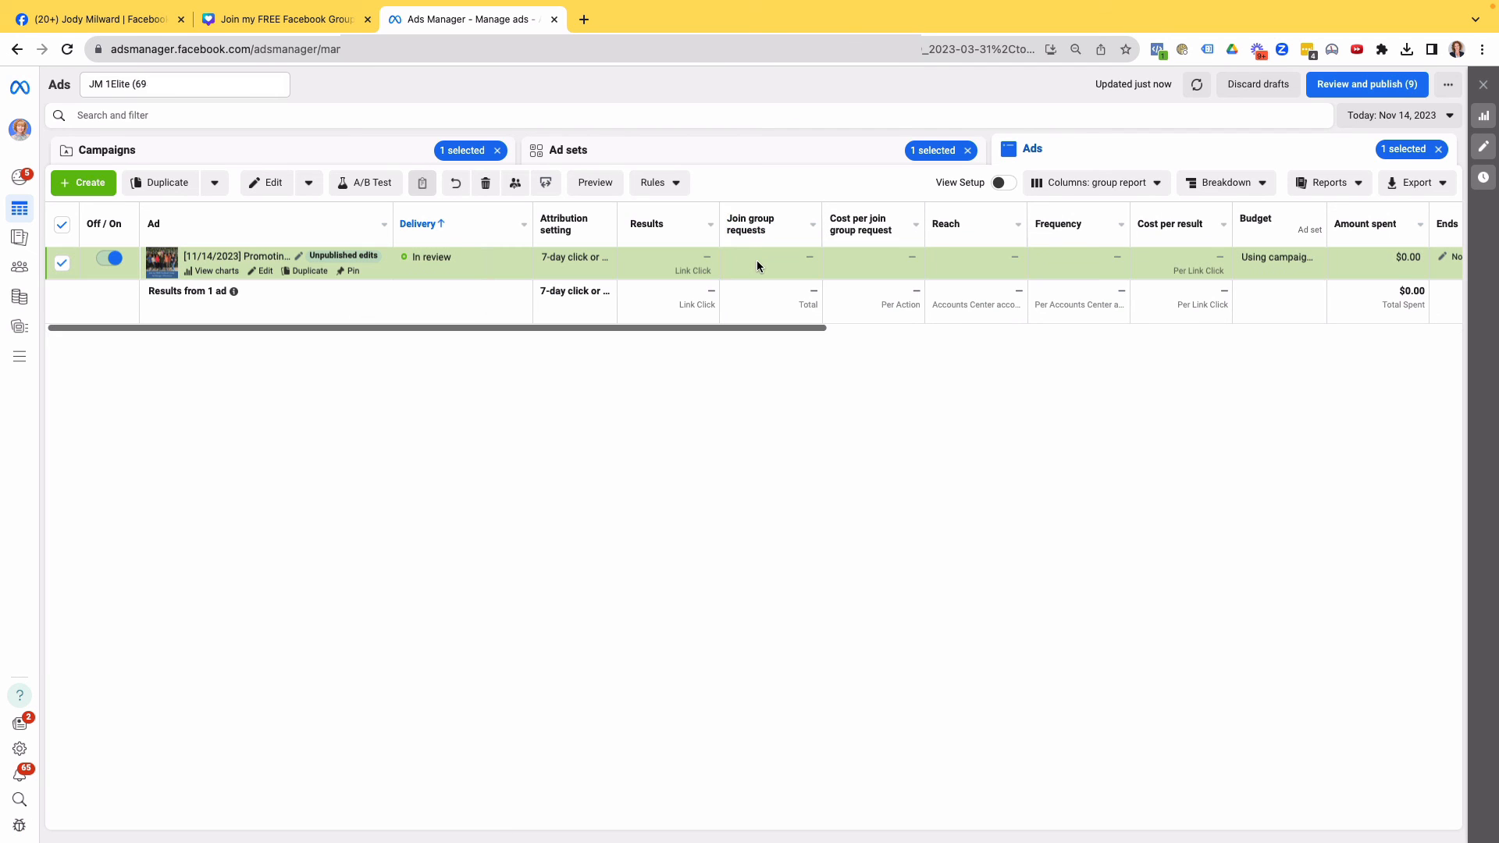
mouse_move(774, 399)
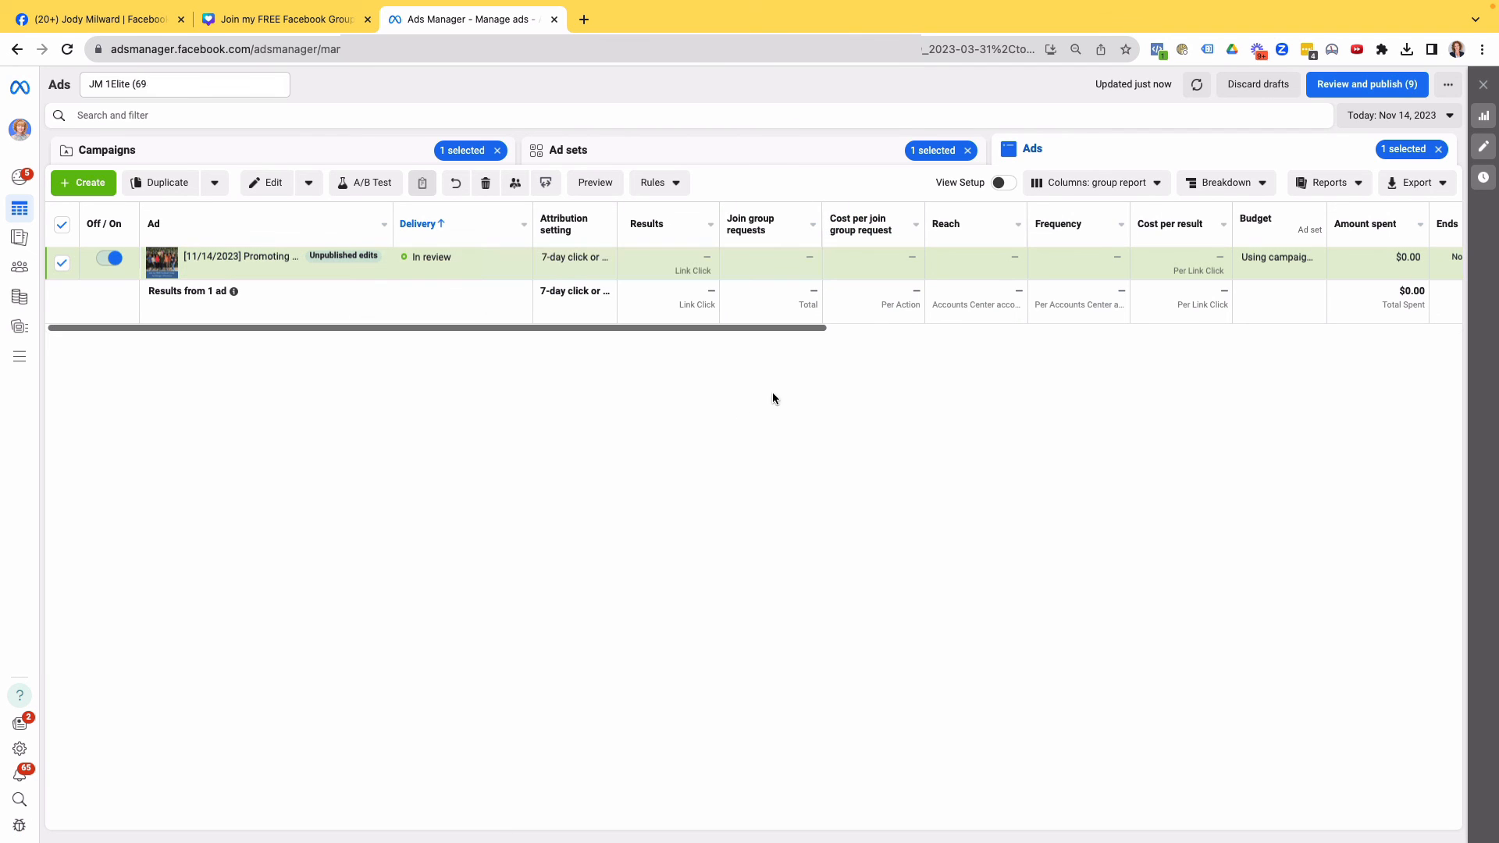
mouse_move(701, 427)
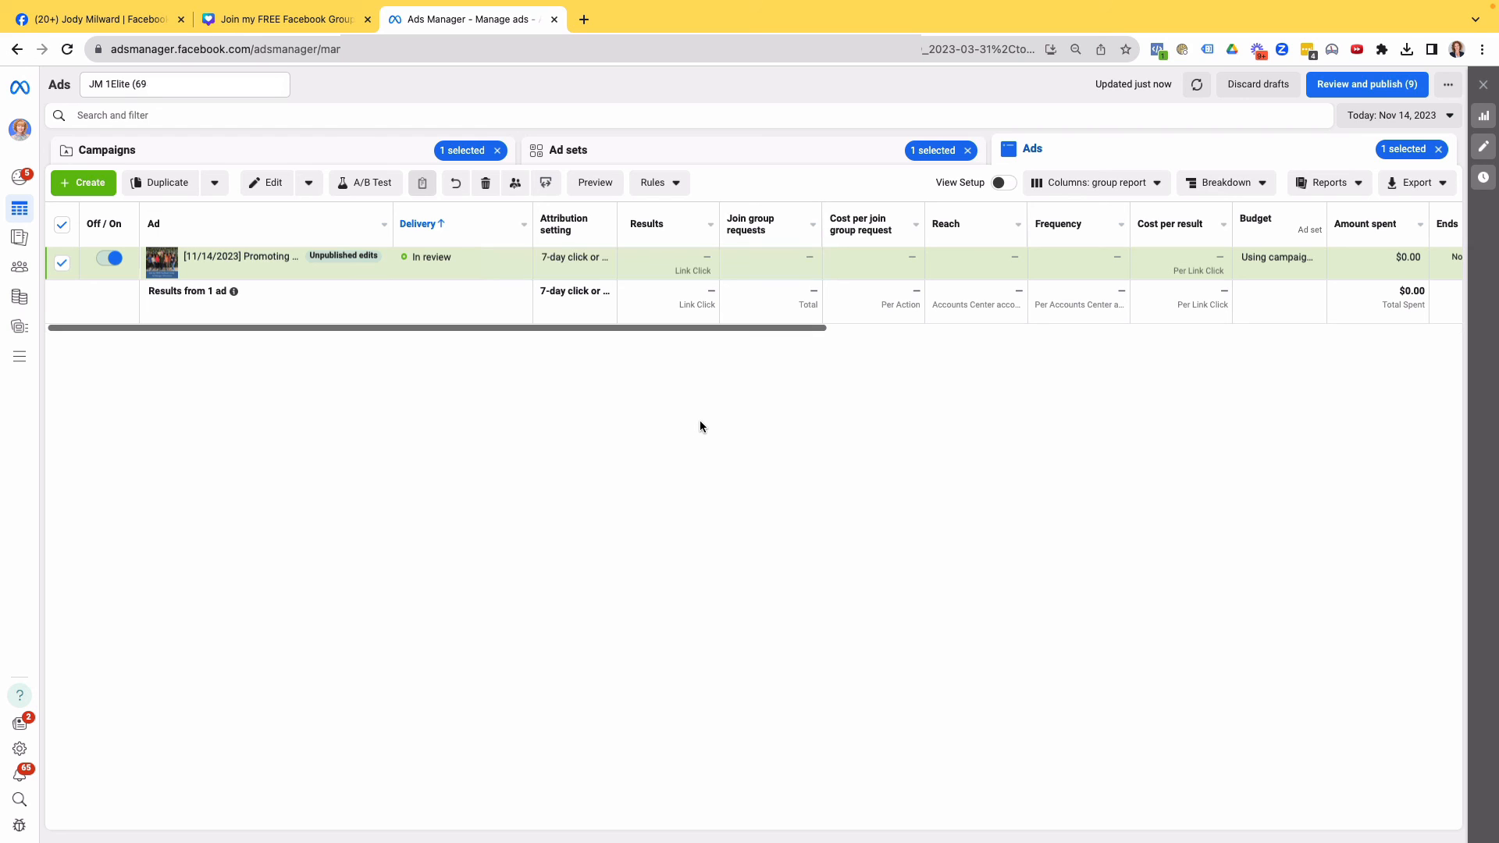